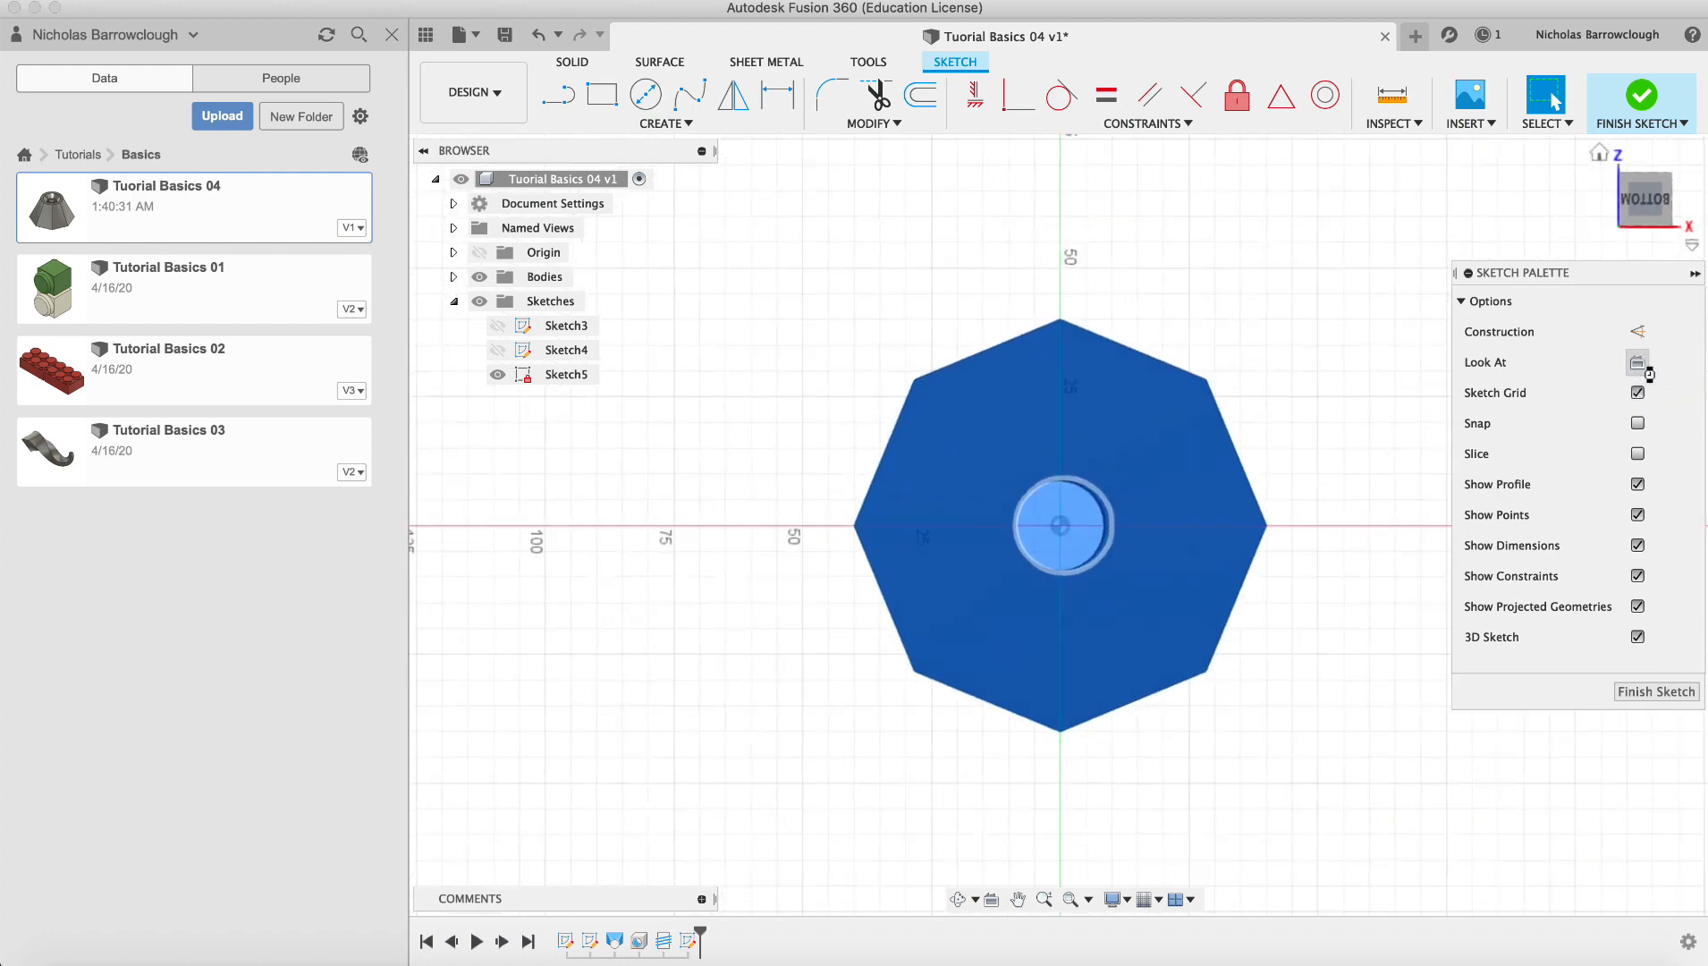
Start a centre-diameter circle on the hole centre in the underside sketch
click(644, 95)
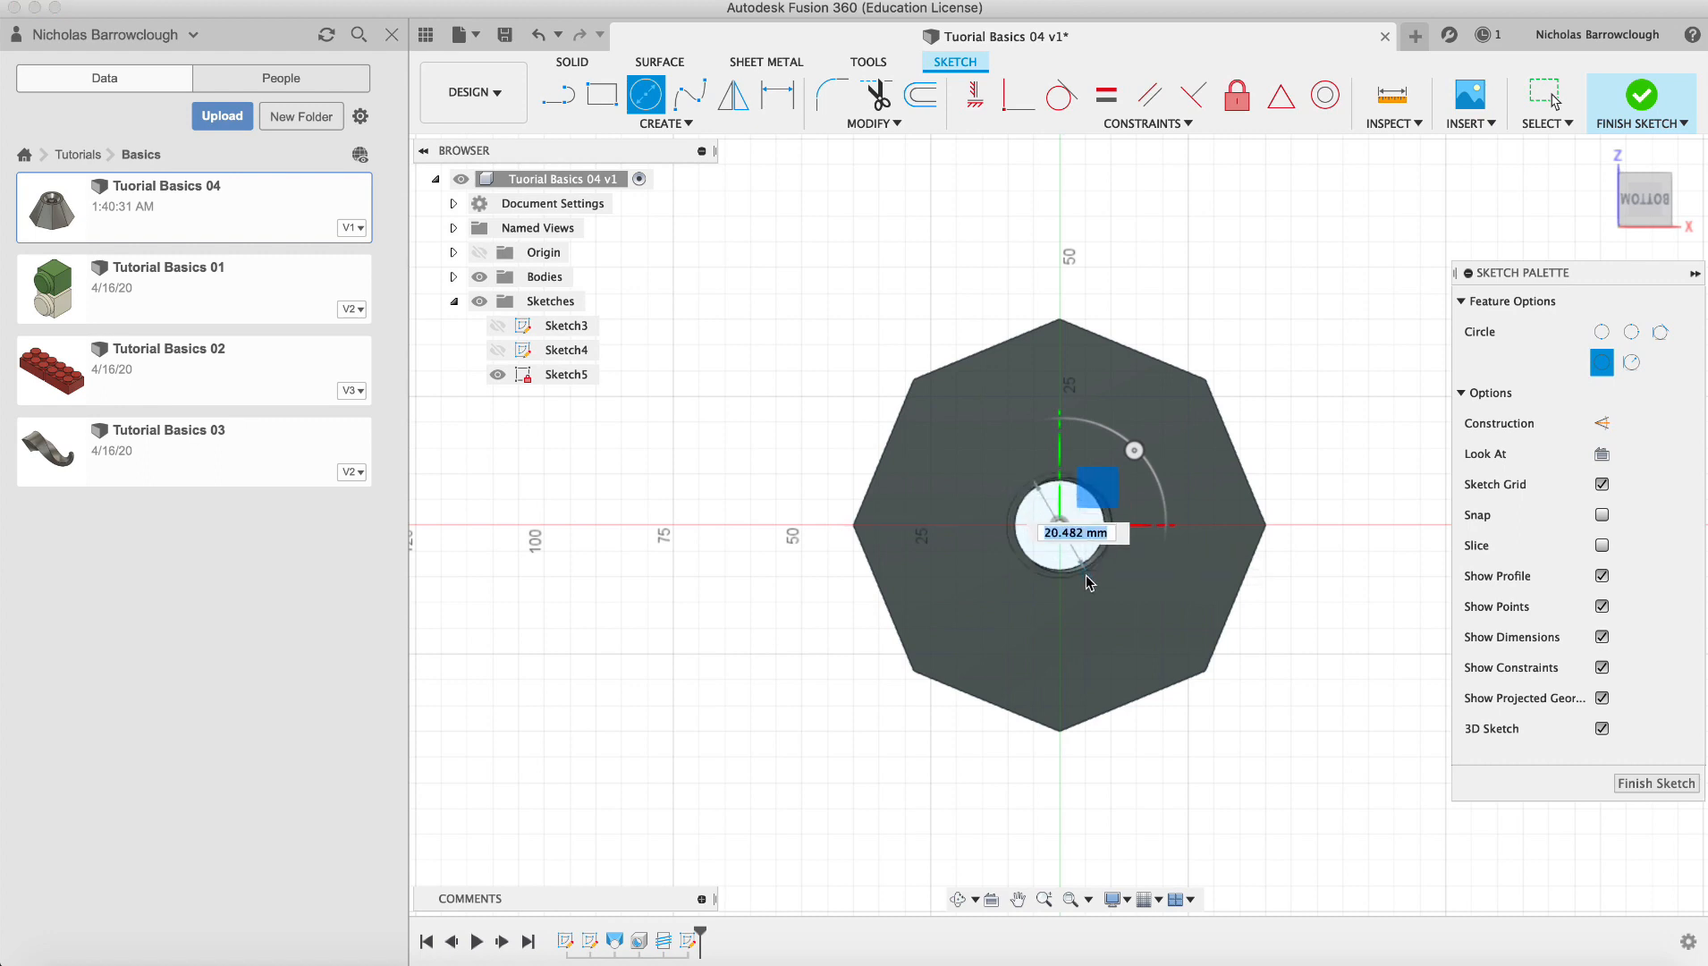
mouse_move(1086, 580)
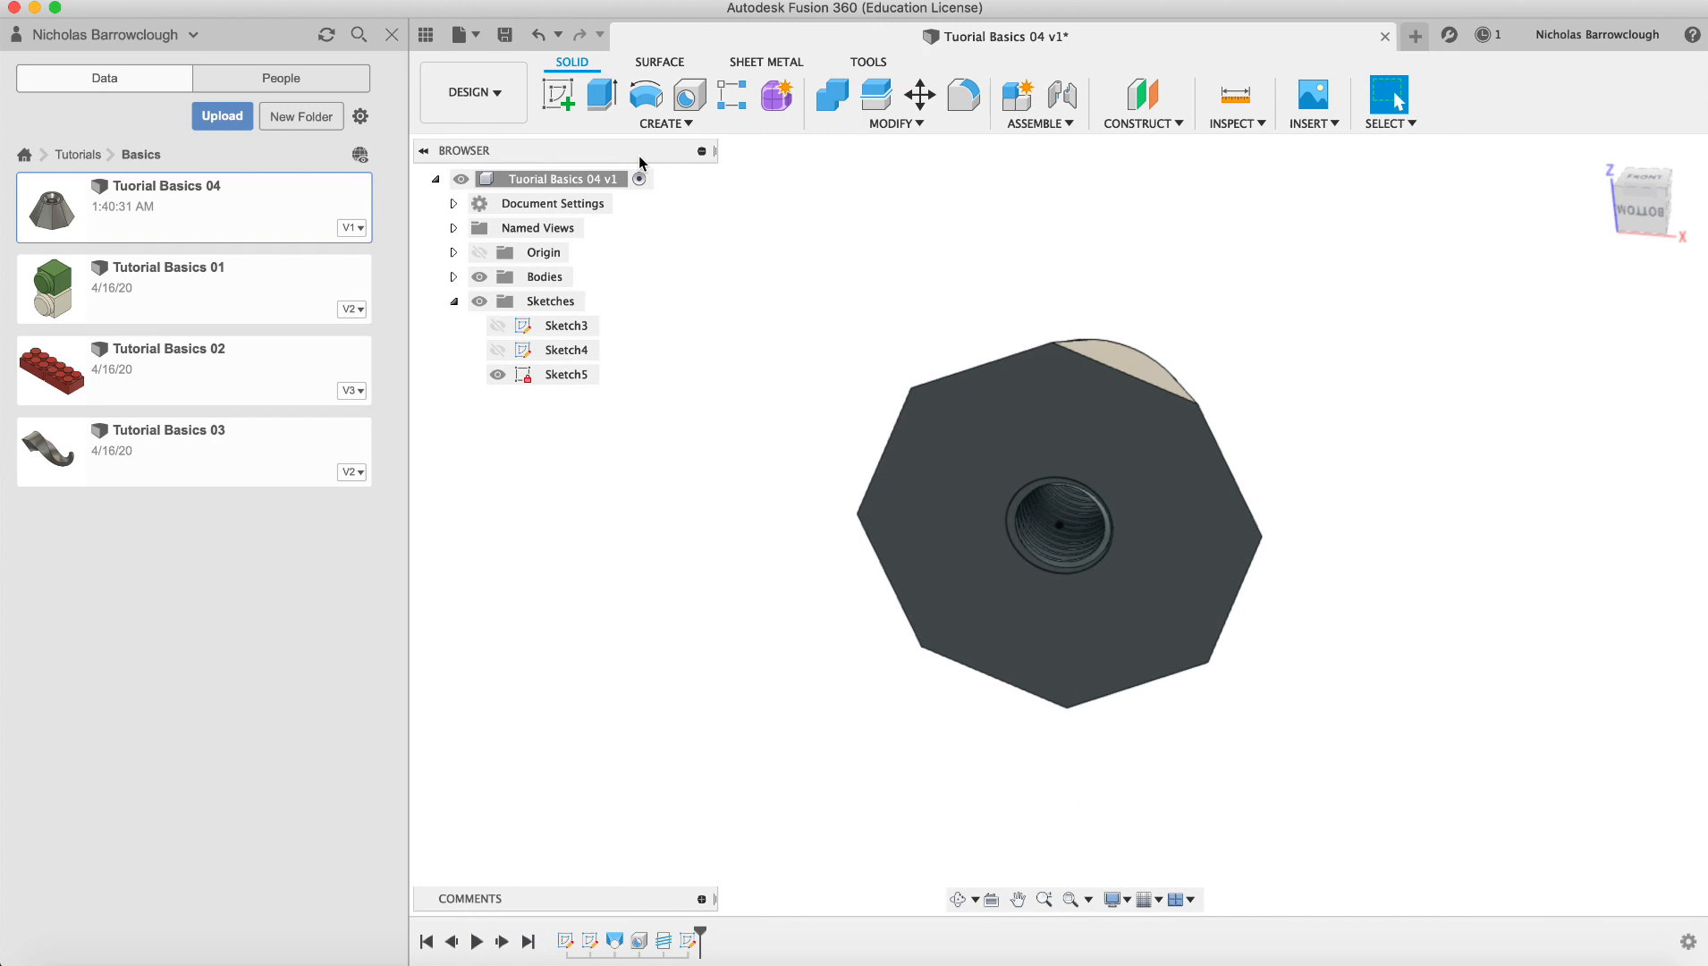
Extrude both hole circle profiles -75 mm as a cut, hiding Body1 to pick them
click(600, 95)
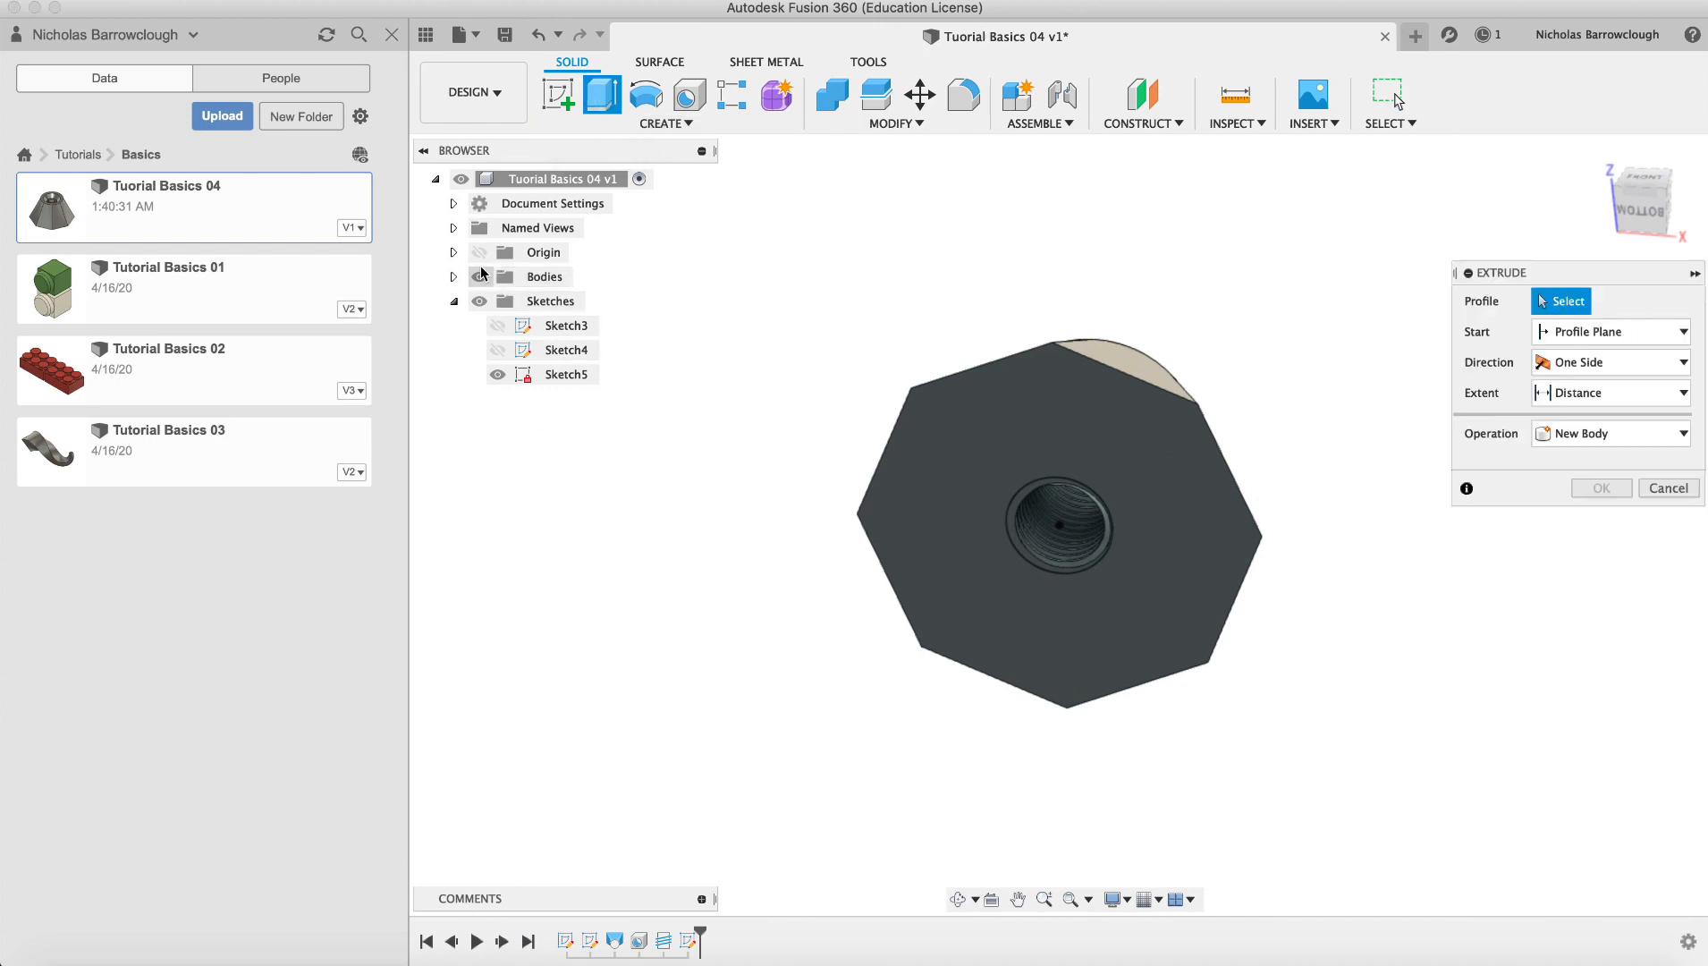
mouse_move(444, 285)
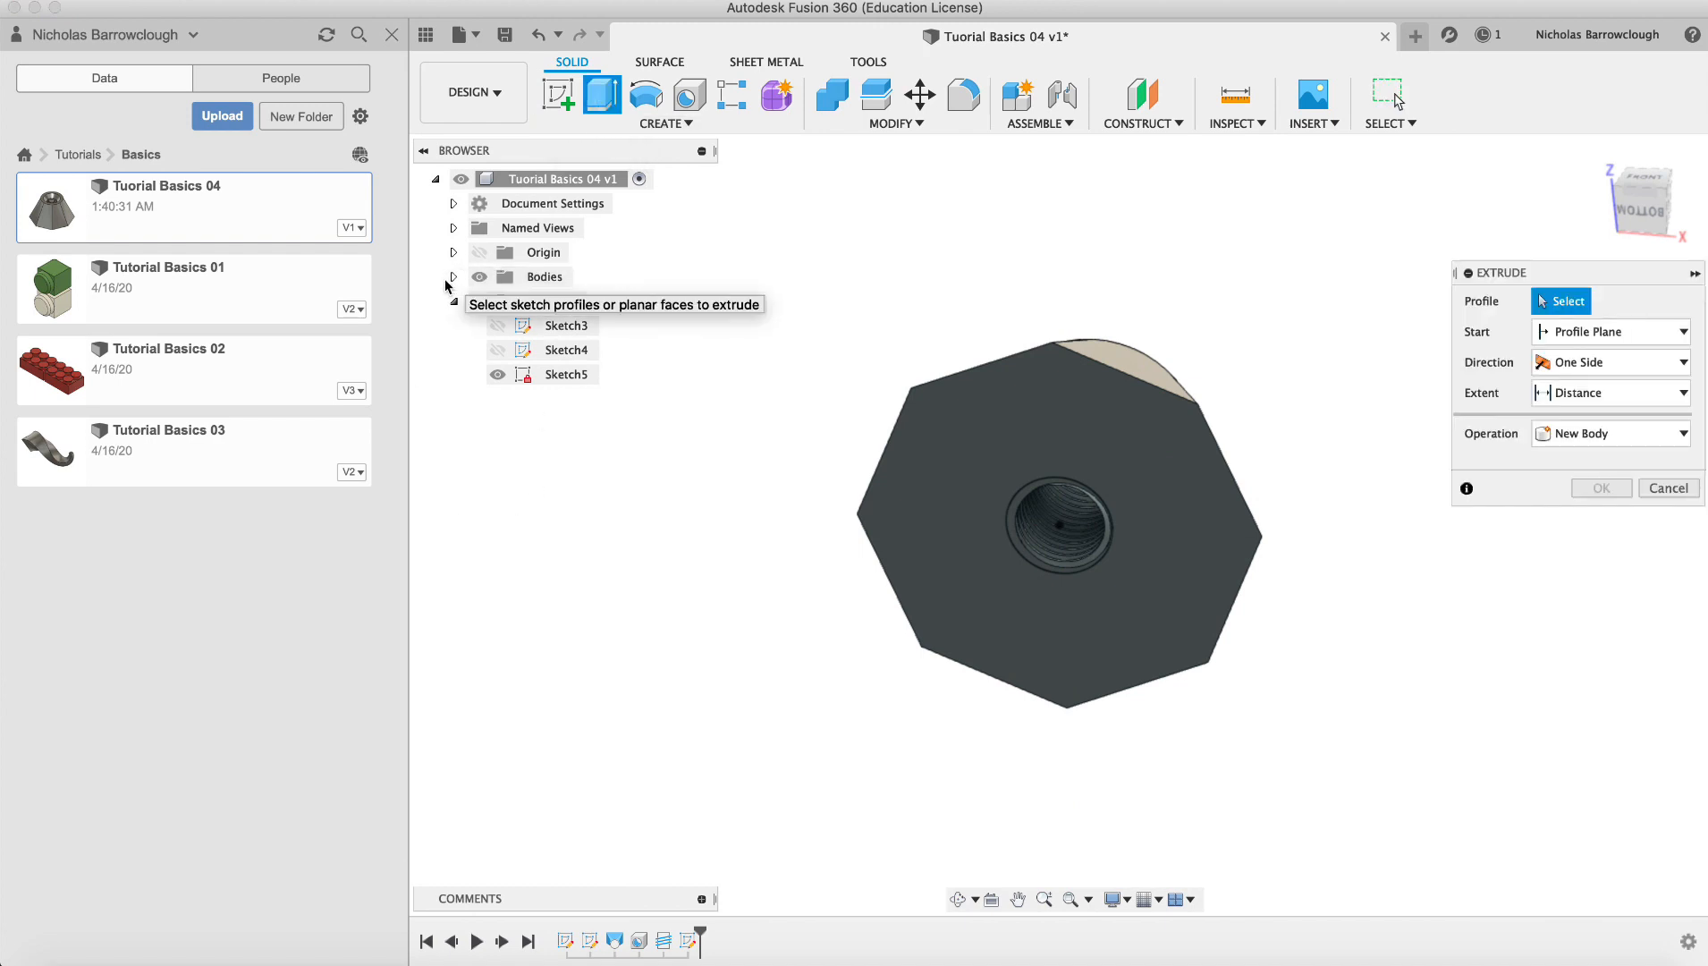
click(453, 275)
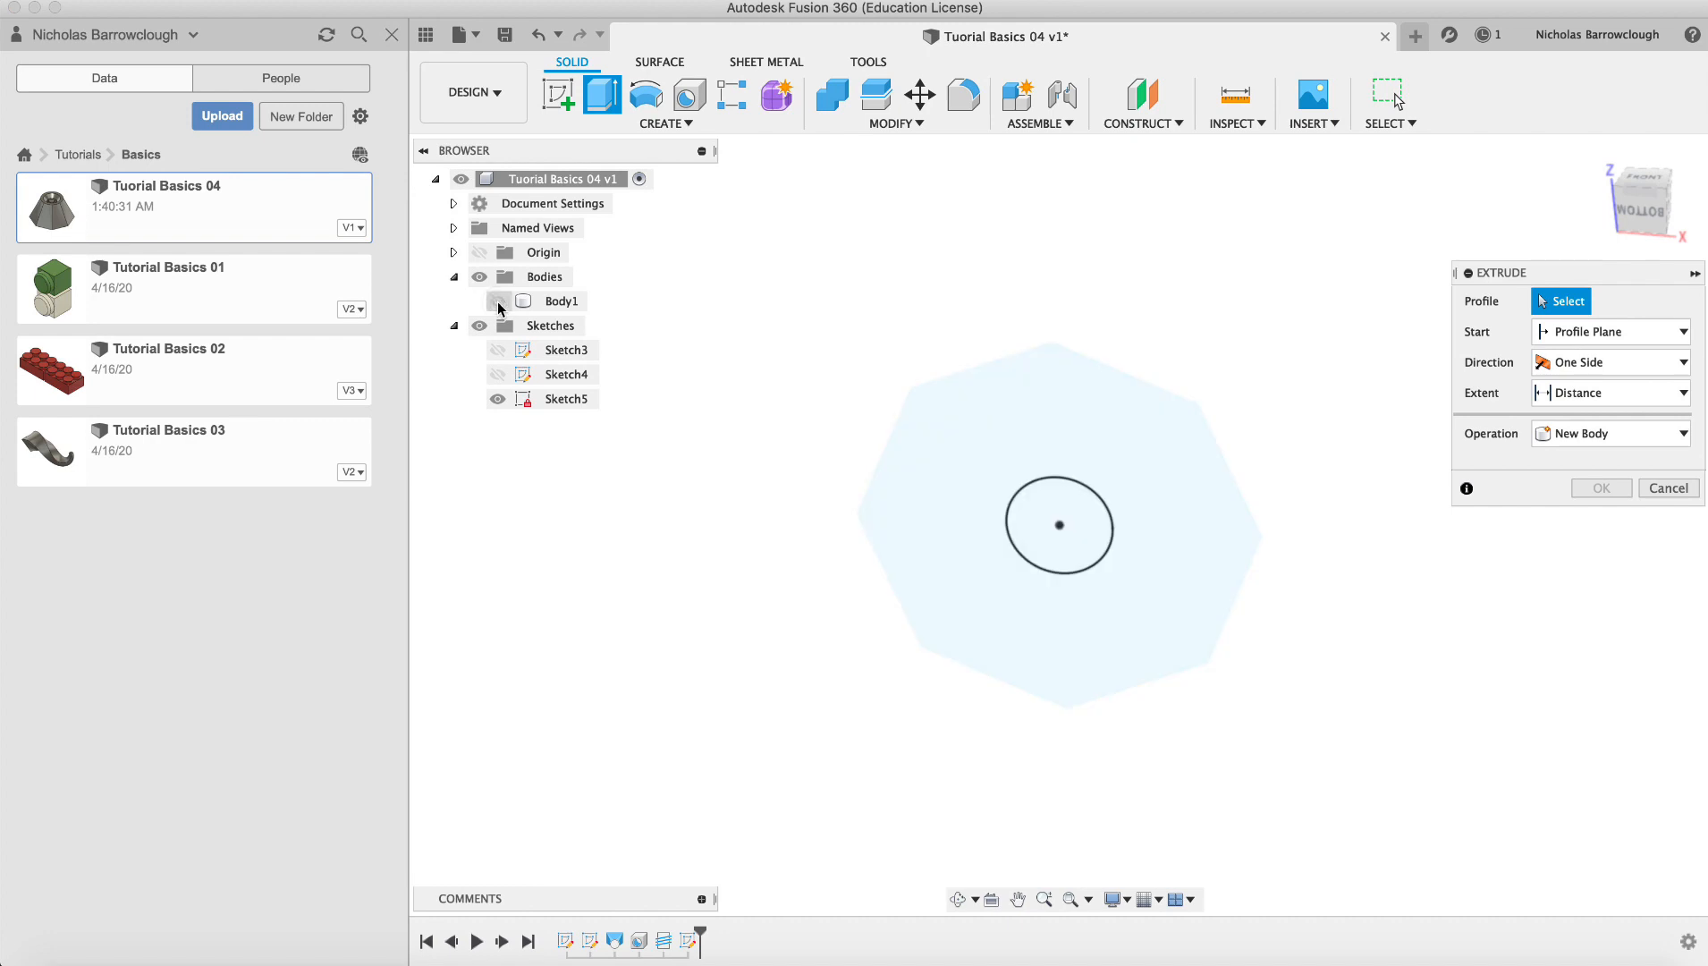
click(1057, 525)
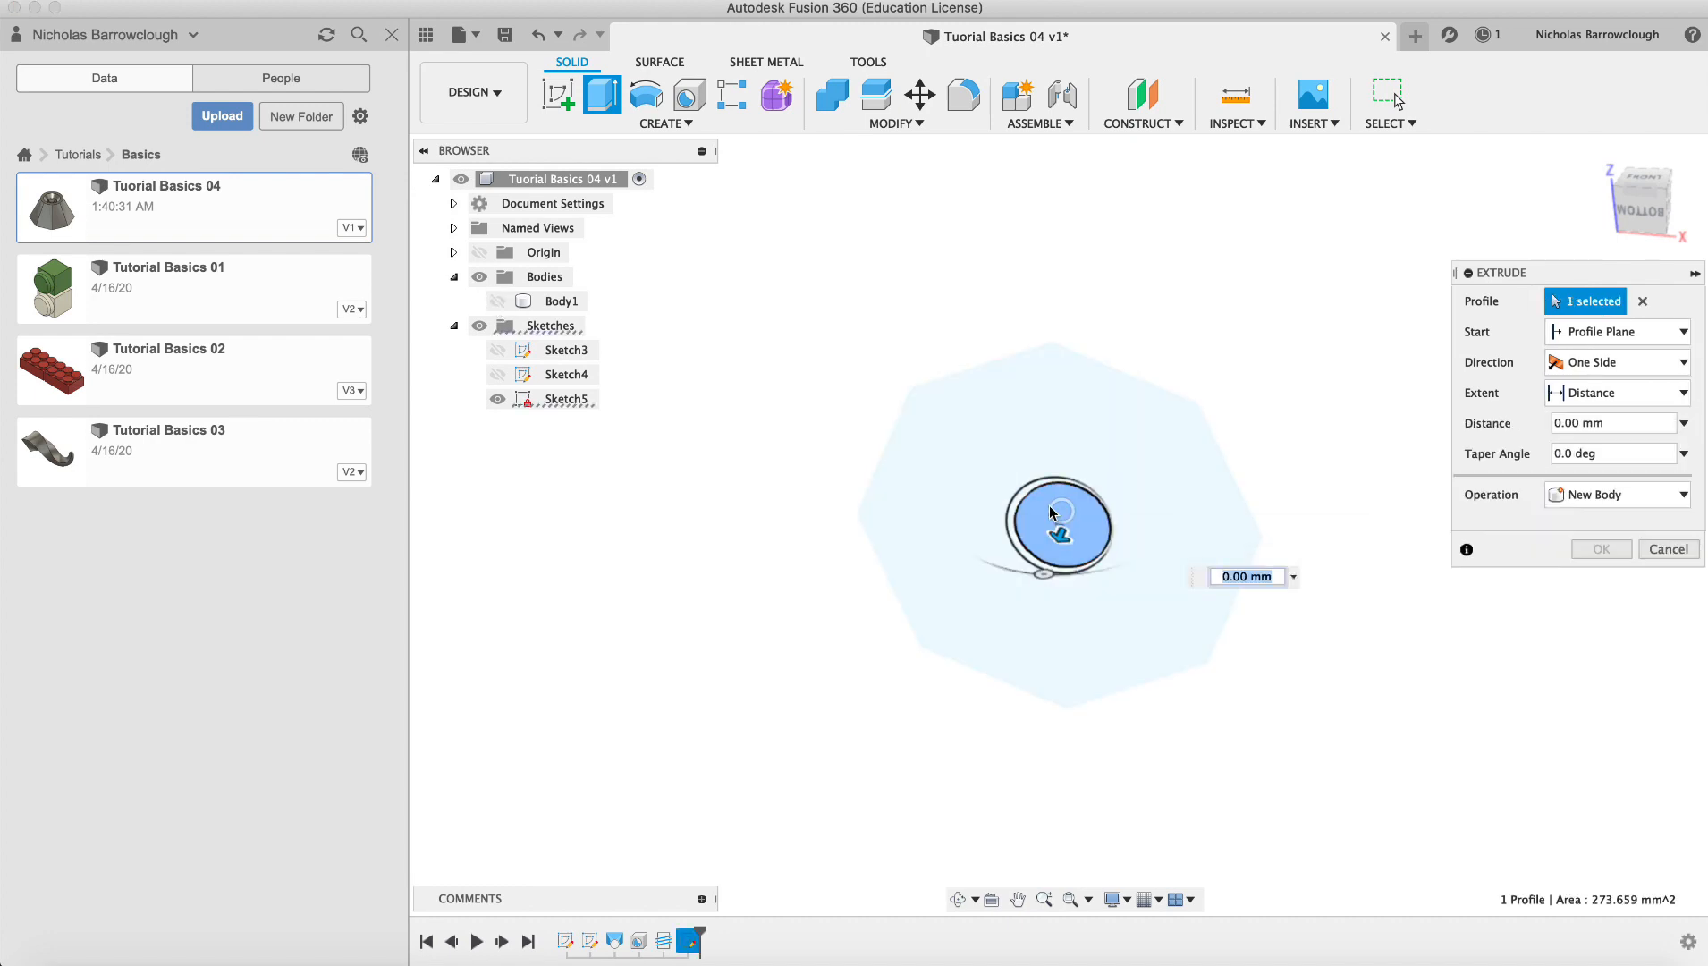
click(1055, 527)
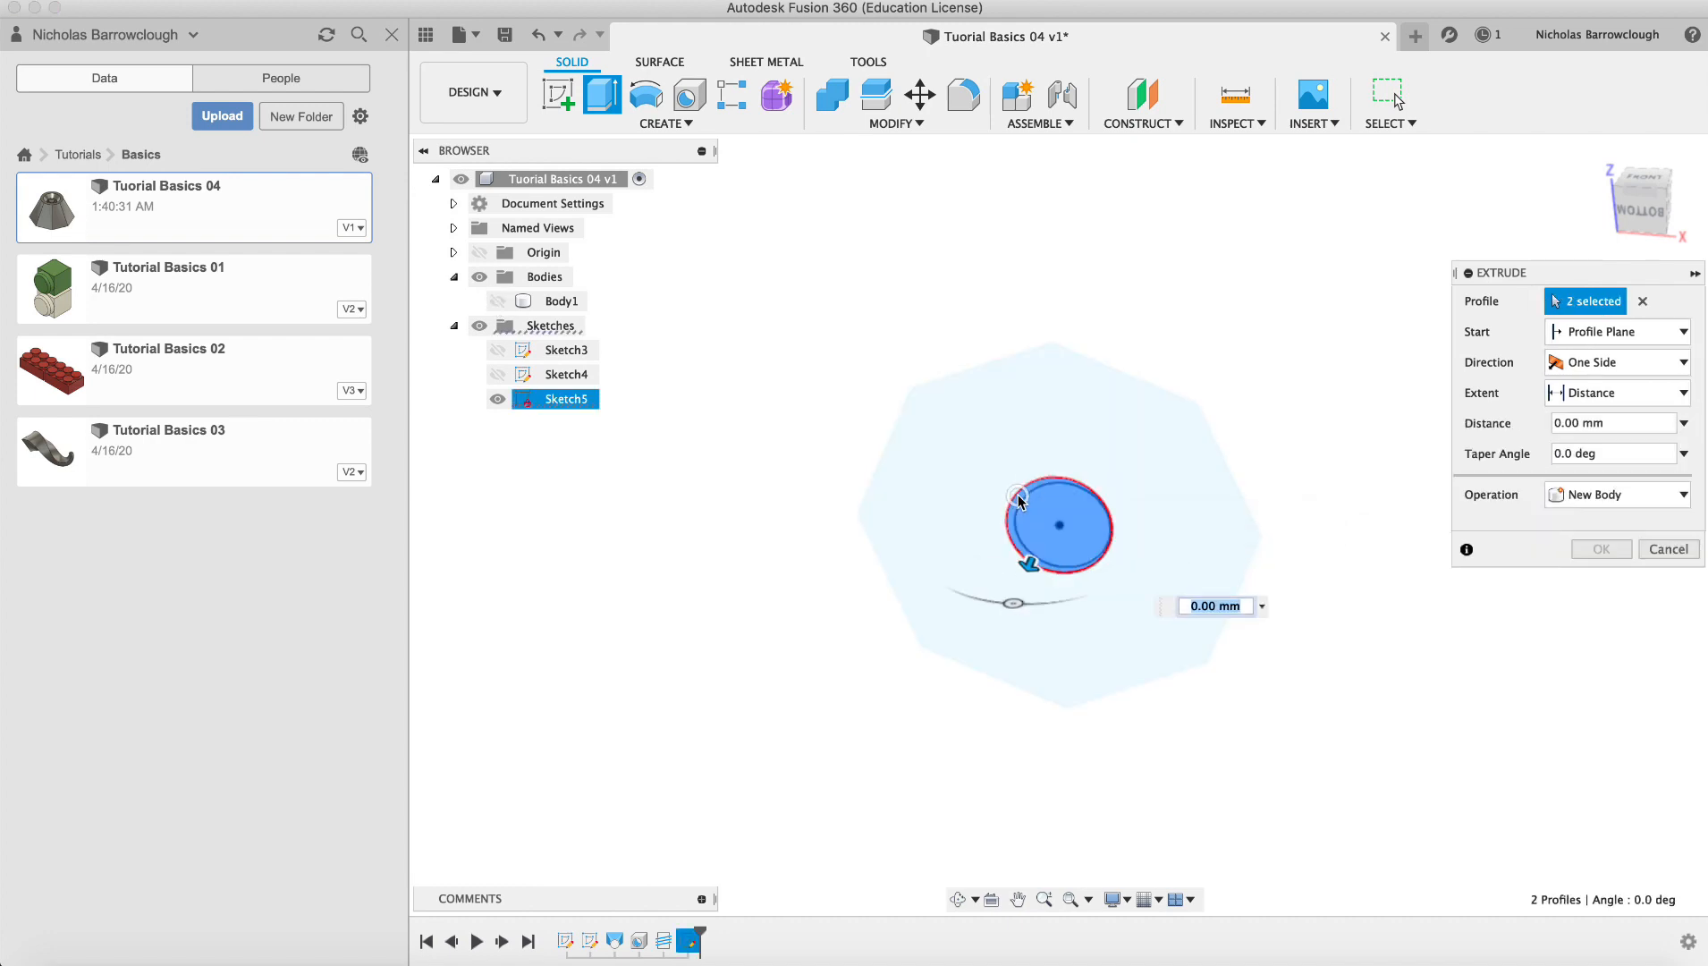
mouse_move(1645, 216)
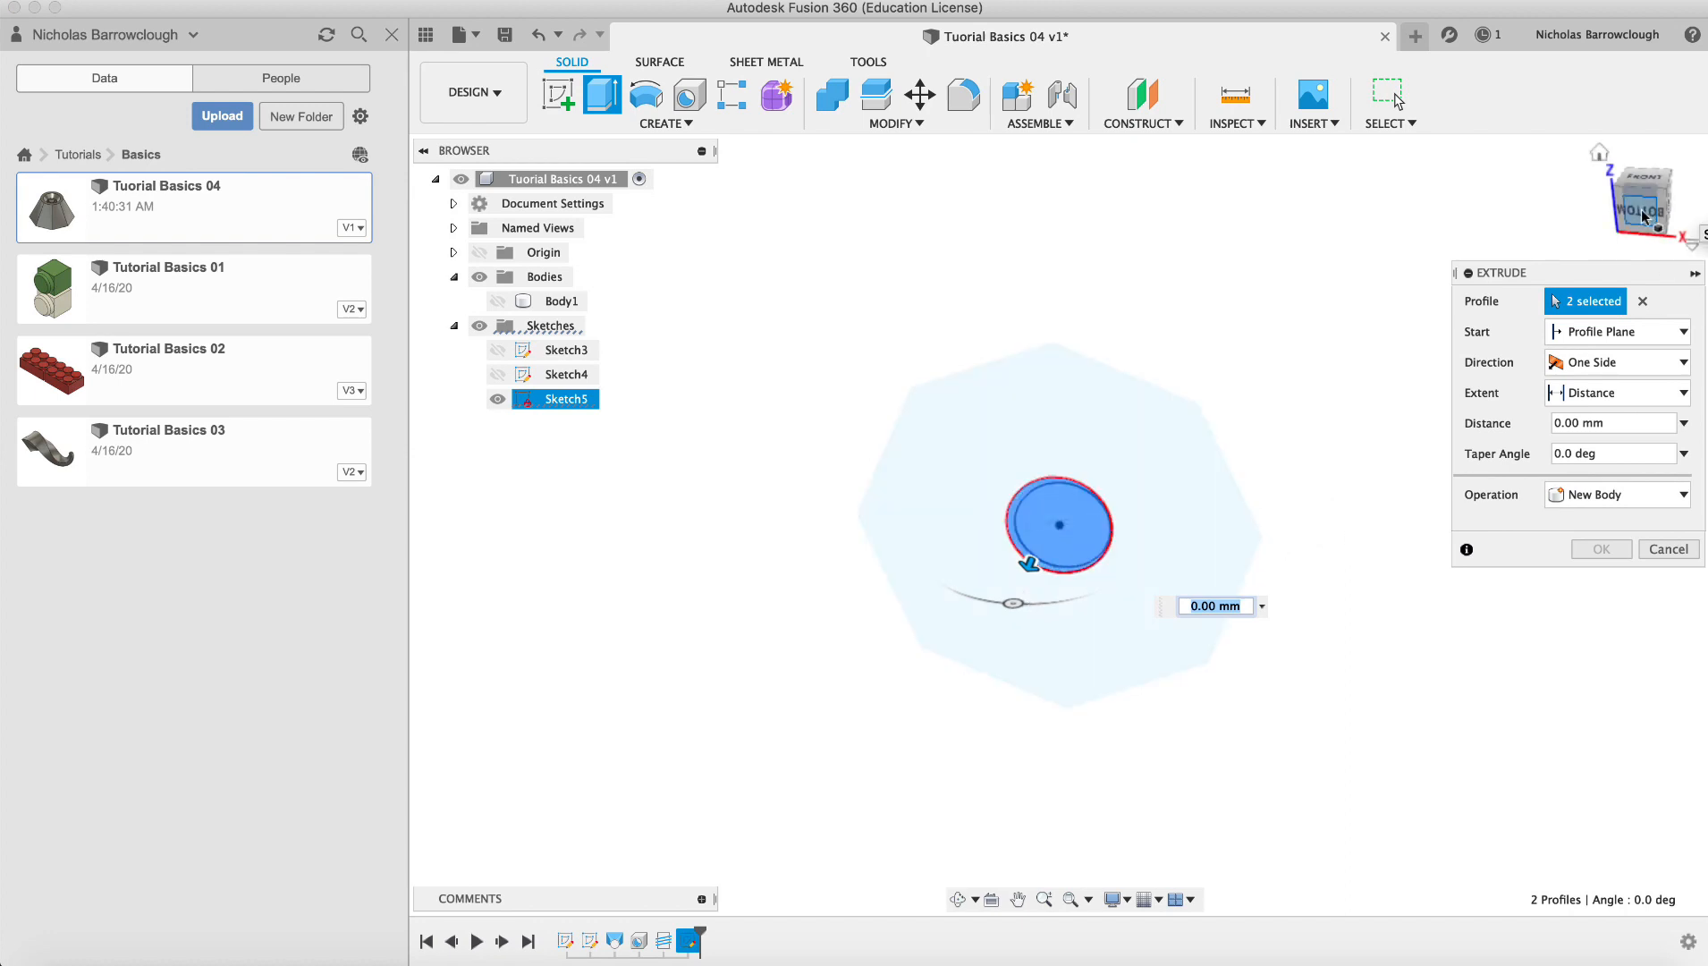
click(961, 899)
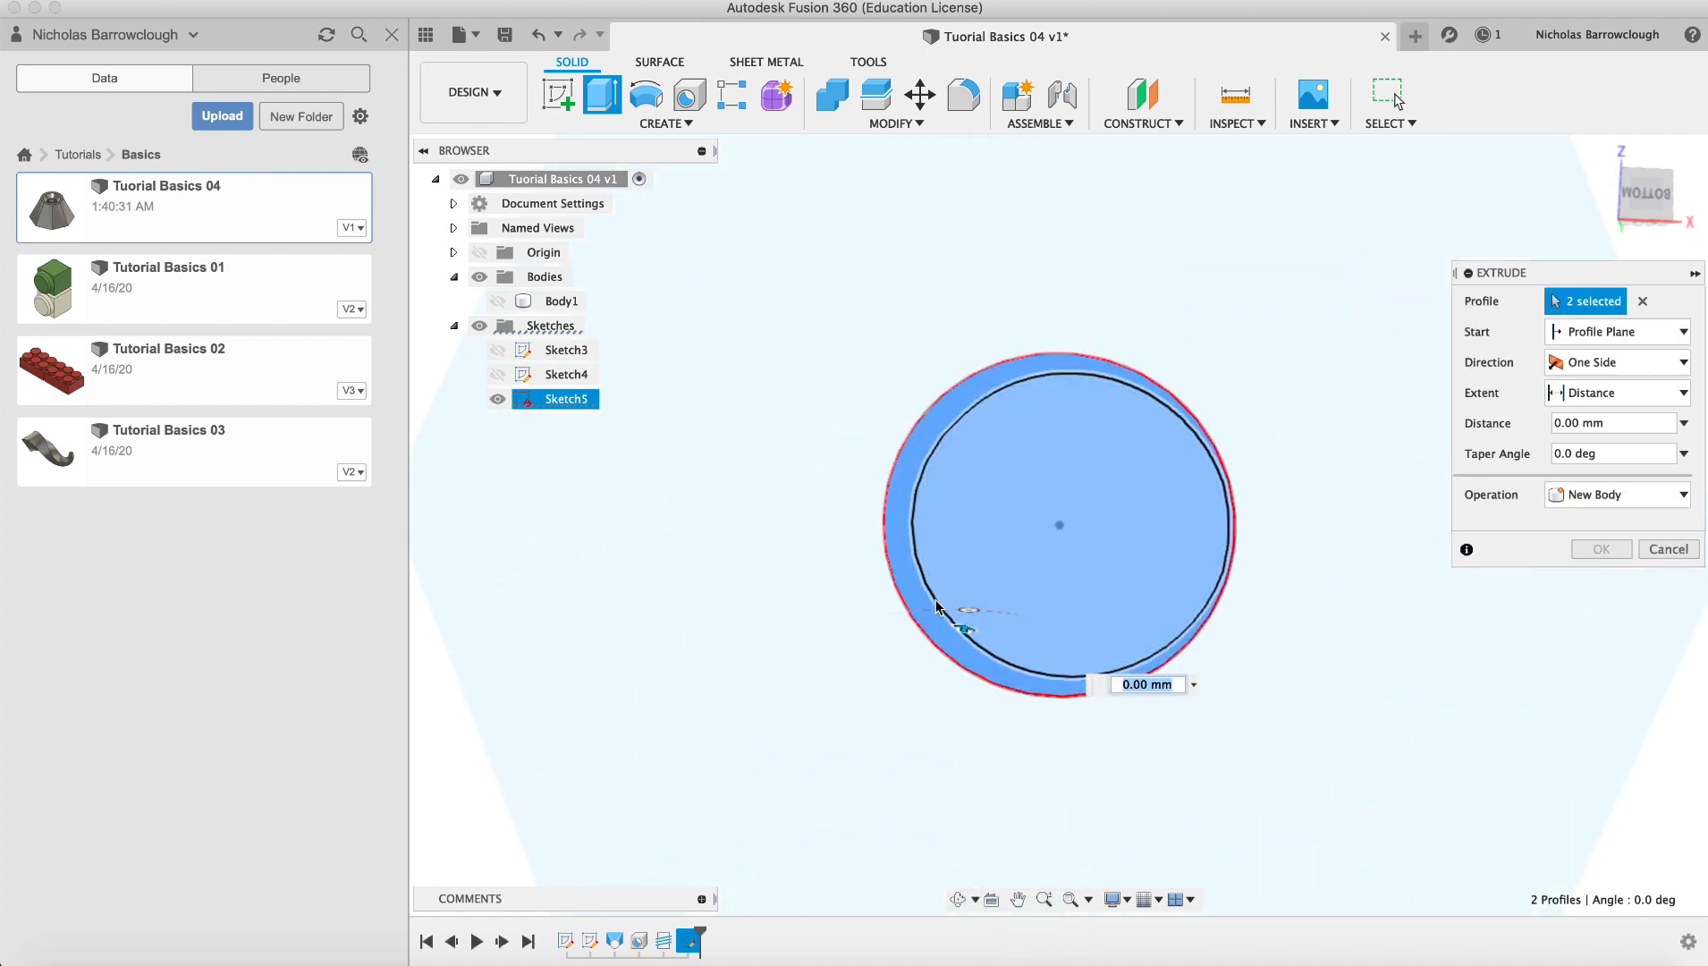
mouse_move(1042, 584)
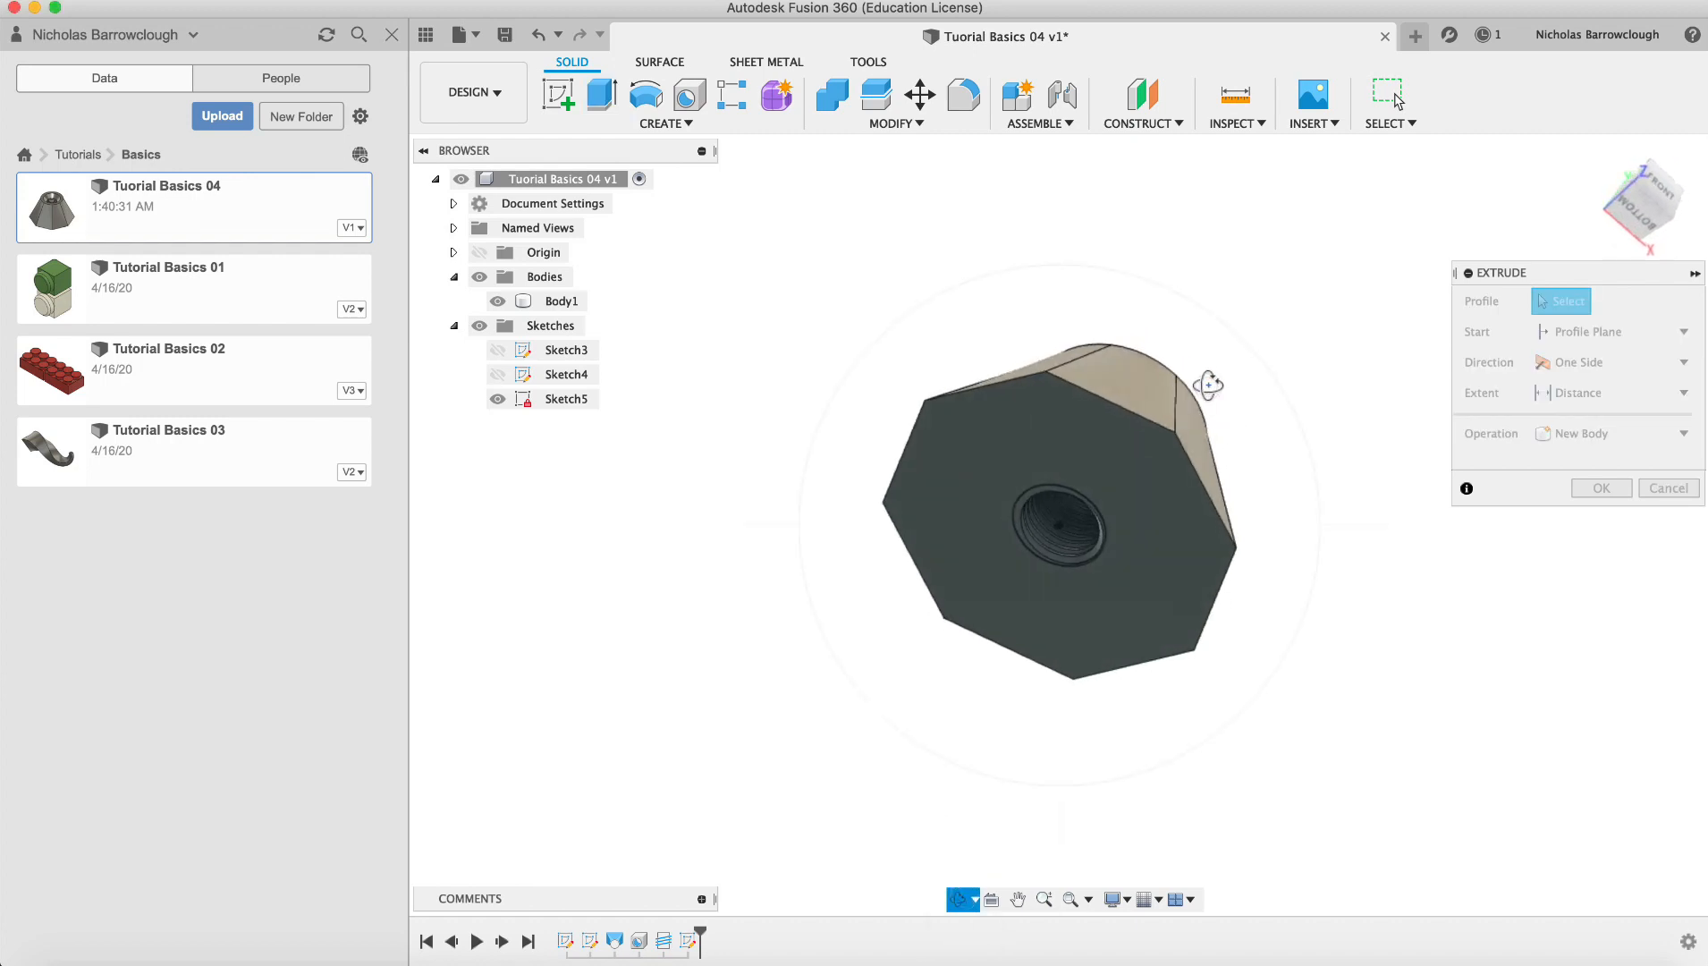
click(1057, 528)
text(-75)
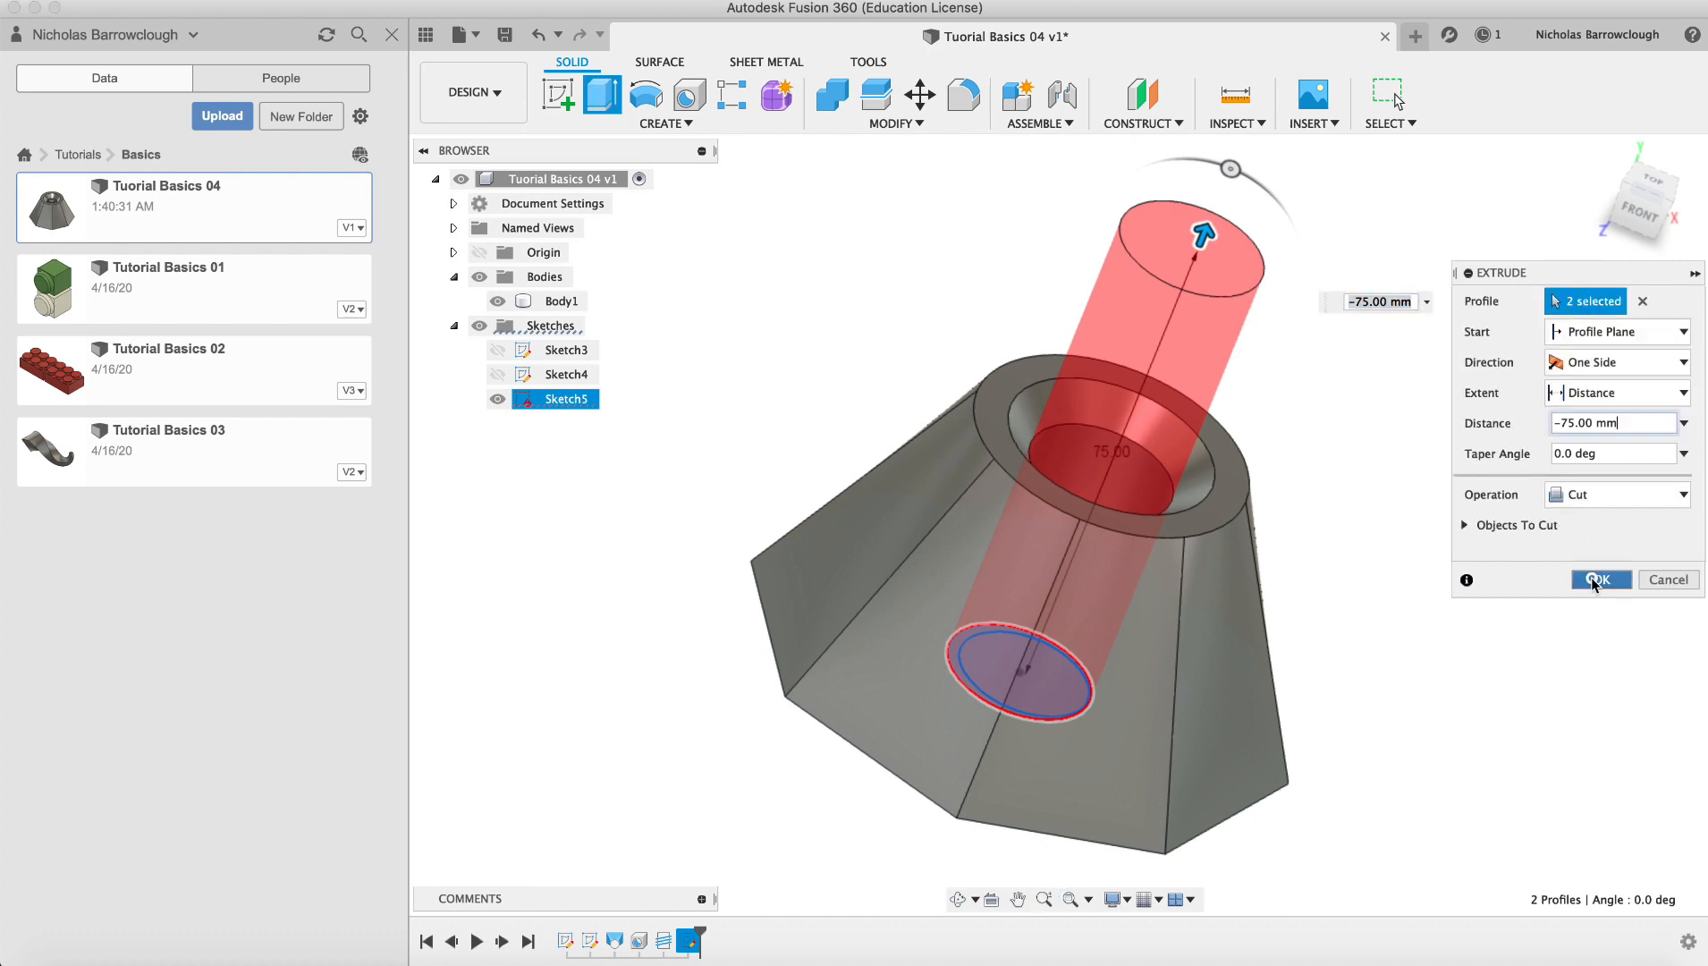
Apply the 75 mm cut, then extrude the circles -65 mm as a new body
click(1599, 578)
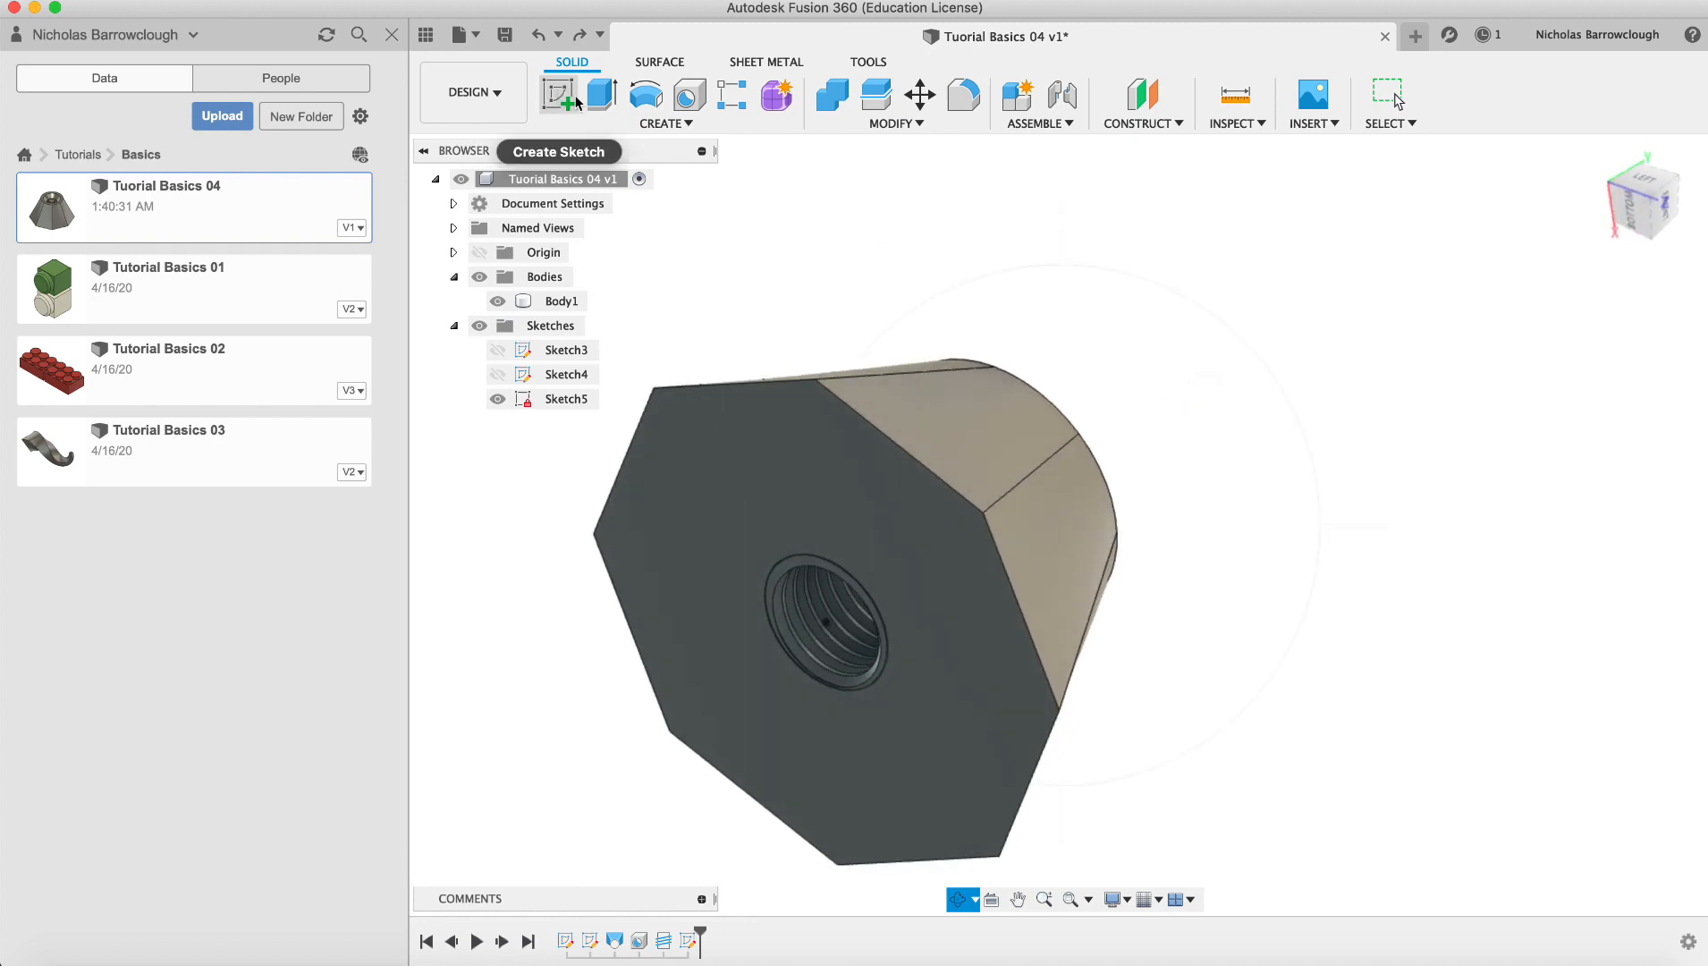
click(600, 95)
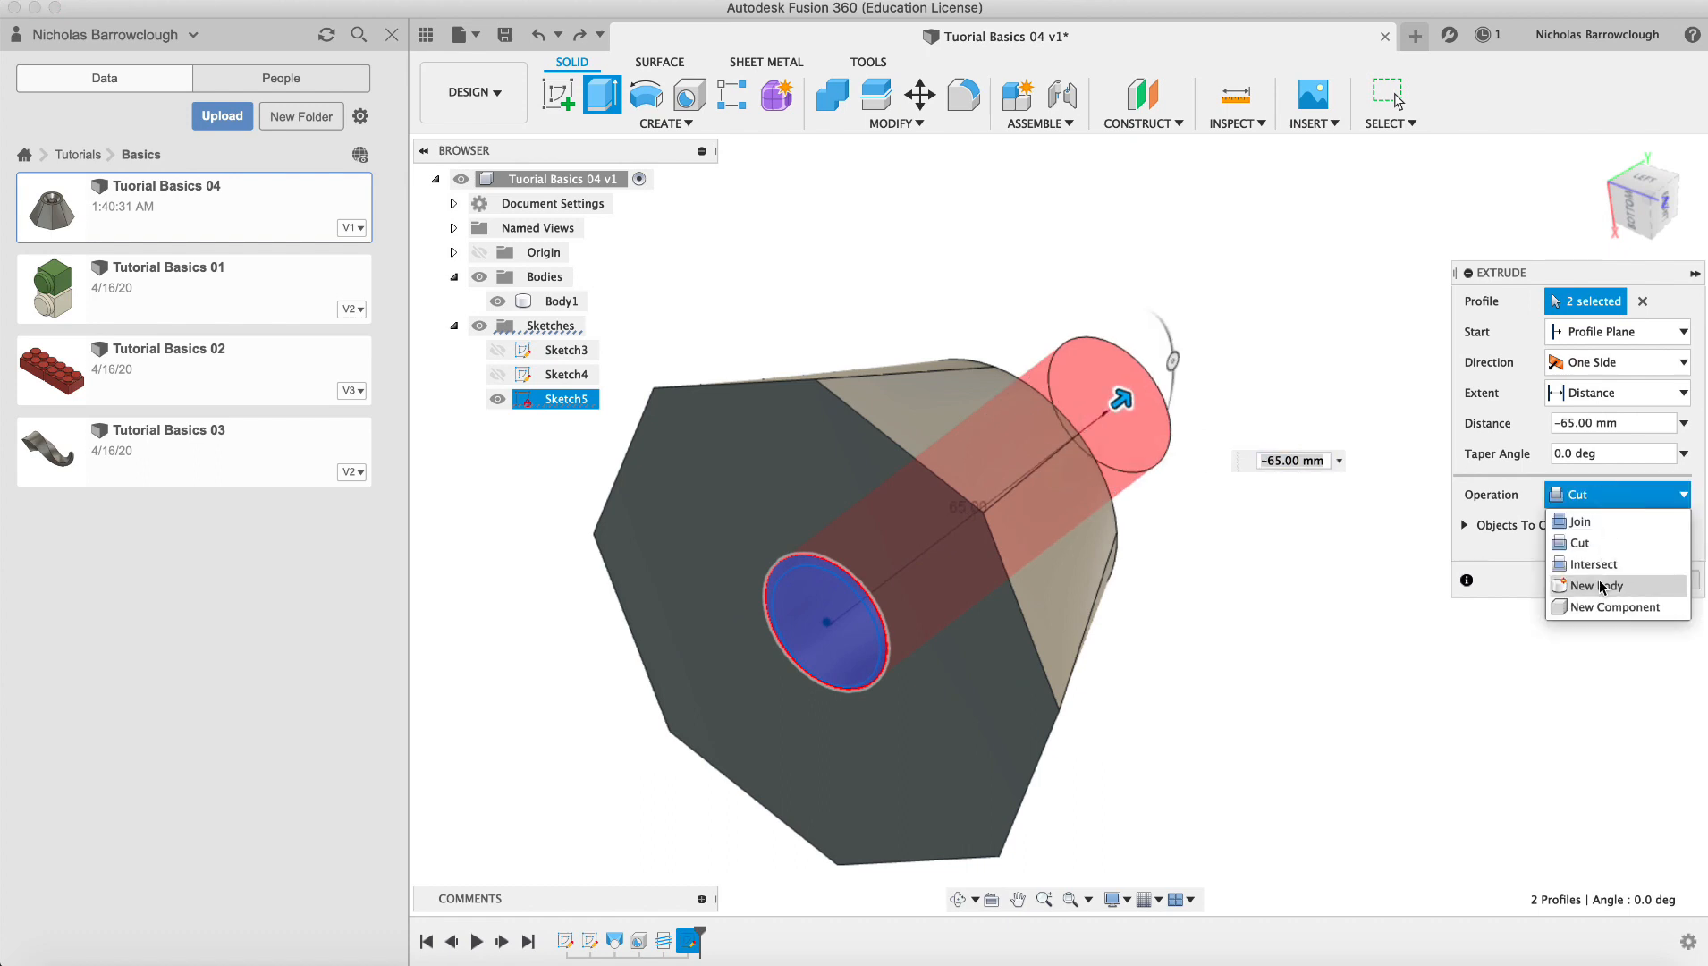
click(1608, 585)
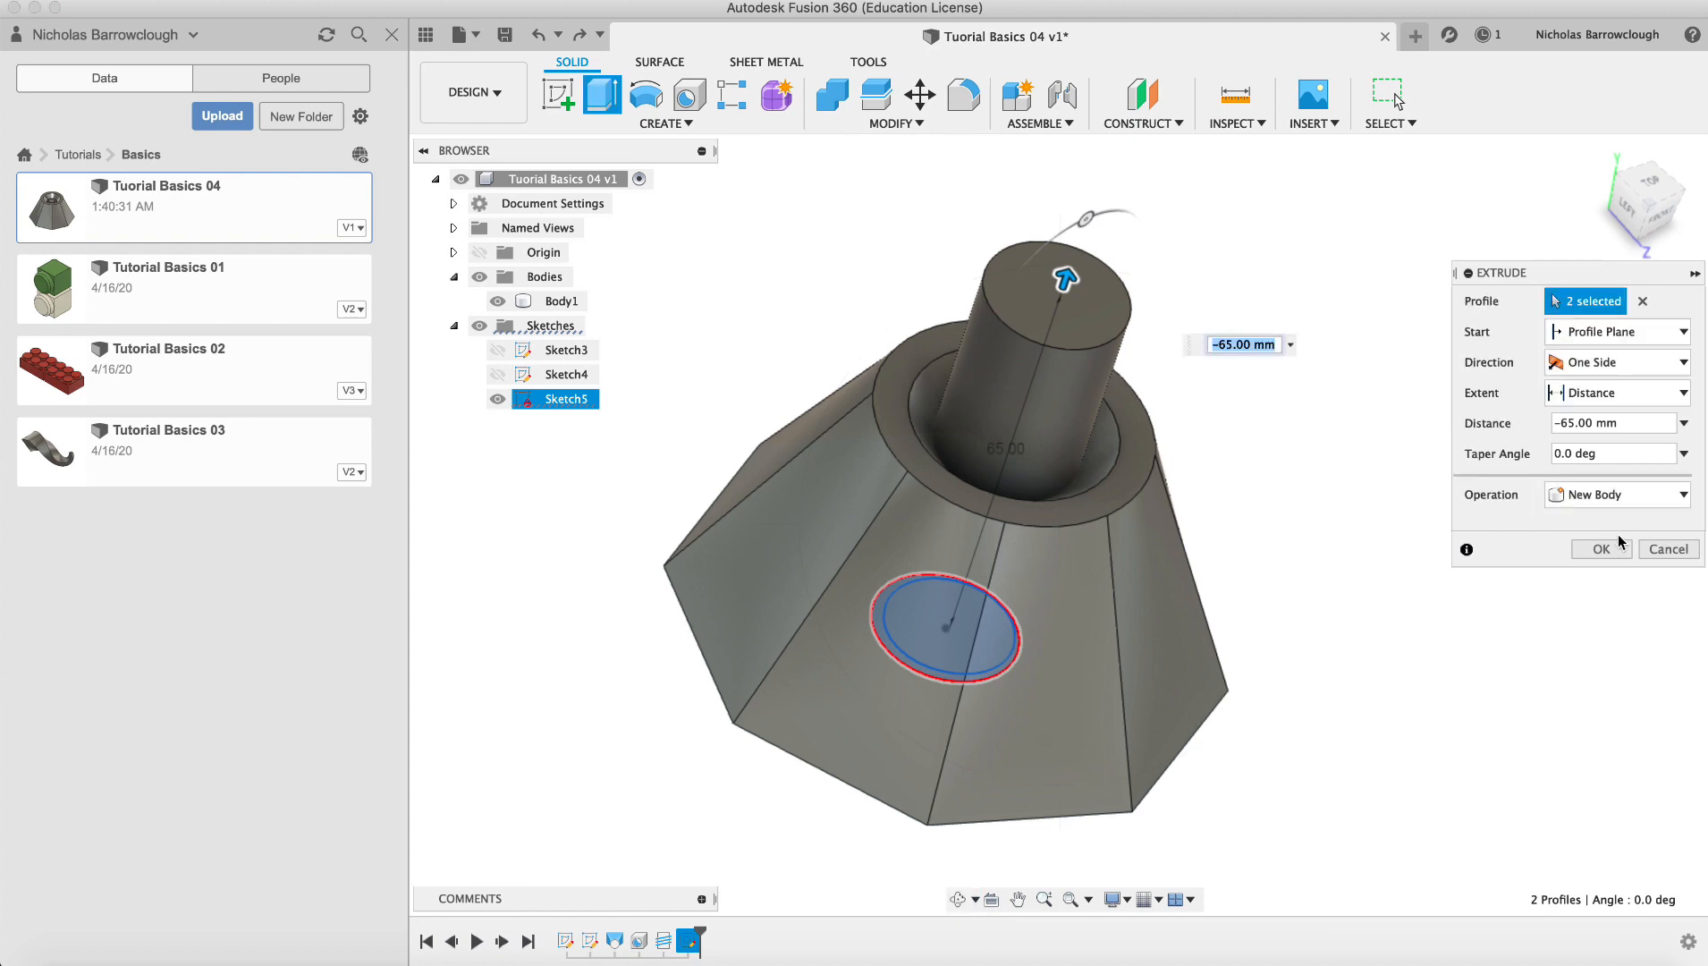
click(1600, 549)
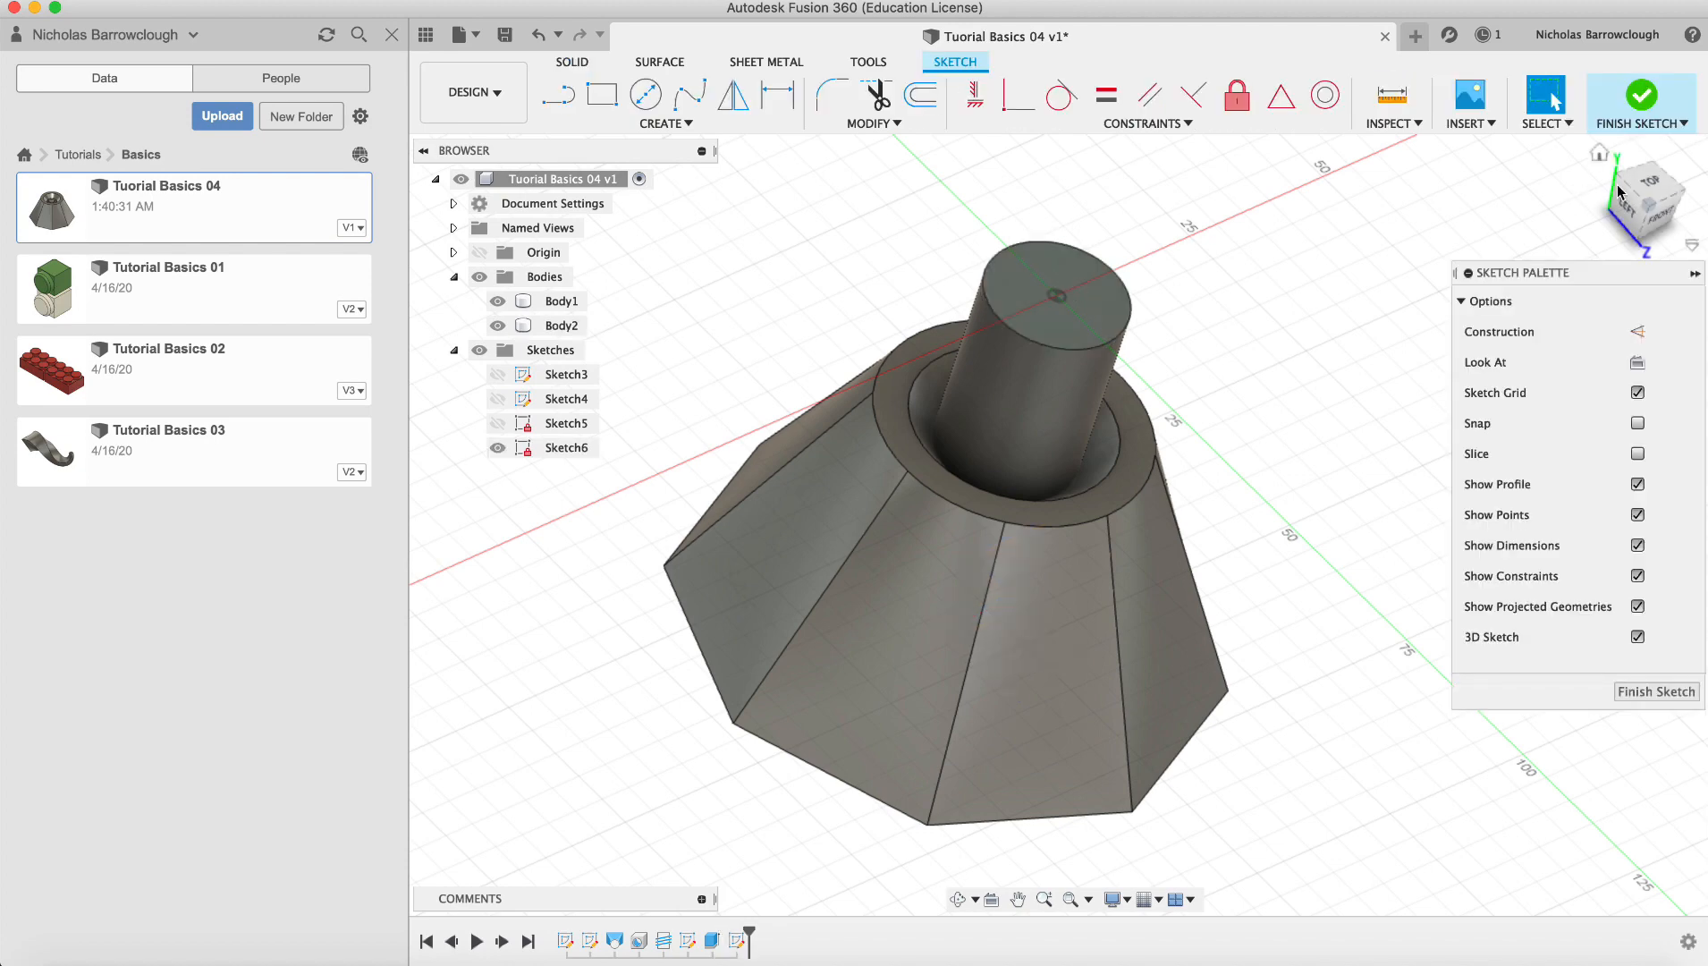
From the Top view, sketch a 30 mm diameter circle at the cylinder's centre
click(1646, 198)
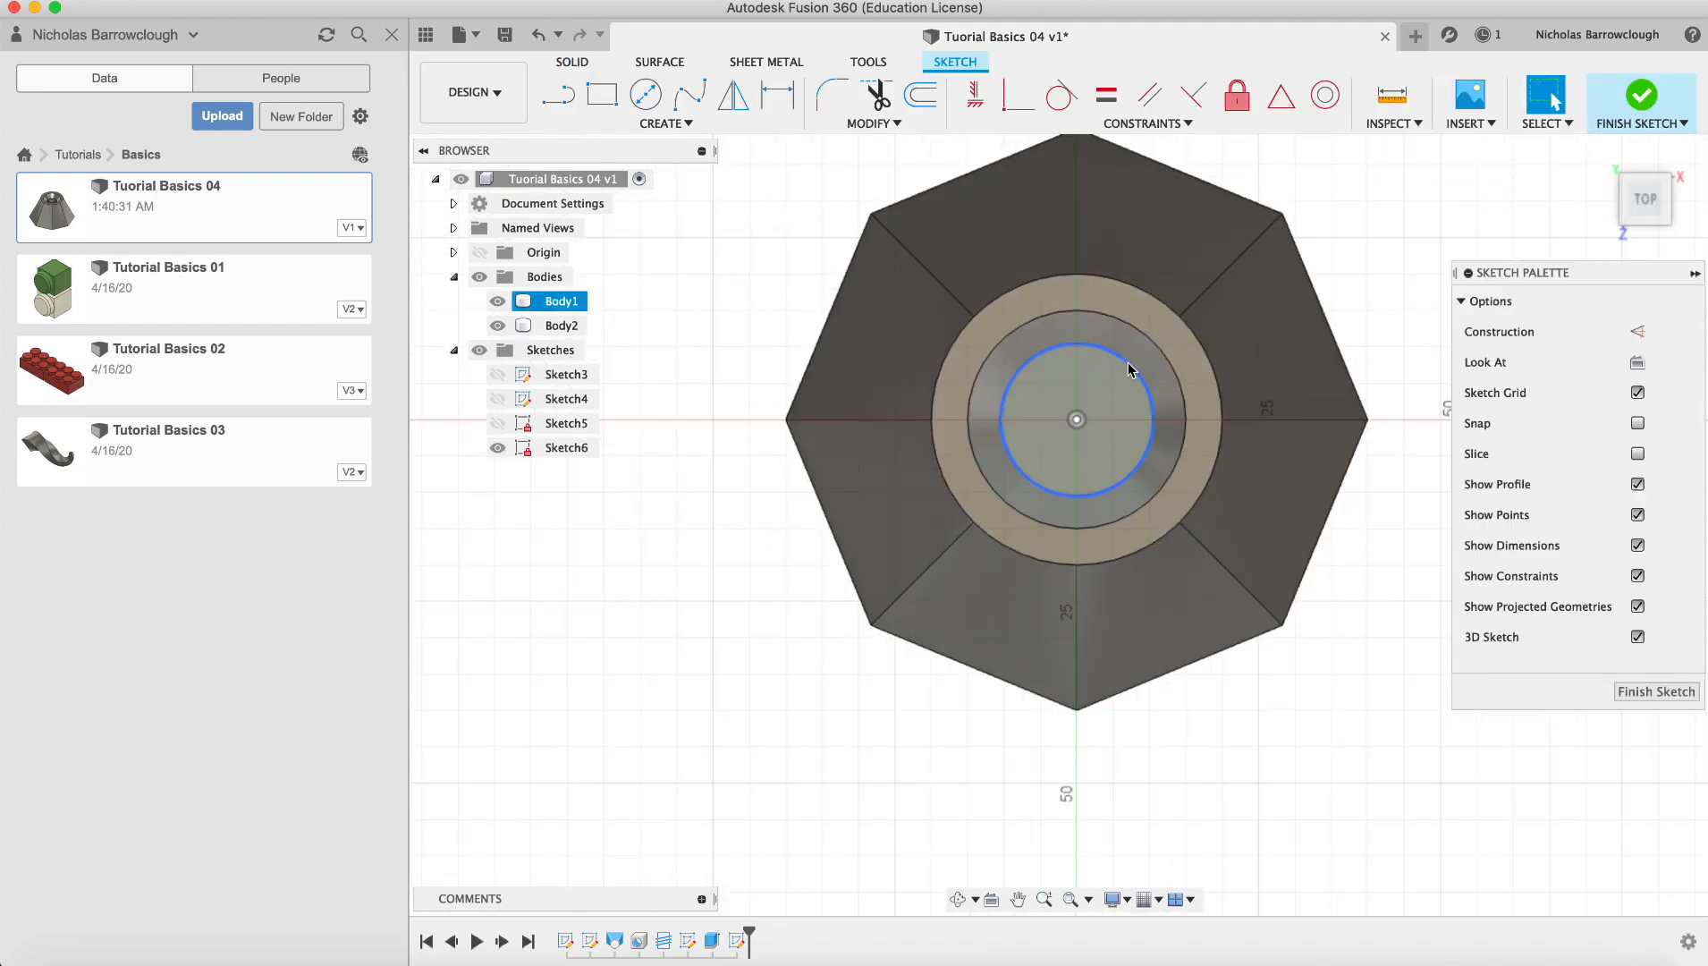
click(645, 94)
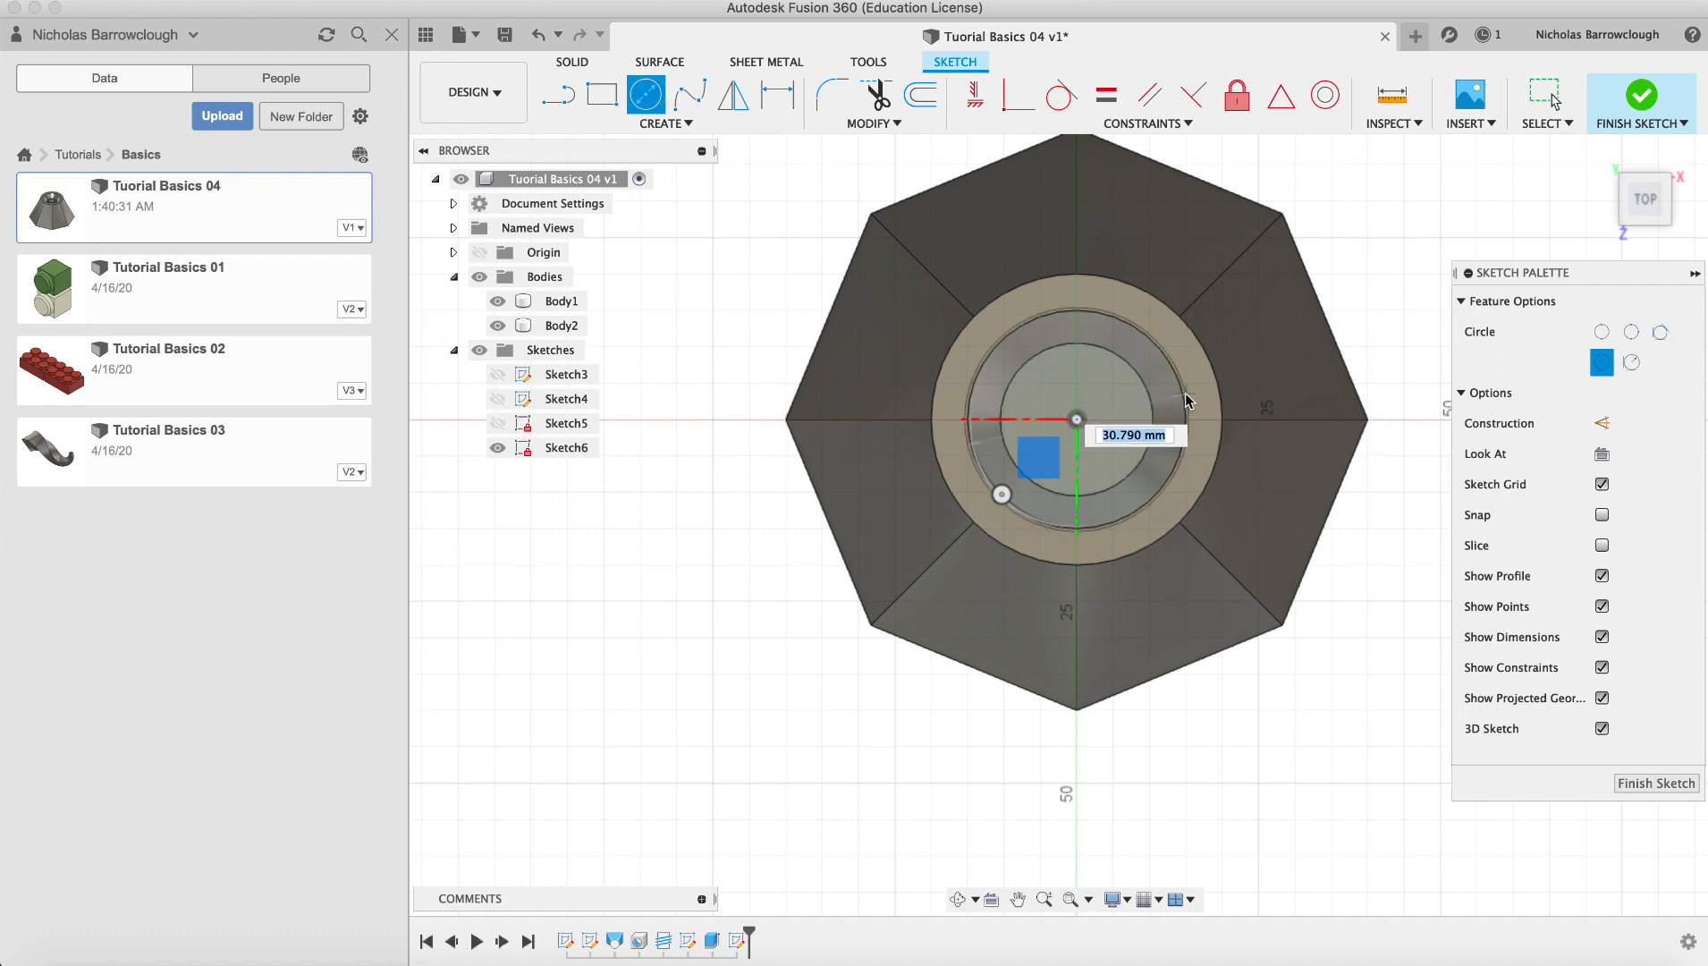
mouse_move(975, 884)
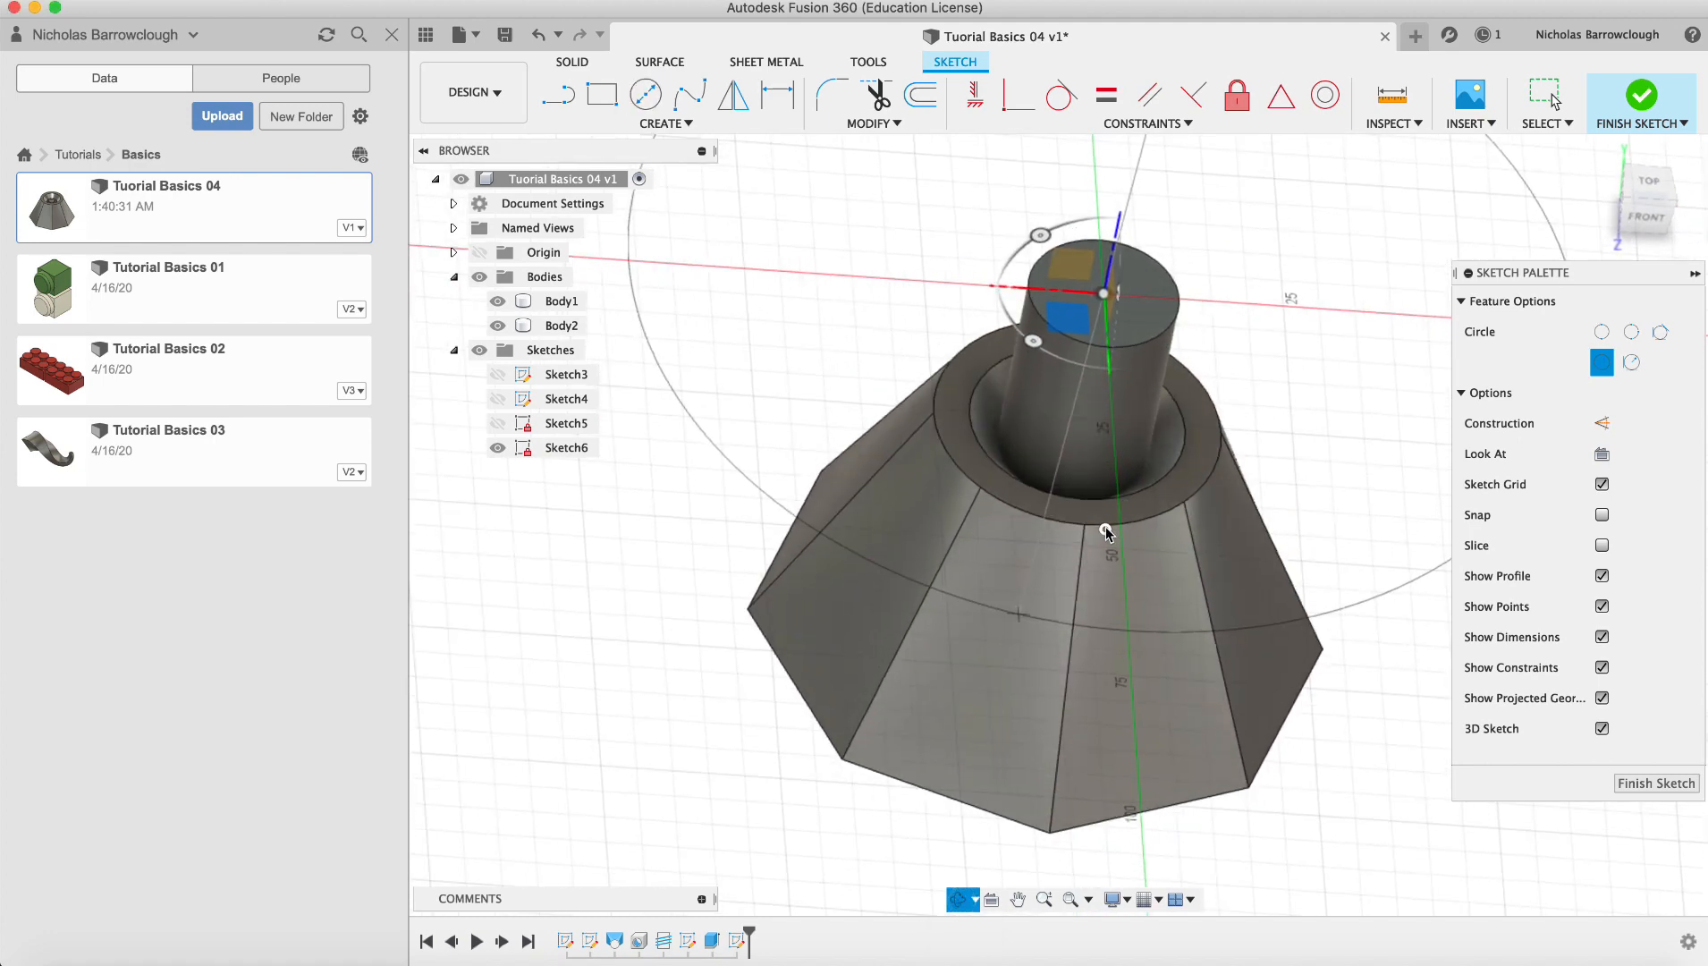
click(1105, 294)
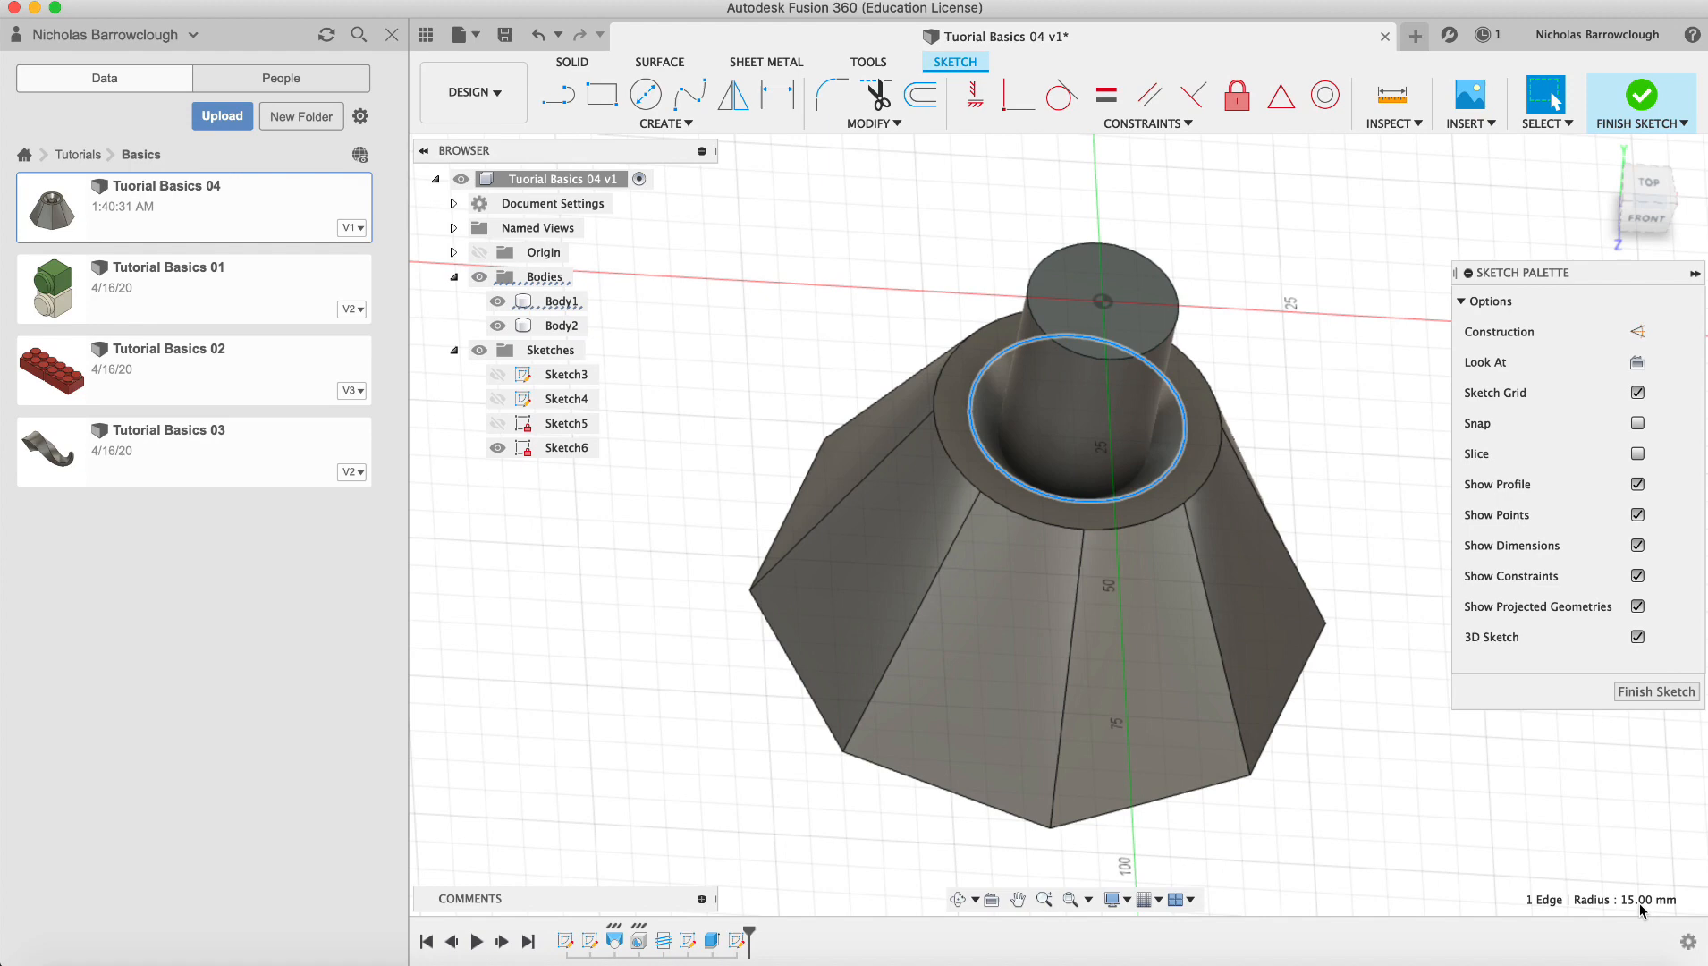
click(644, 95)
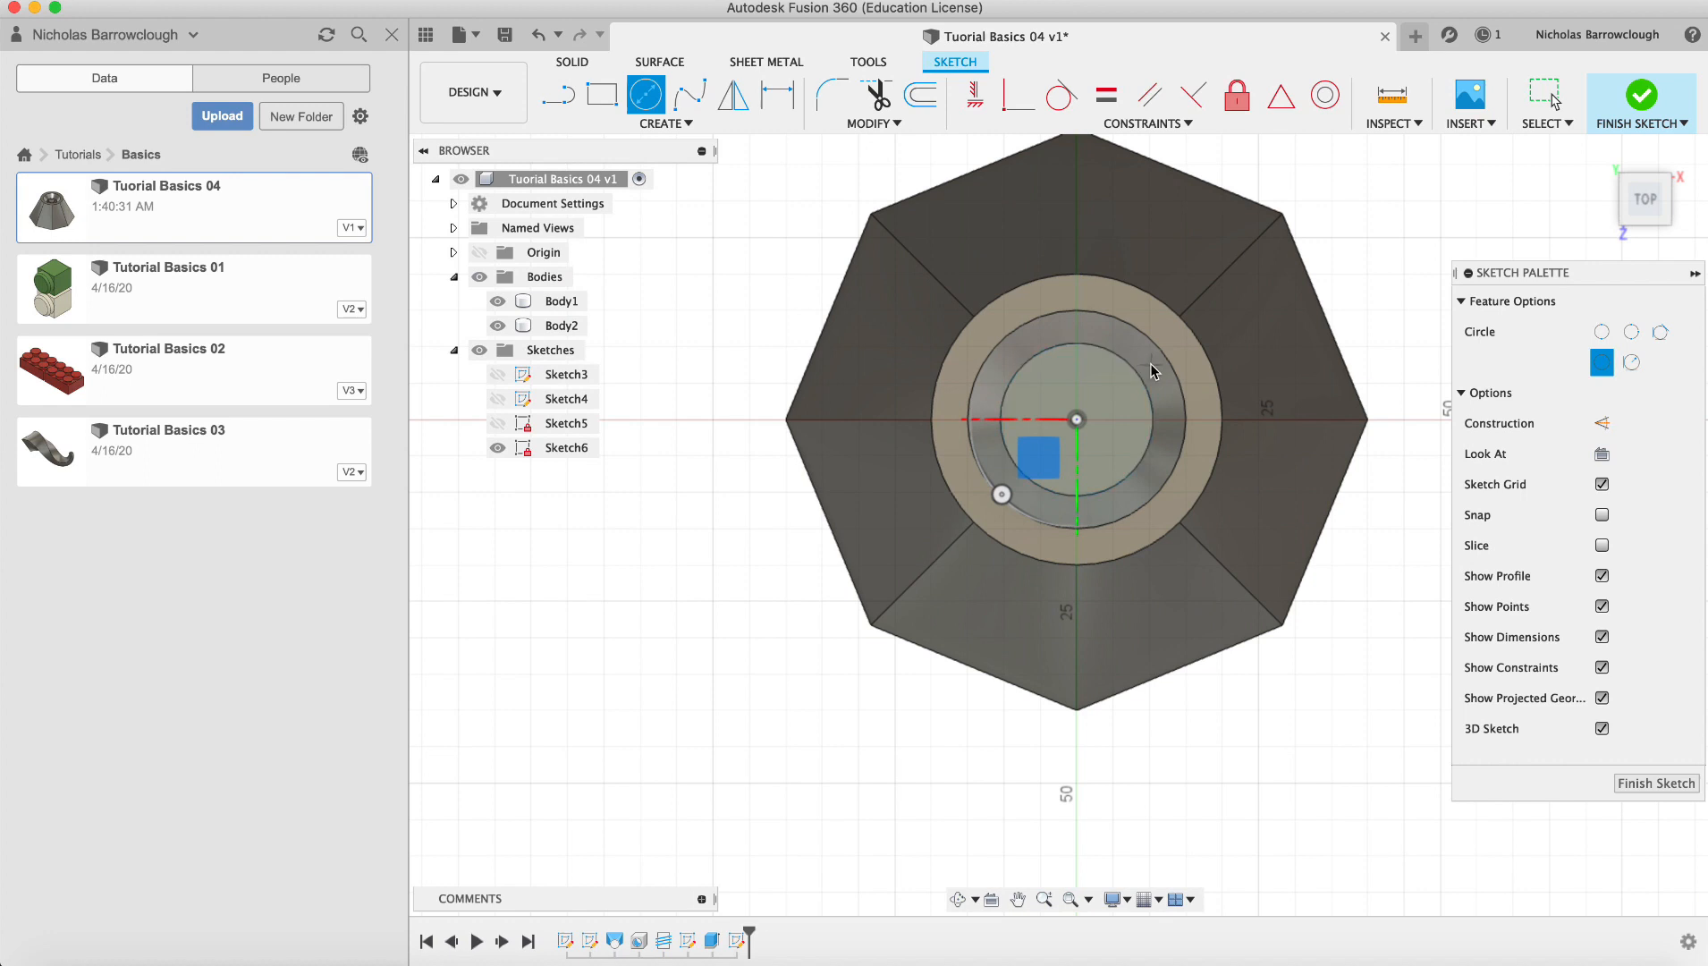
mouse_move(1087, 420)
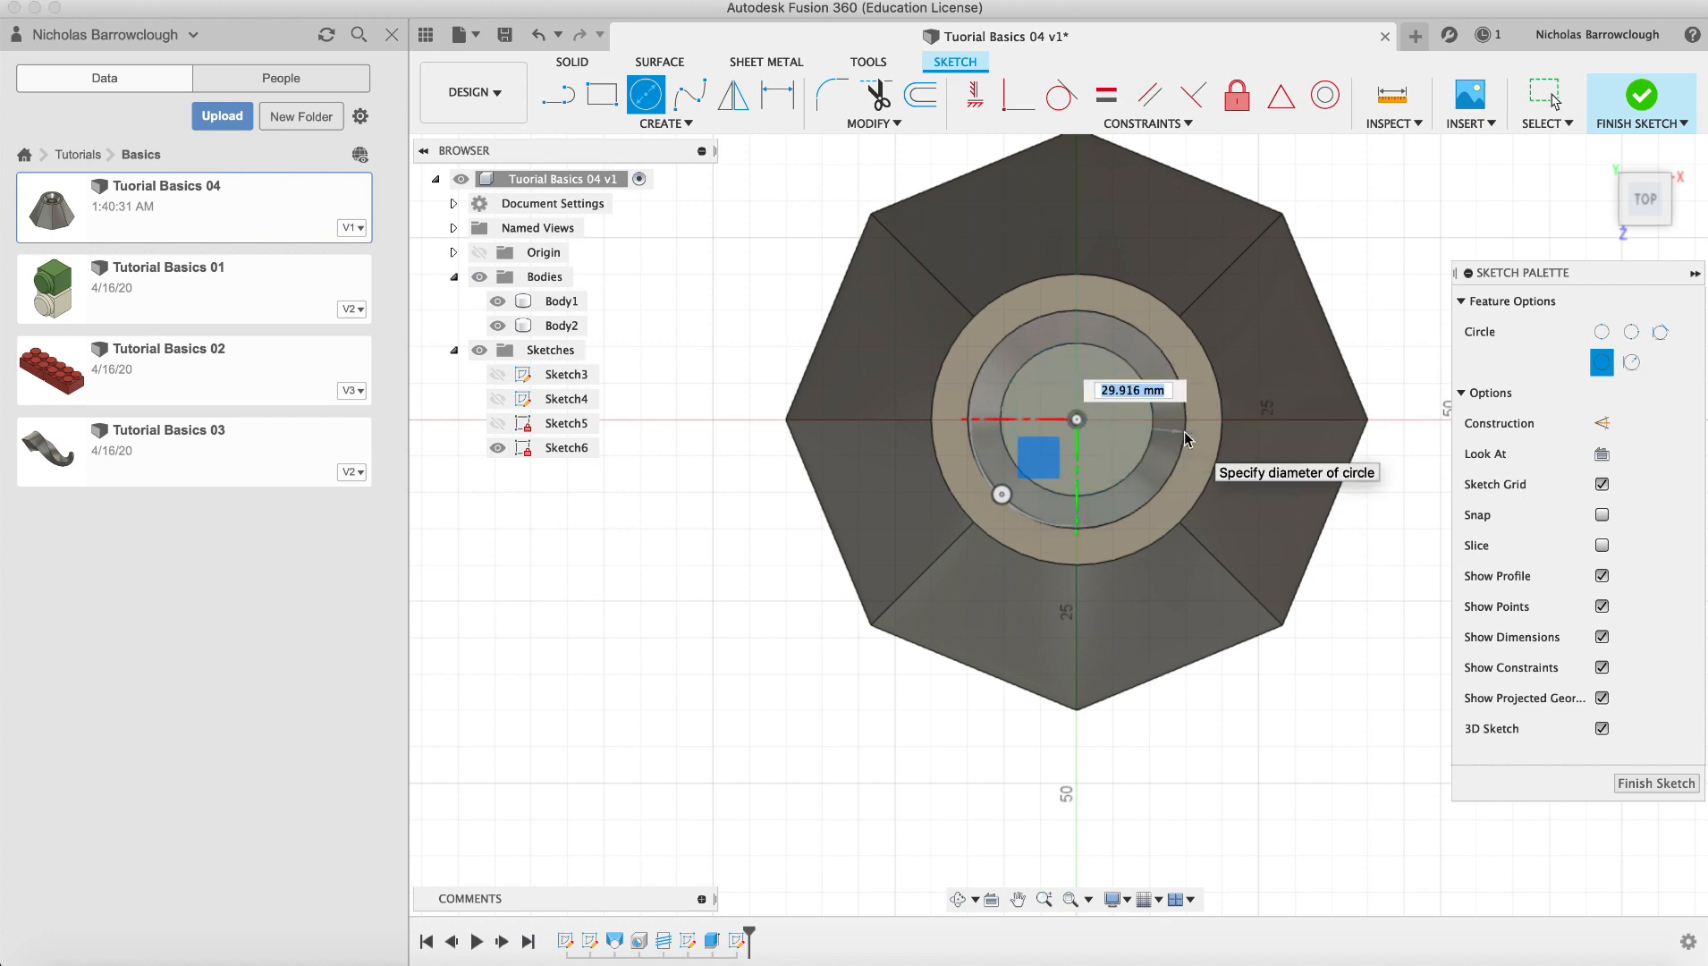
text(30)
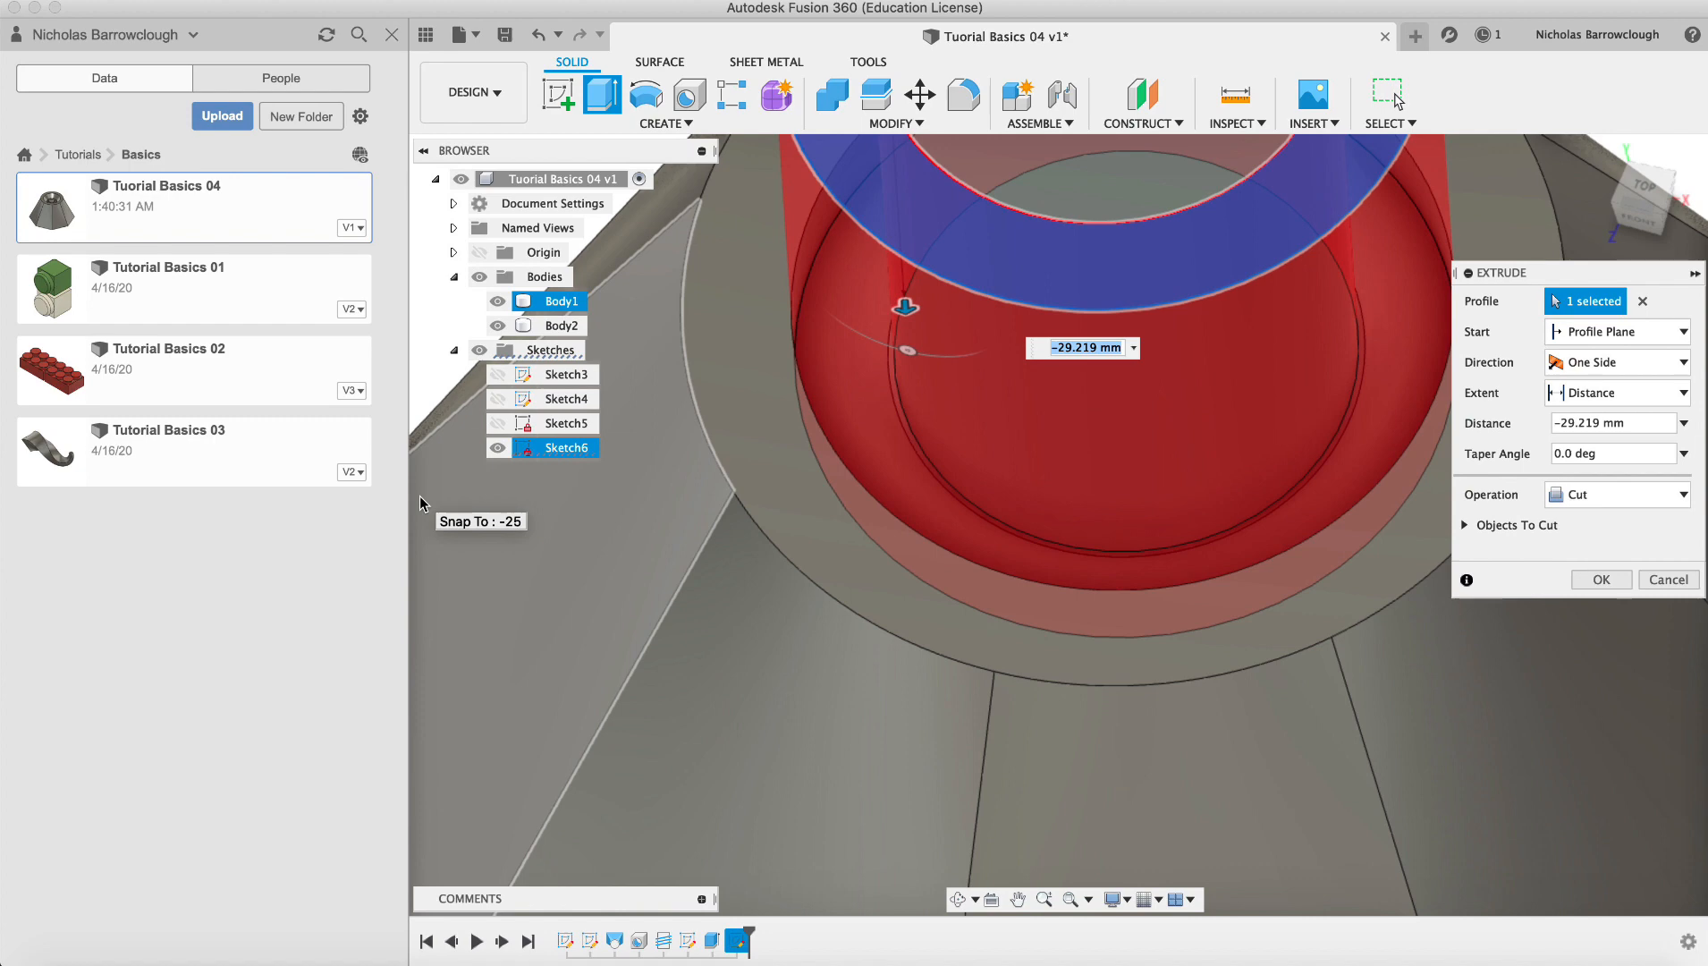
Join the Sketch6 extrusion into Body2, then cut a -25 mm recess into Body1
click(1617, 493)
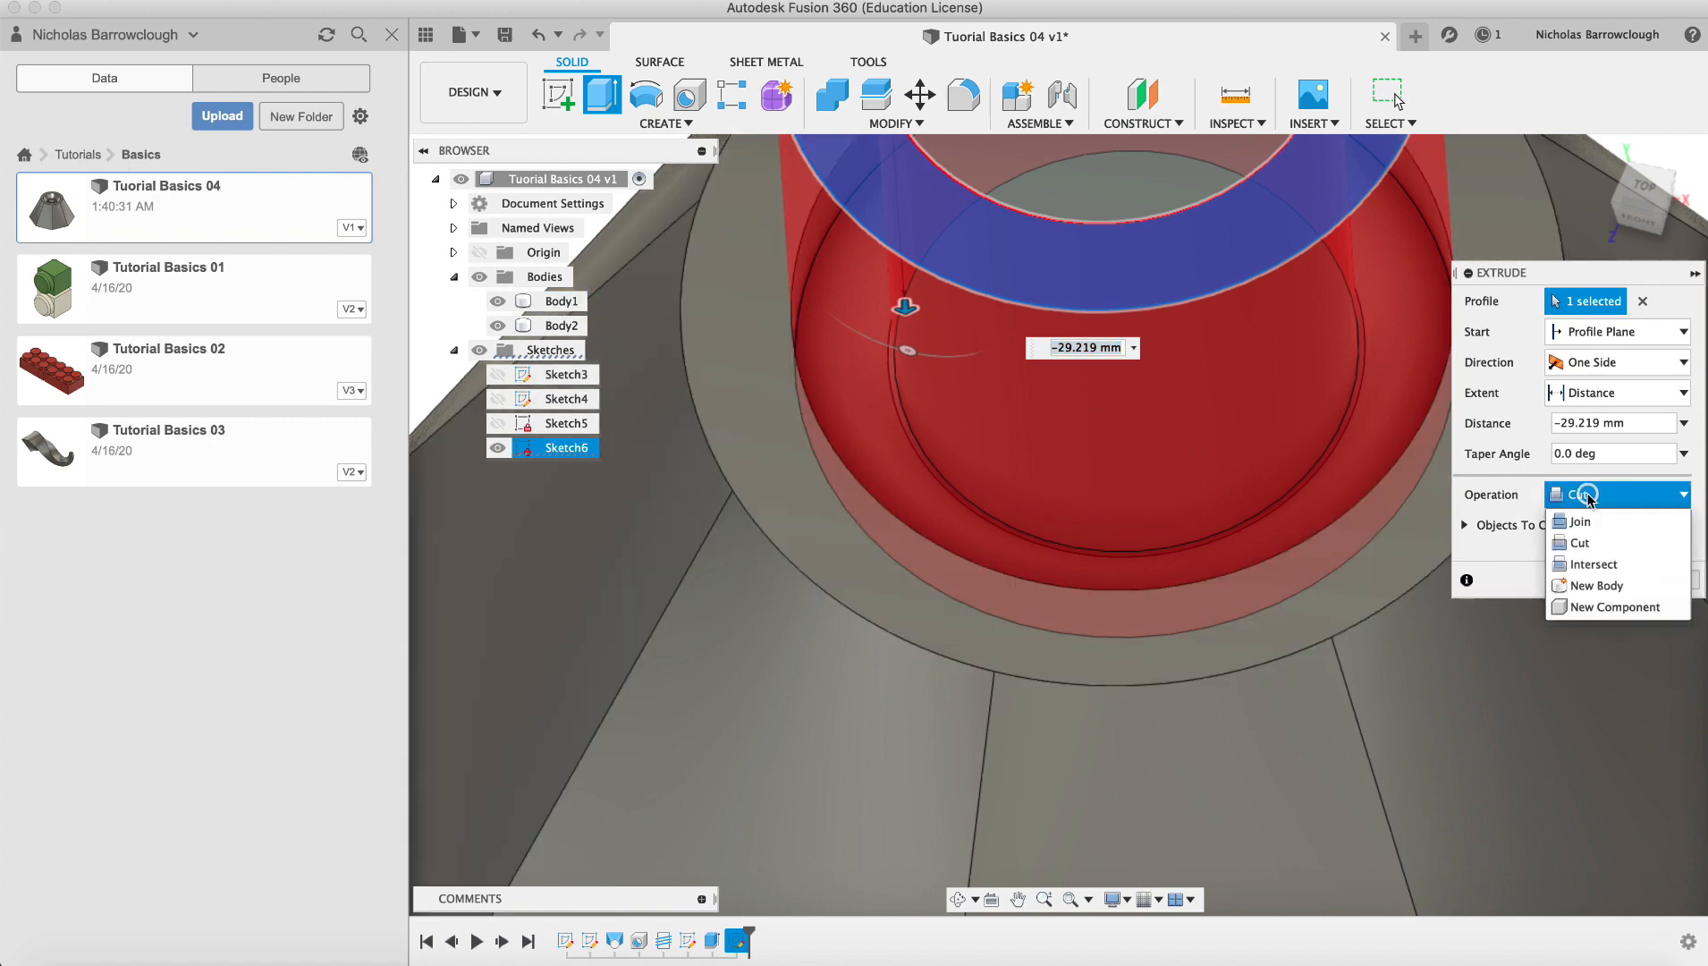
click(1576, 521)
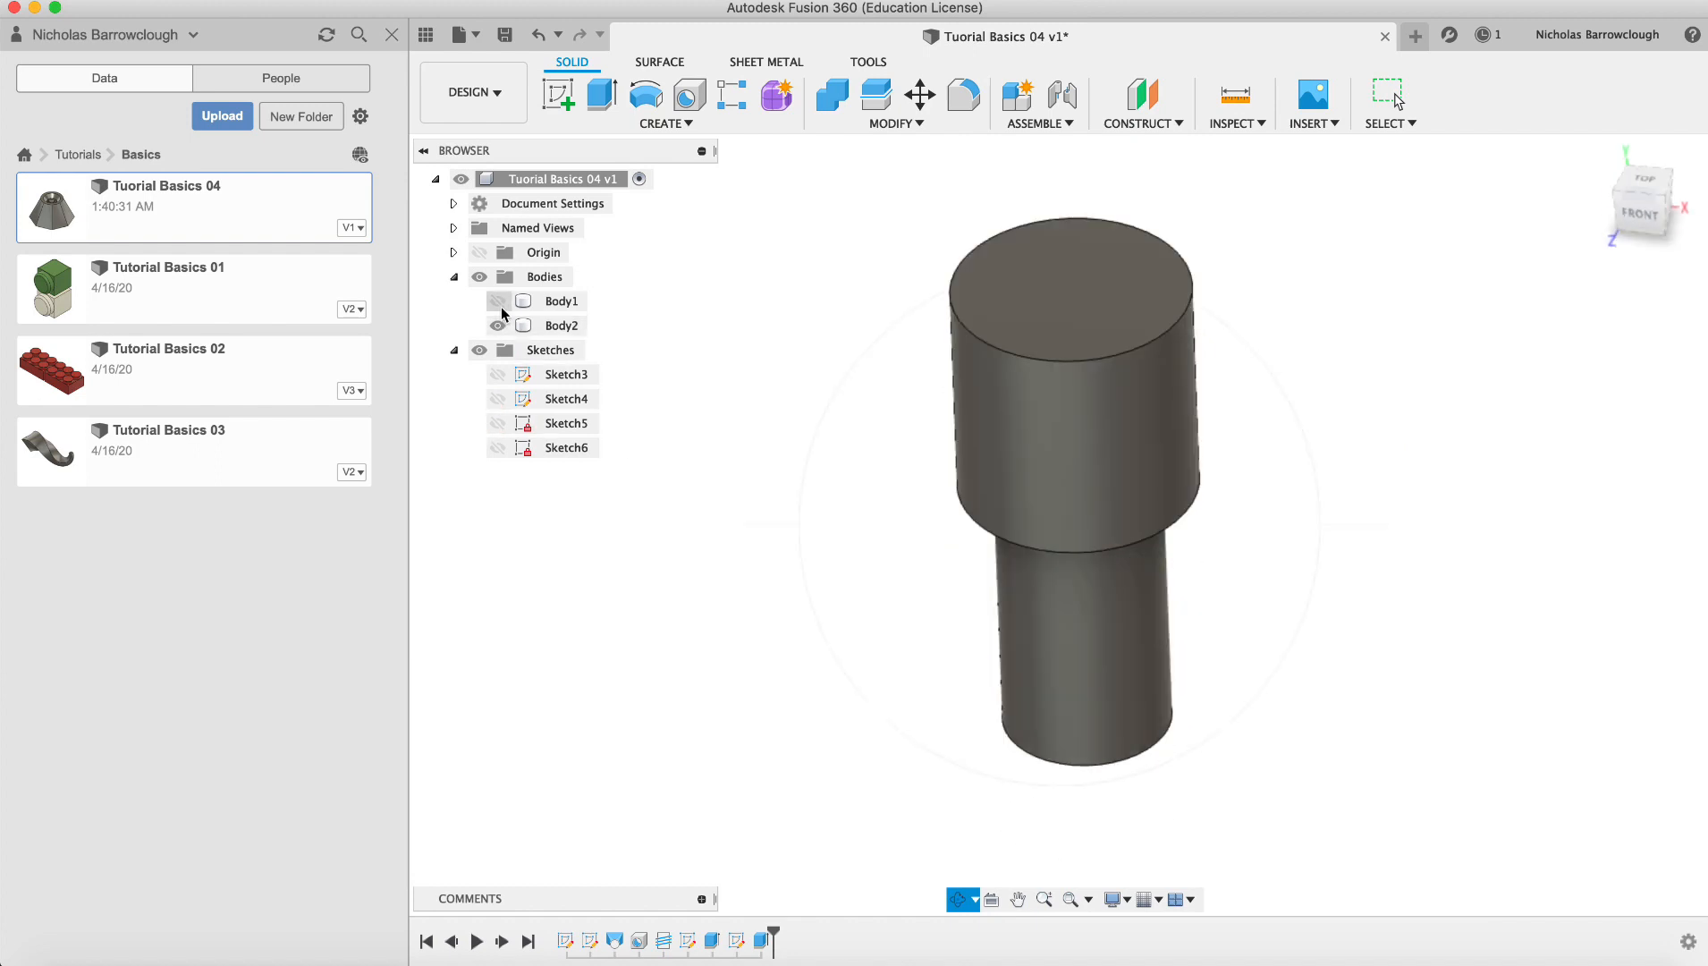
click(496, 301)
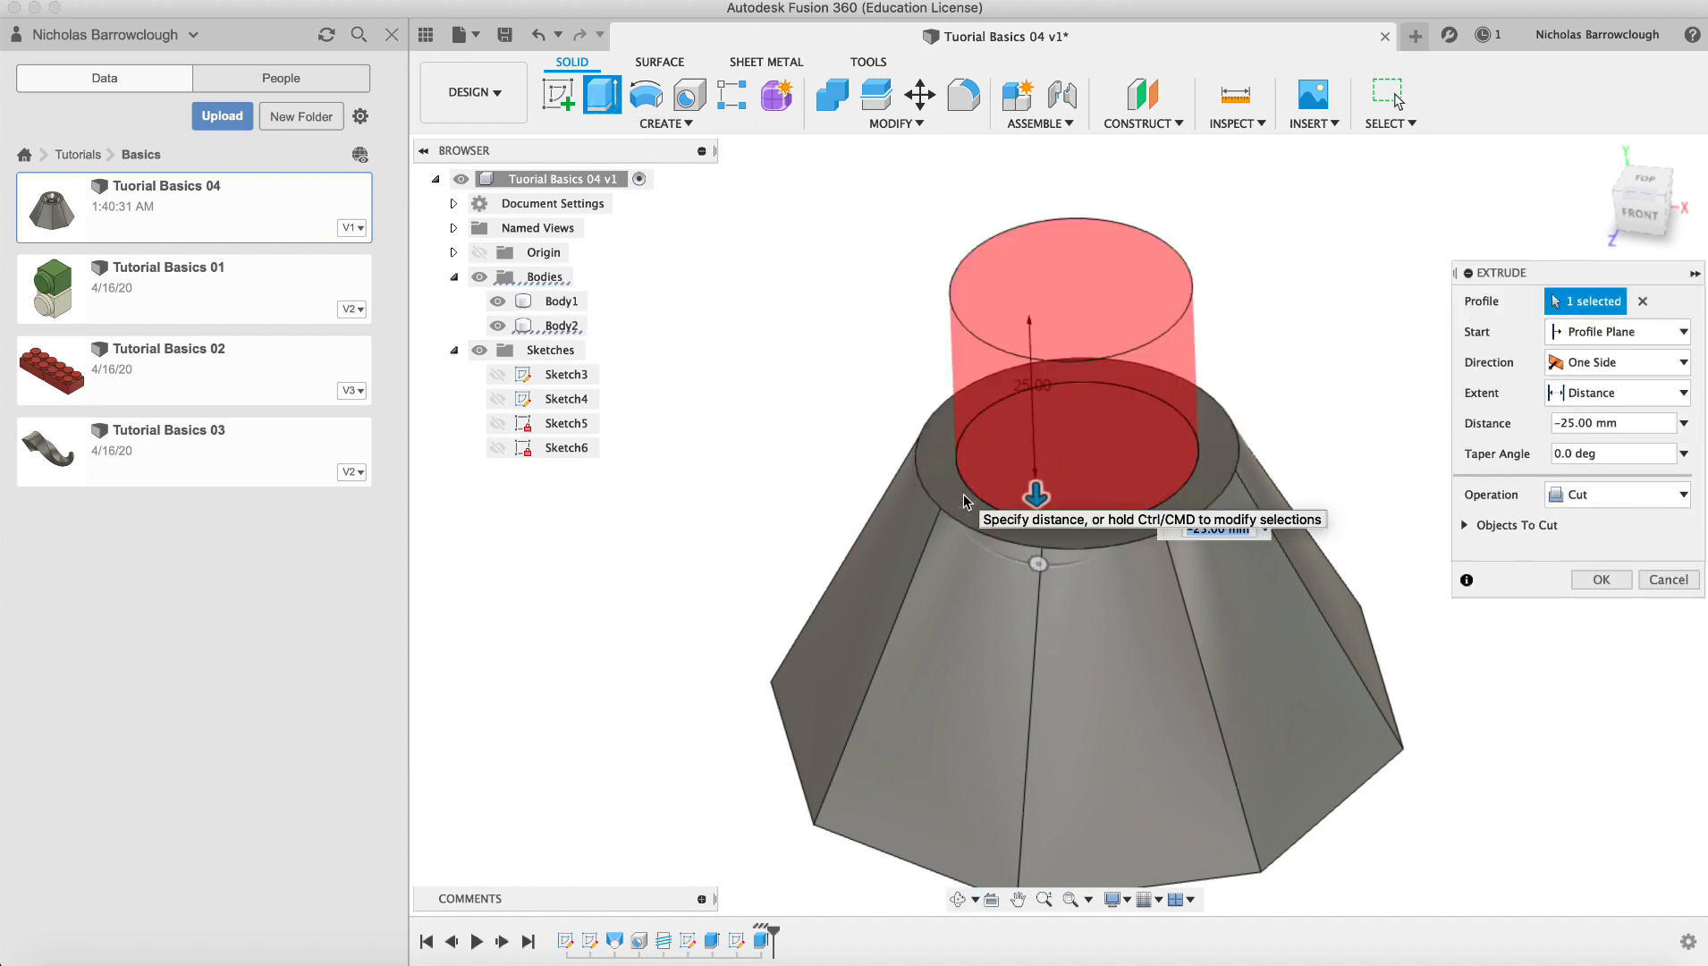
click(1600, 579)
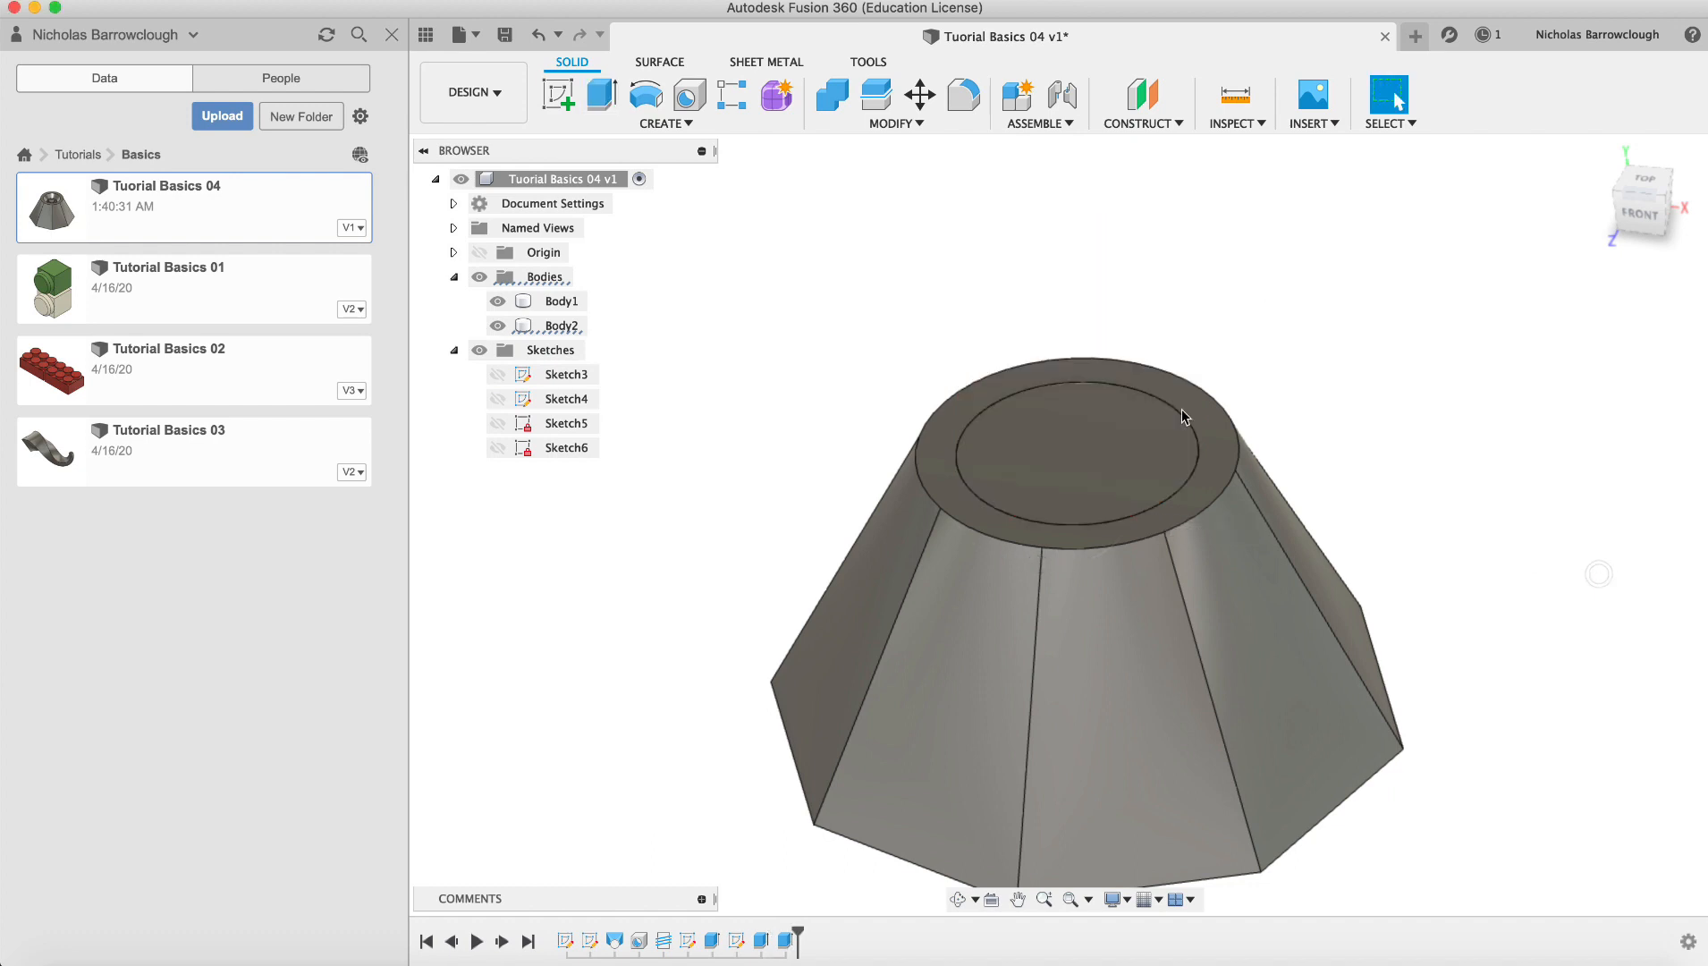
Hide the octagonal part and extrude the screw head profile 3 mm as a join
click(498, 324)
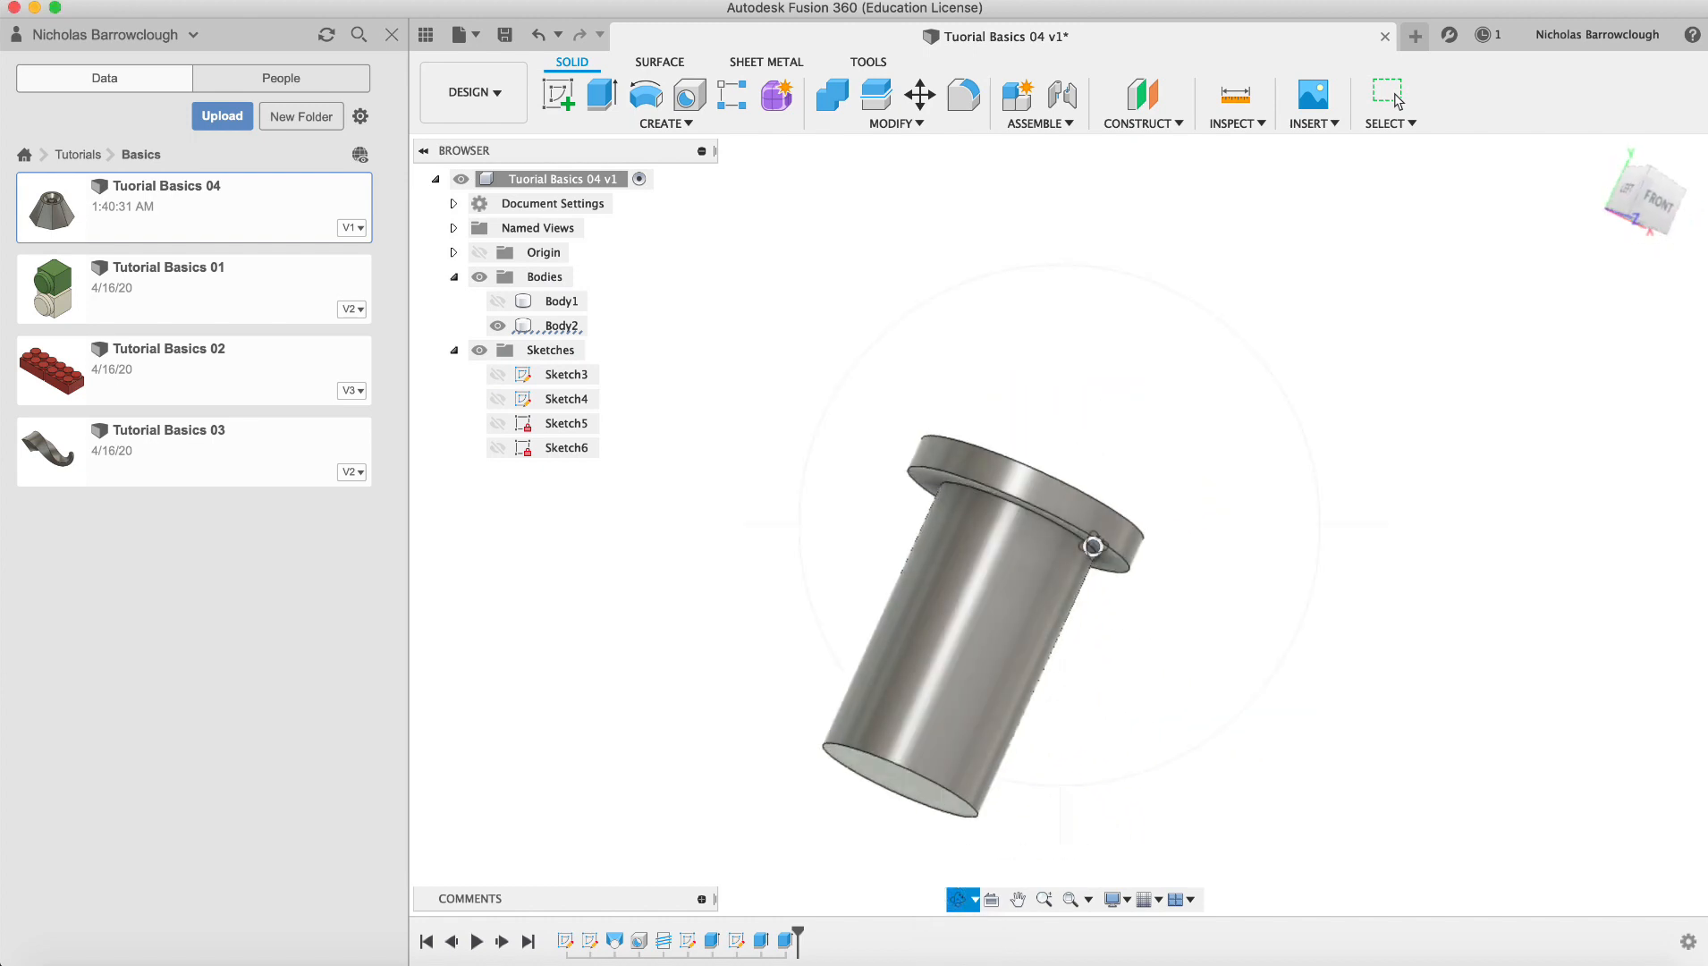
click(601, 96)
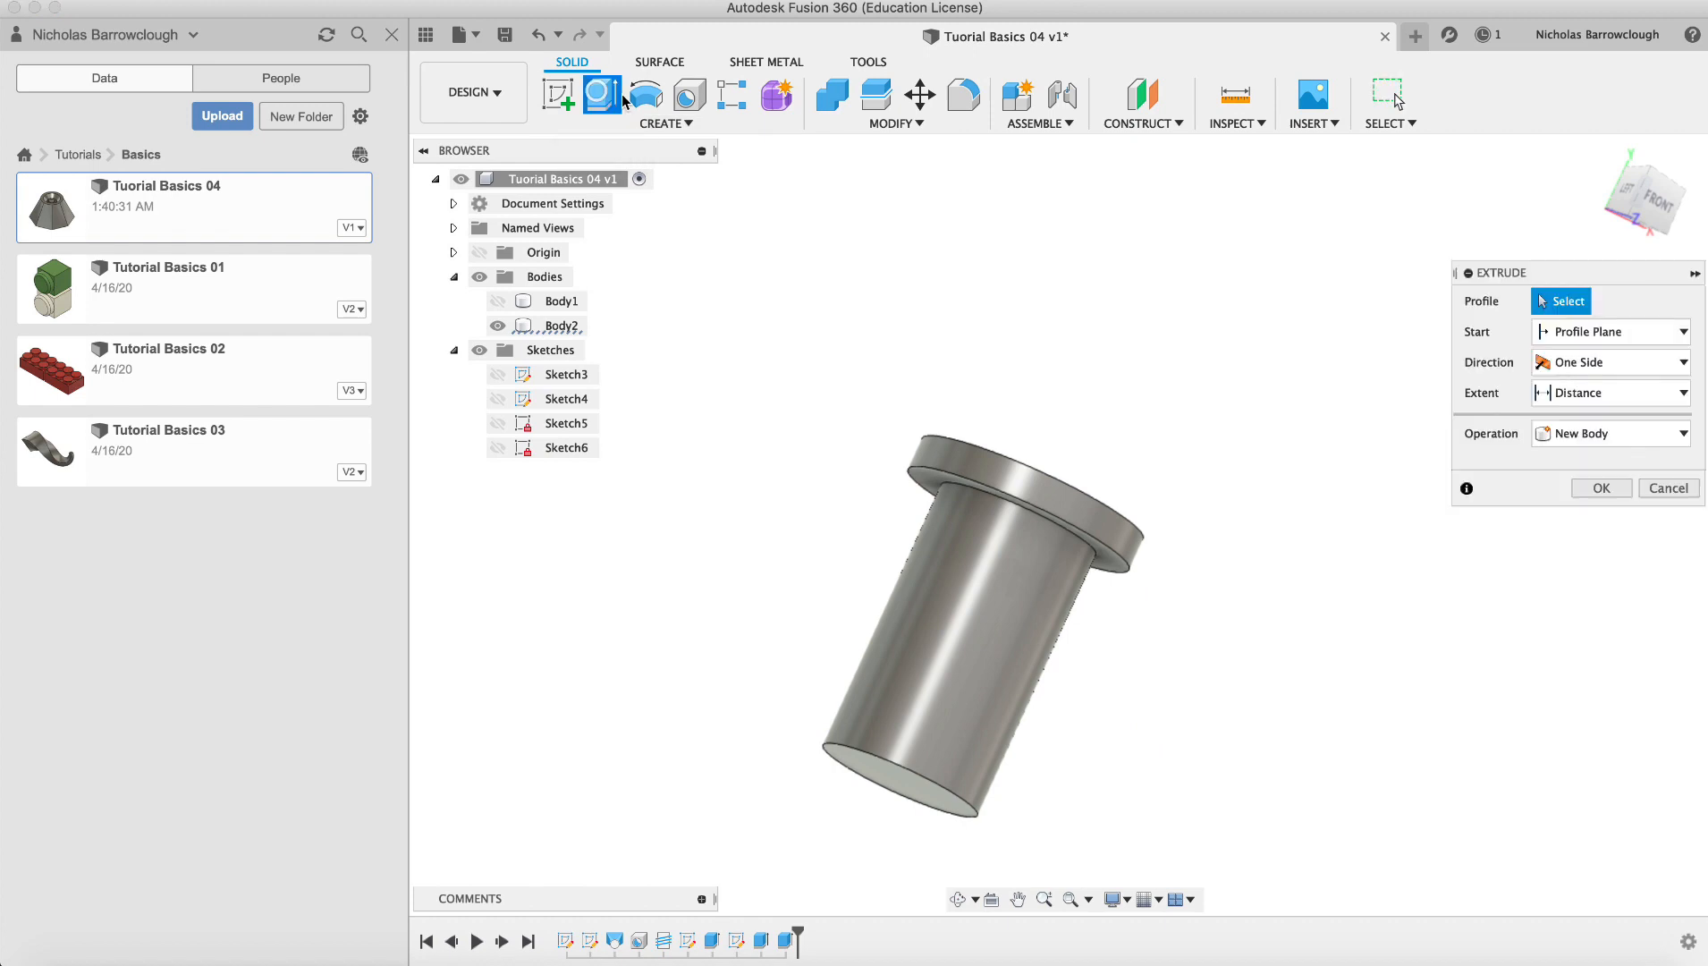
click(975, 480)
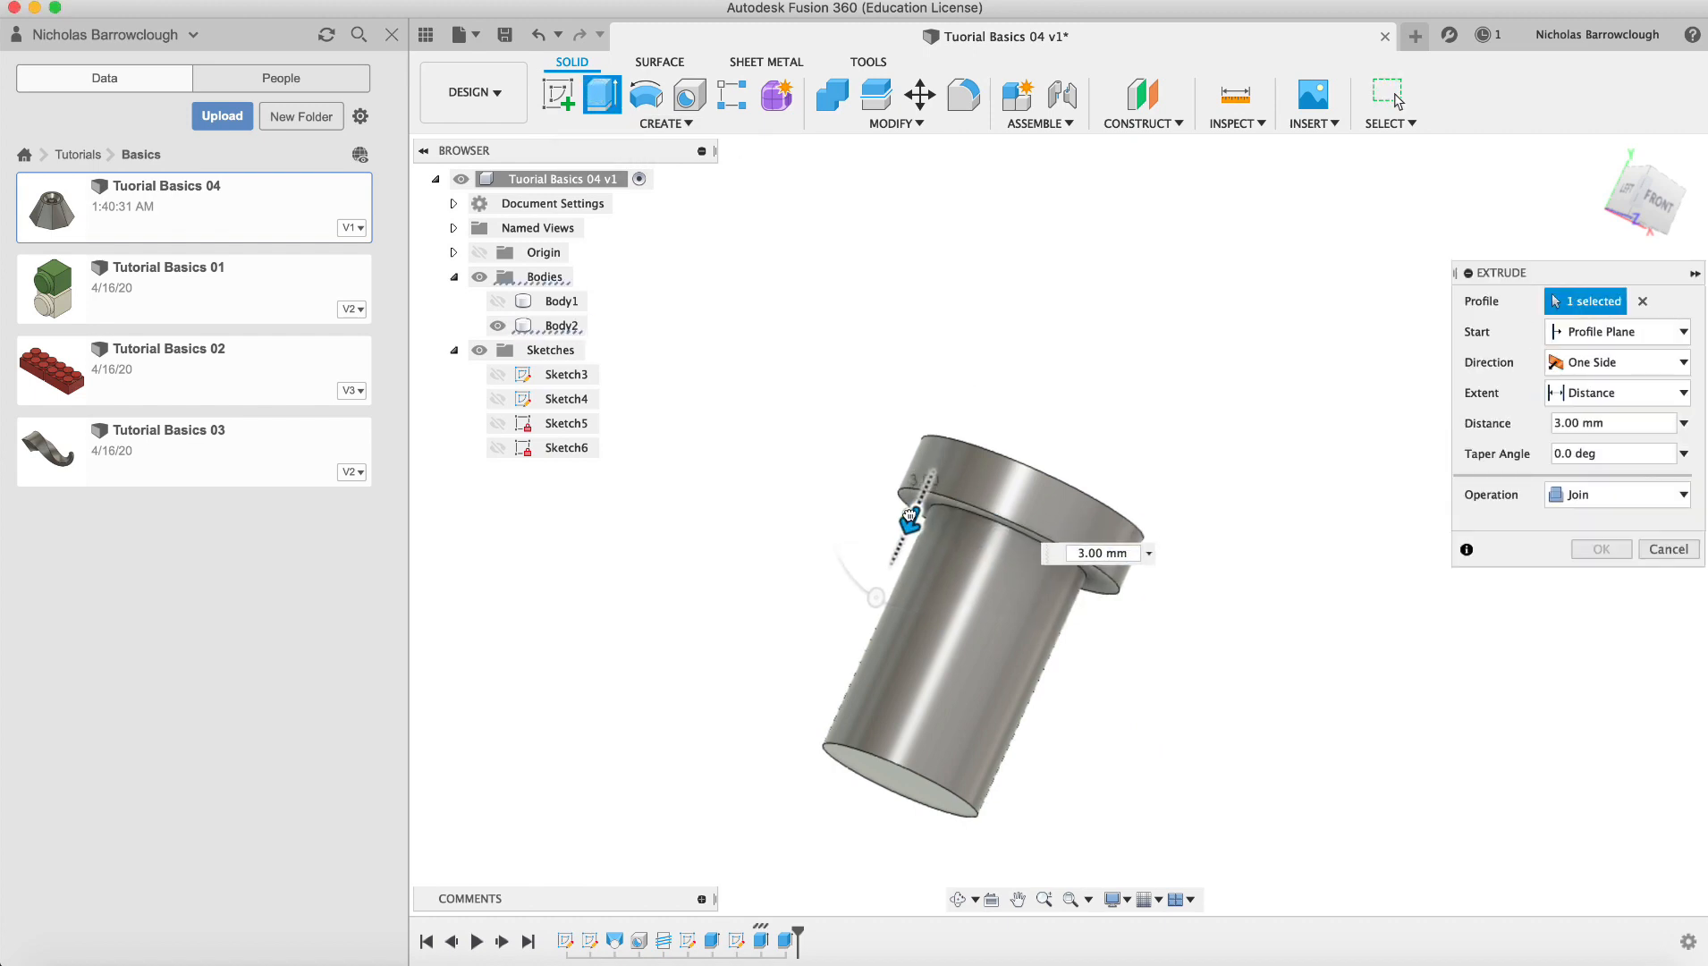
click(1599, 547)
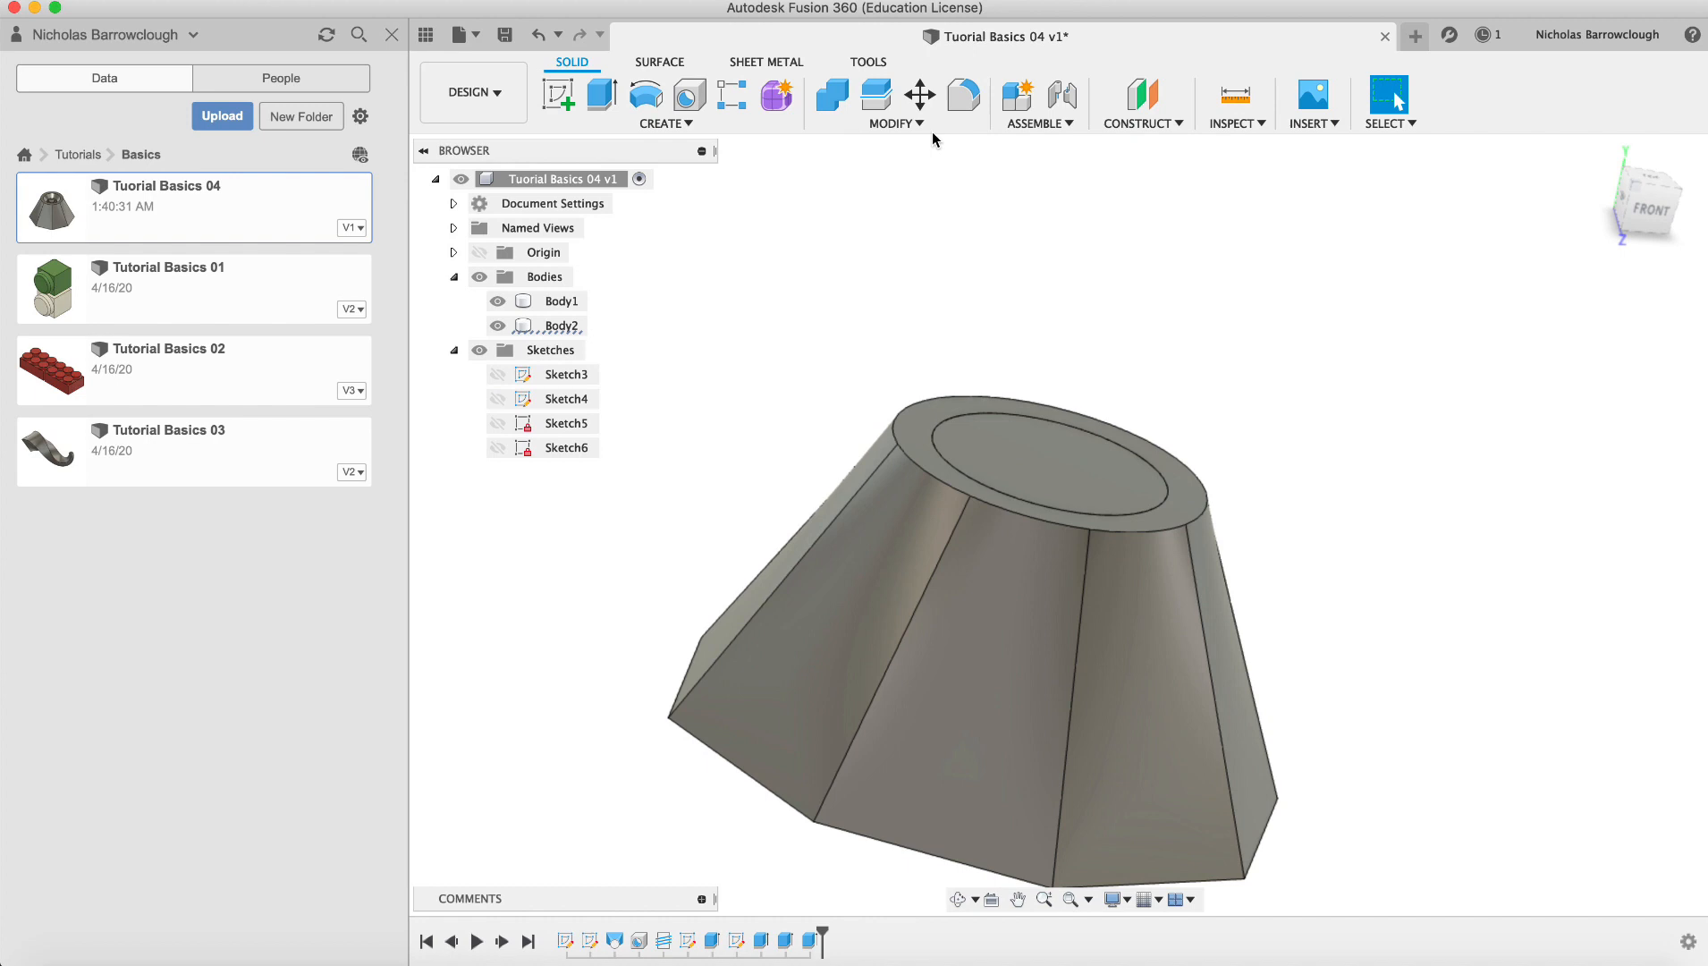
click(829, 96)
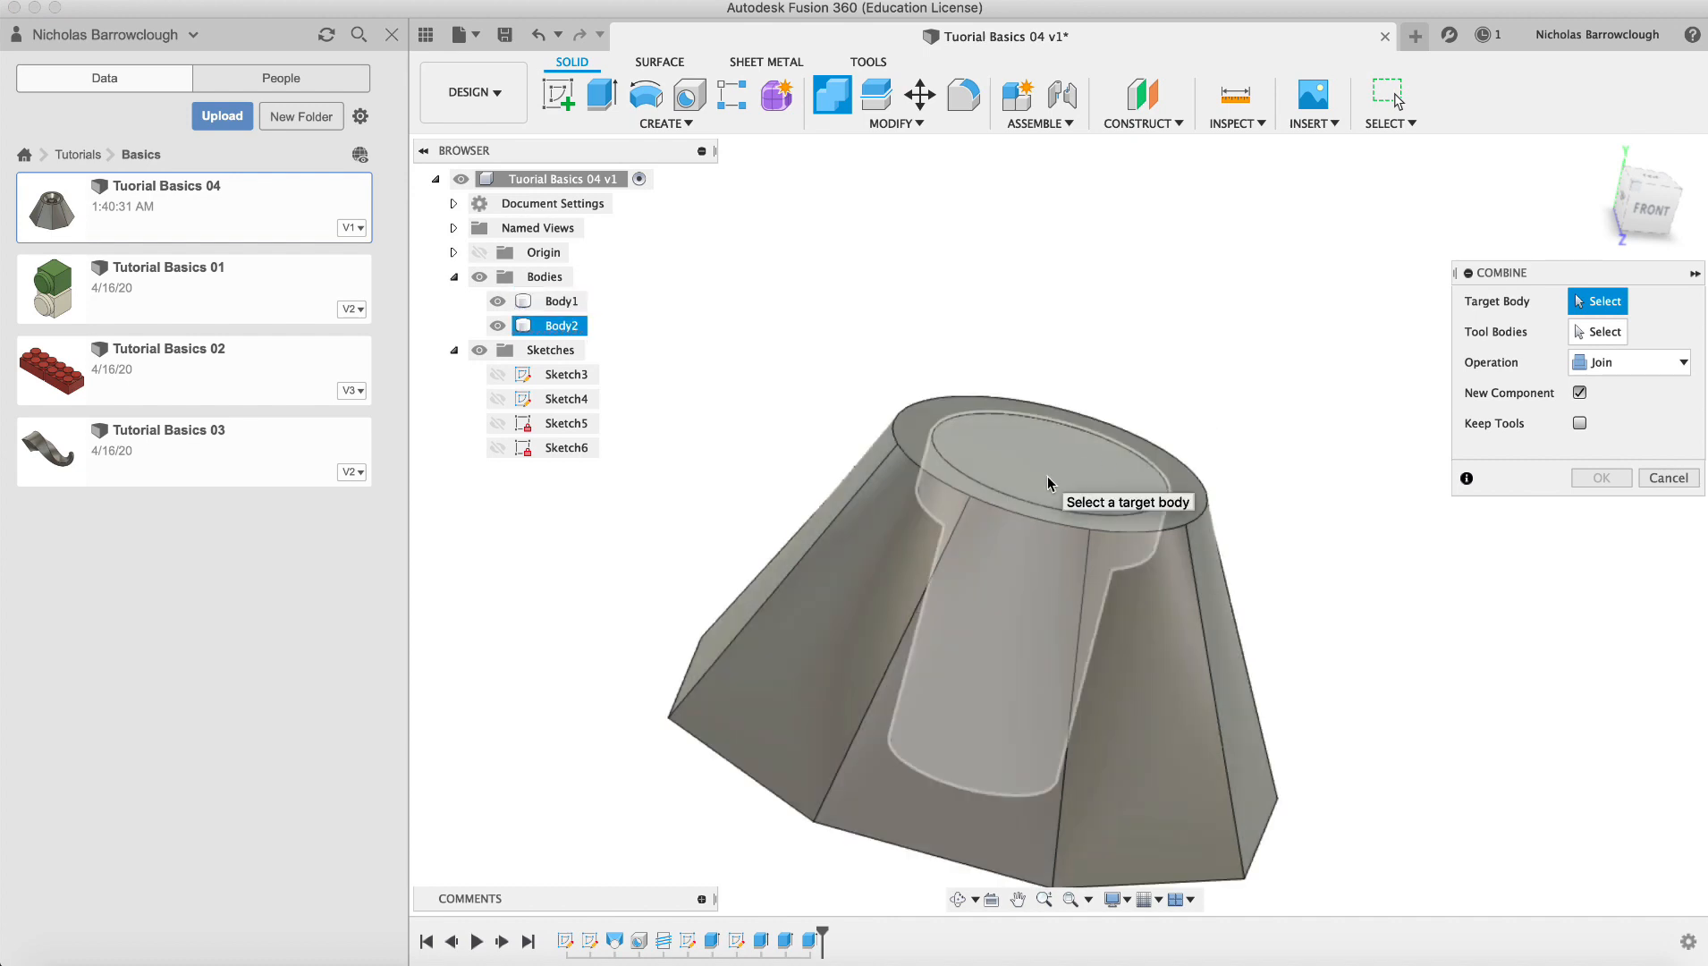
Combine the screw and tapered part as a Cut, keeping tools, no new component
click(1002, 512)
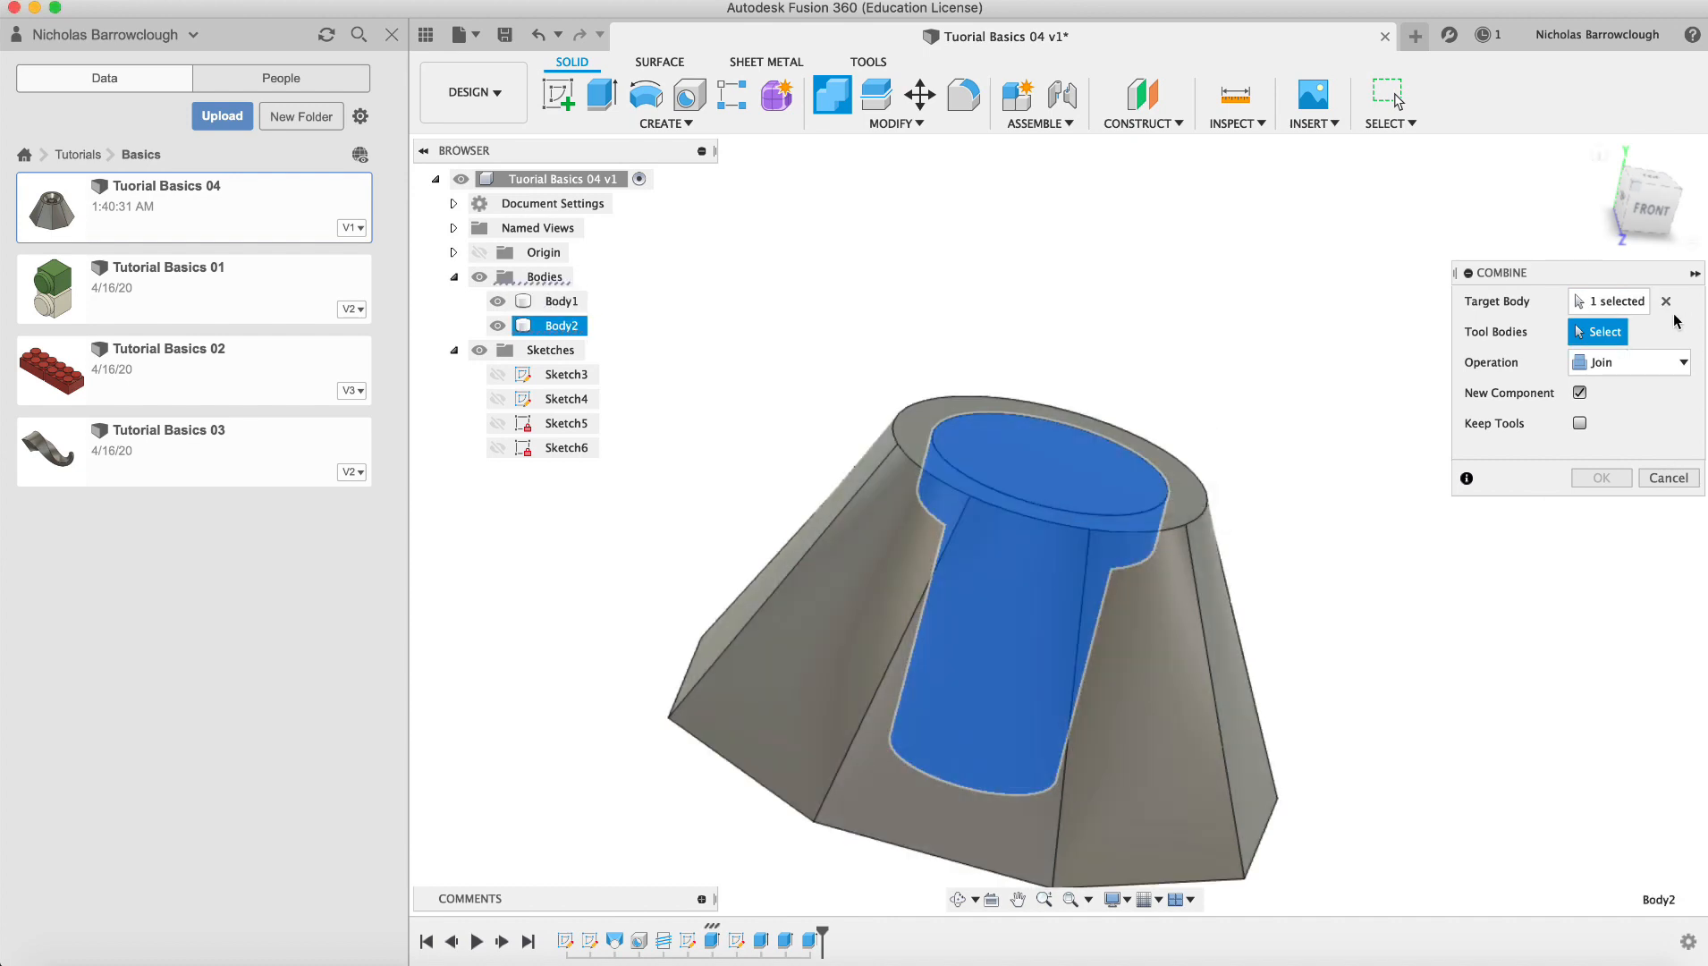
click(563, 300)
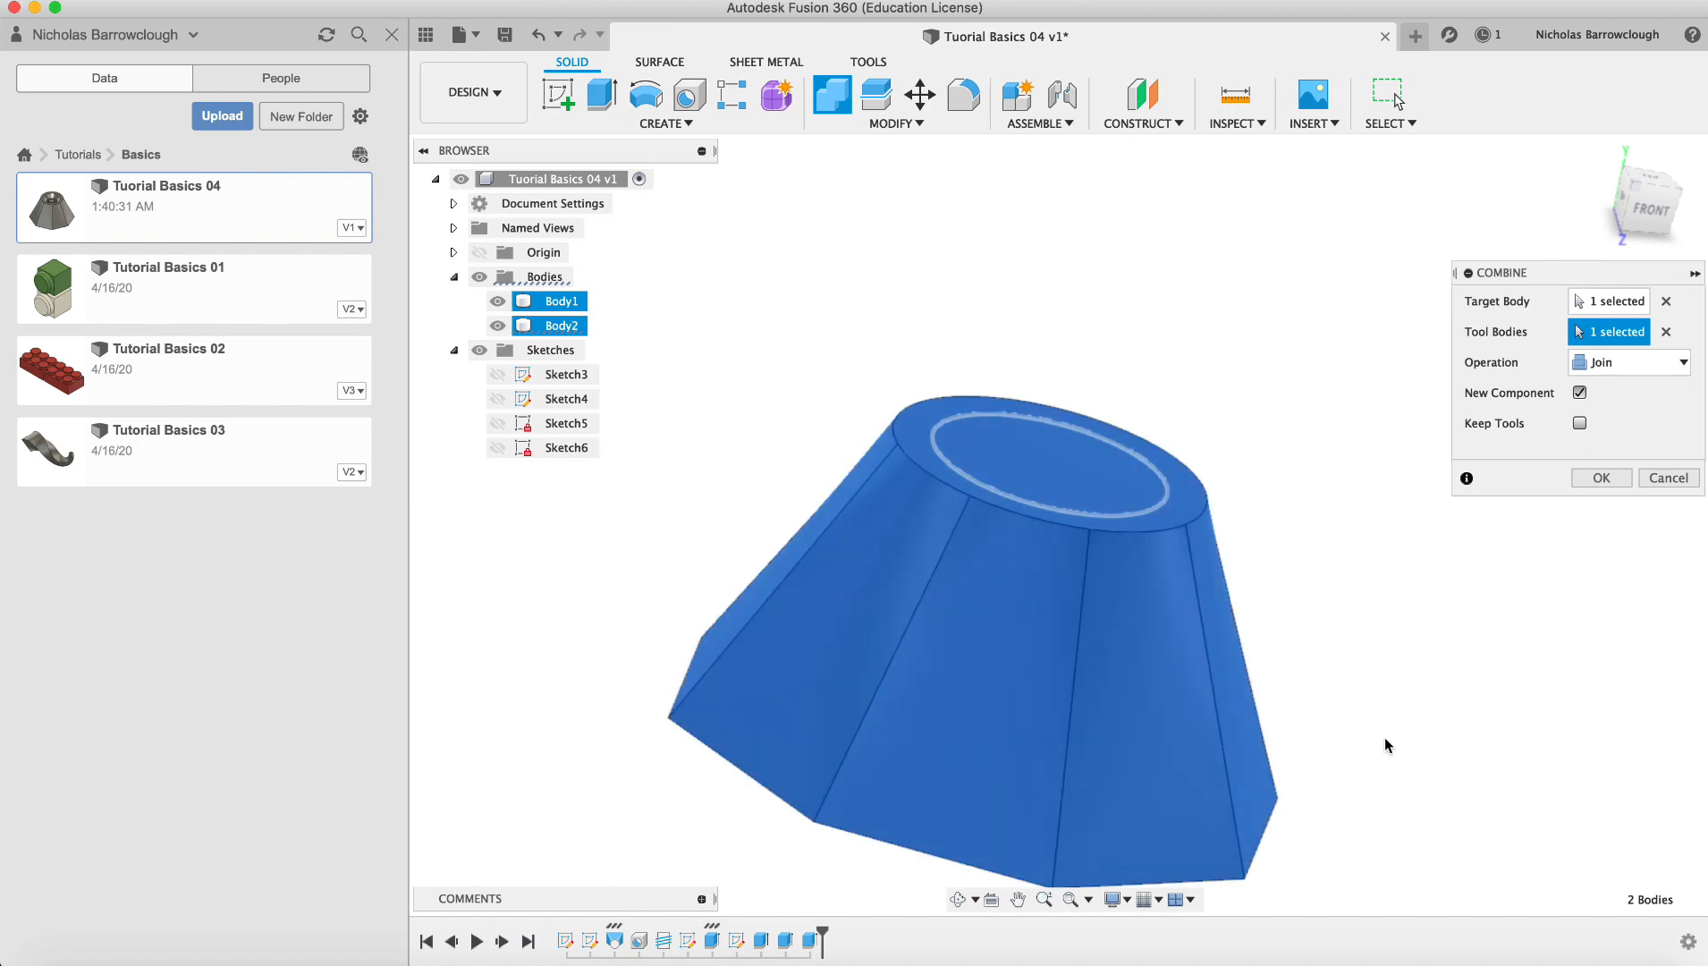
click(1629, 361)
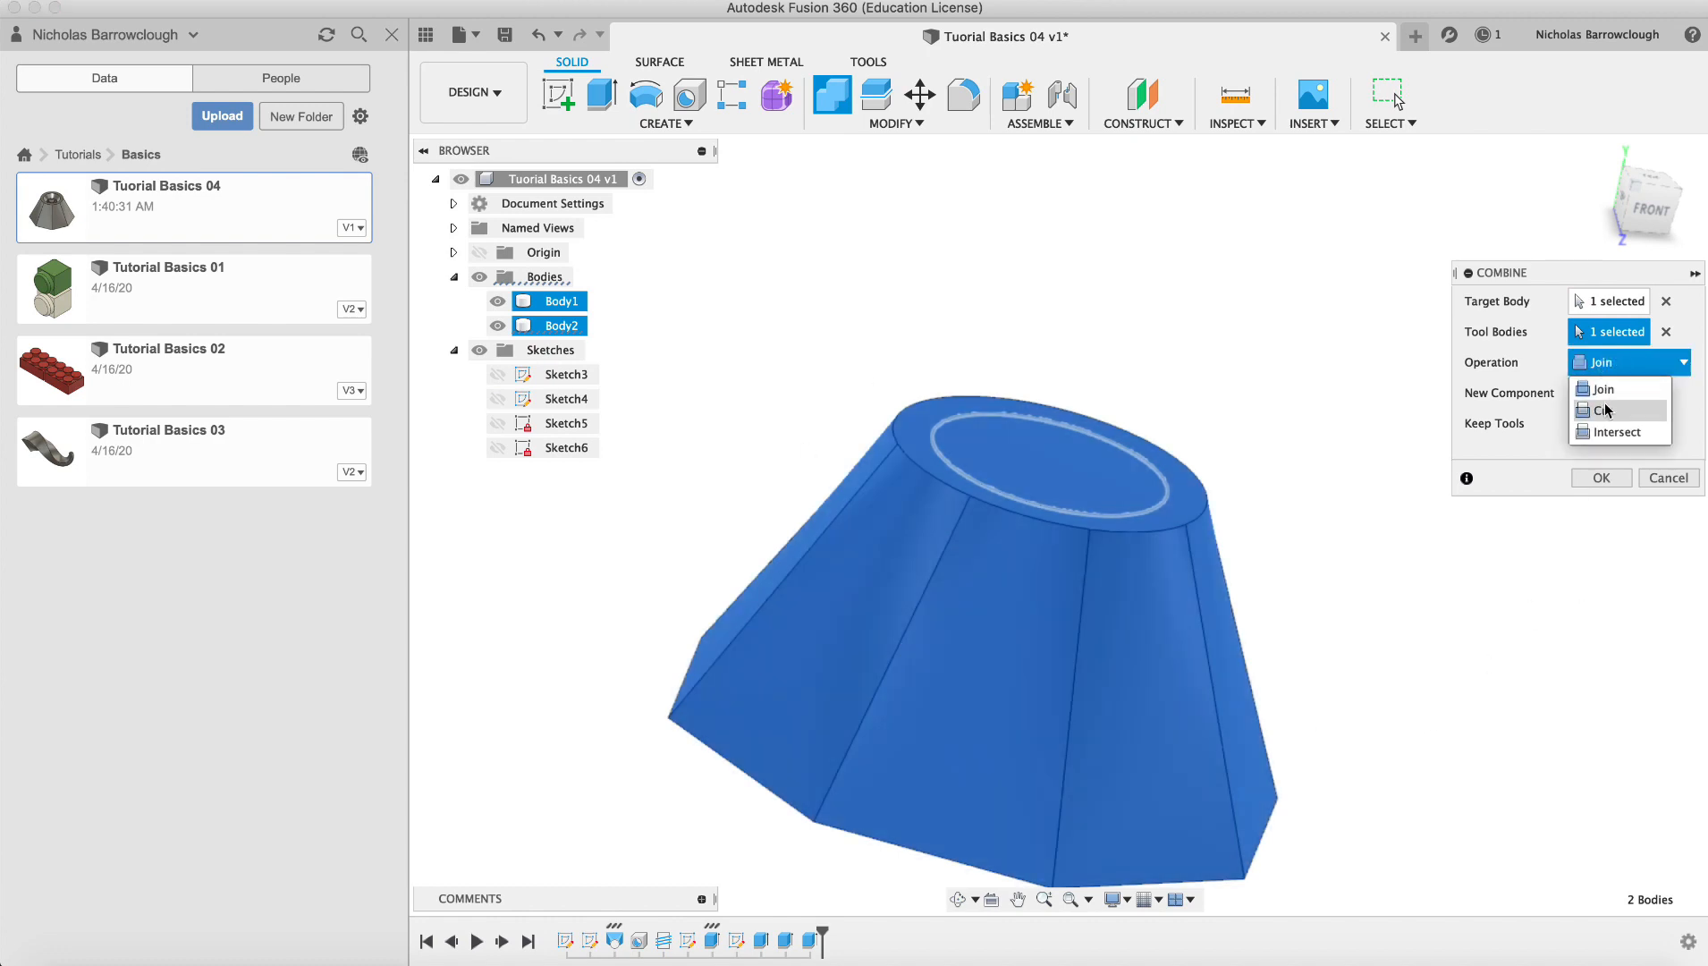
click(1604, 411)
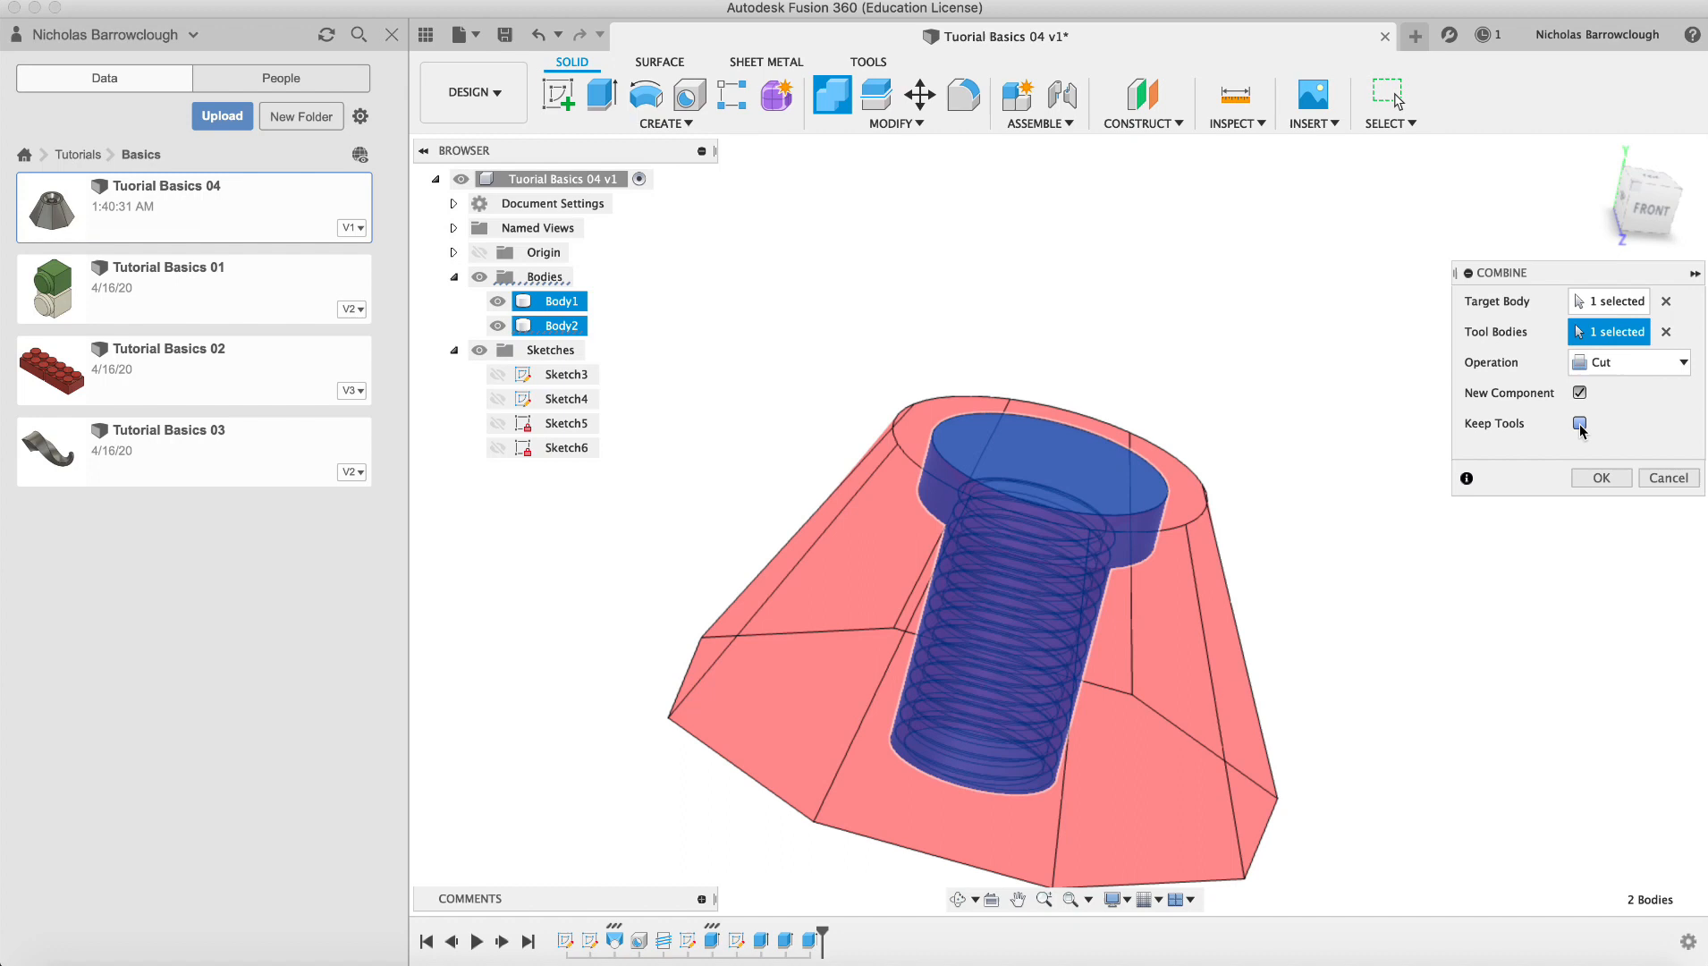
click(1579, 422)
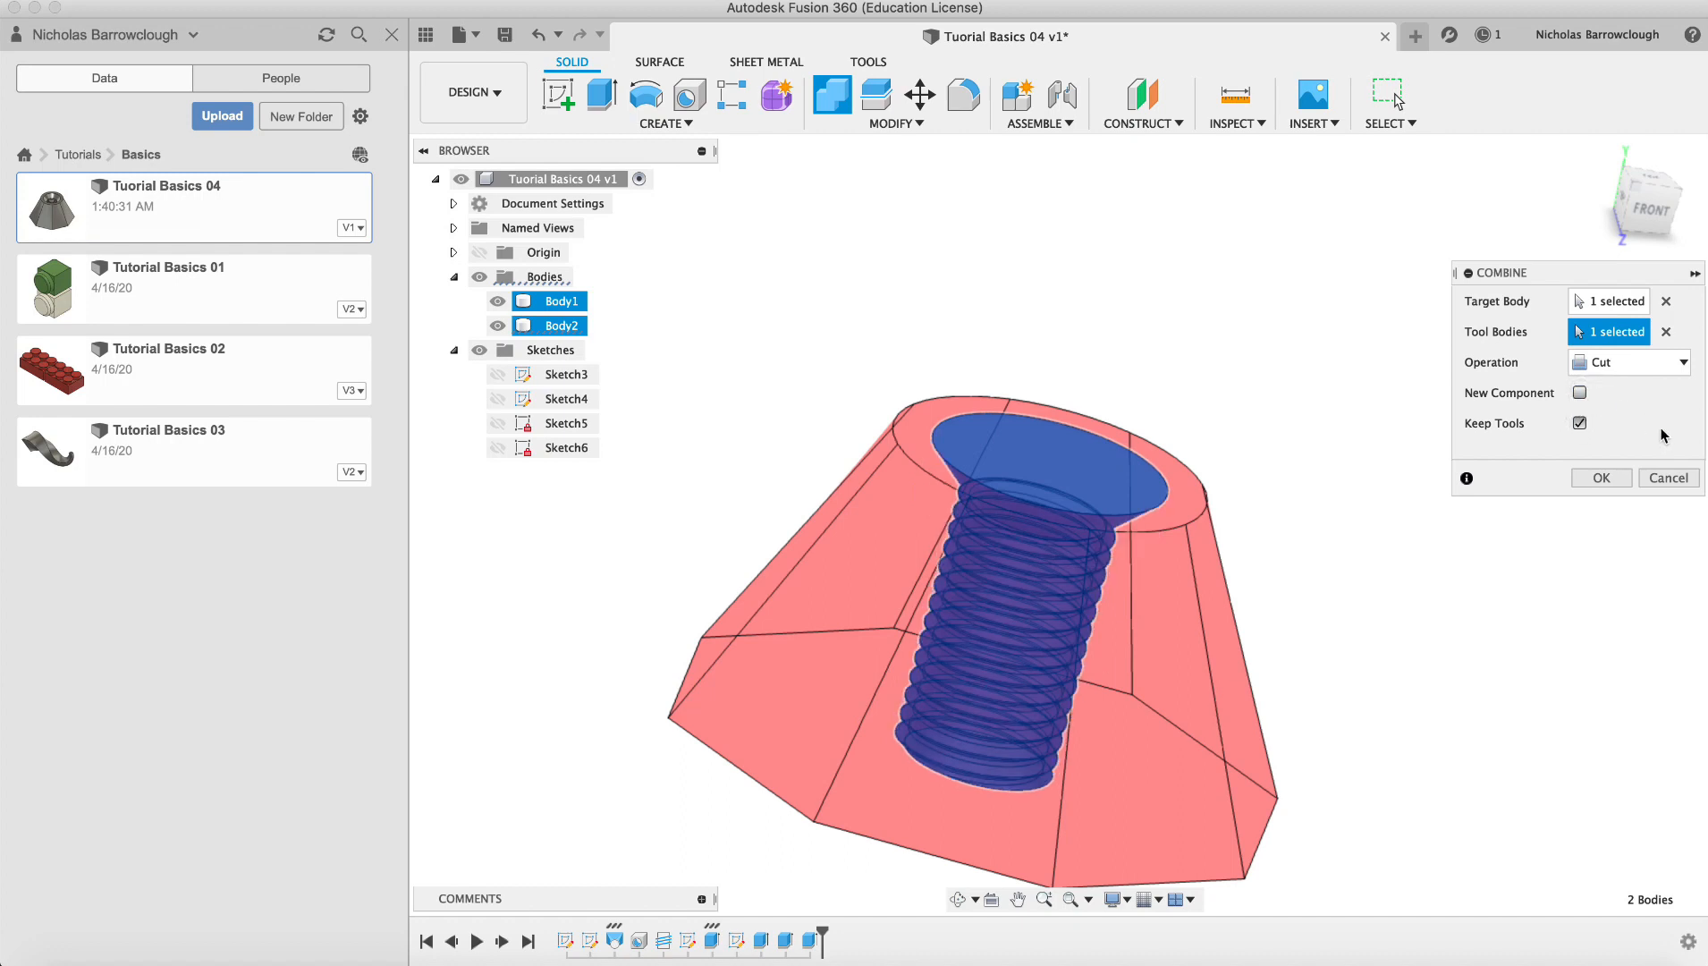
click(1600, 476)
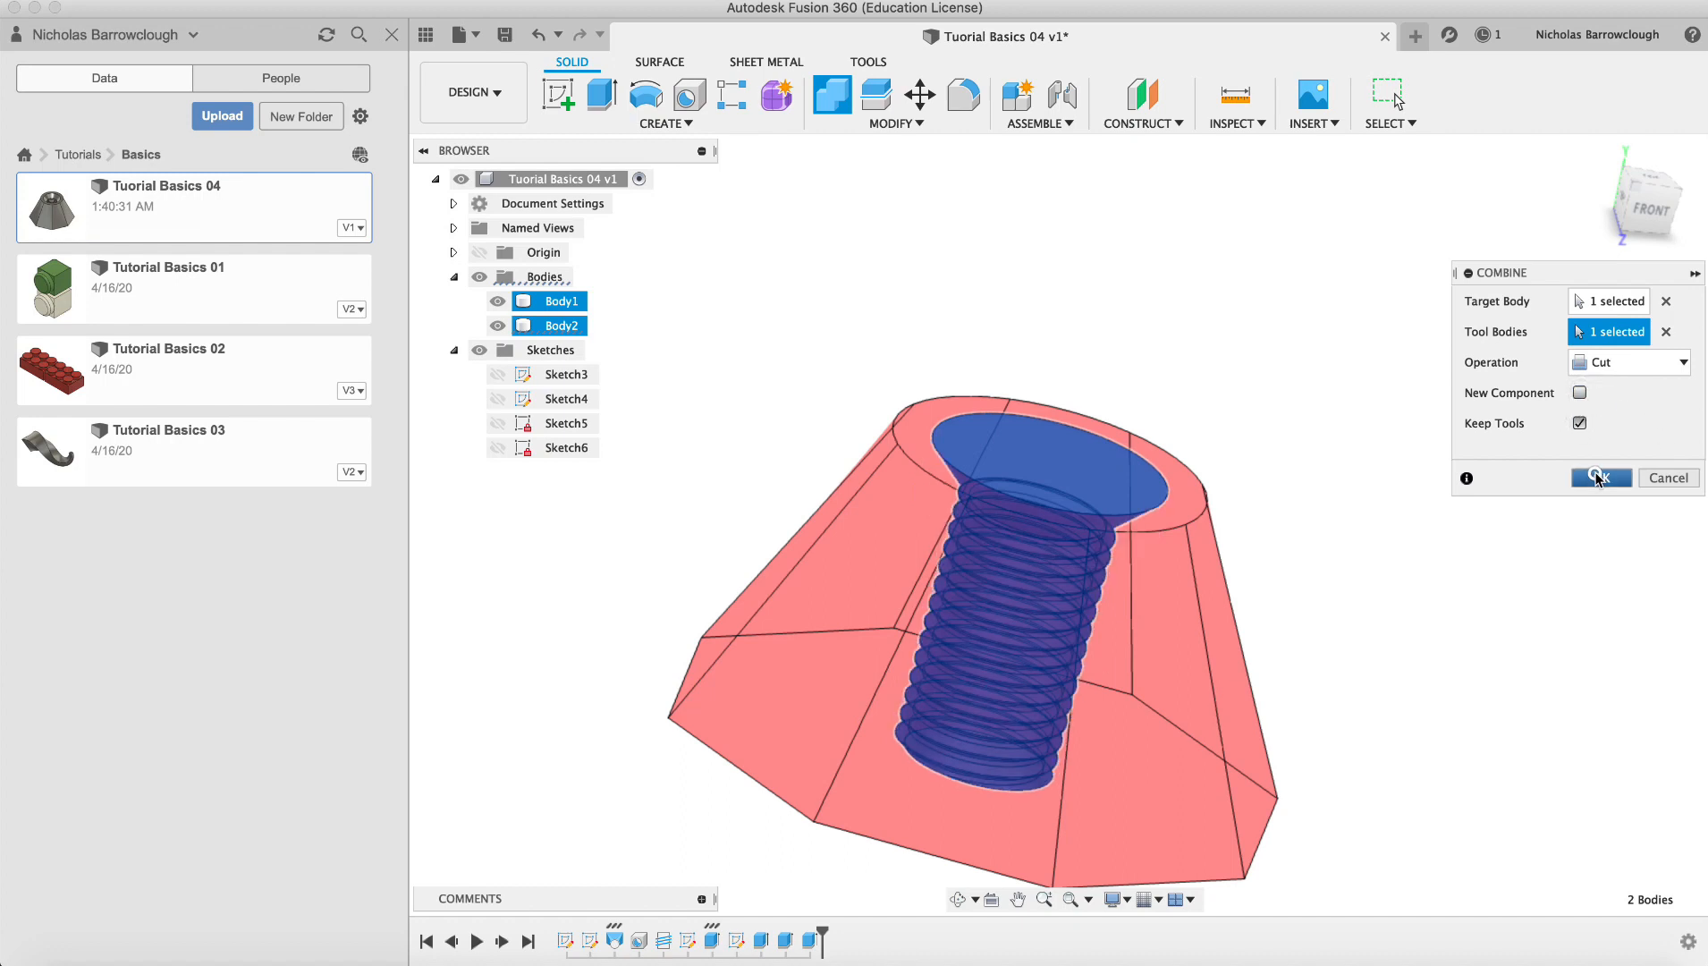
click(1600, 476)
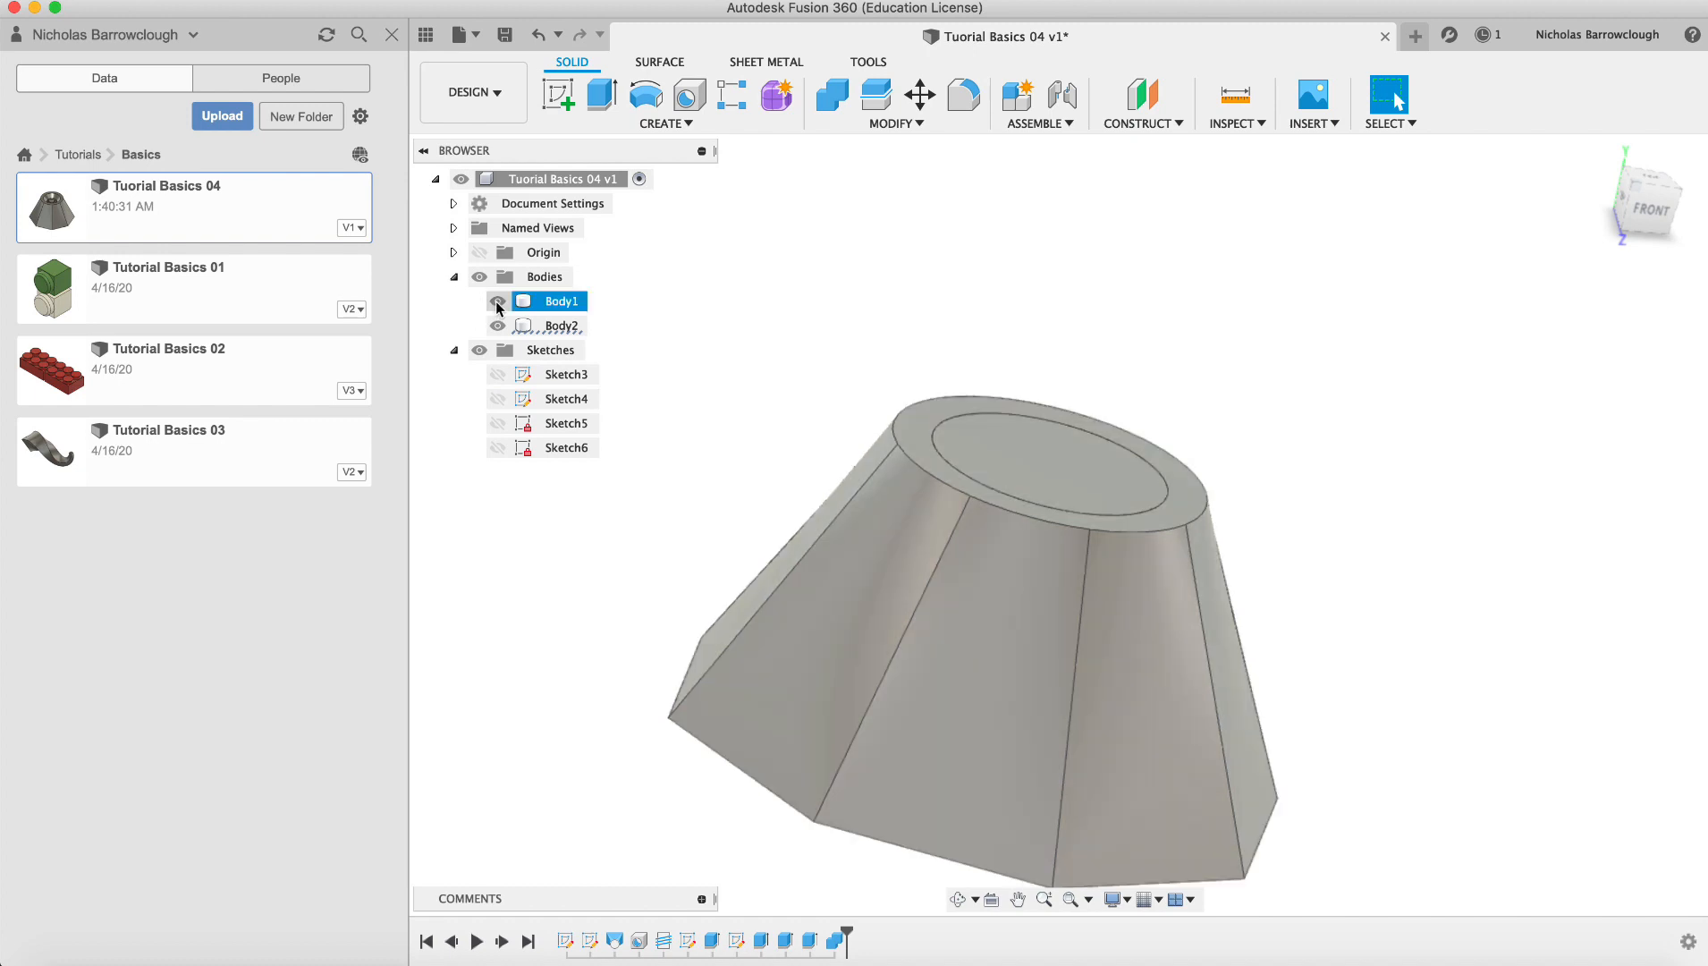
View the model from Top and hide Body1, leaving only the screw visible
click(496, 301)
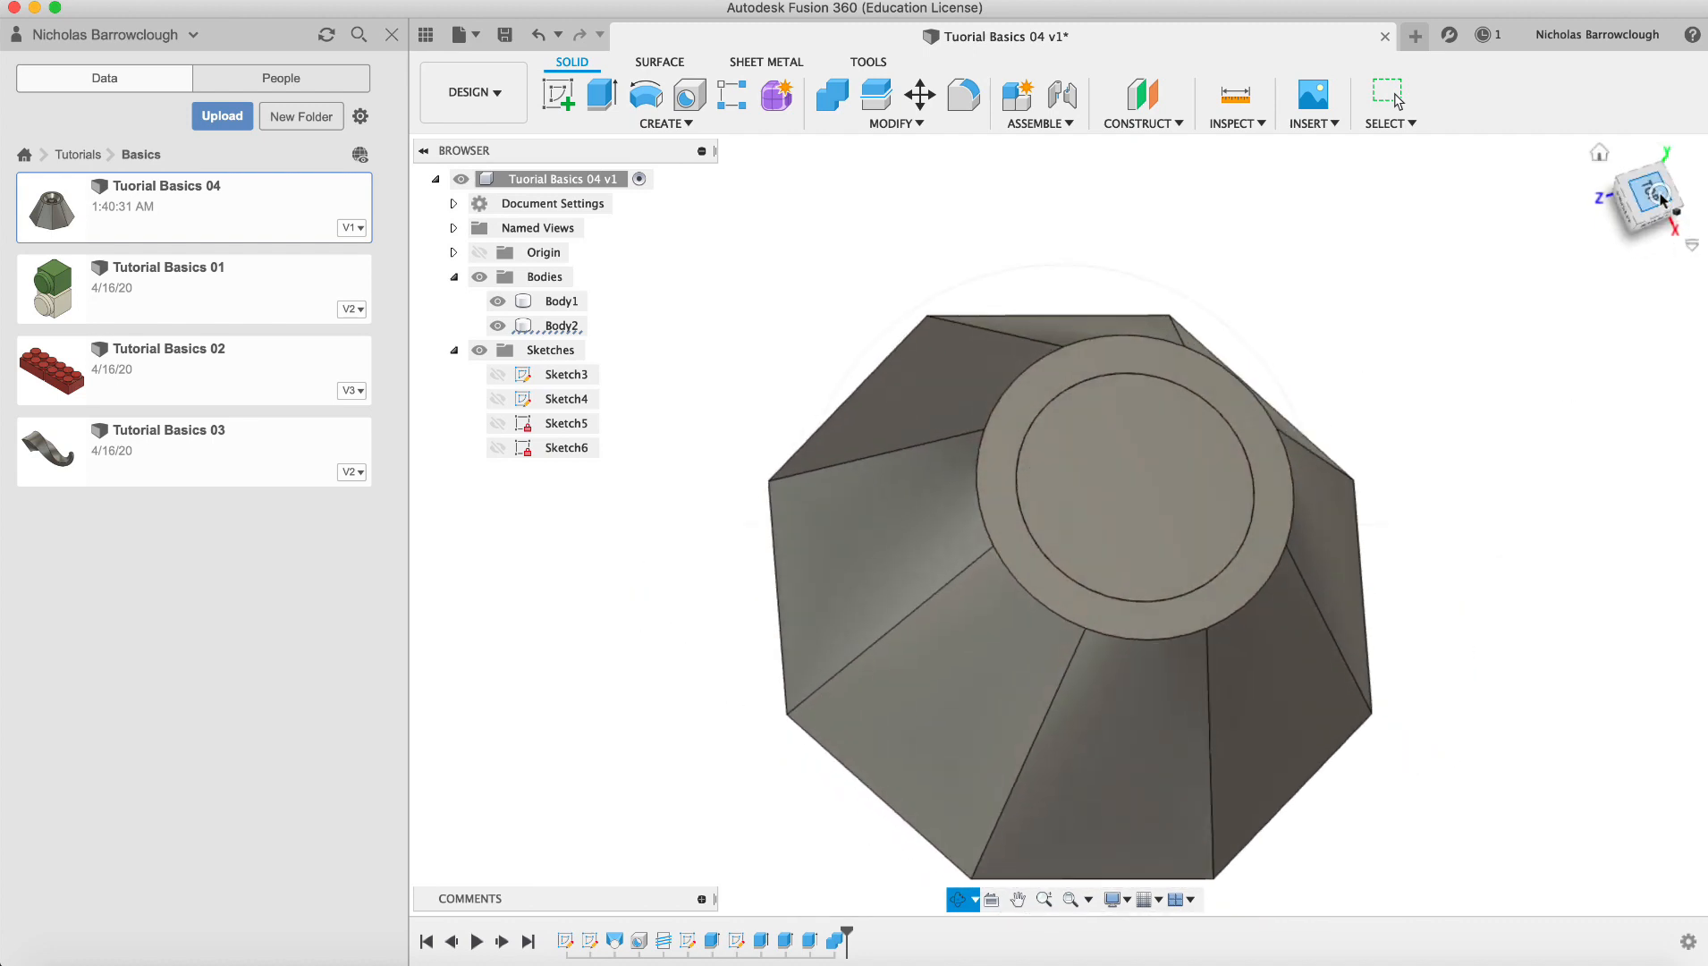
click(498, 300)
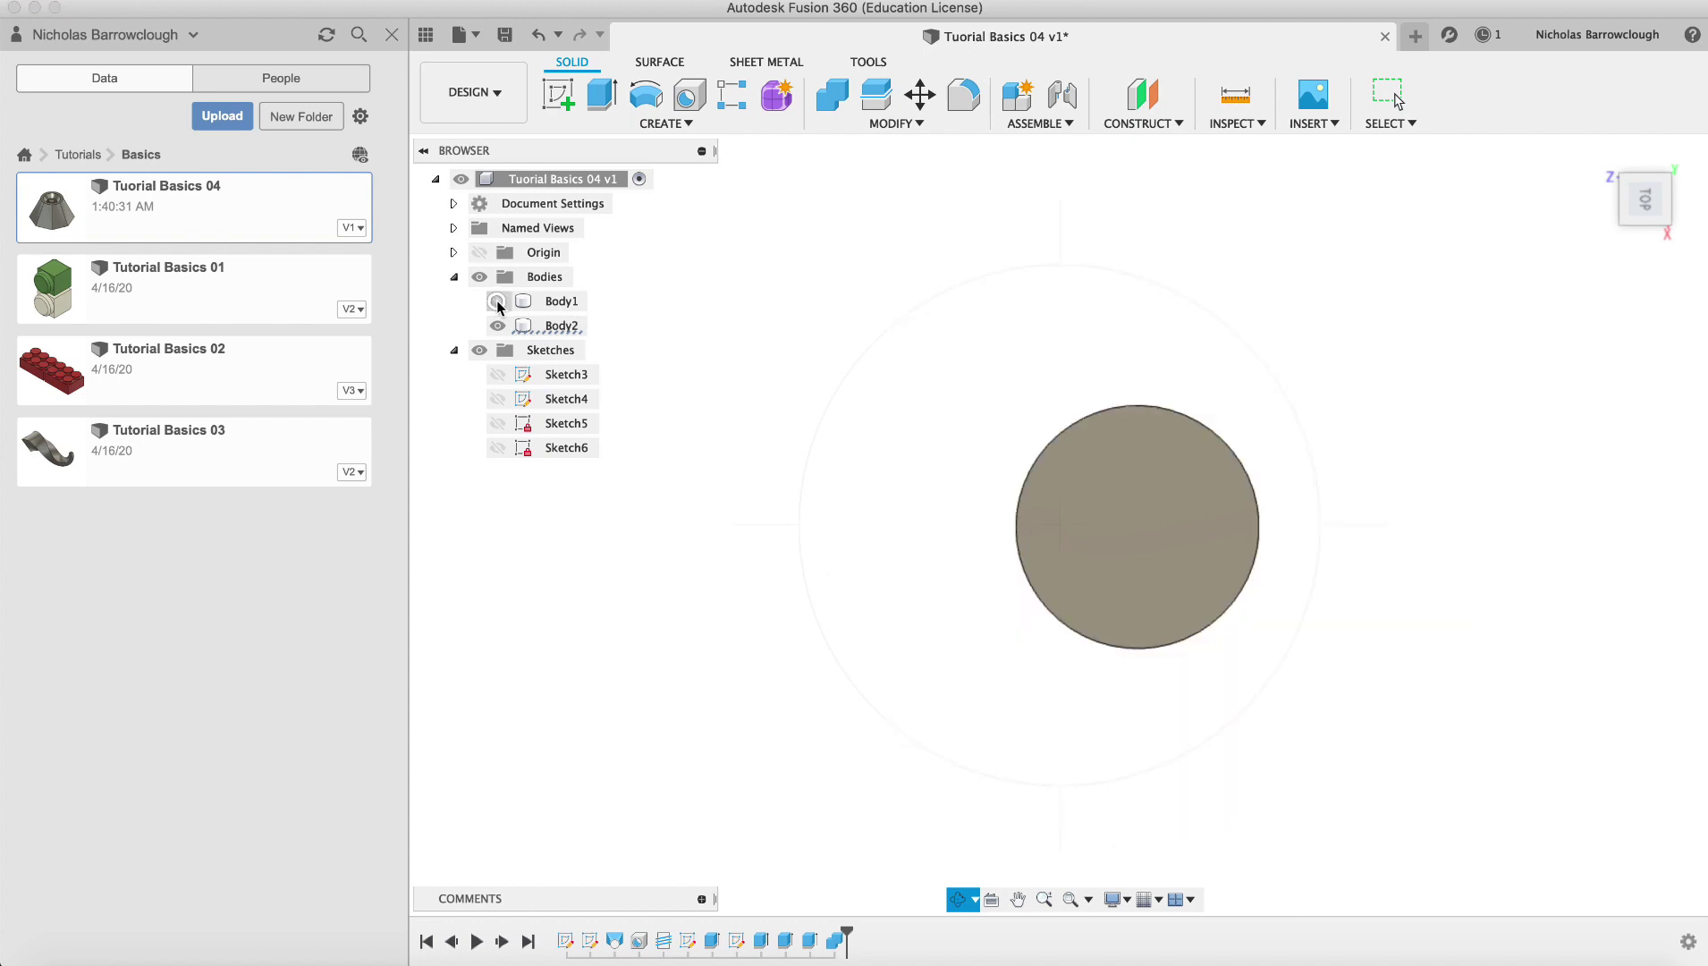
click(498, 300)
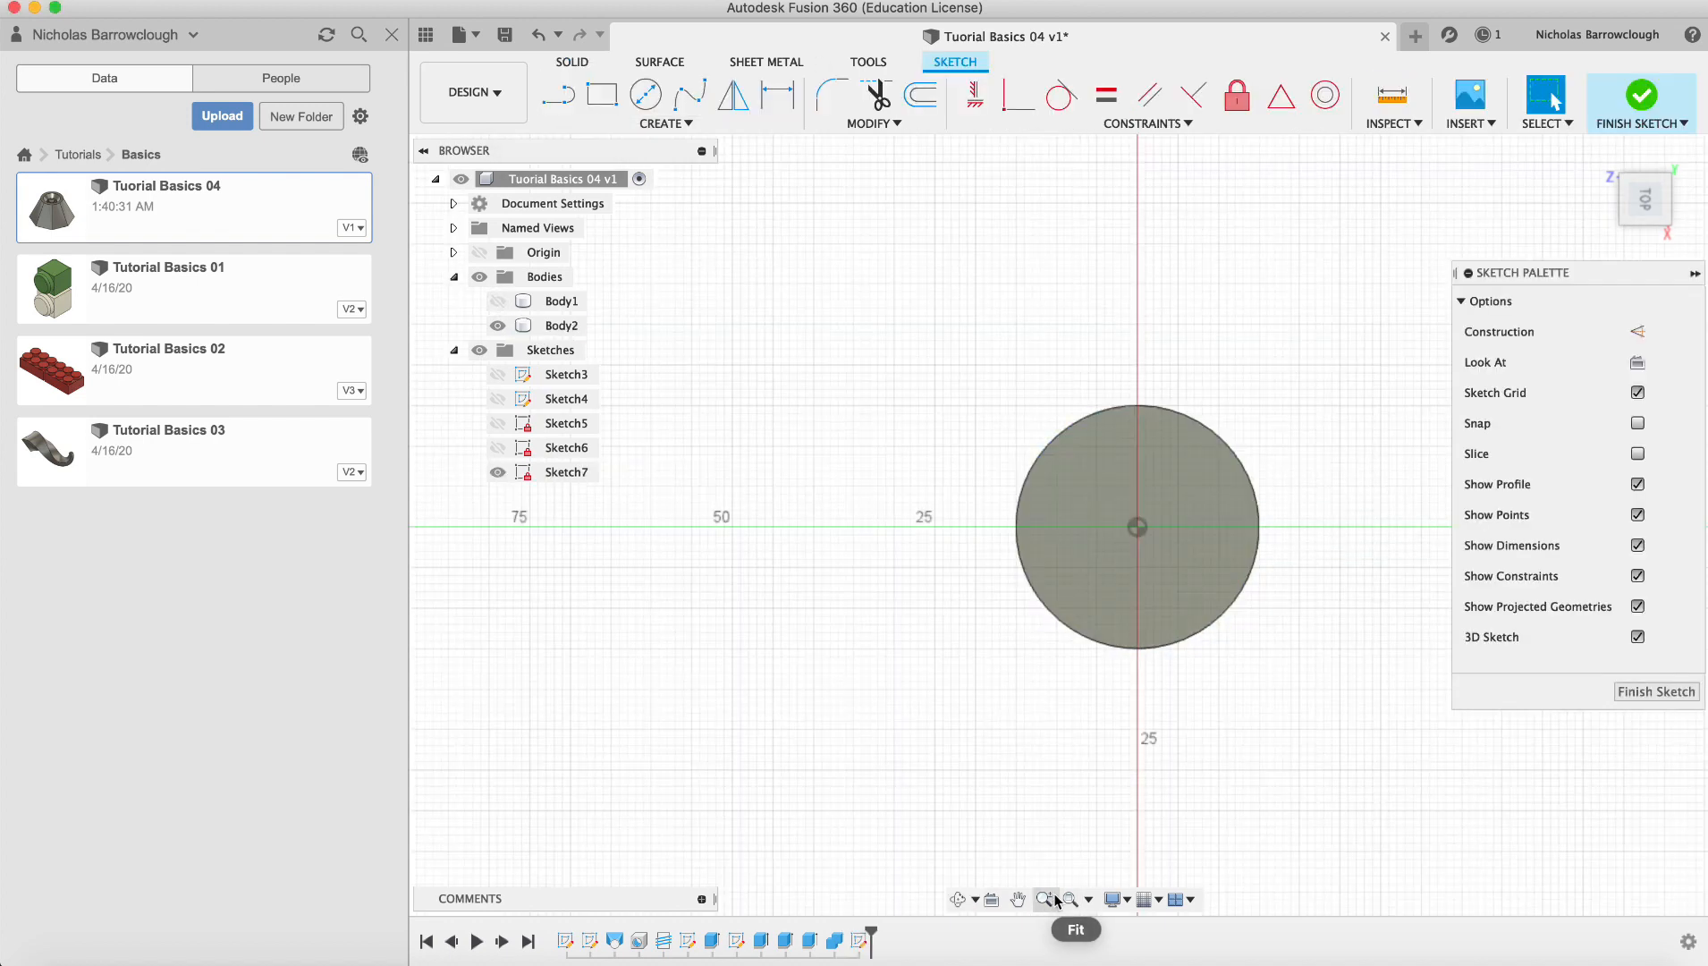
Fit the screw head to view and draw a centred line dimensioned 10 mm each side
click(1044, 900)
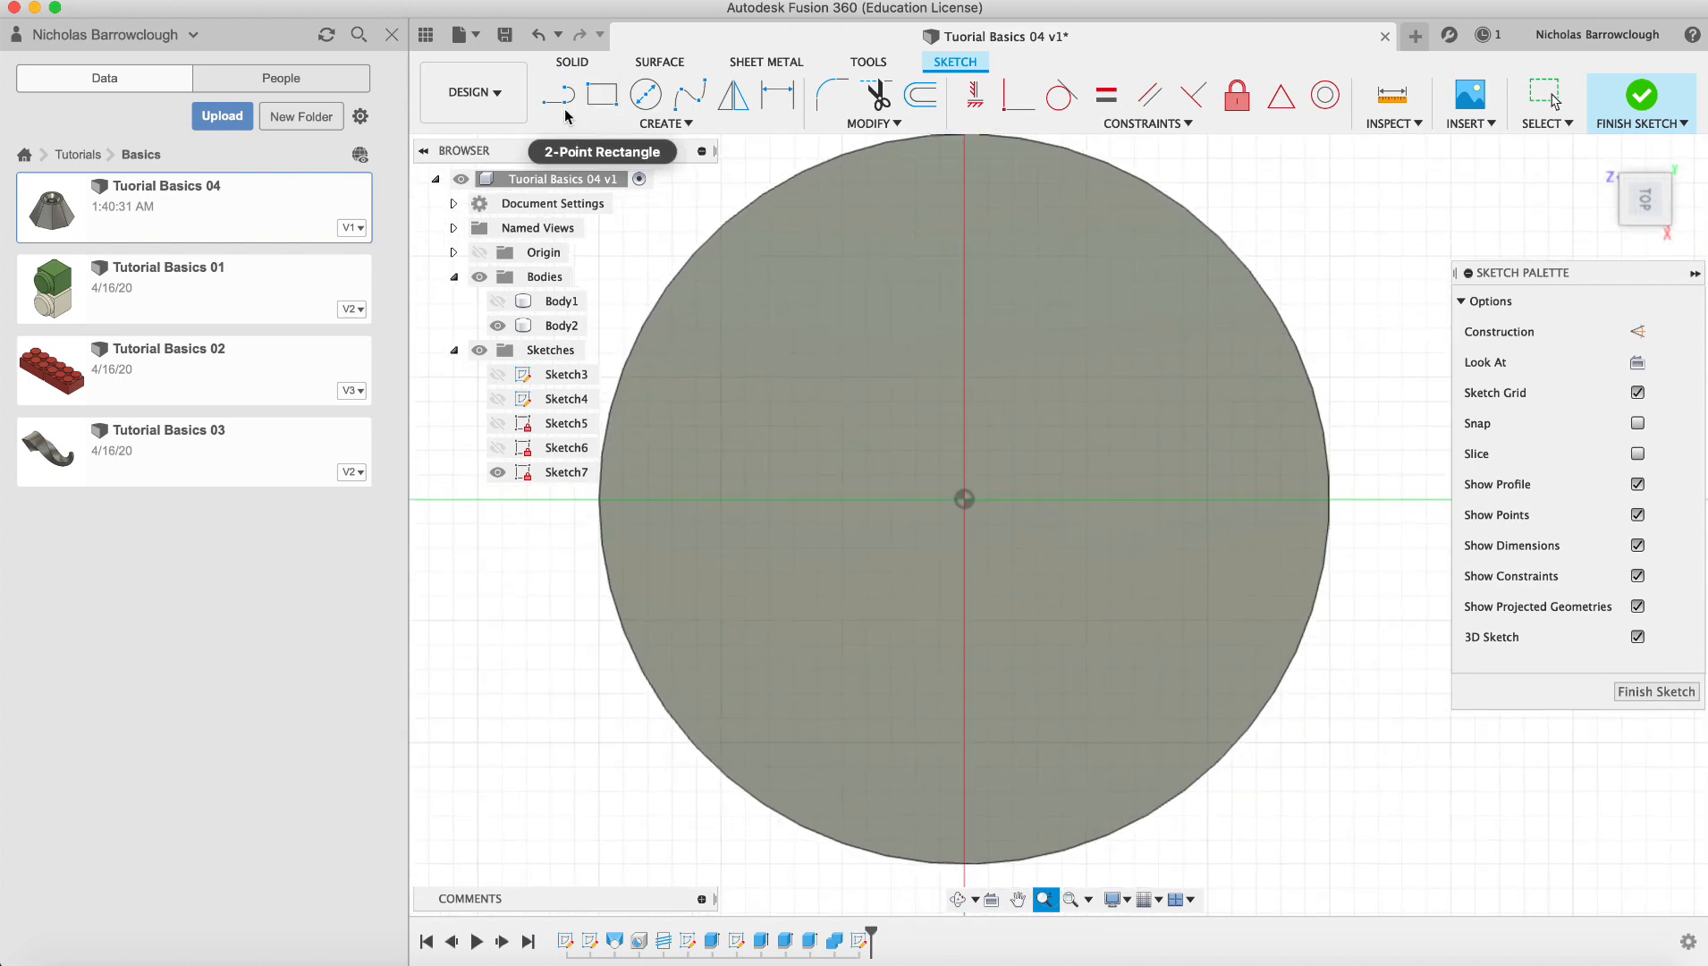
click(559, 95)
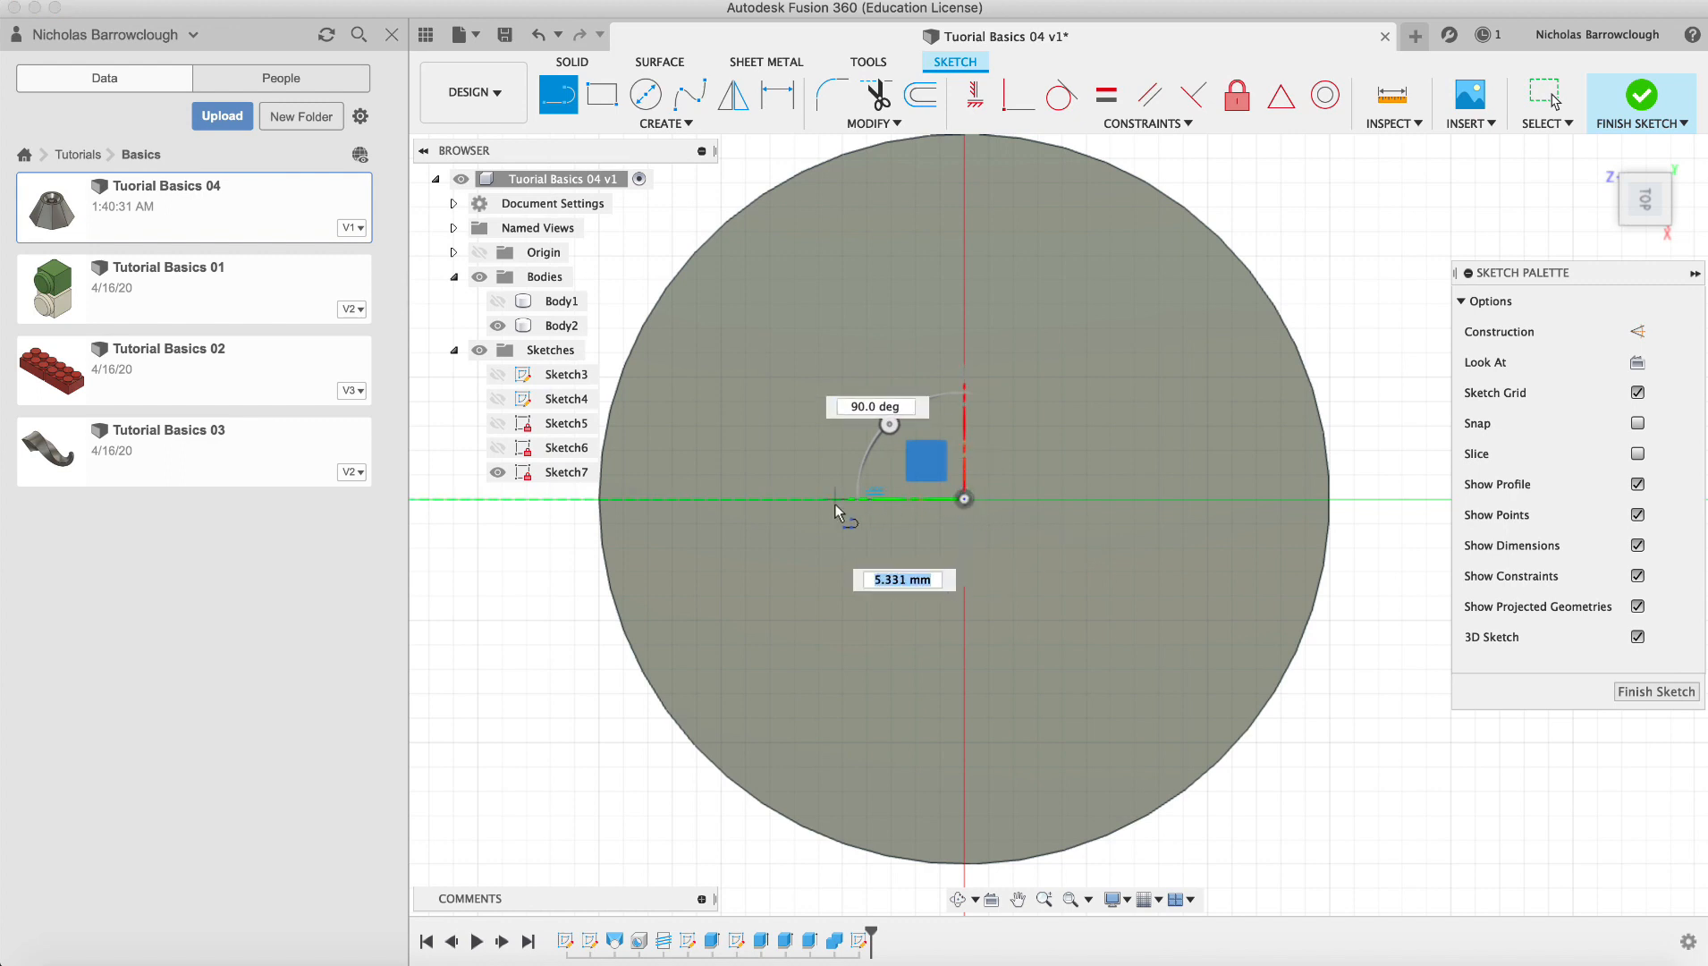
text(10.00)
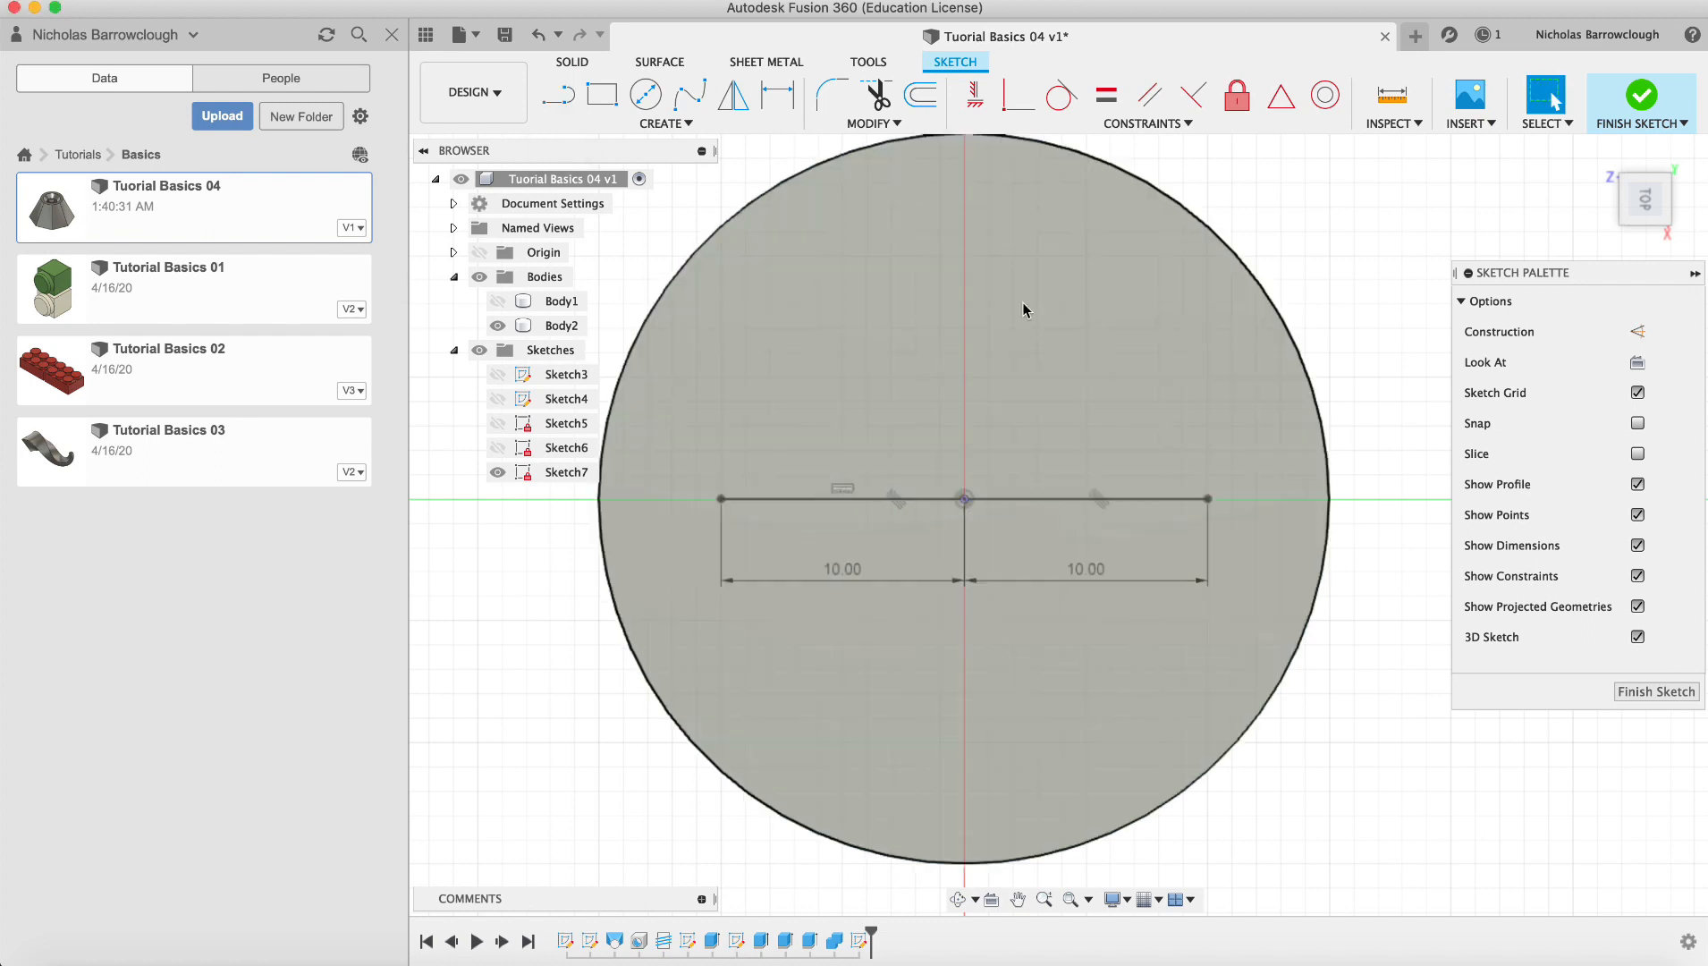
mouse_move(942, 133)
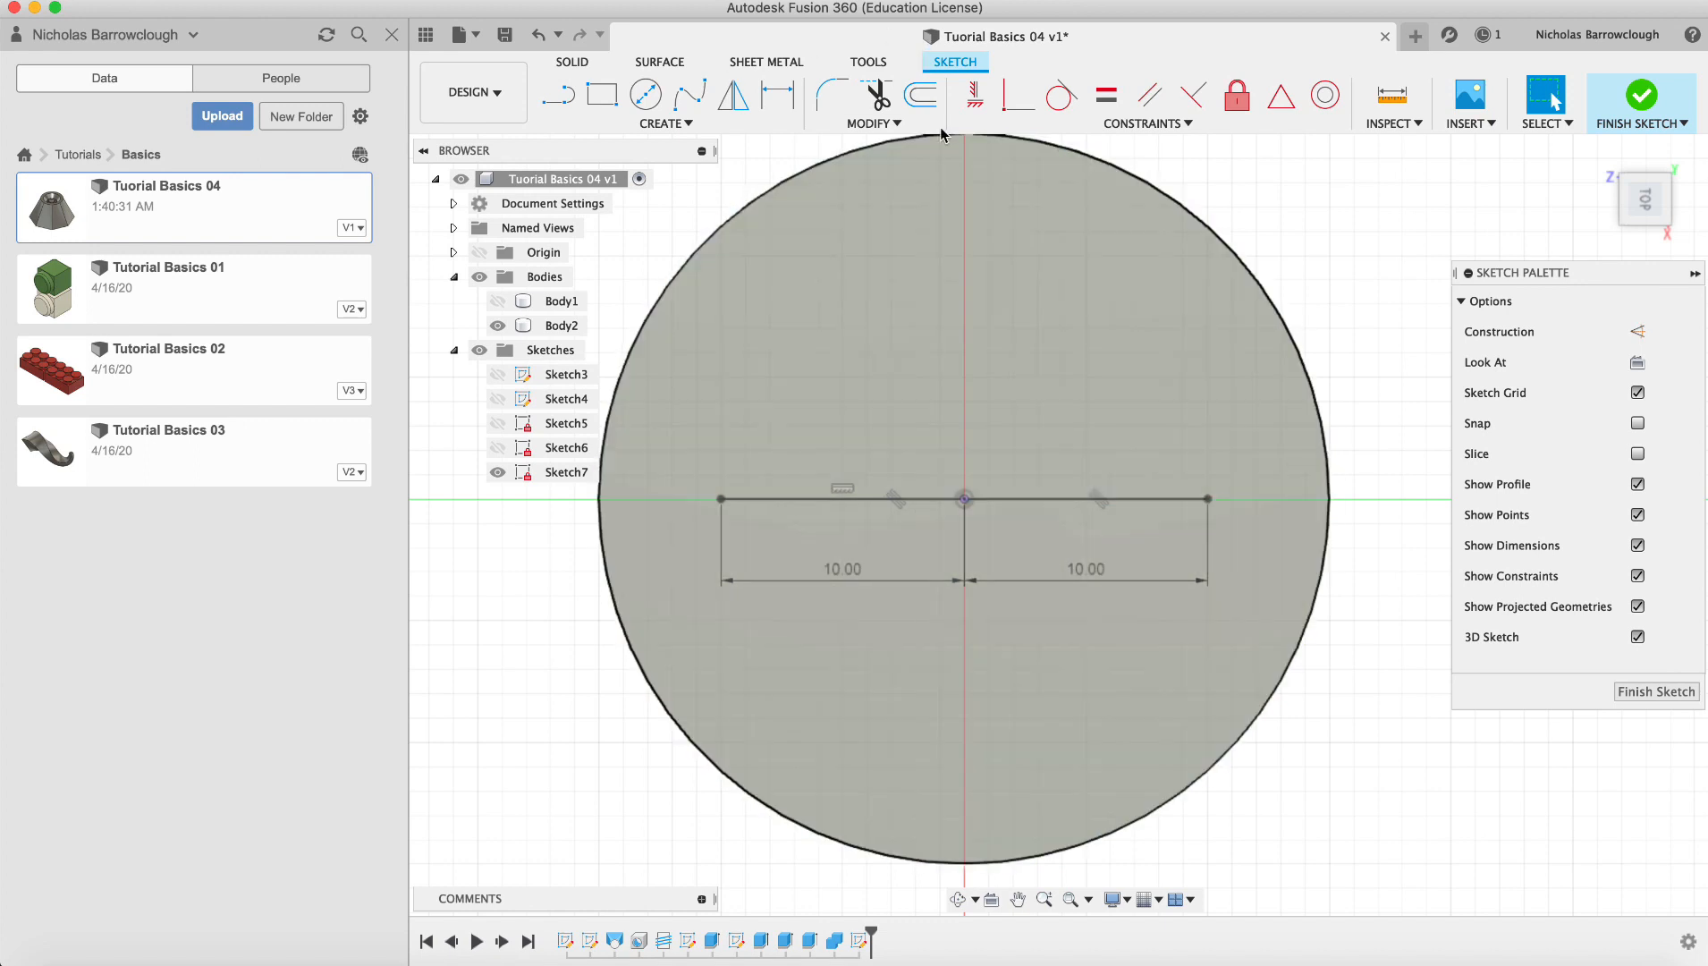
mouse_move(919, 95)
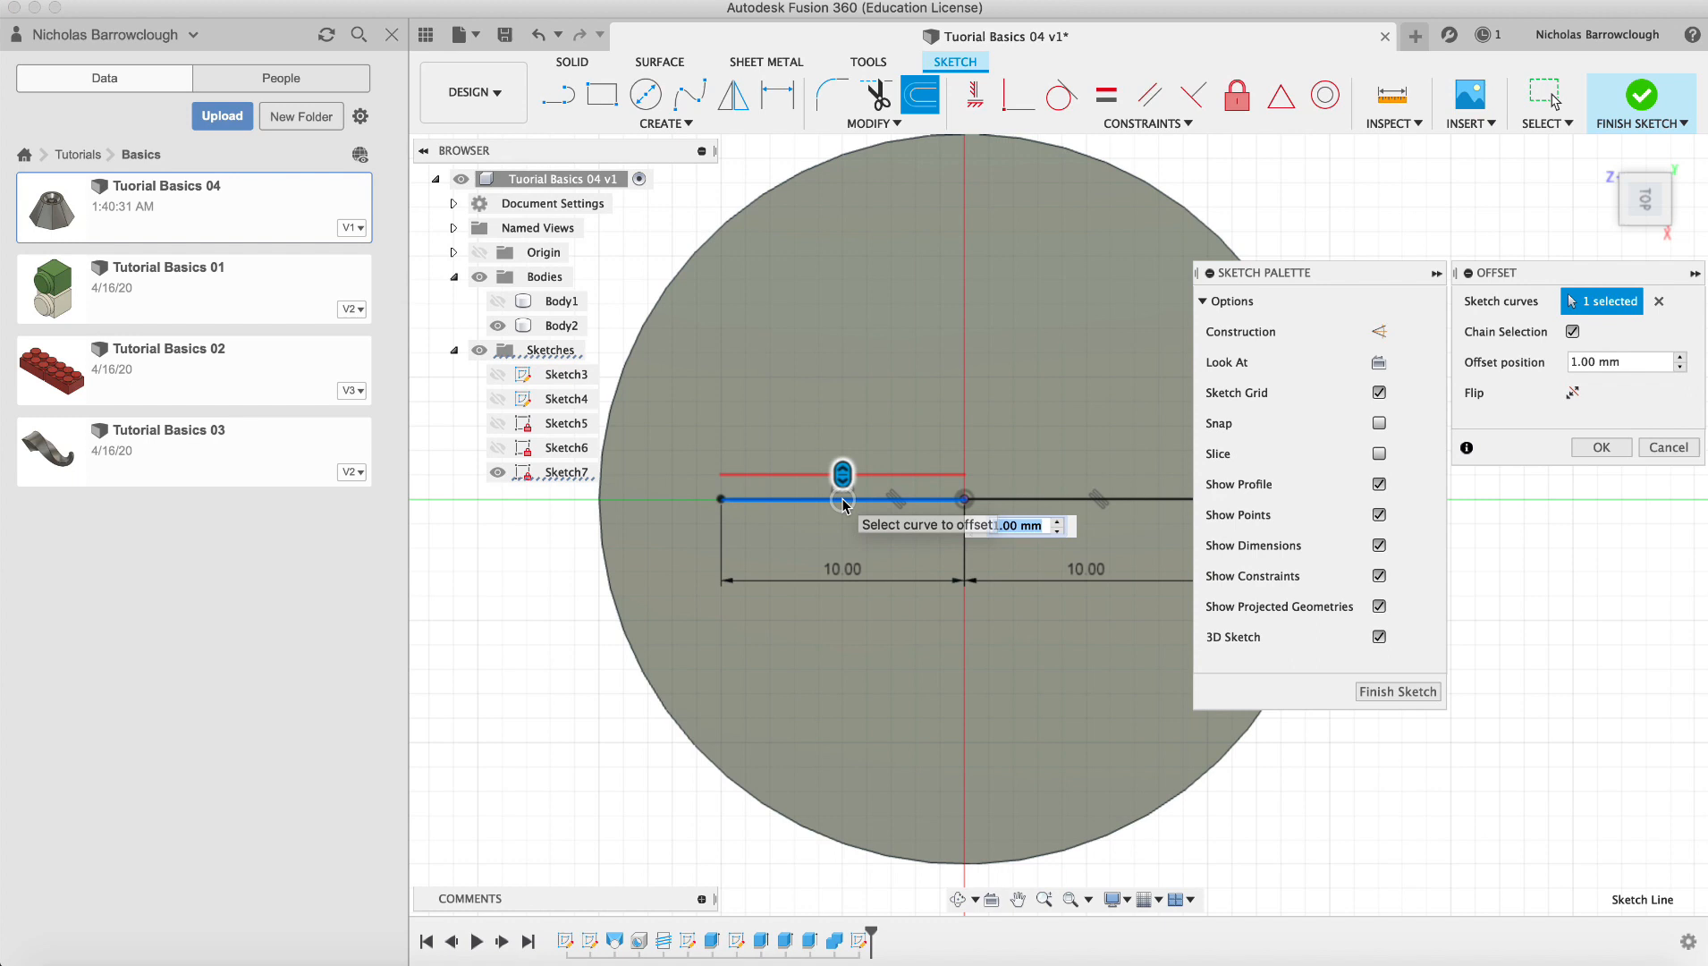
mouse_move(1024, 310)
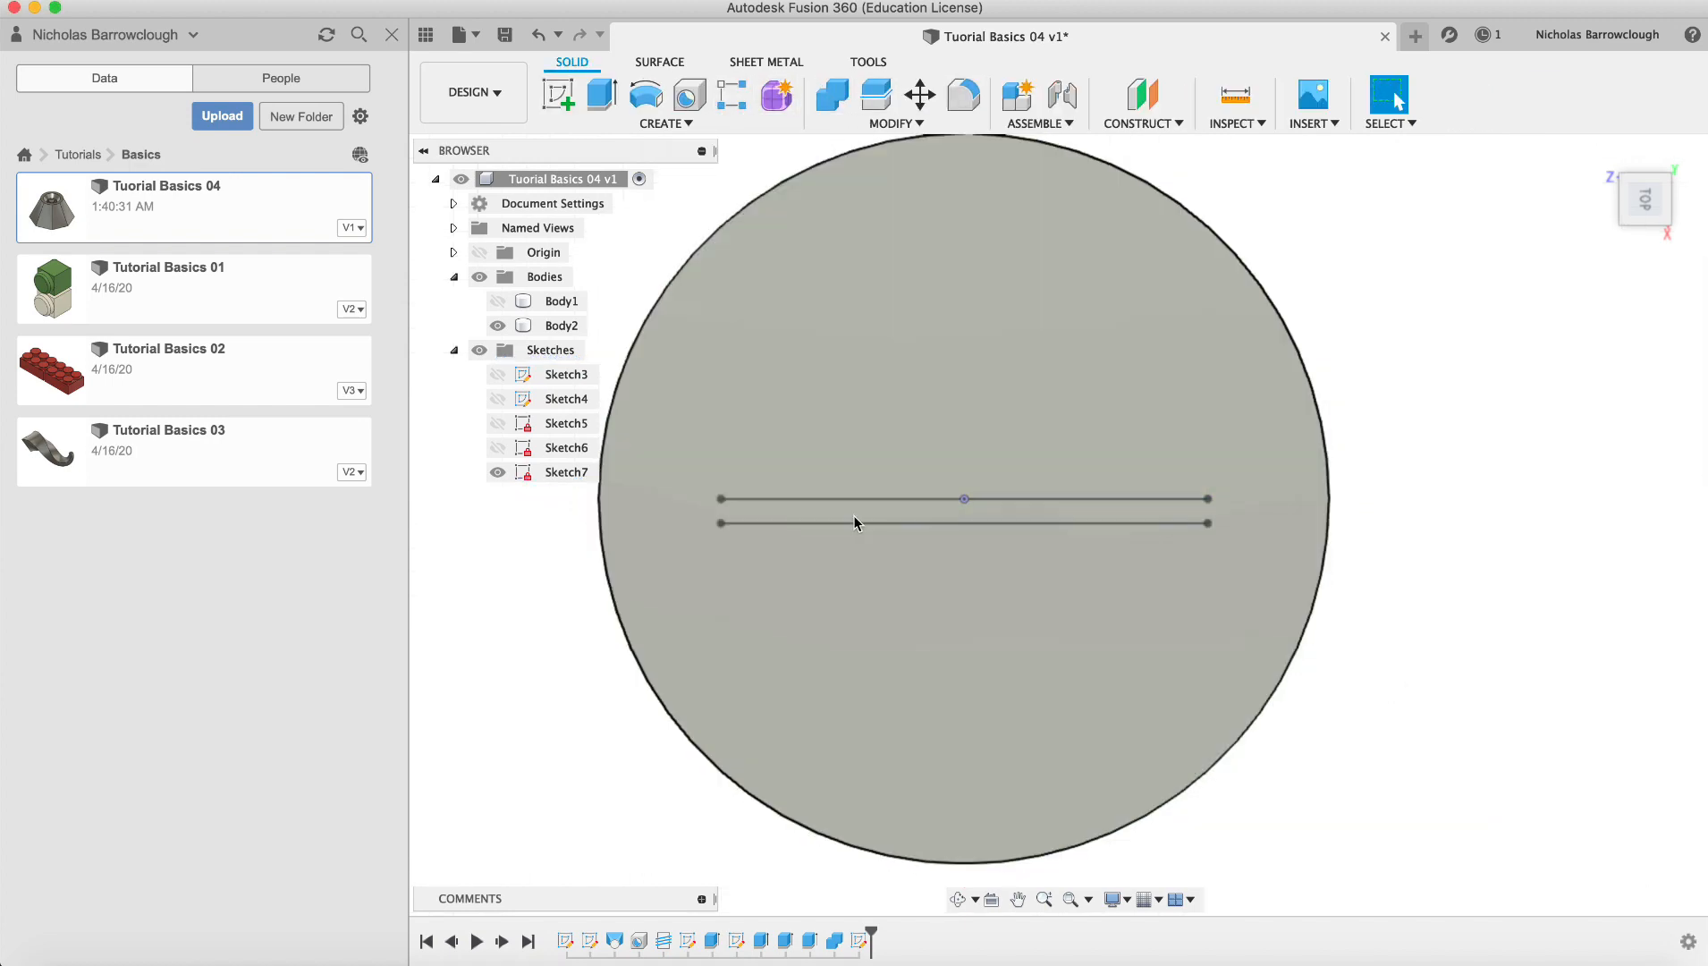
Reopen Sketch7, offset the centre line 1 mm to the other side, and make it construction
click(566, 471)
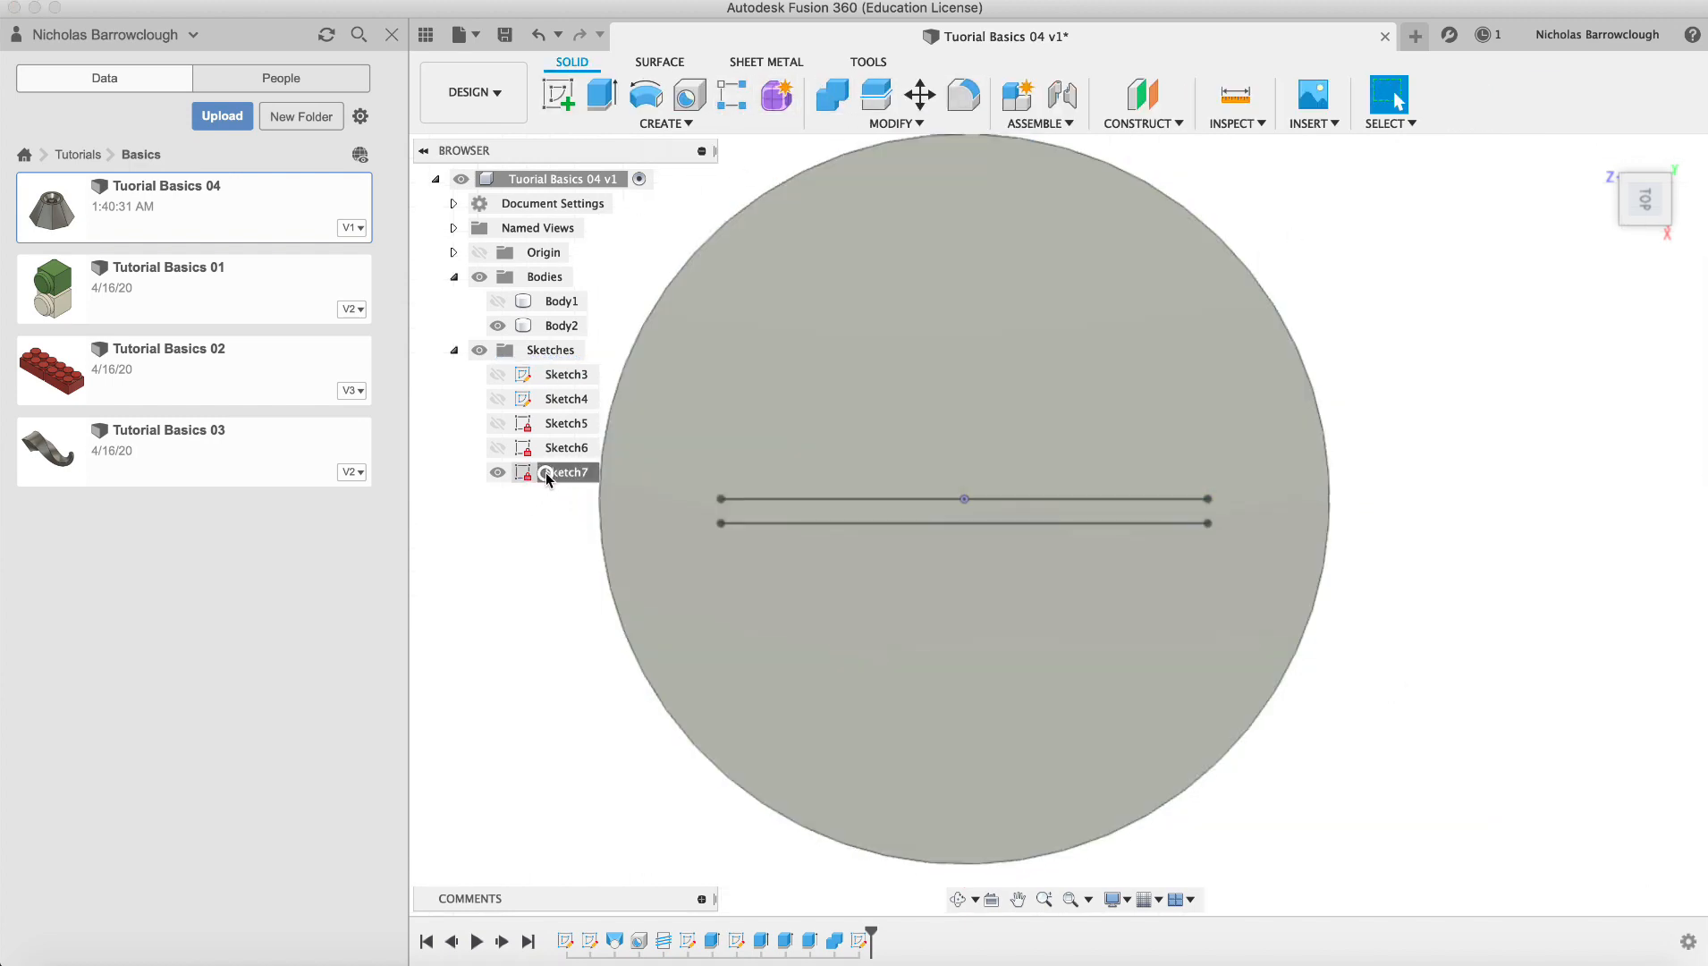
double_click(565, 472)
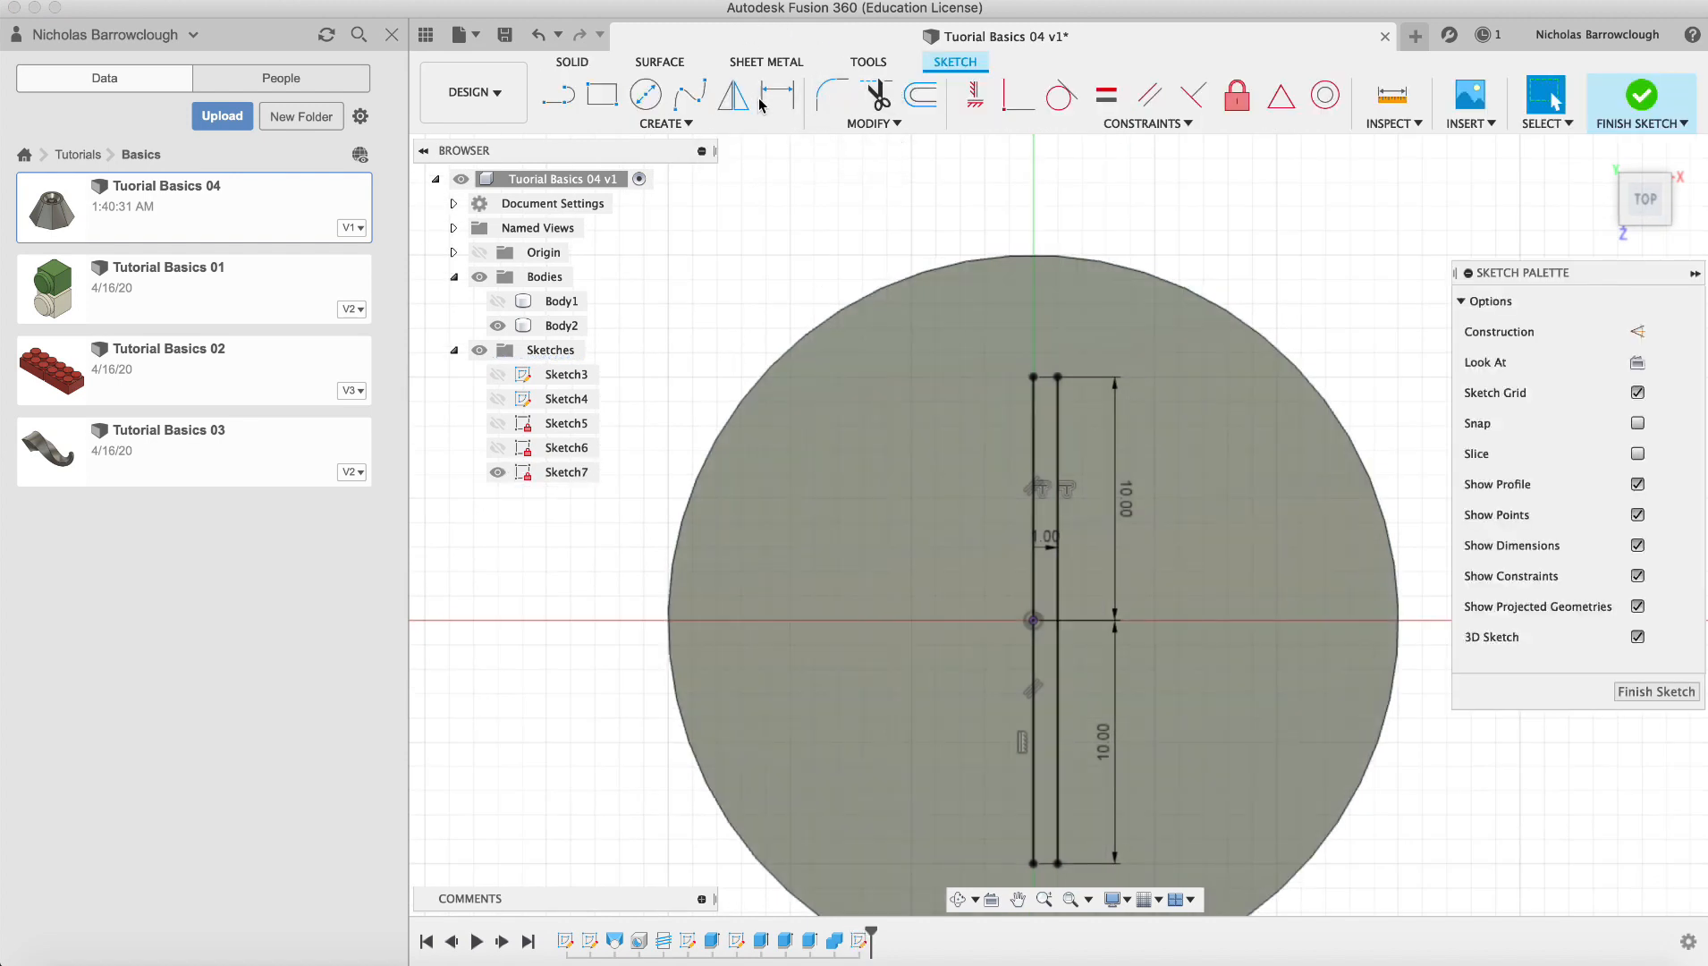
click(918, 96)
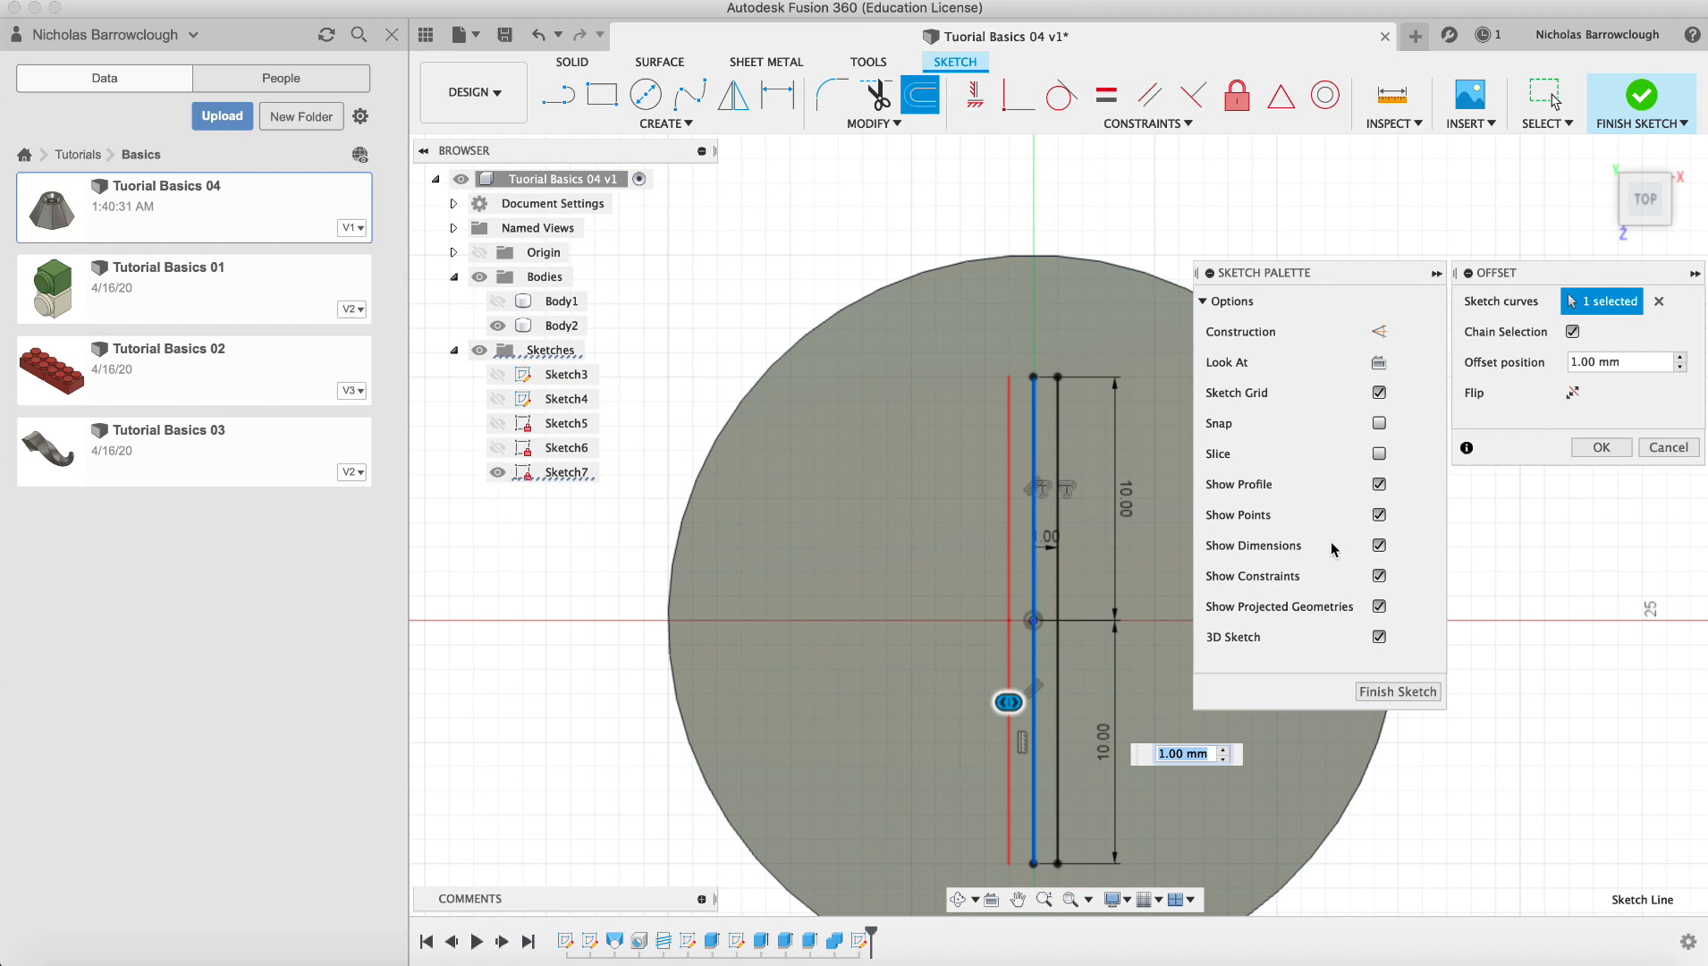
click(1599, 447)
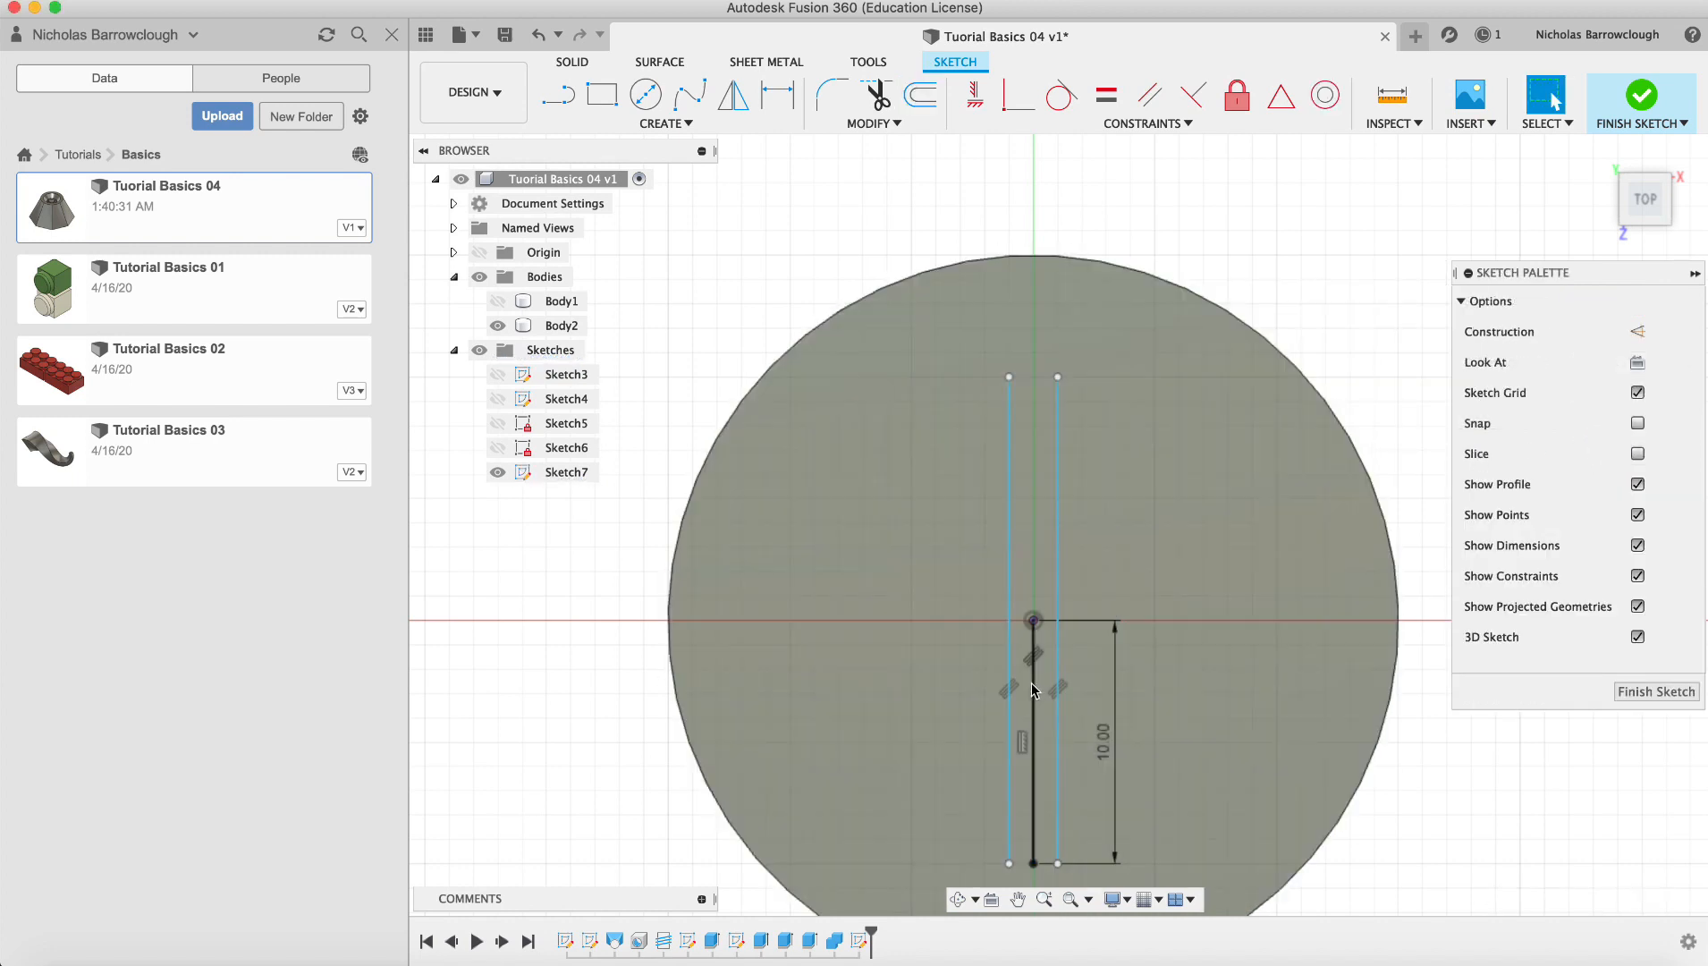
click(1033, 729)
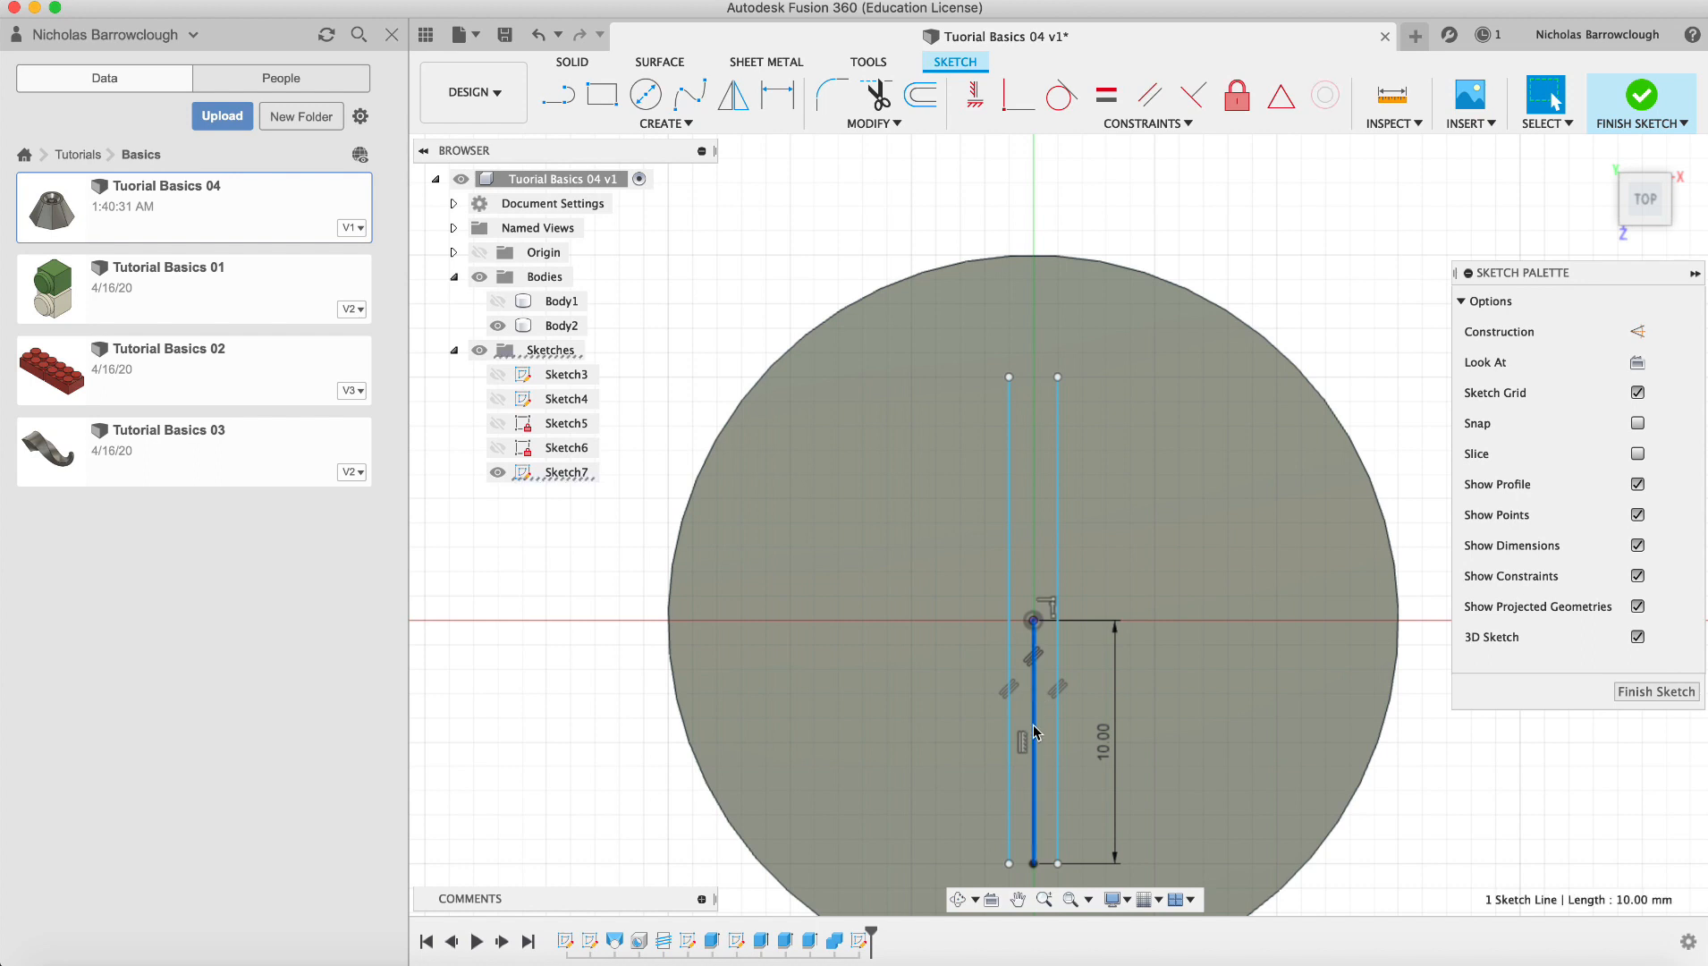
click(559, 95)
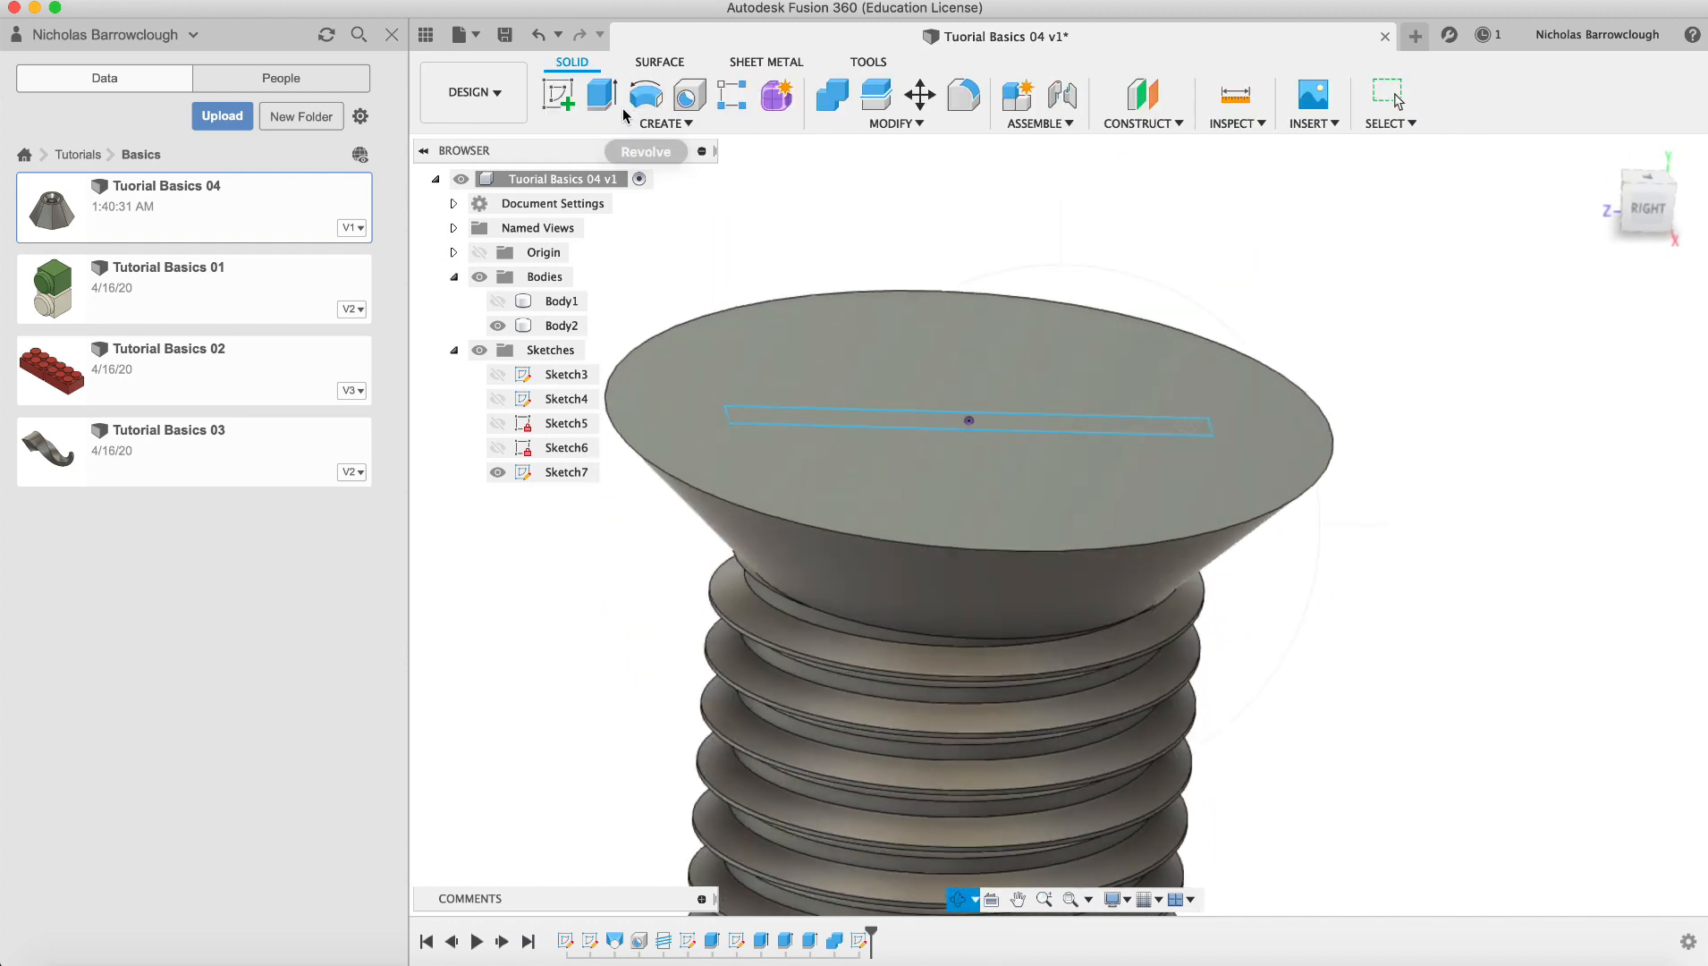
Cut the slot profile 2 mm into the screw head with a -5° taper
click(601, 96)
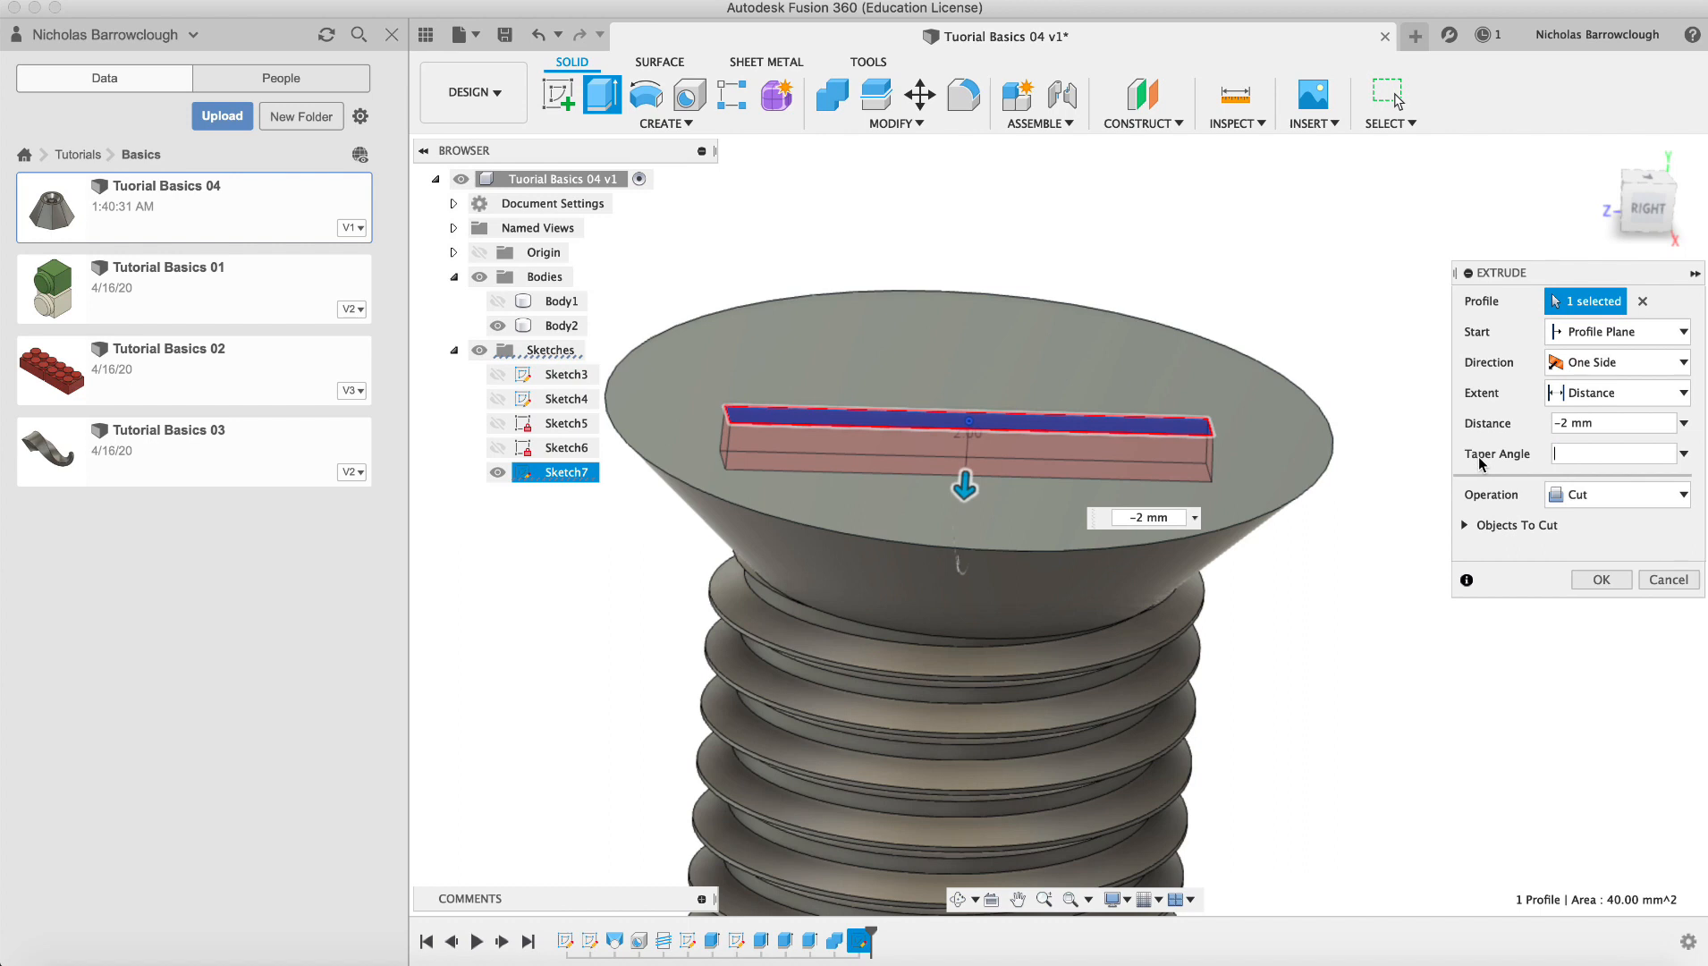
text(-3)
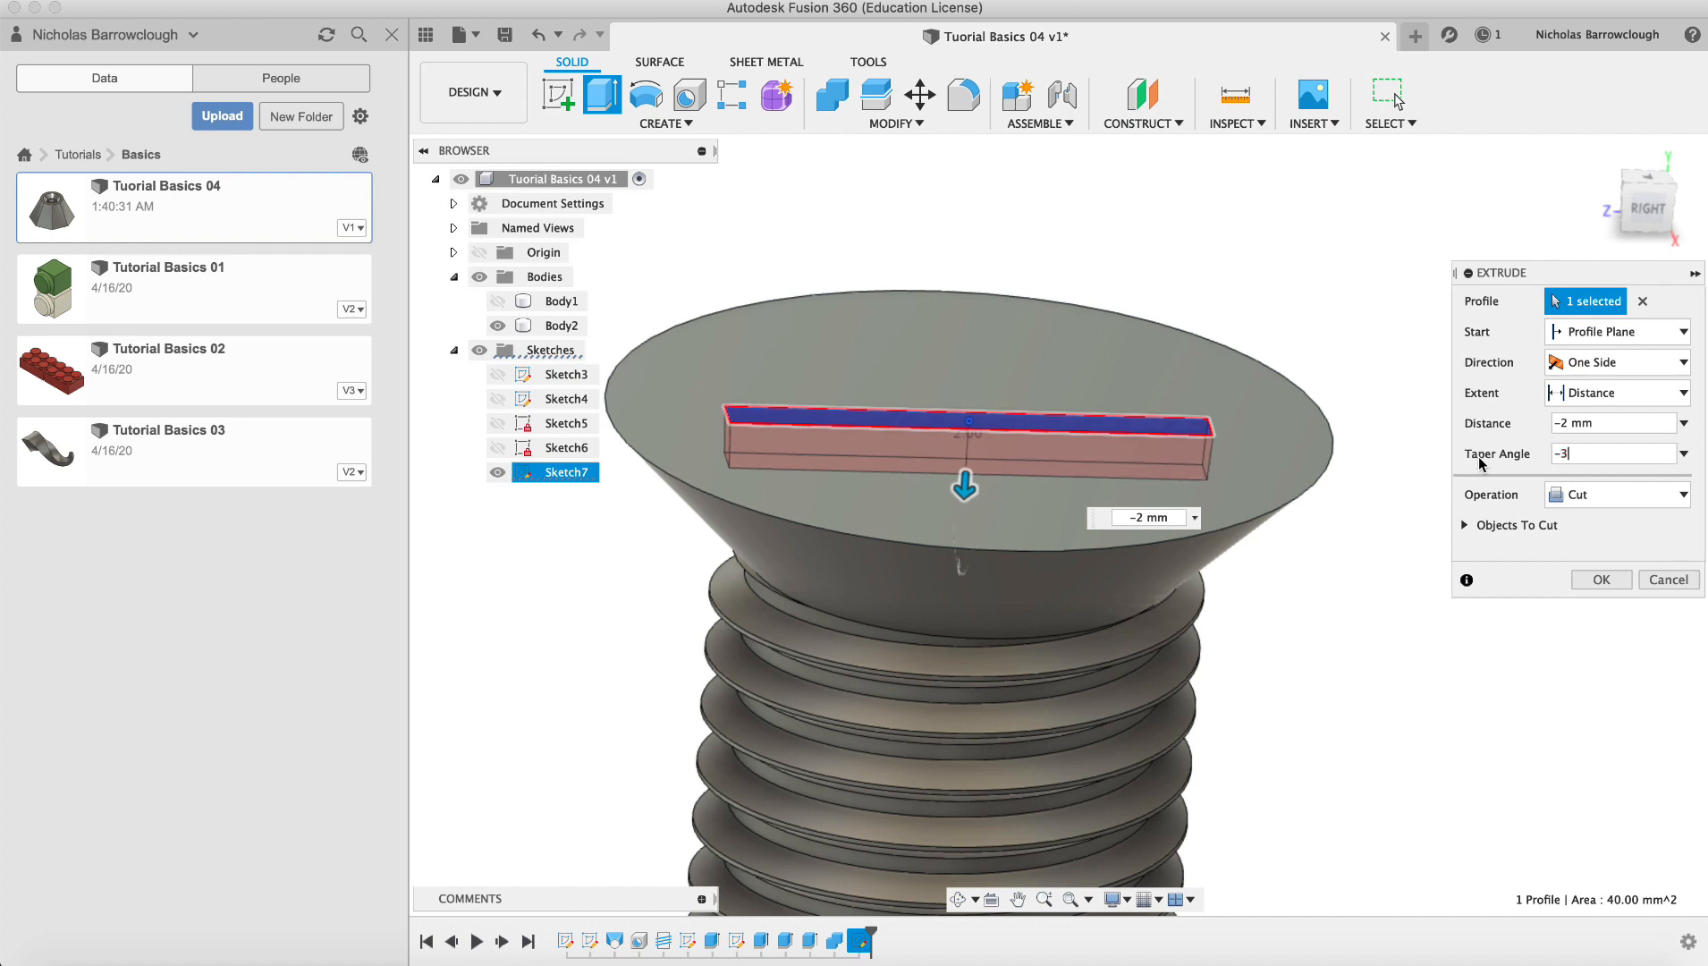
text(-5)
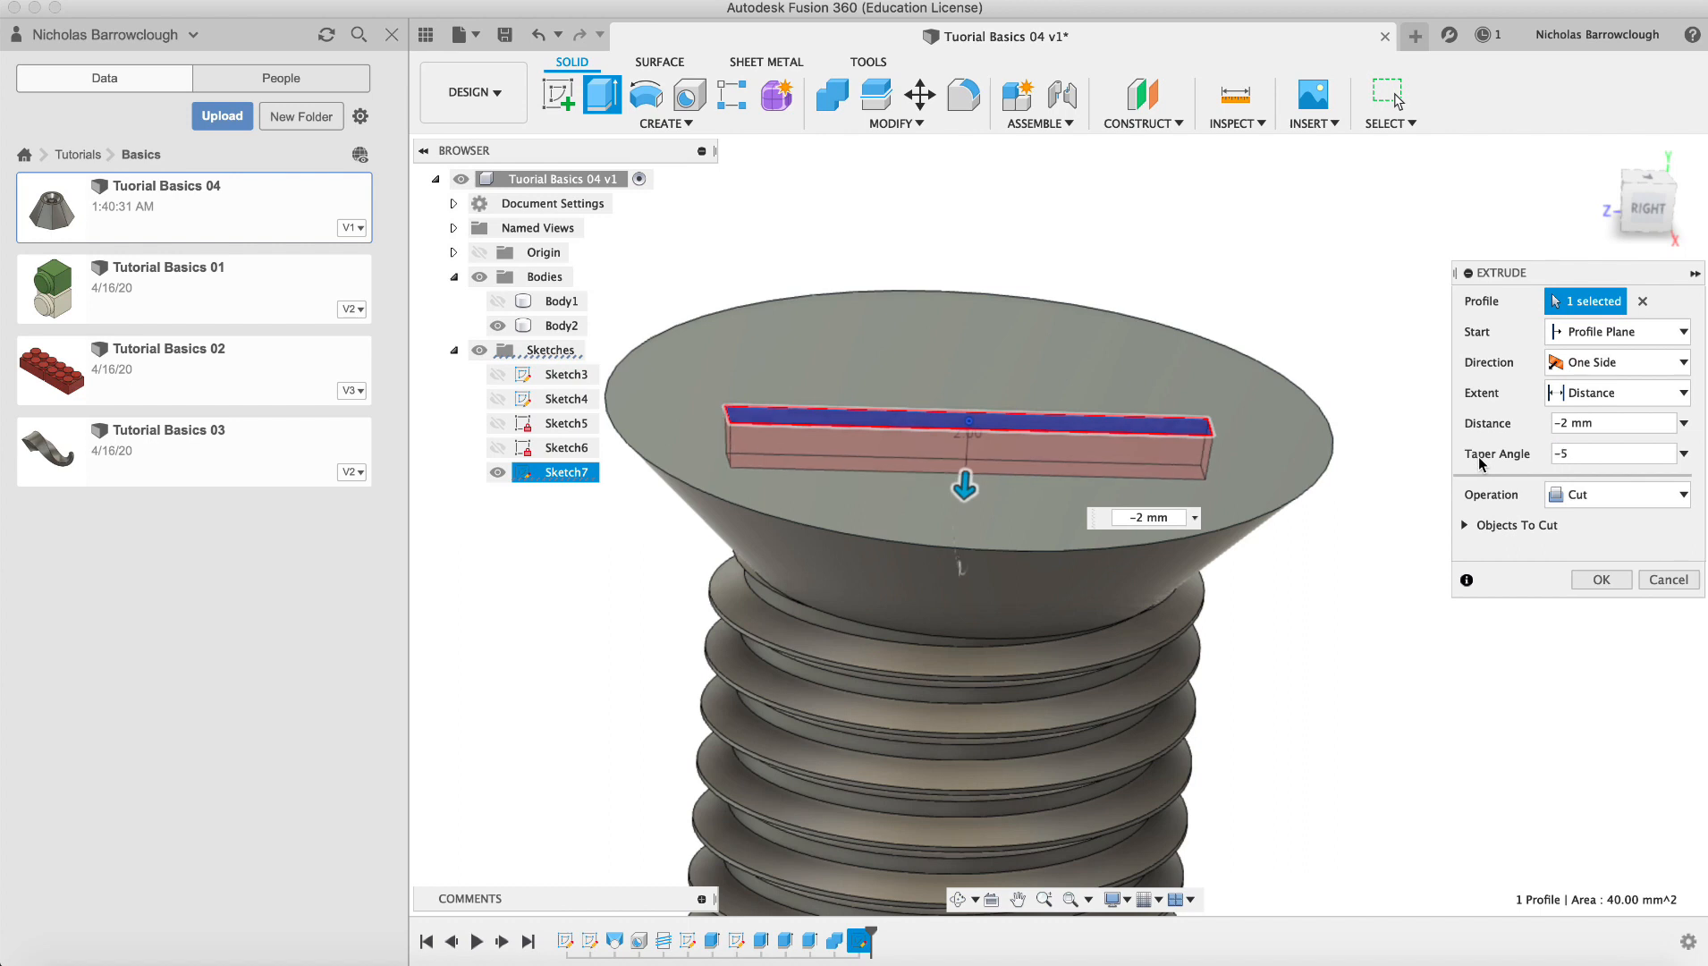
click(1599, 578)
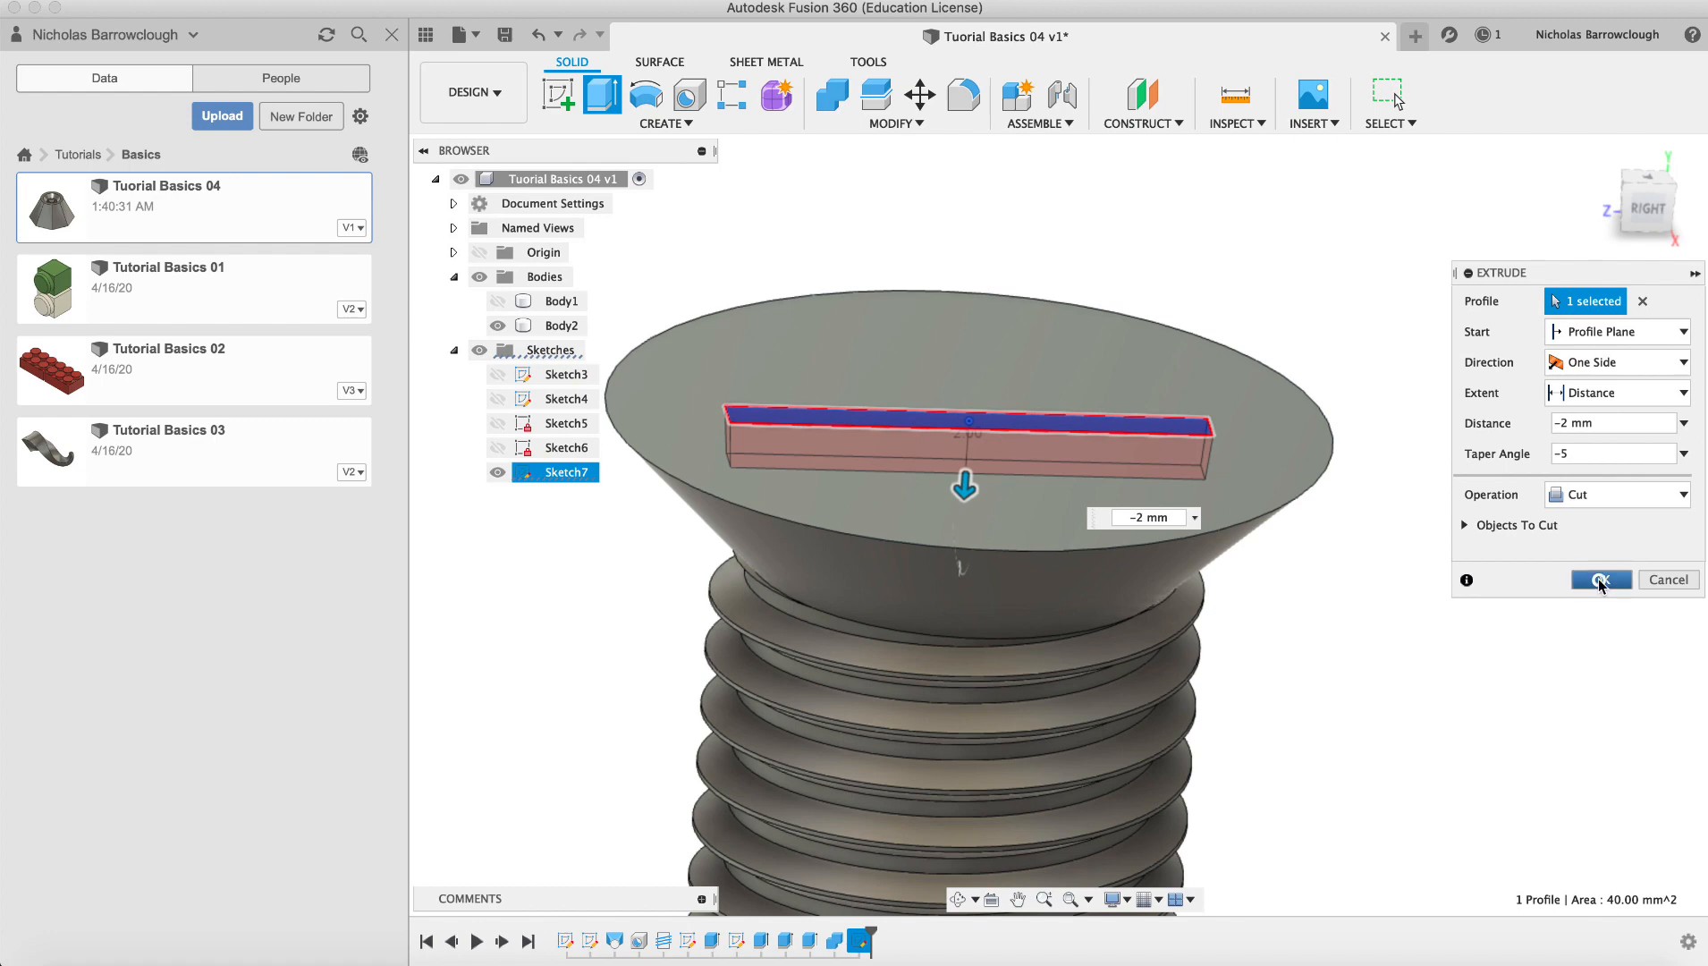
click(1599, 579)
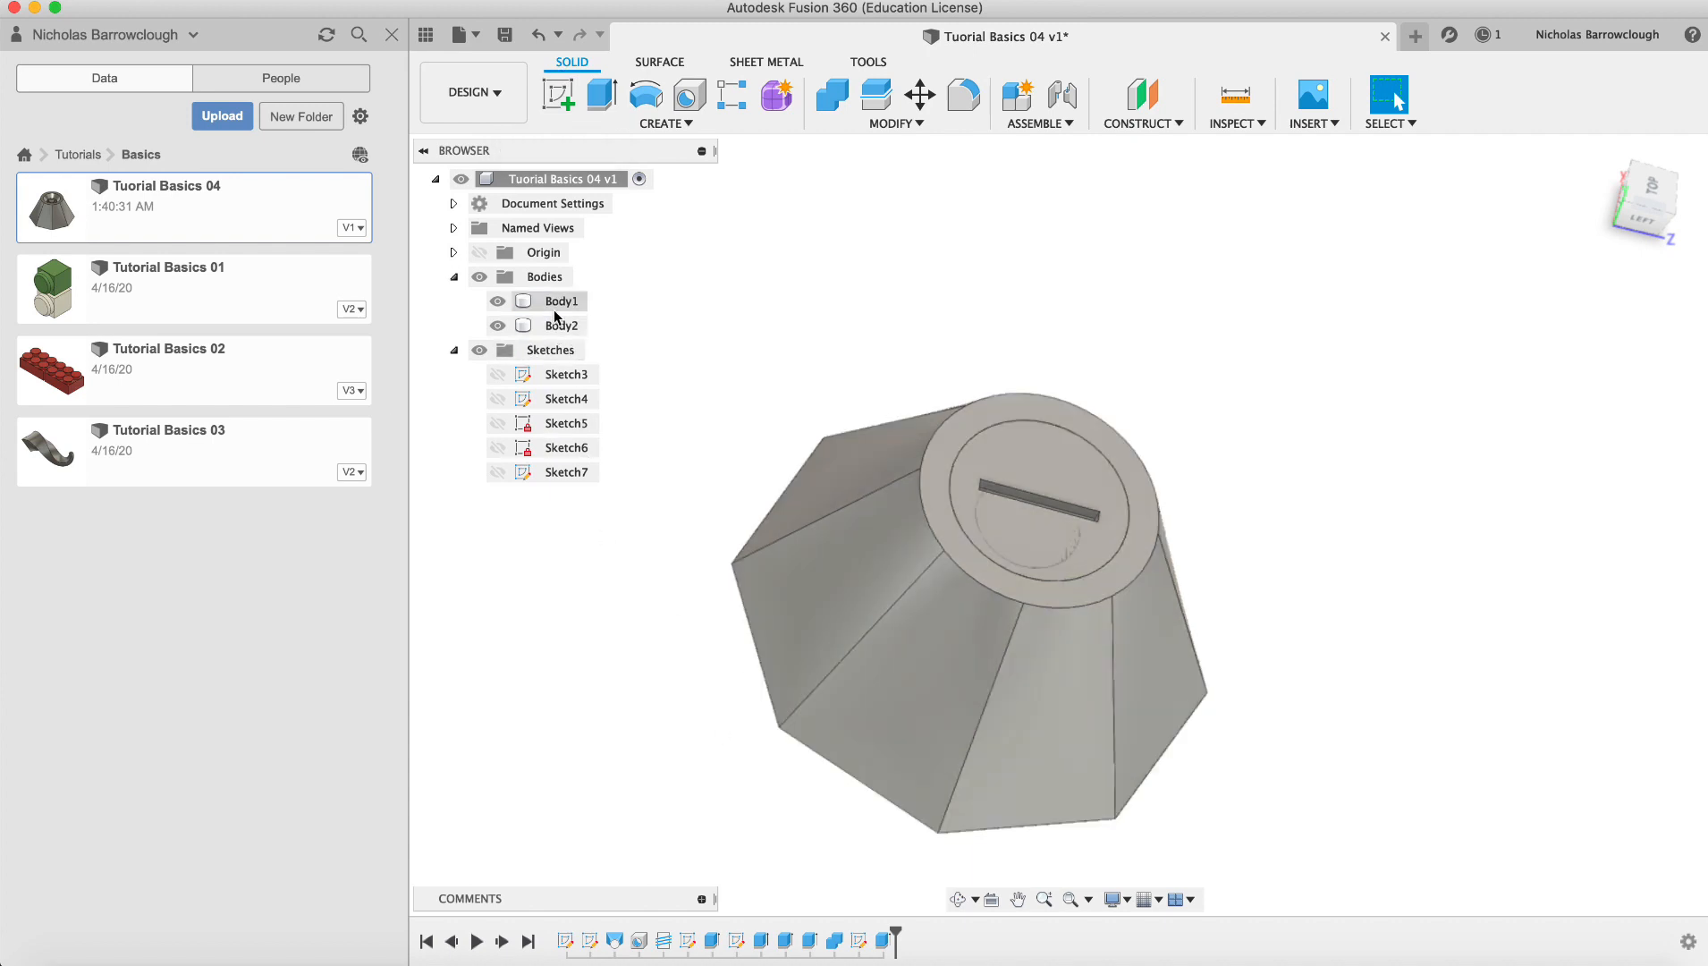
Apply the Brass appearance to Body1 and Steel - Satin to Body2
right_click(563, 301)
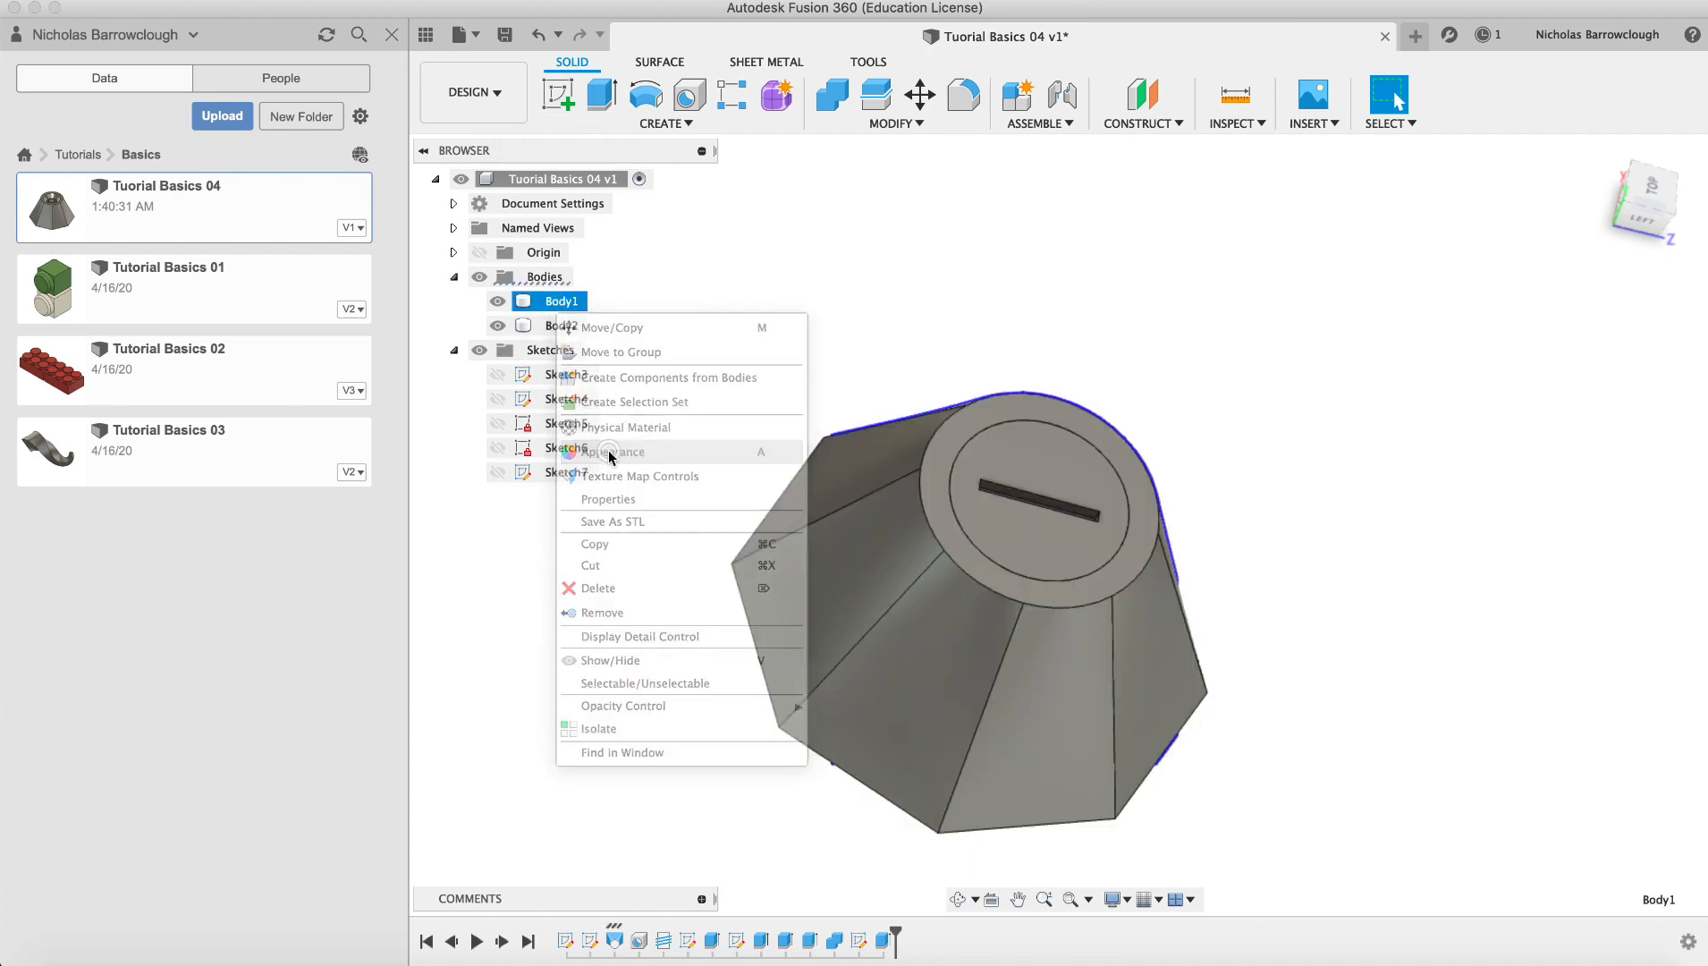
click(619, 450)
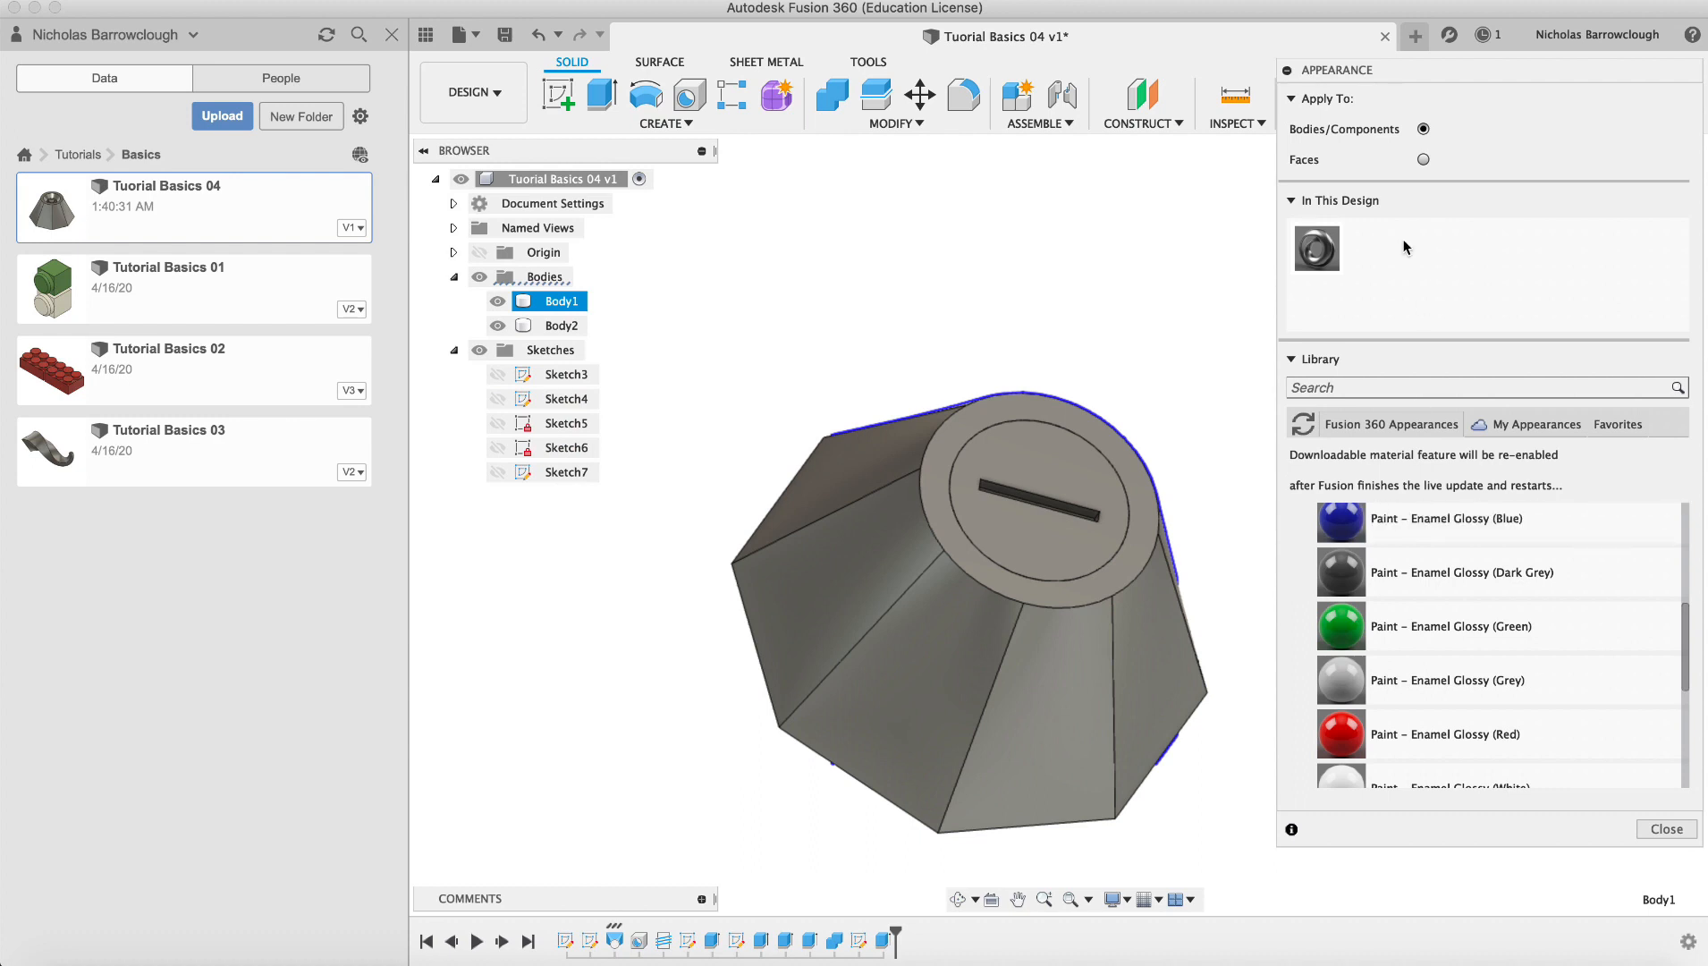
scroll(up, 3)
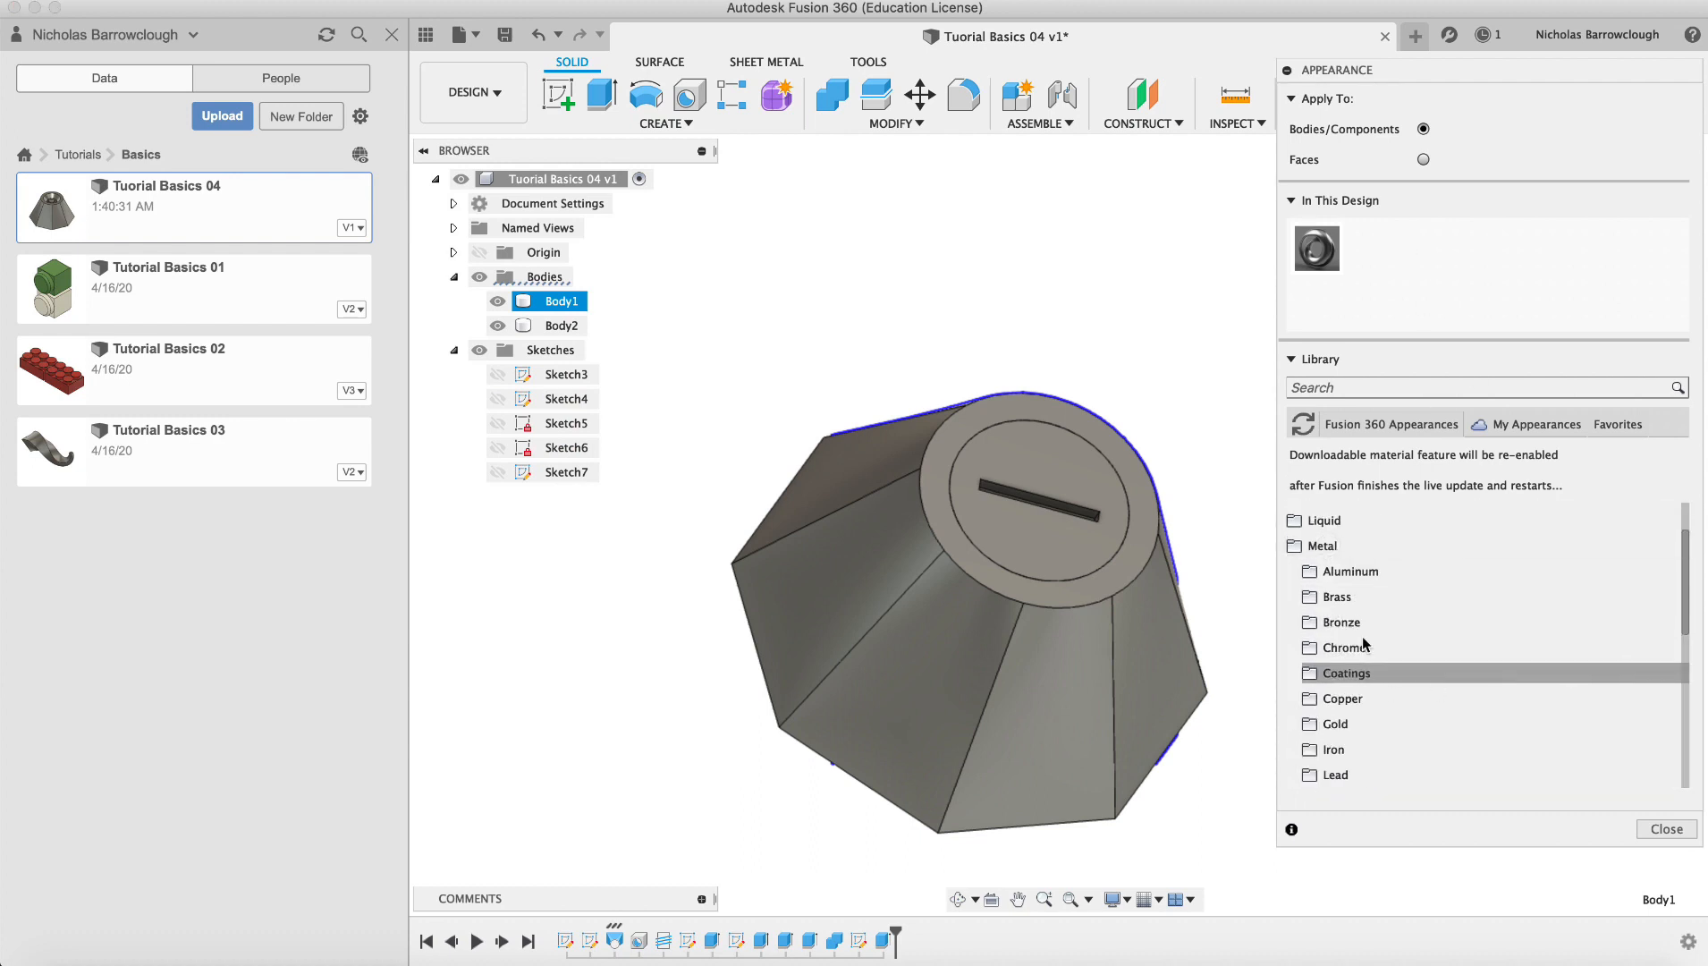
click(1336, 595)
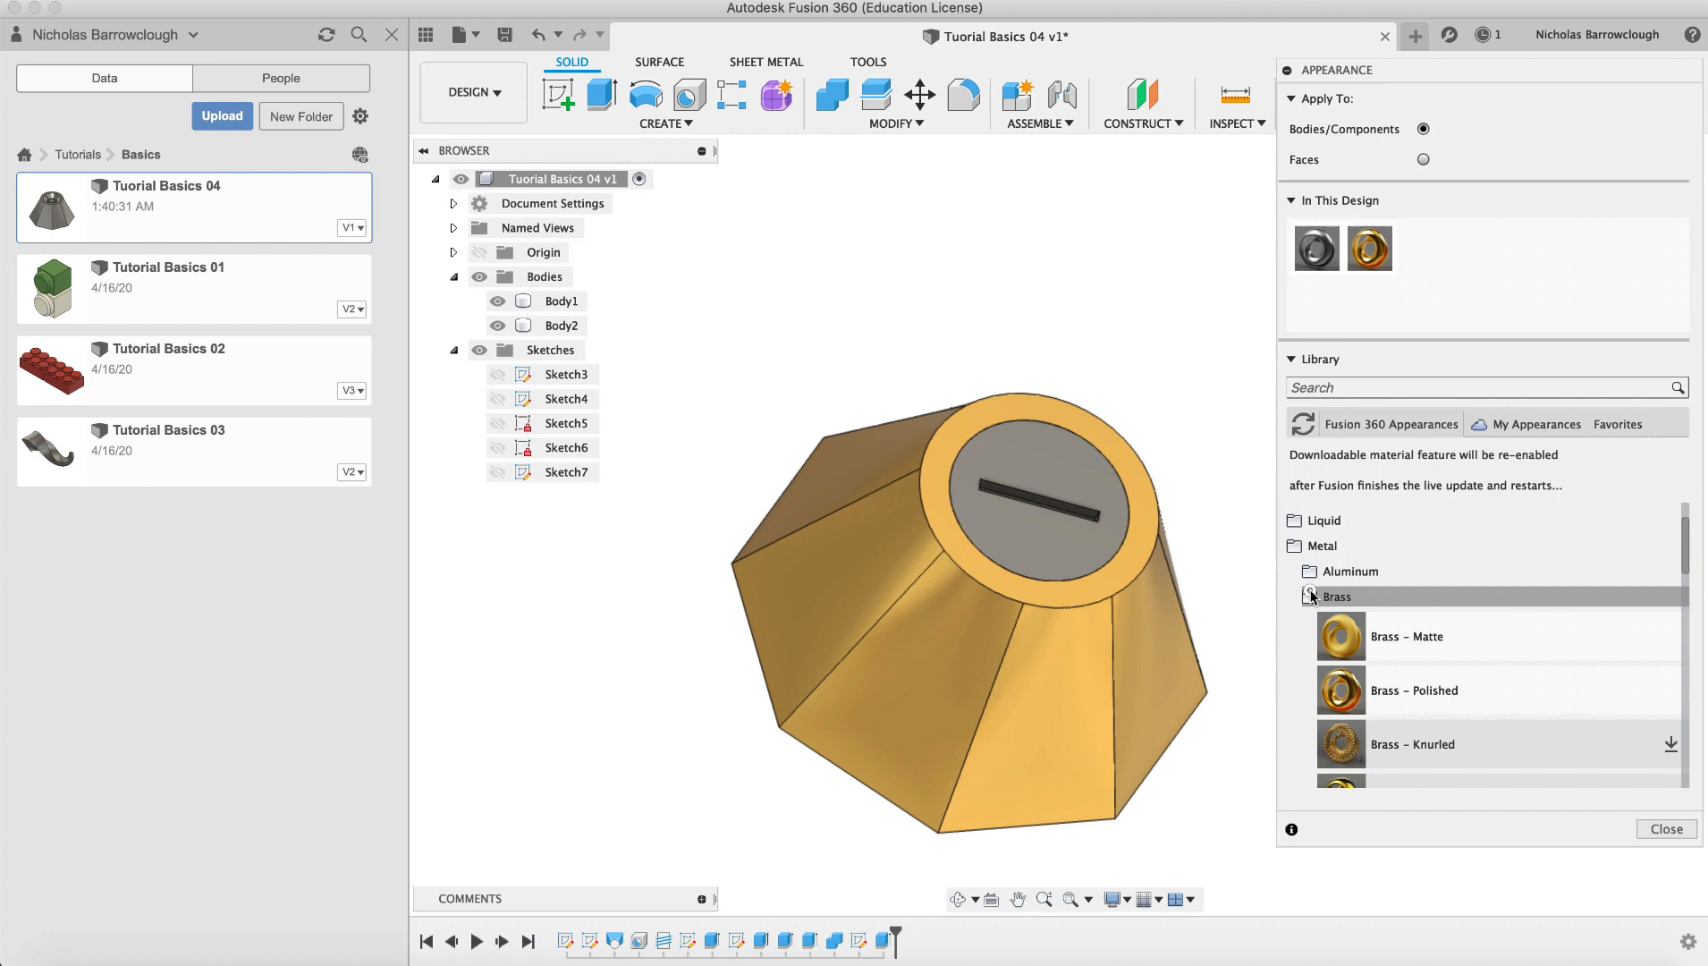
click(1335, 595)
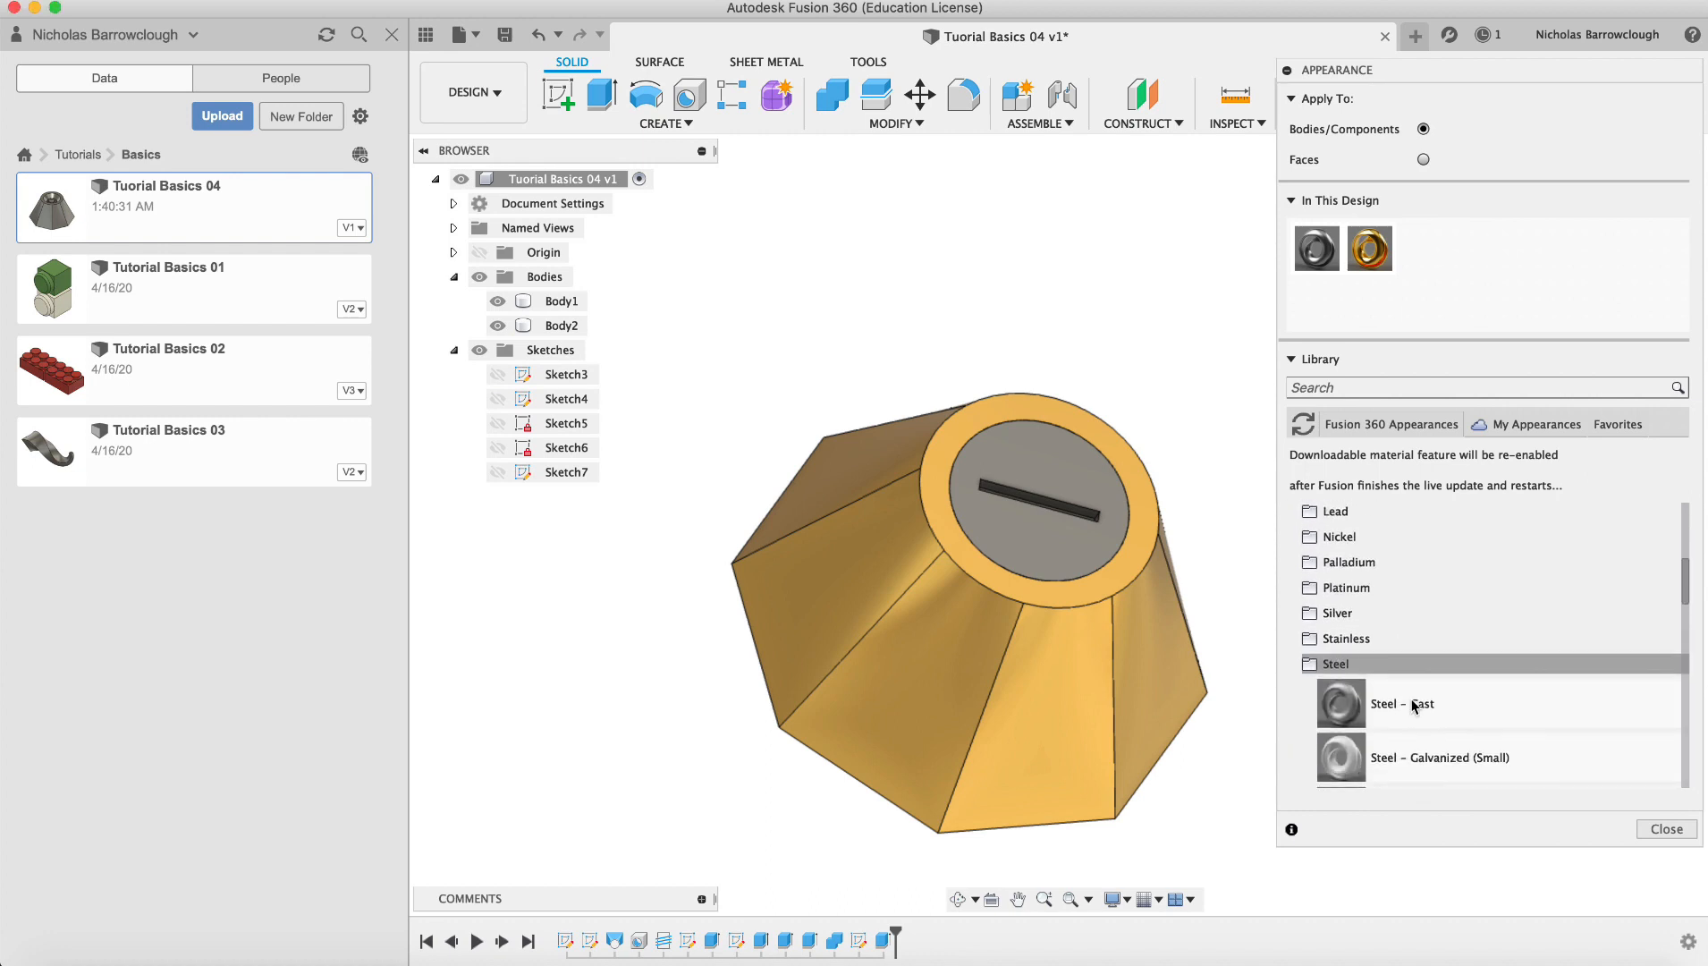
scroll(down, 3)
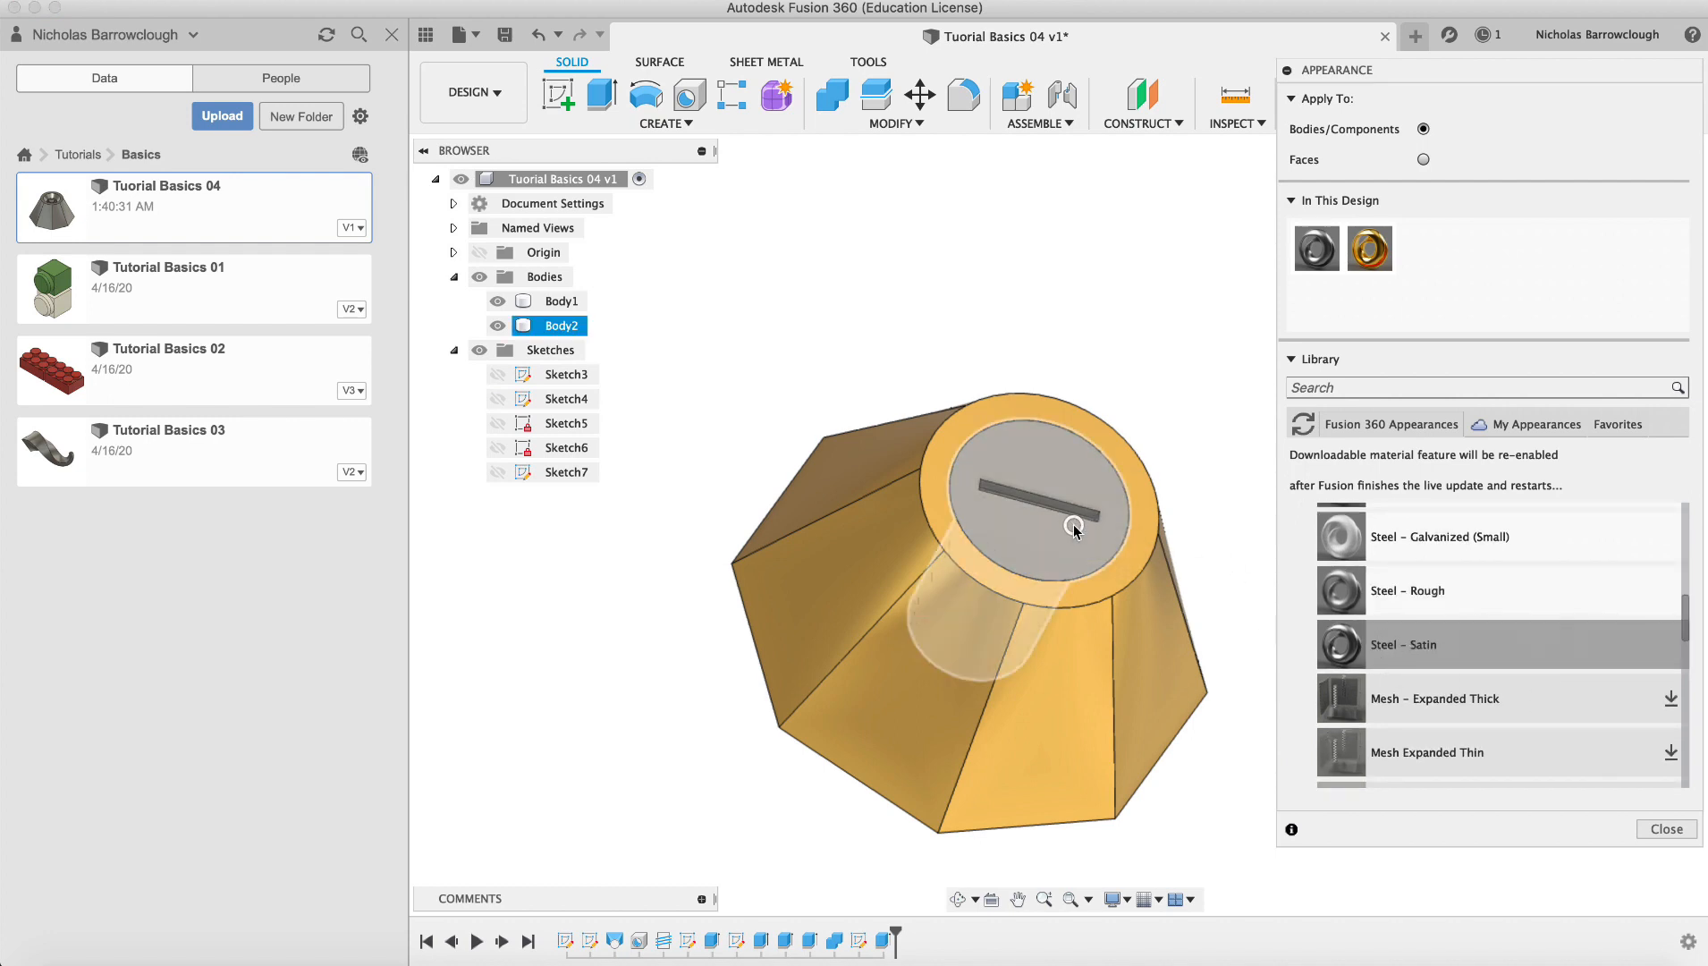
scroll(down, 3)
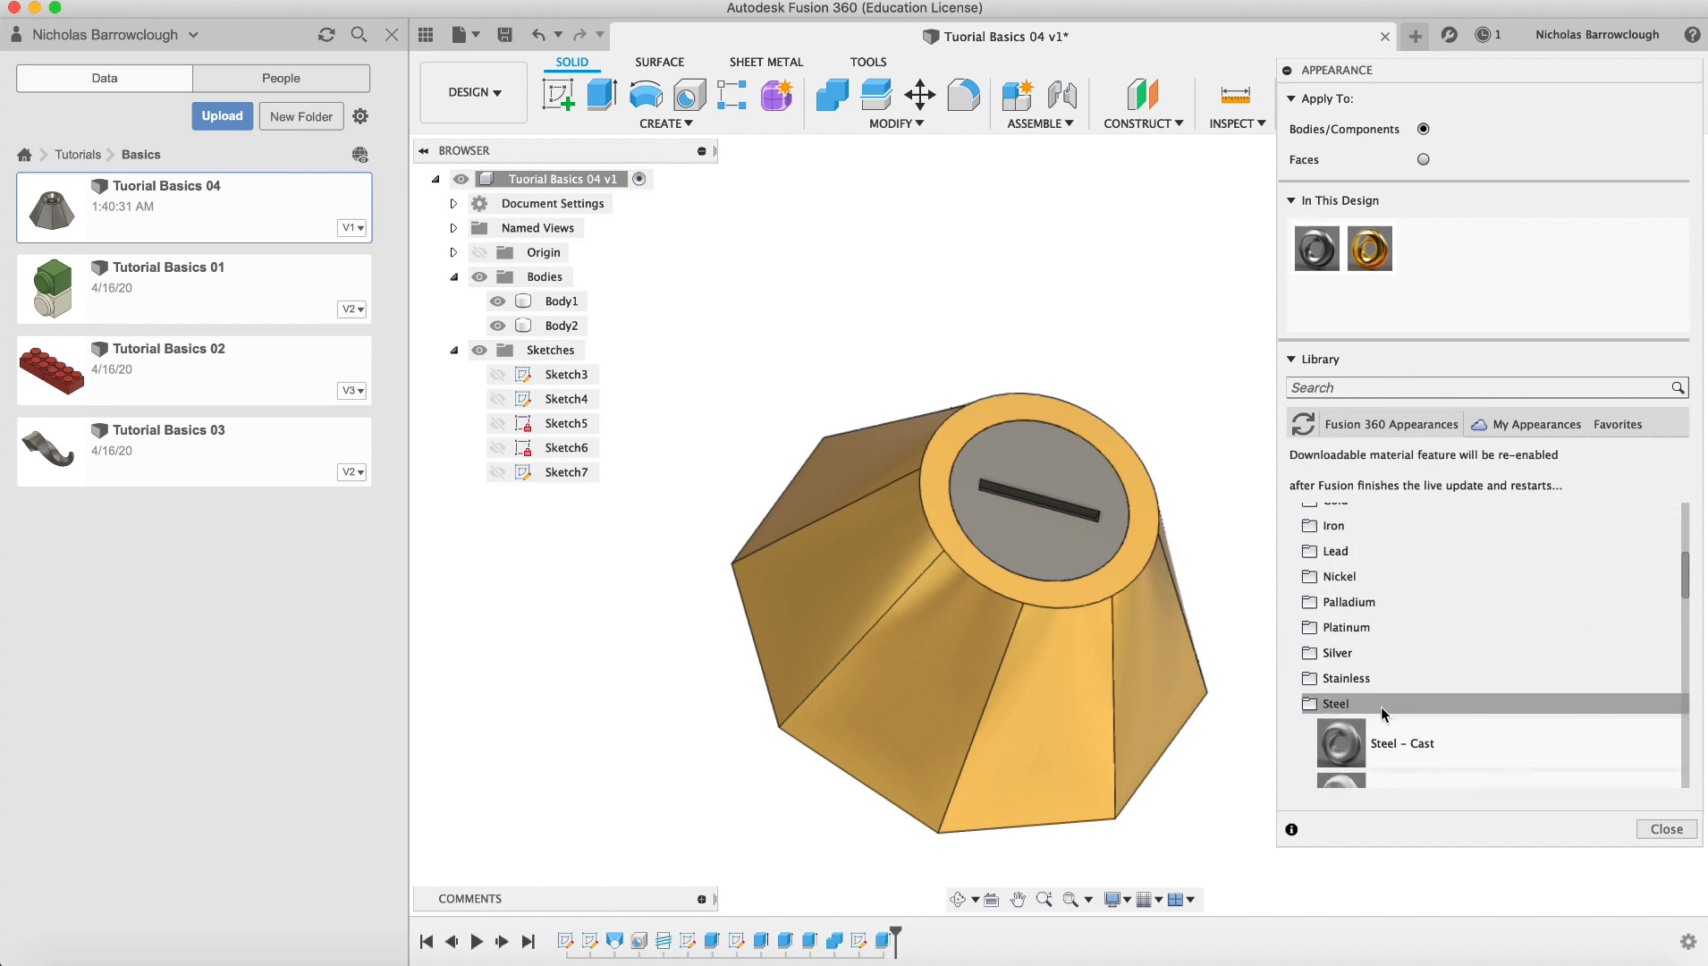
click(1664, 829)
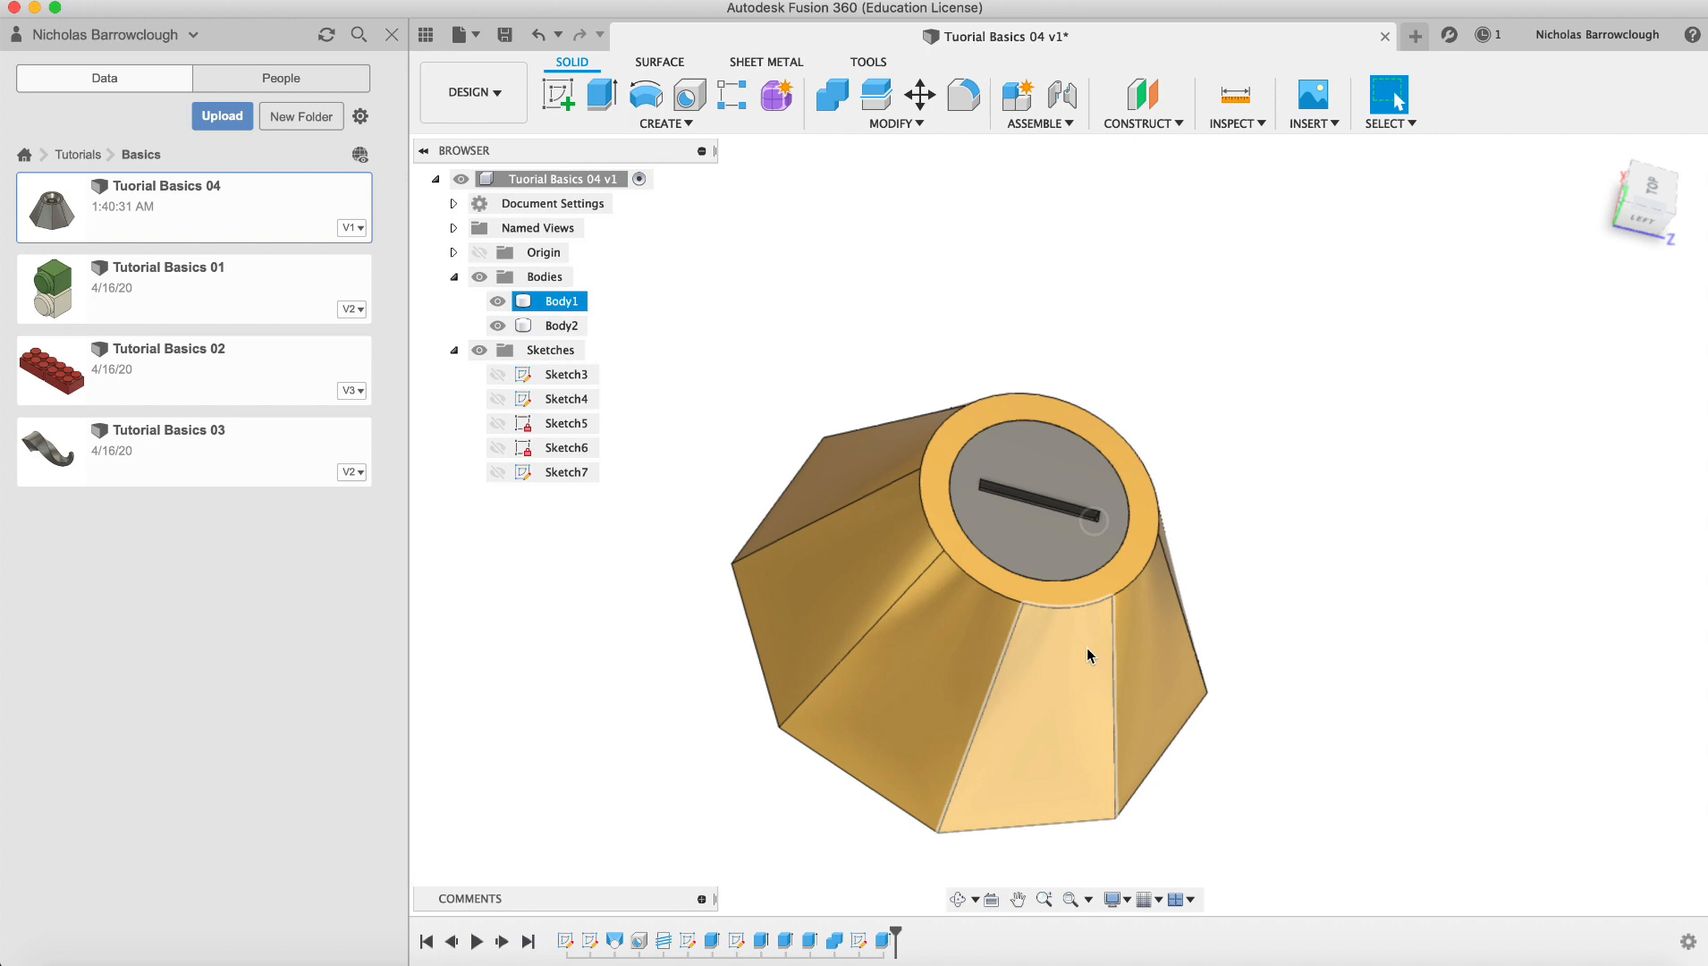
click(960, 898)
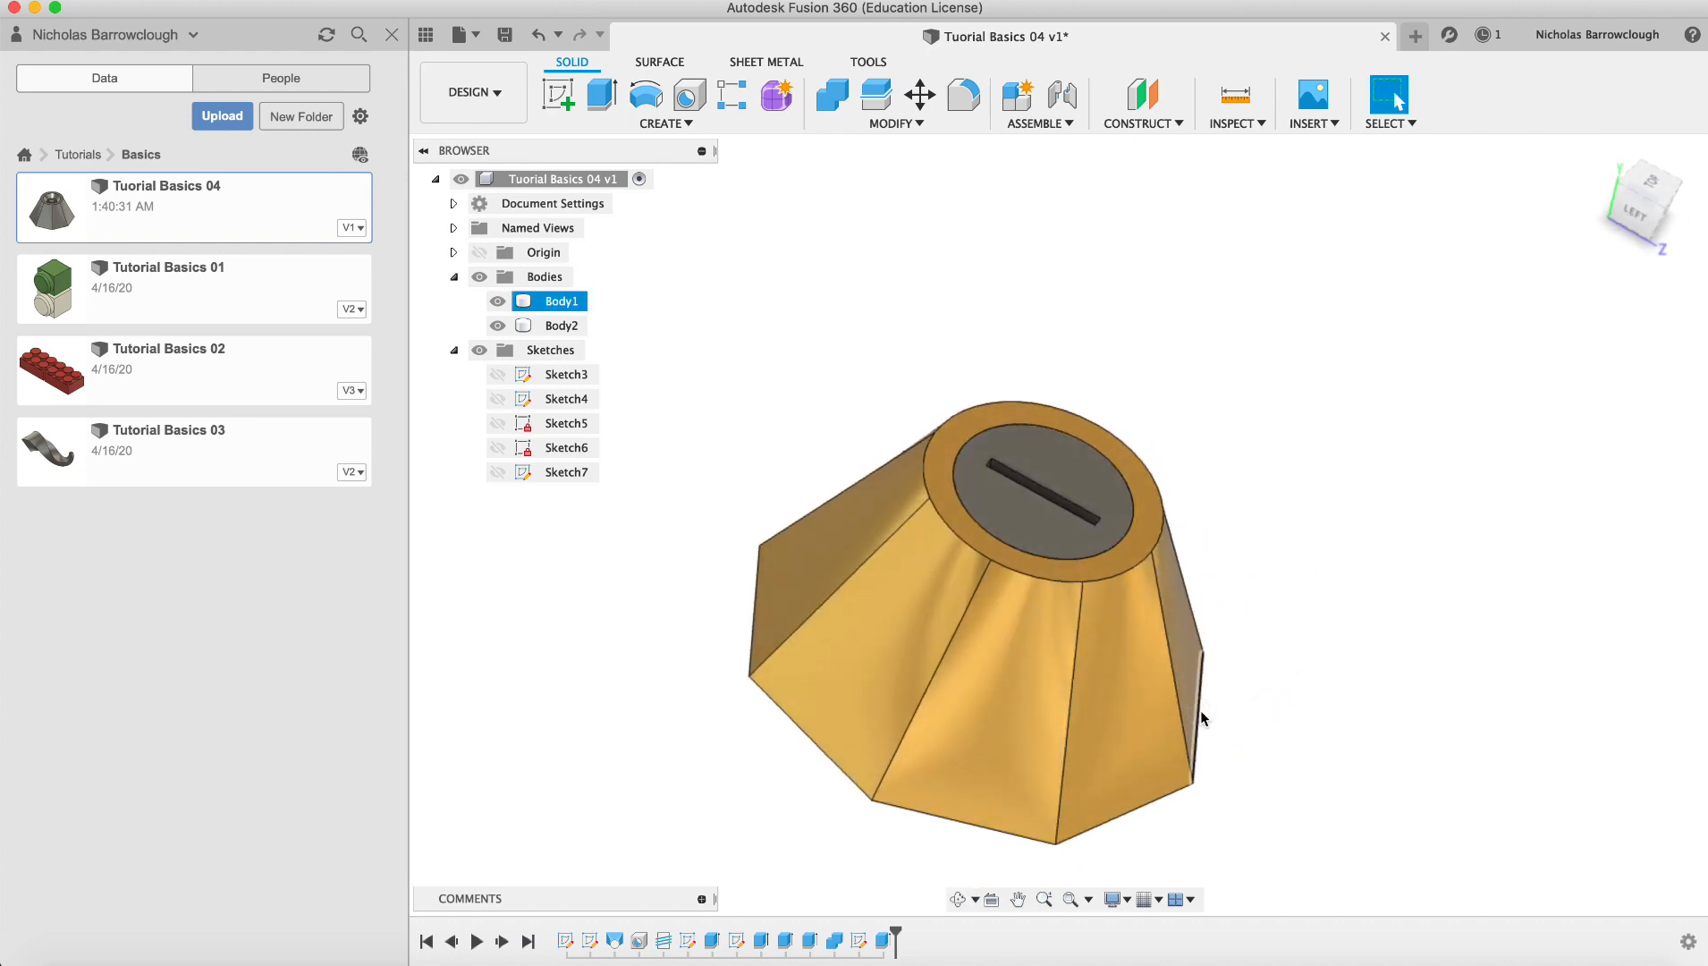
click(1233, 124)
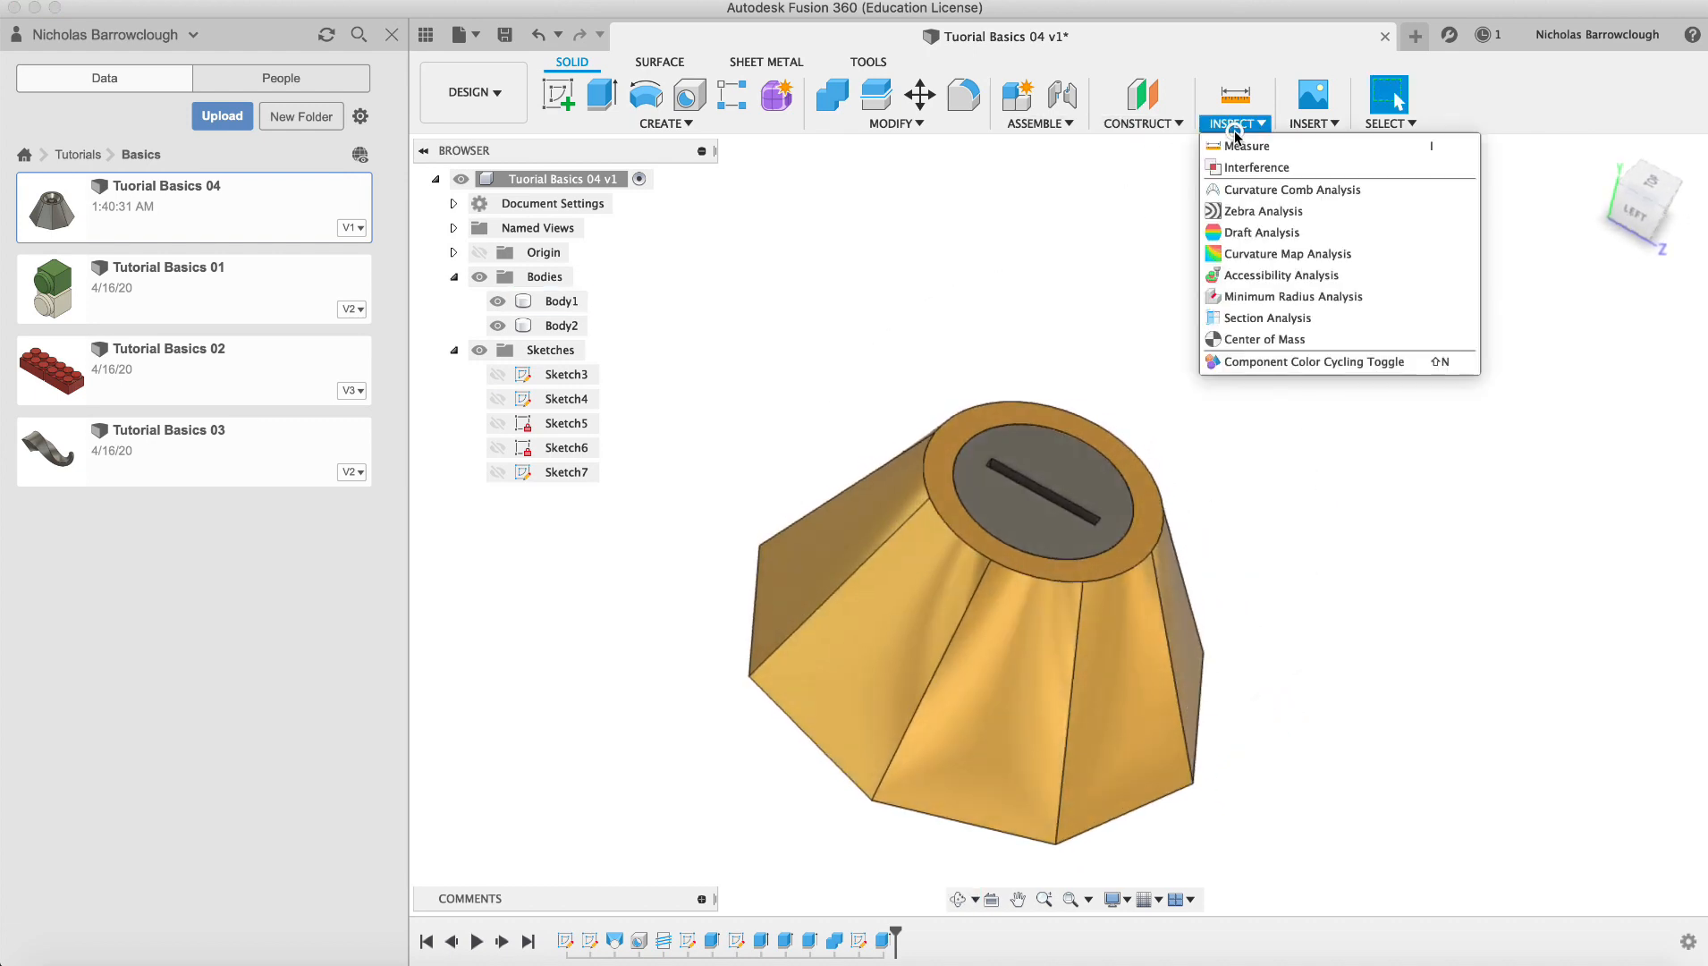
mouse_move(1247, 145)
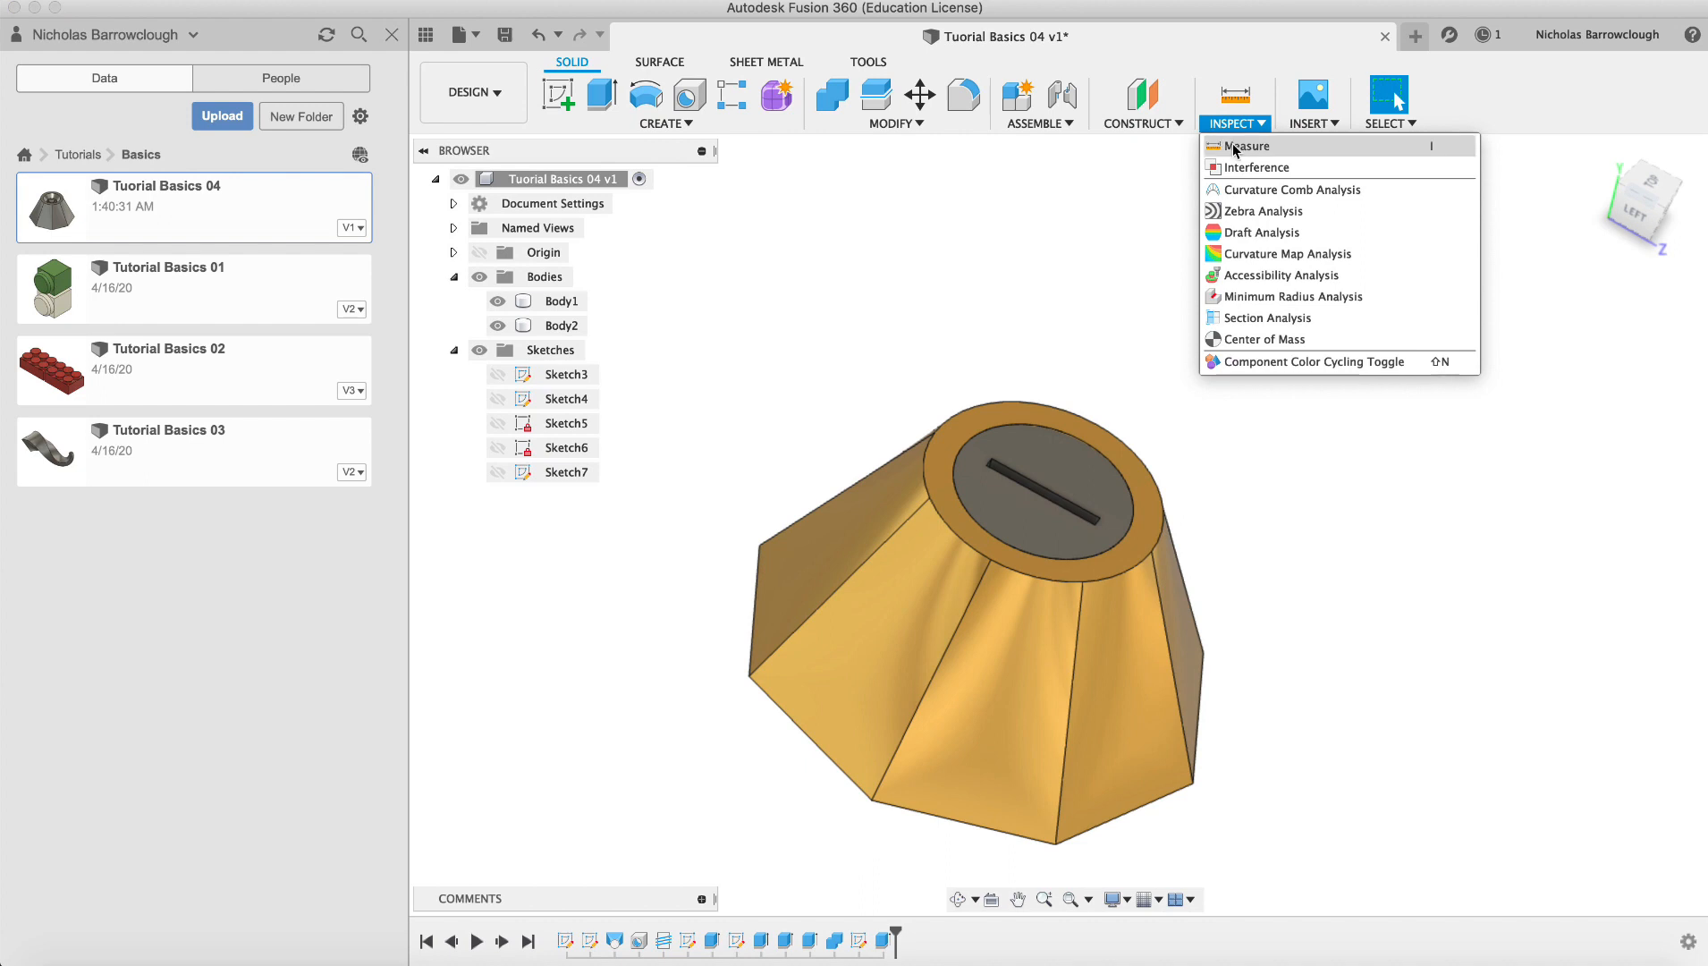
click(1255, 166)
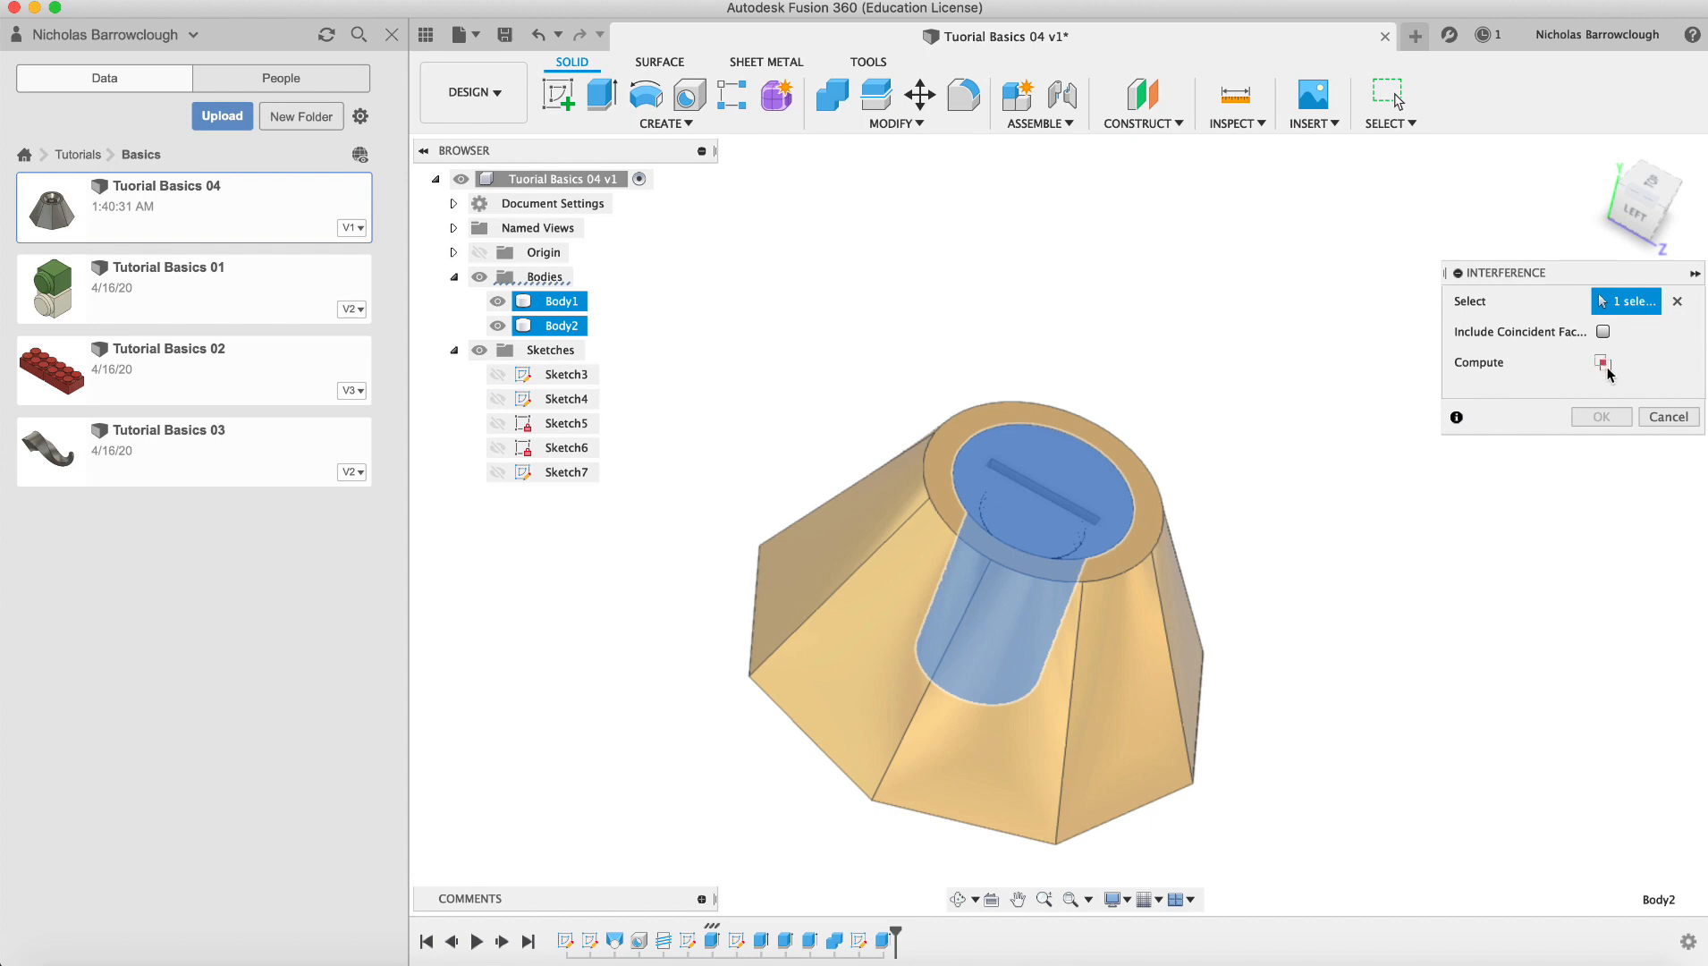
click(1602, 363)
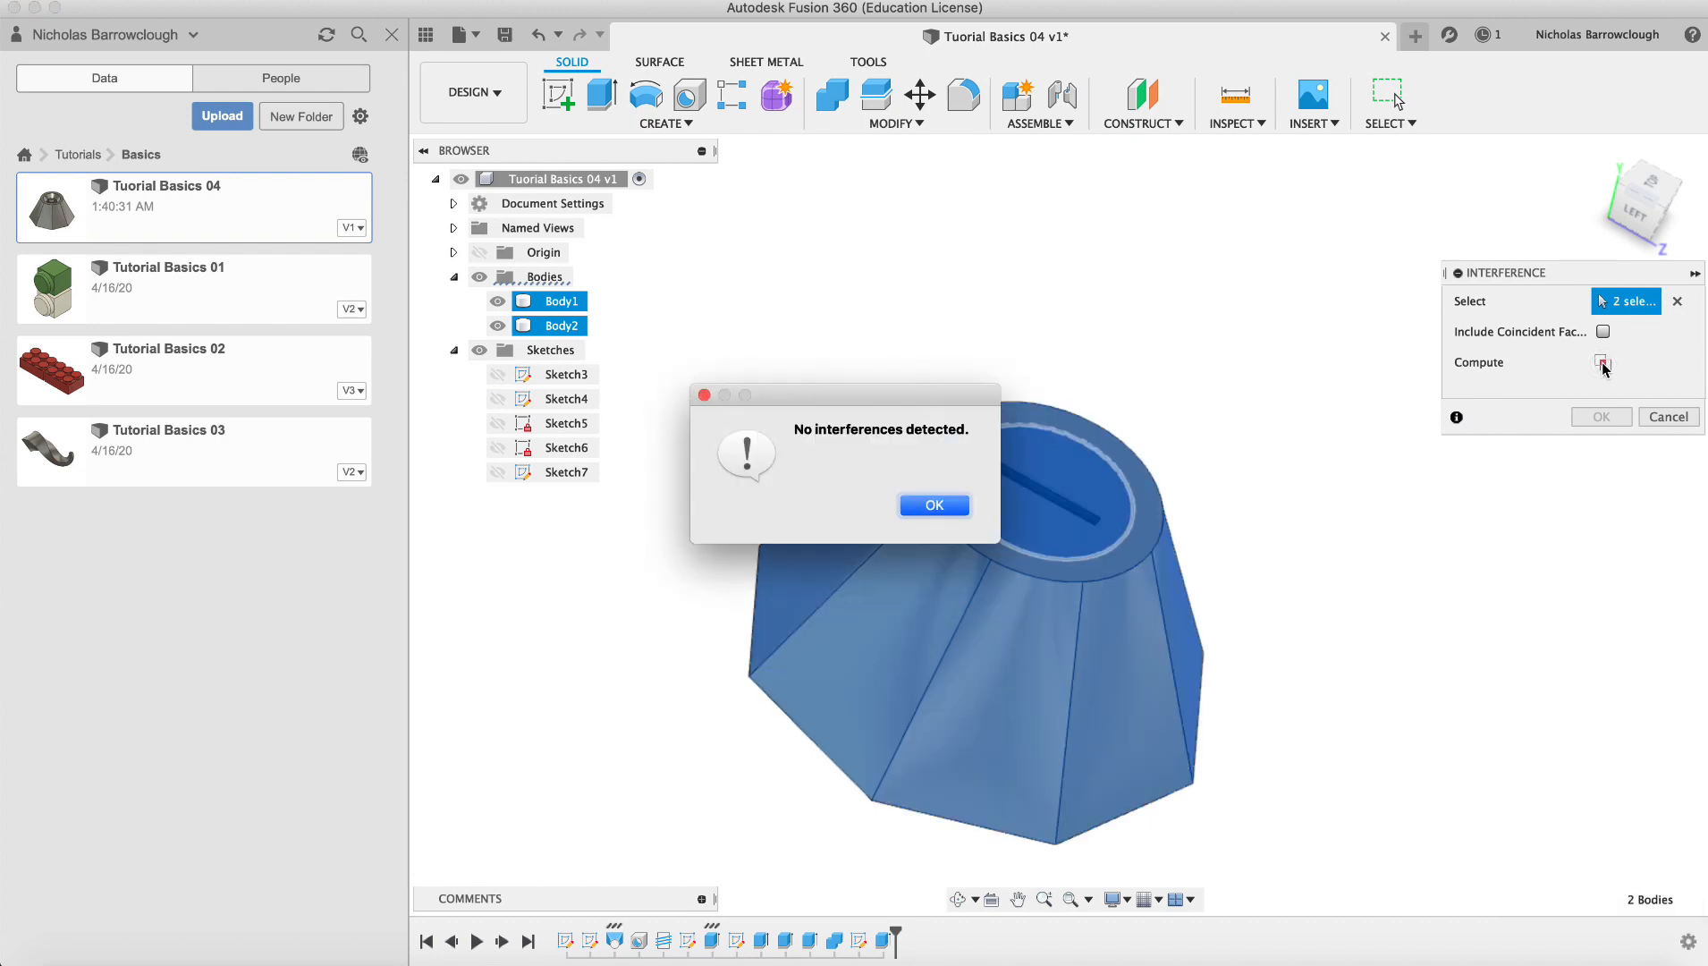
click(933, 504)
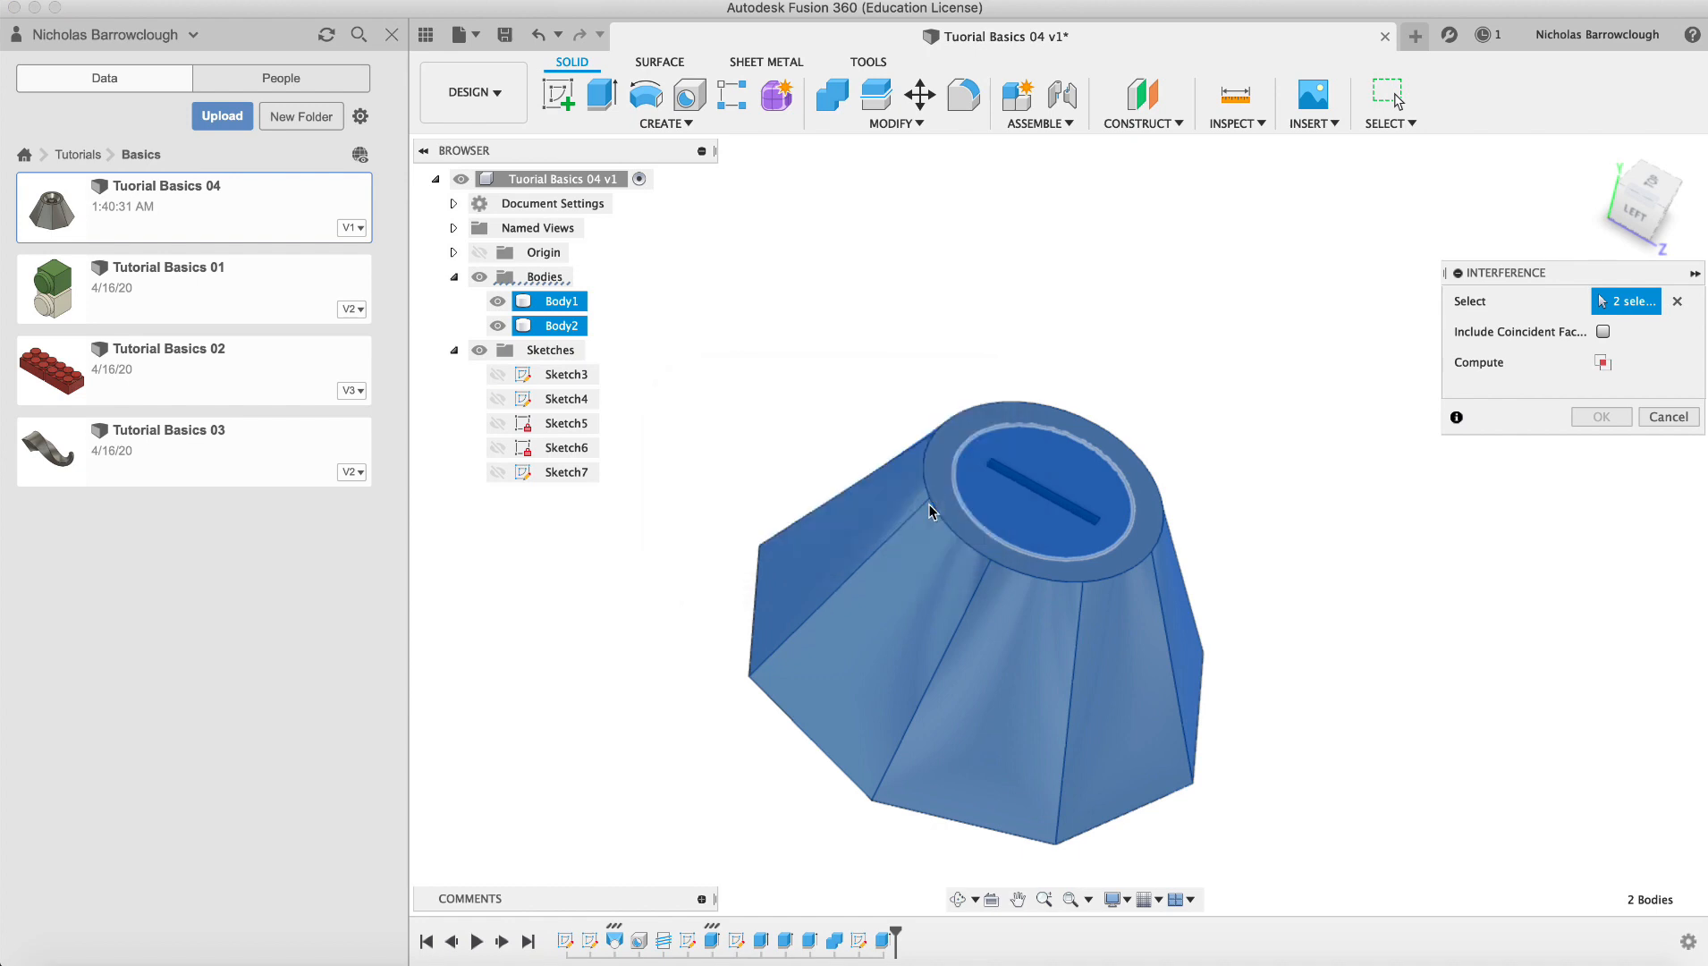
mouse_move(1675, 401)
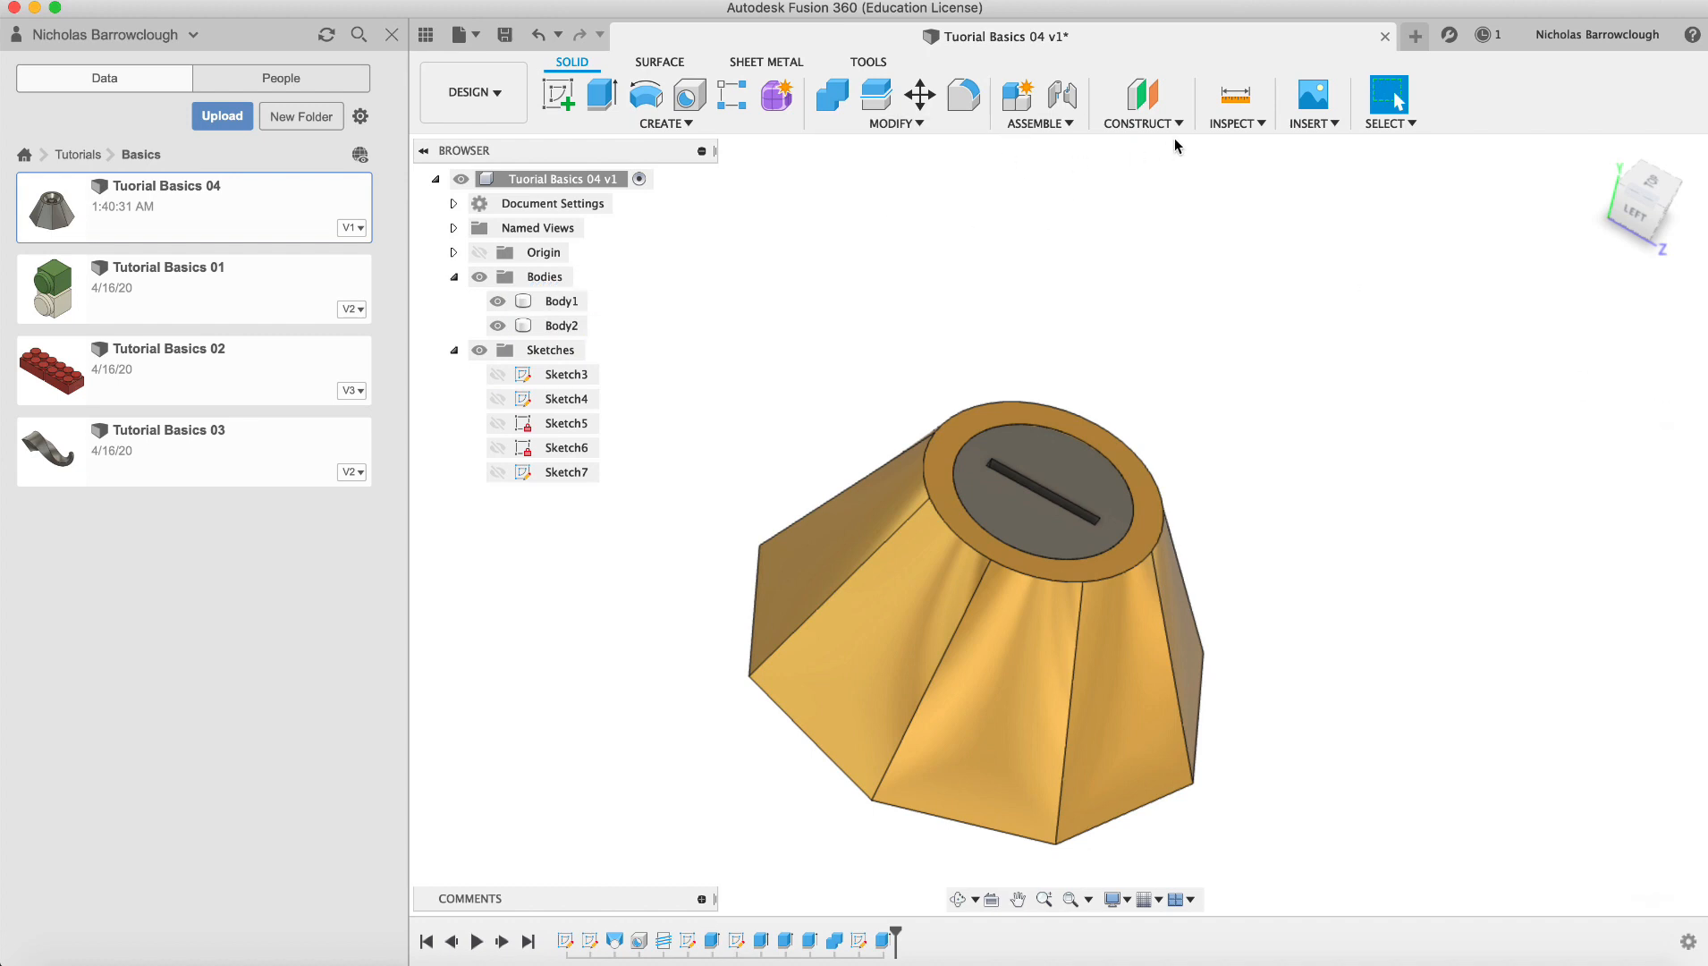
Add a Section Analysis cut through the model and zoom in on the threaded screw
click(1234, 100)
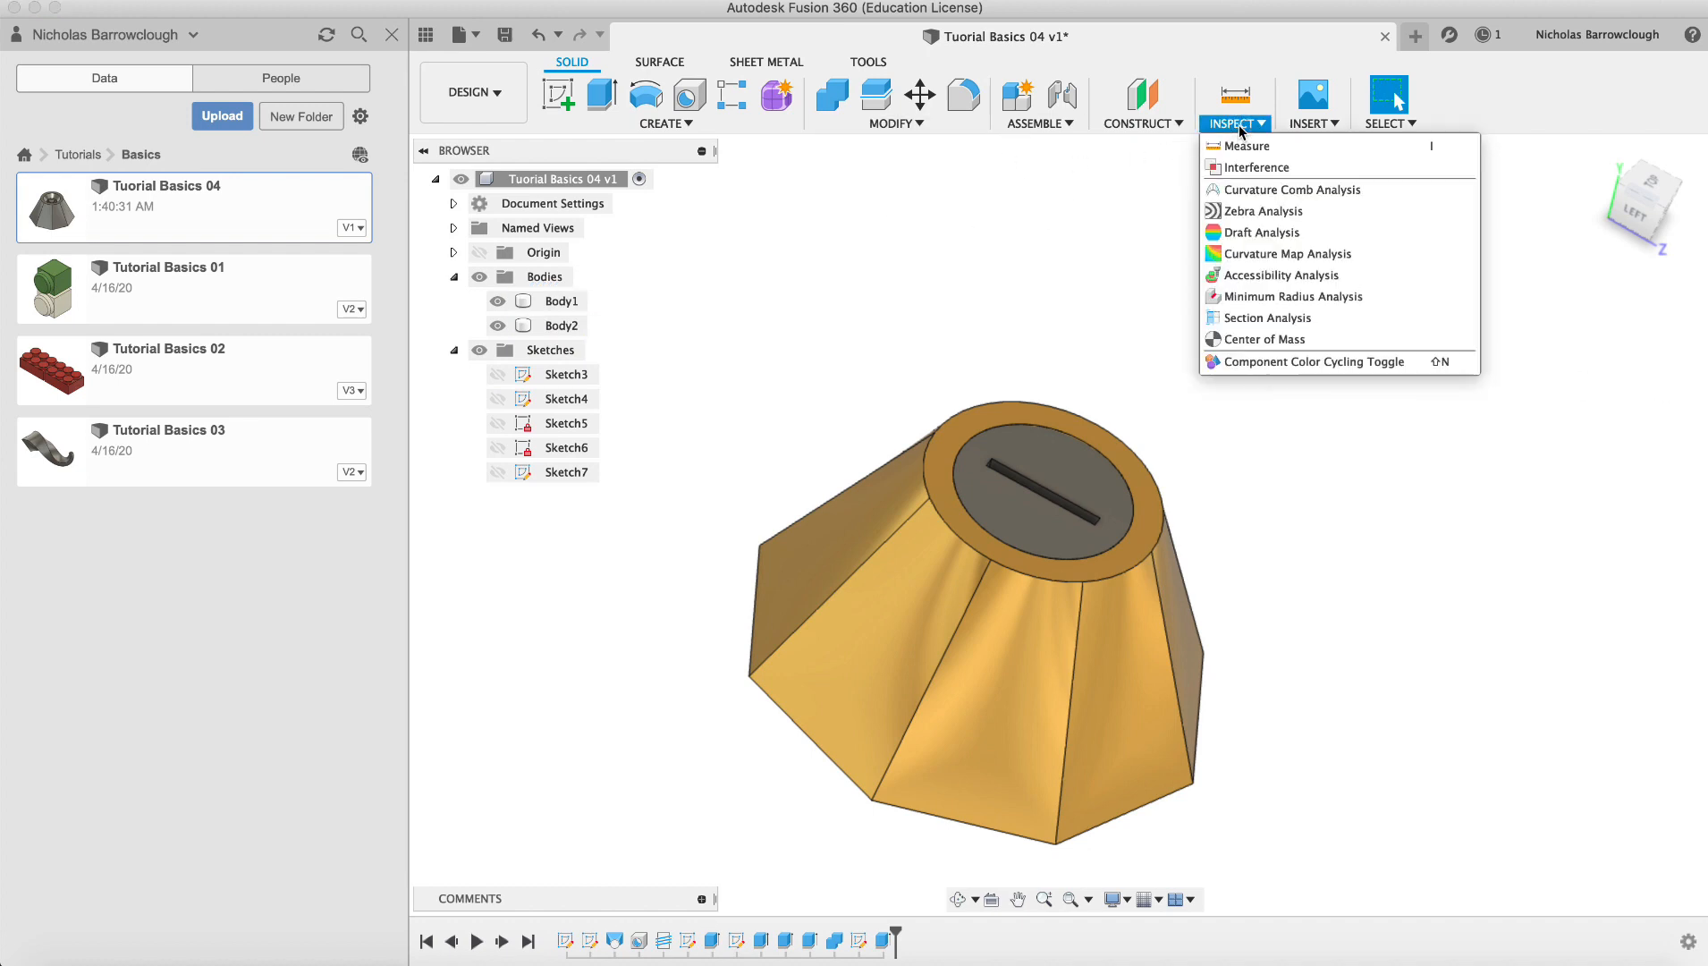
click(1265, 317)
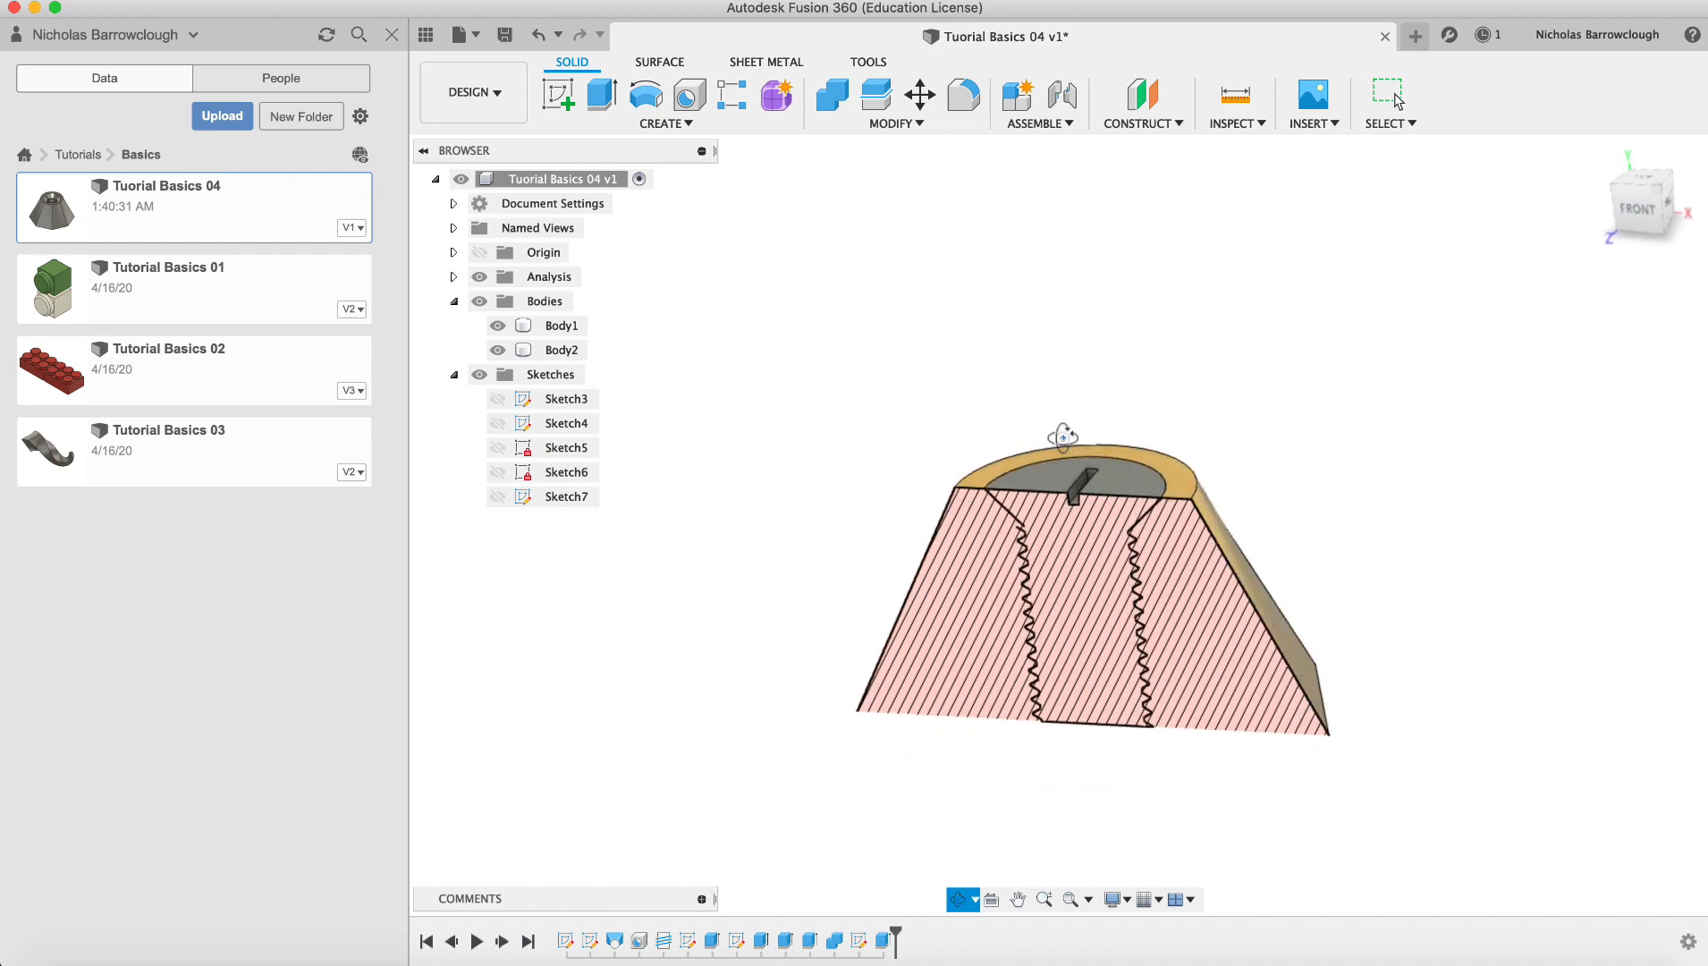
click(1644, 201)
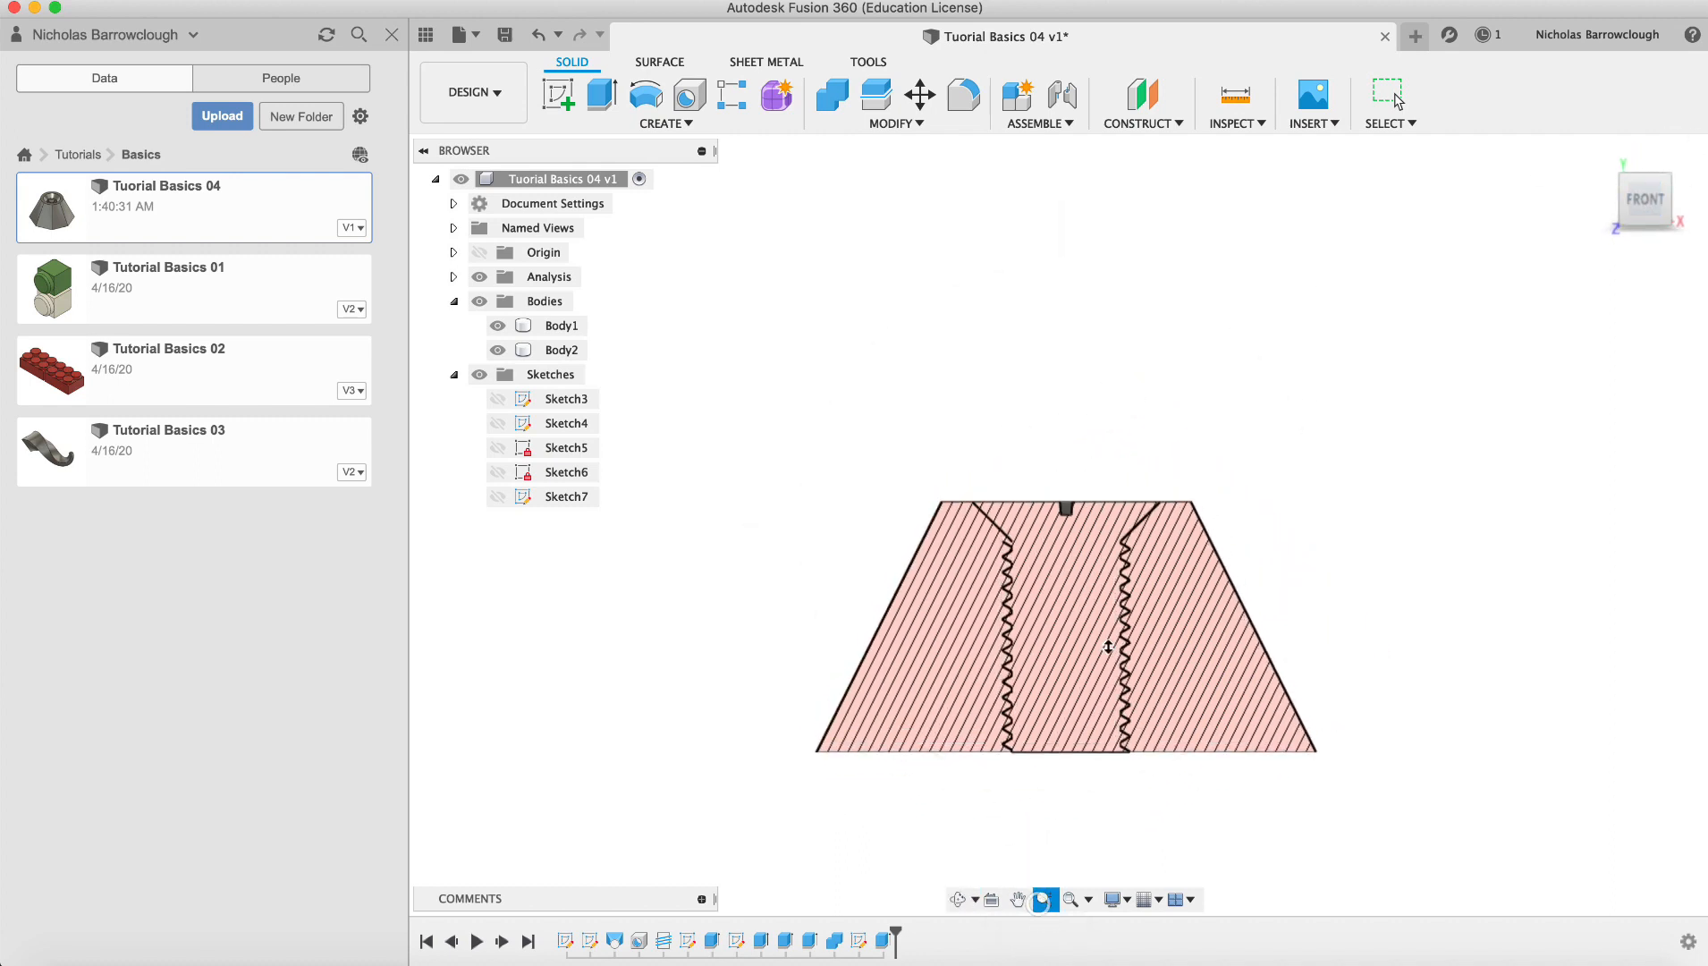
scroll(up, 3)
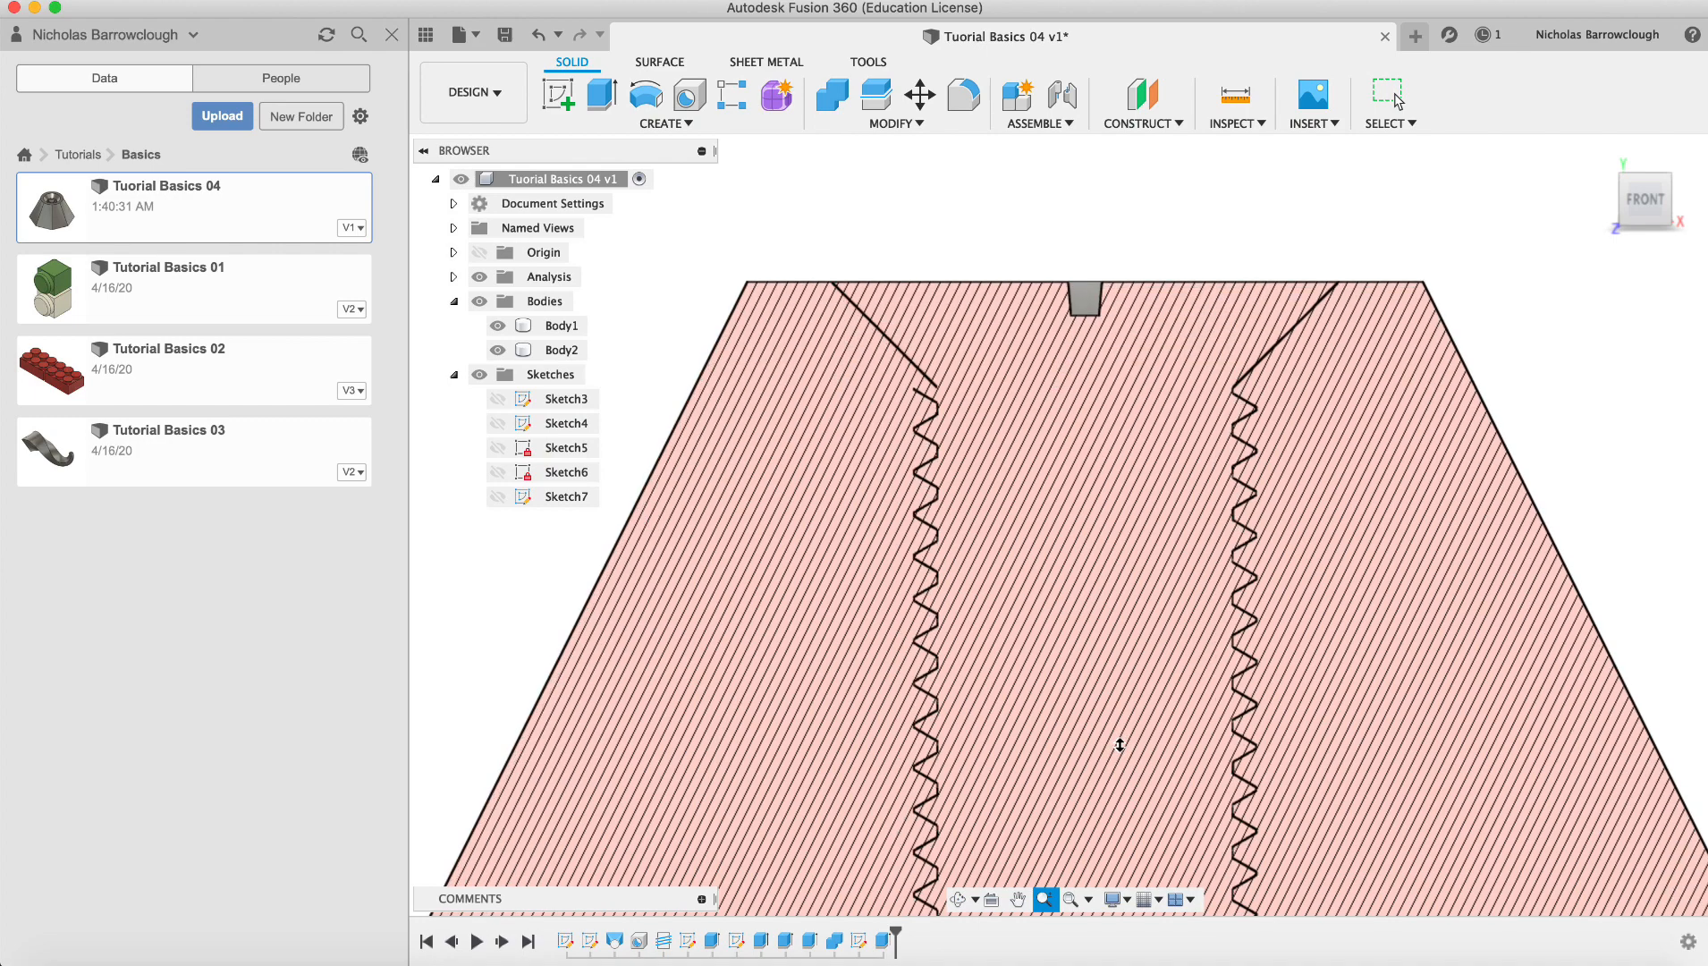
mouse_move(957, 900)
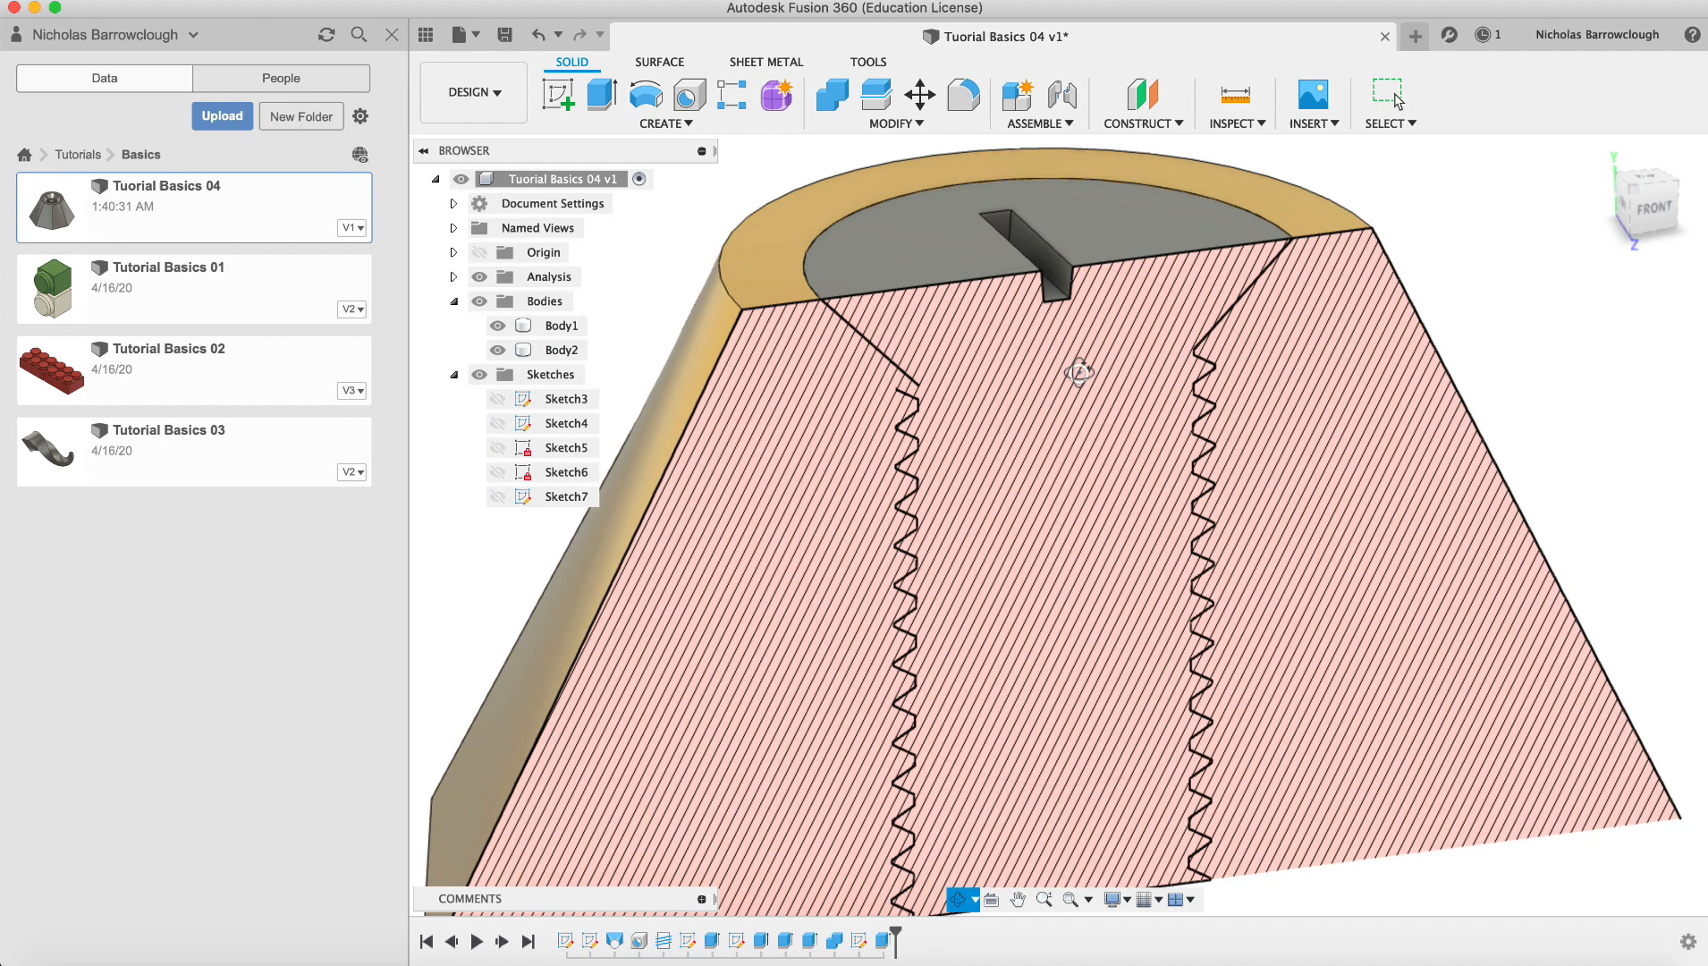
Convert Body1 and Body2 into components with Create Components from Bodies
right_click(561, 325)
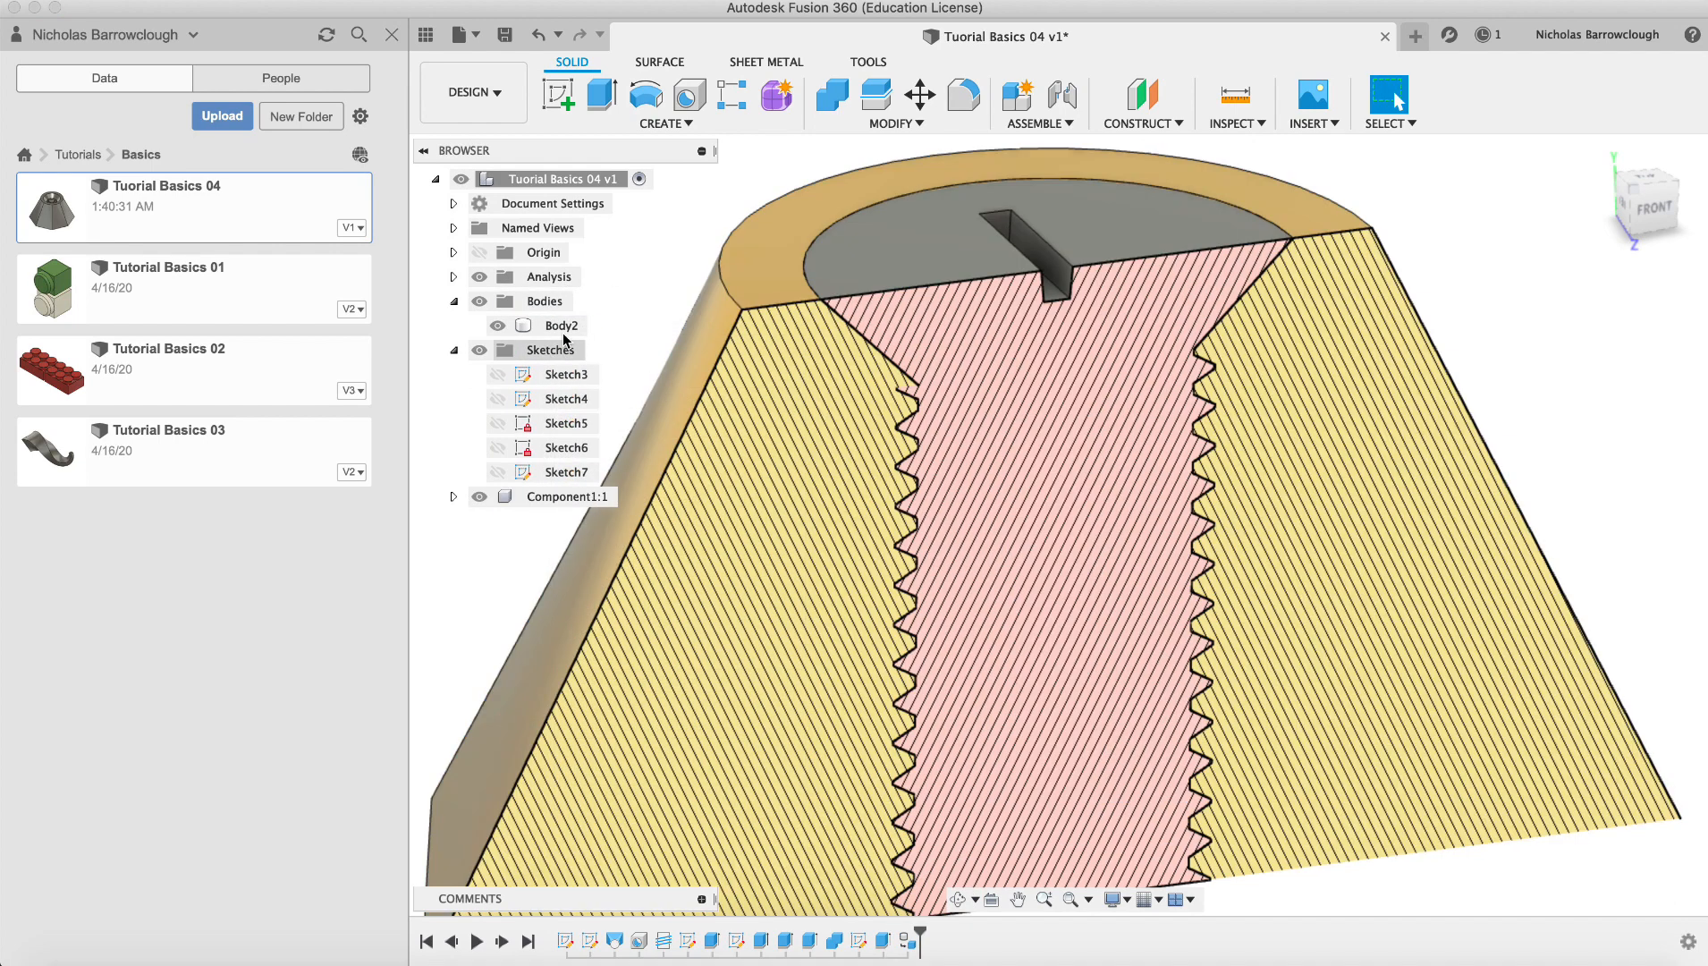
right_click(561, 326)
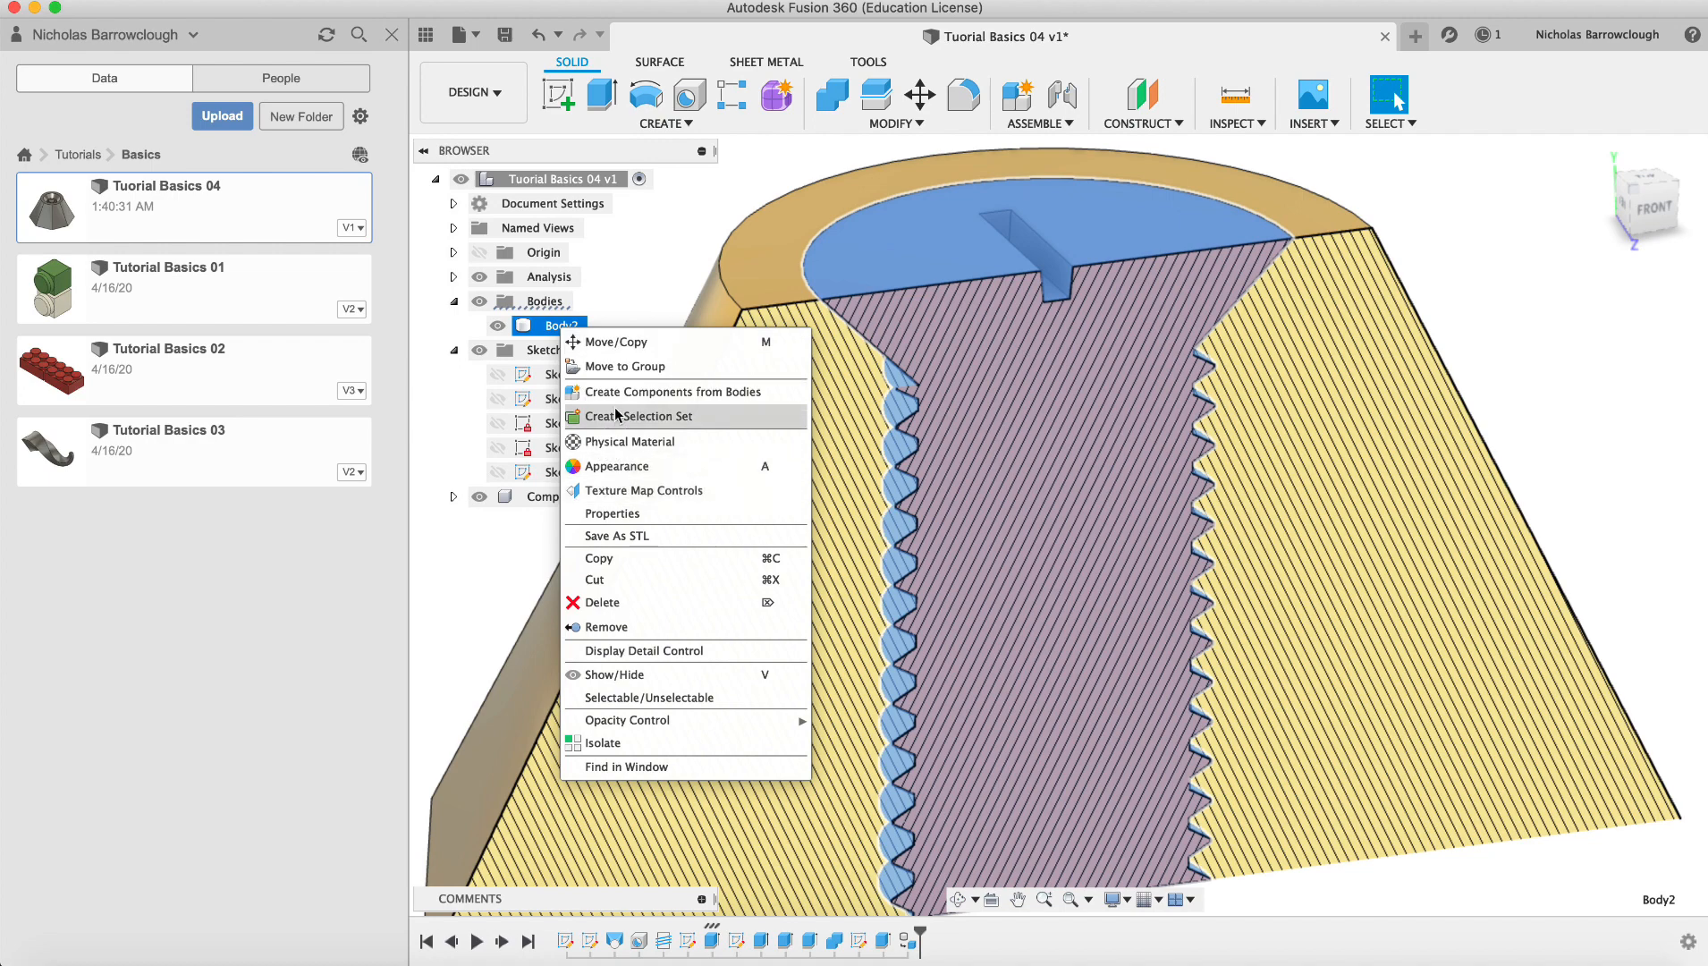
click(675, 390)
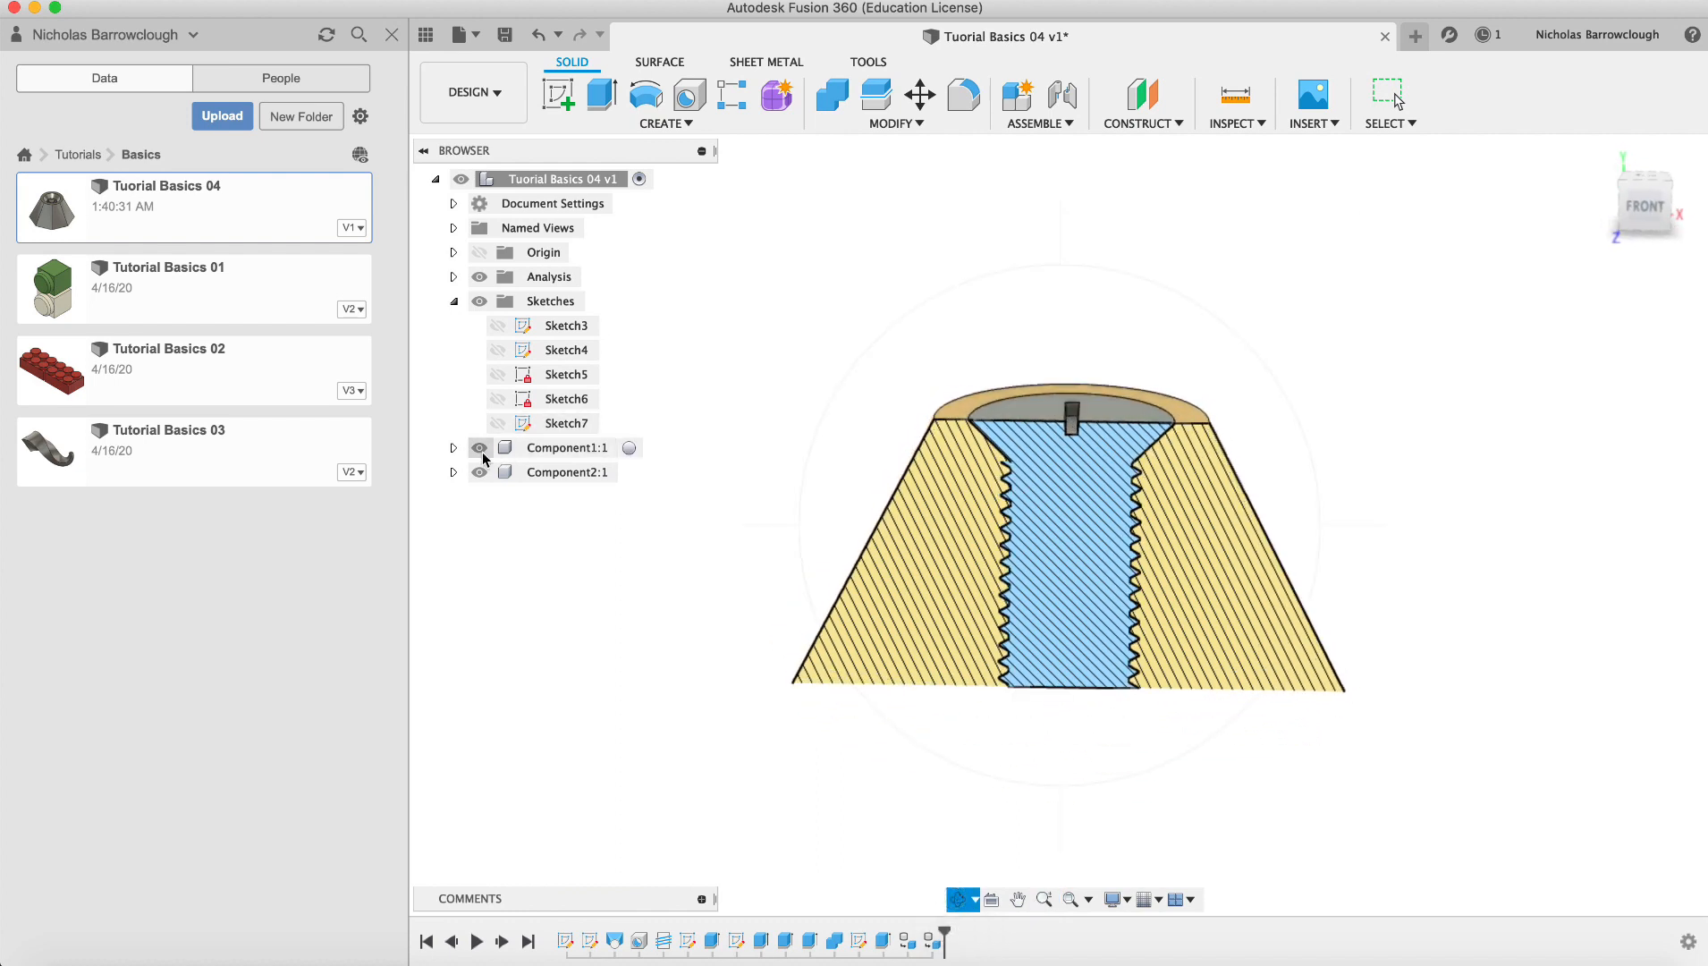
Toggle the screw component's visibility off and back on in the section view
click(480, 471)
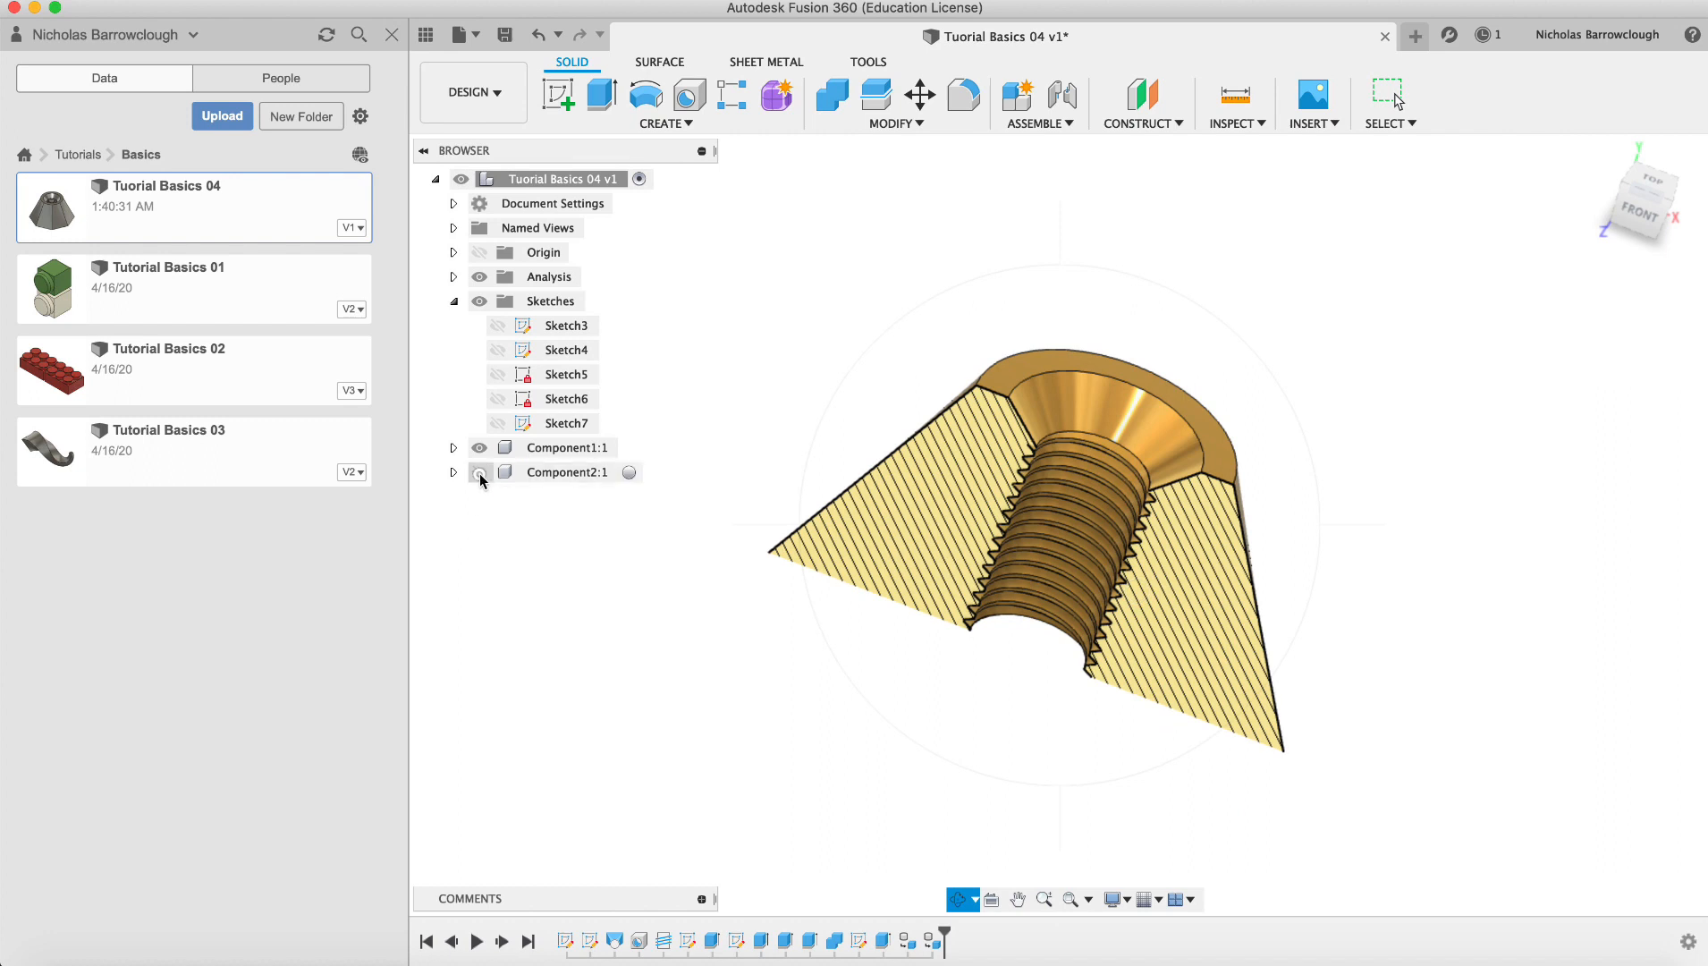
click(479, 471)
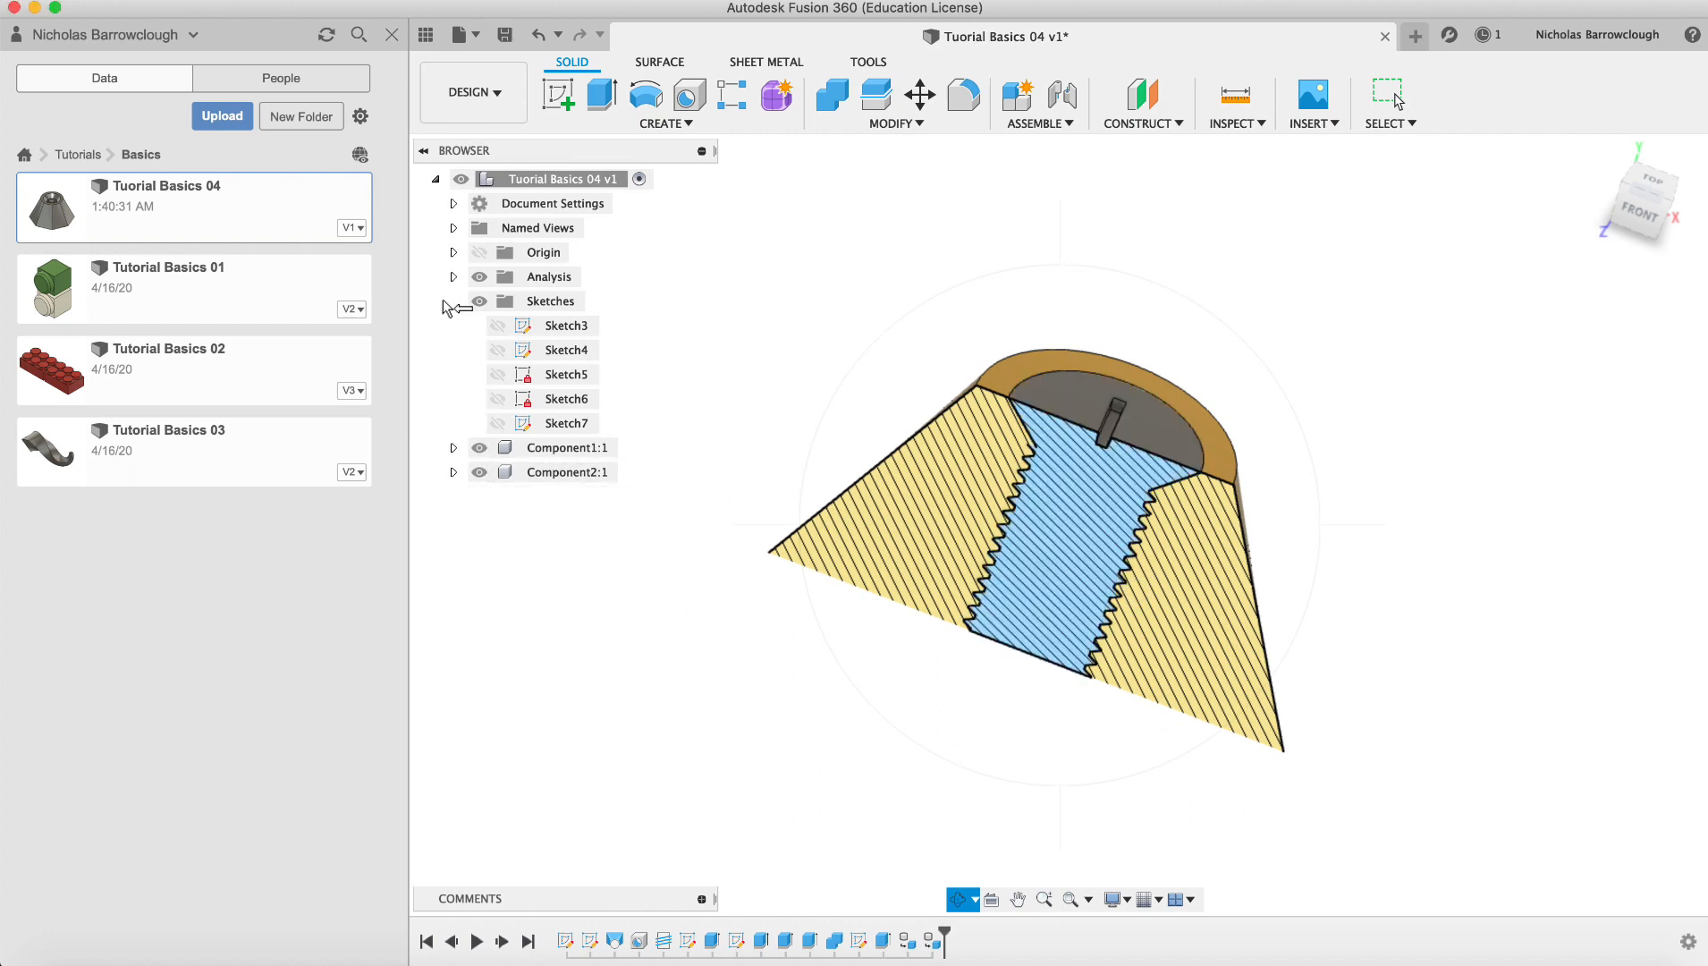
click(452, 300)
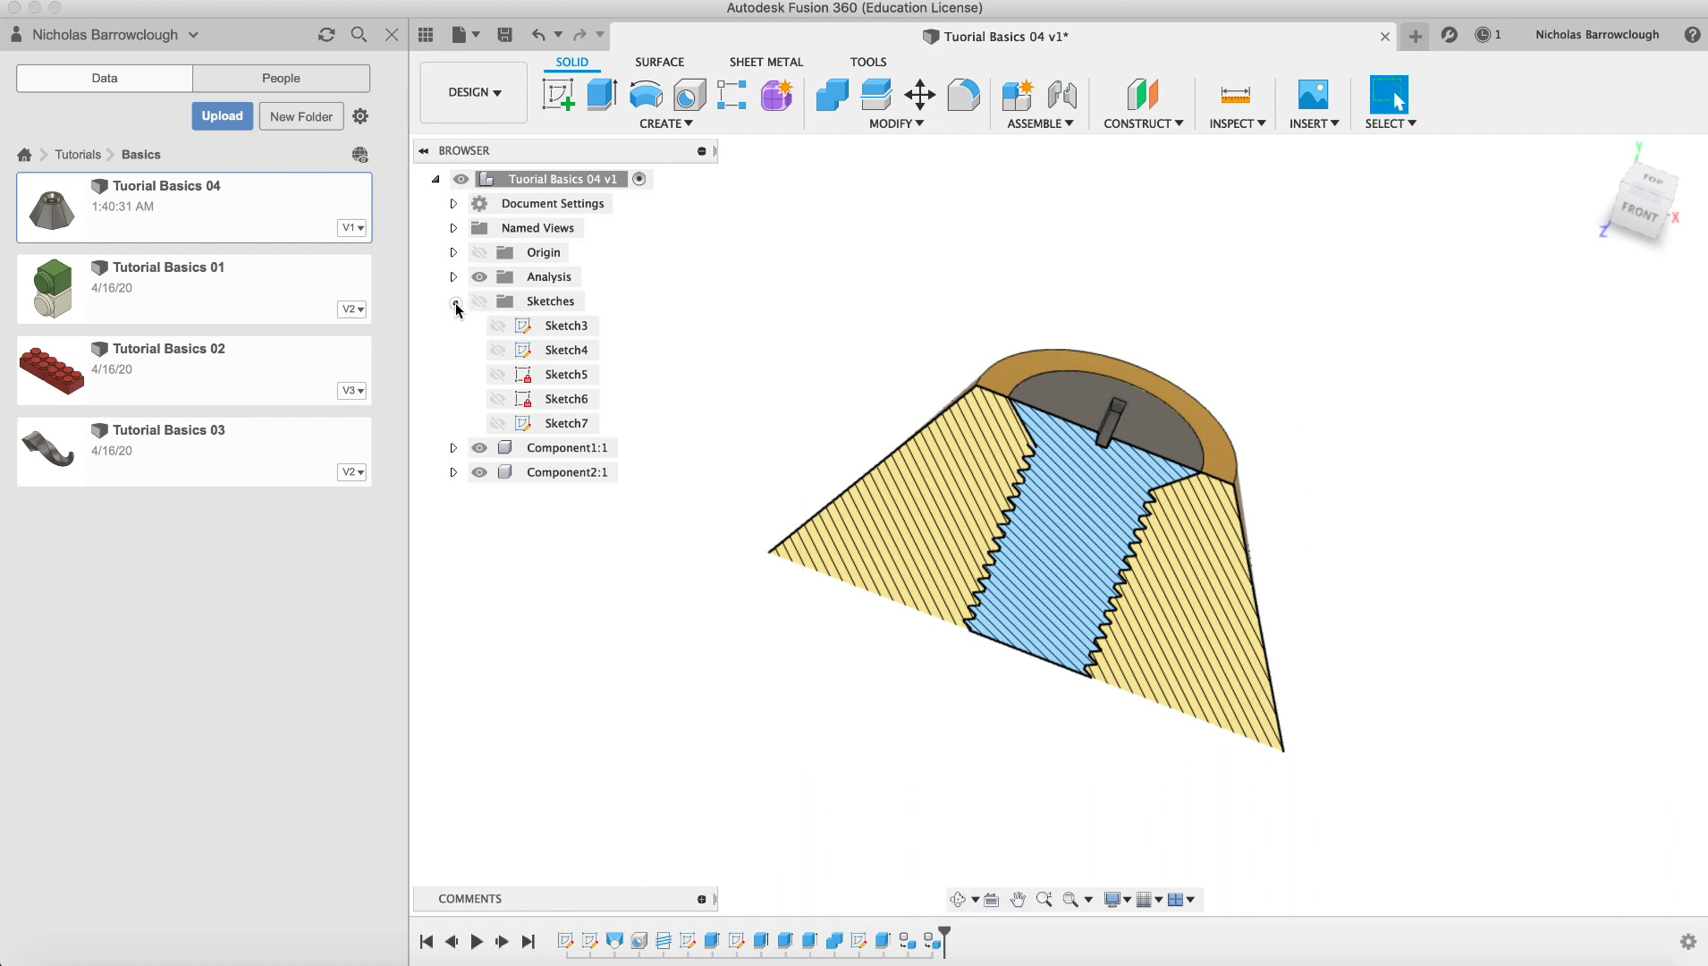
Collapse the Sketches folder and replay the timeline from the first circle sketch
click(455, 300)
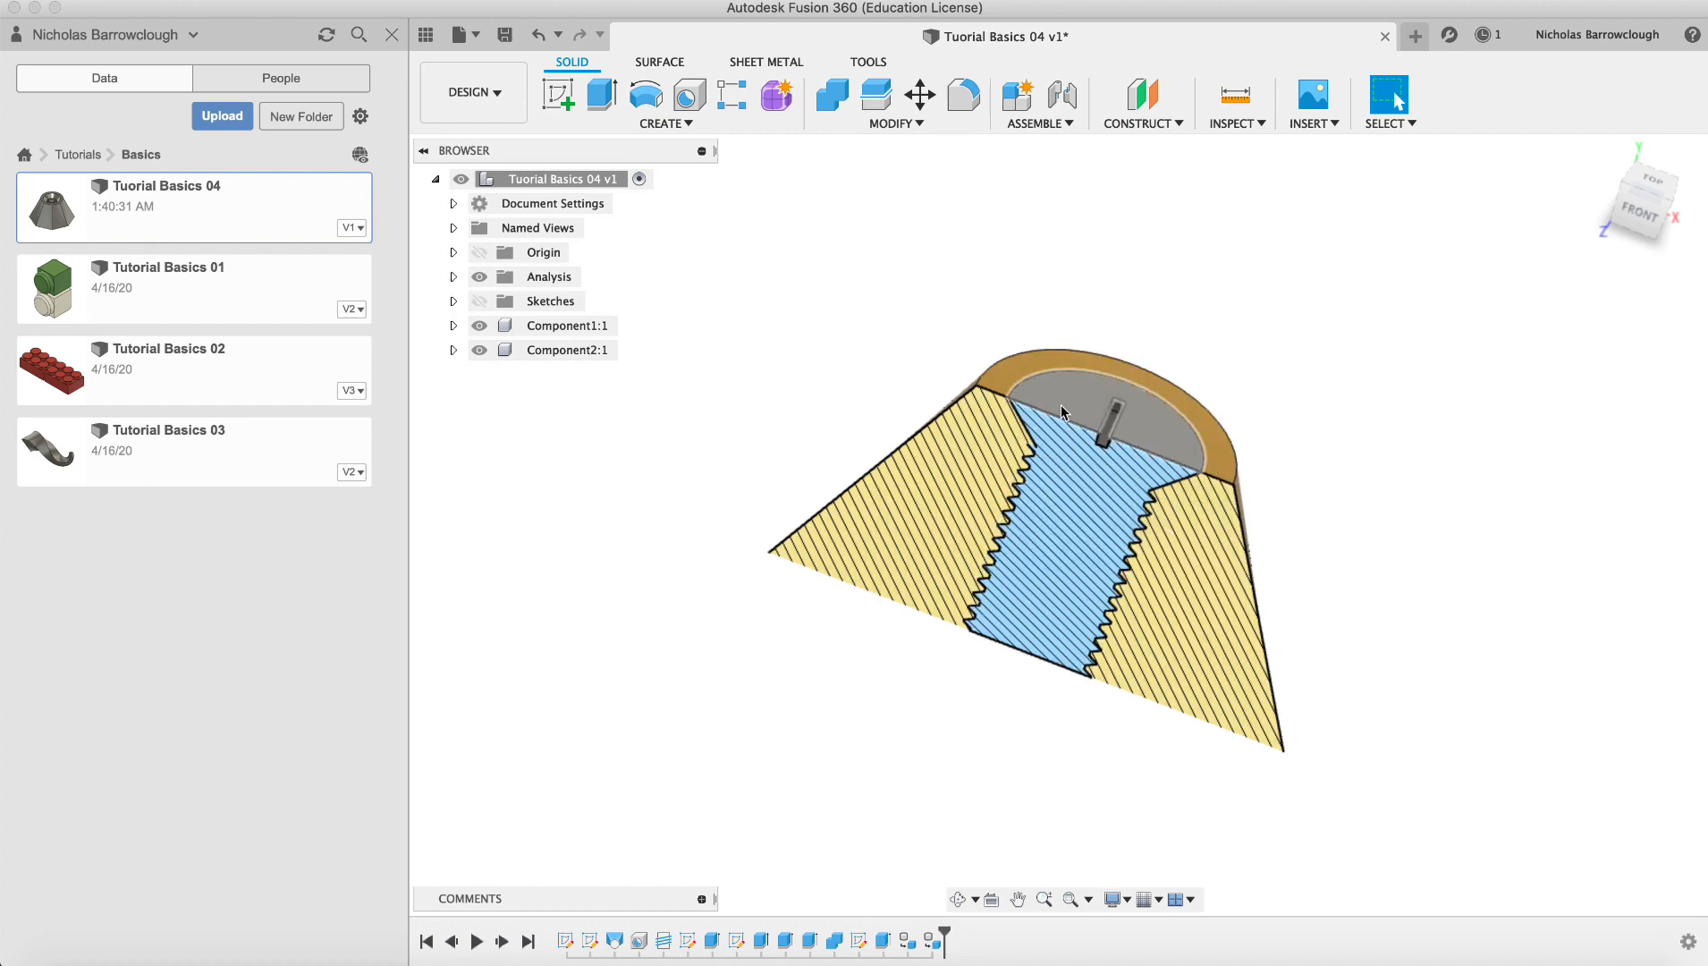
mouse_move(1035, 752)
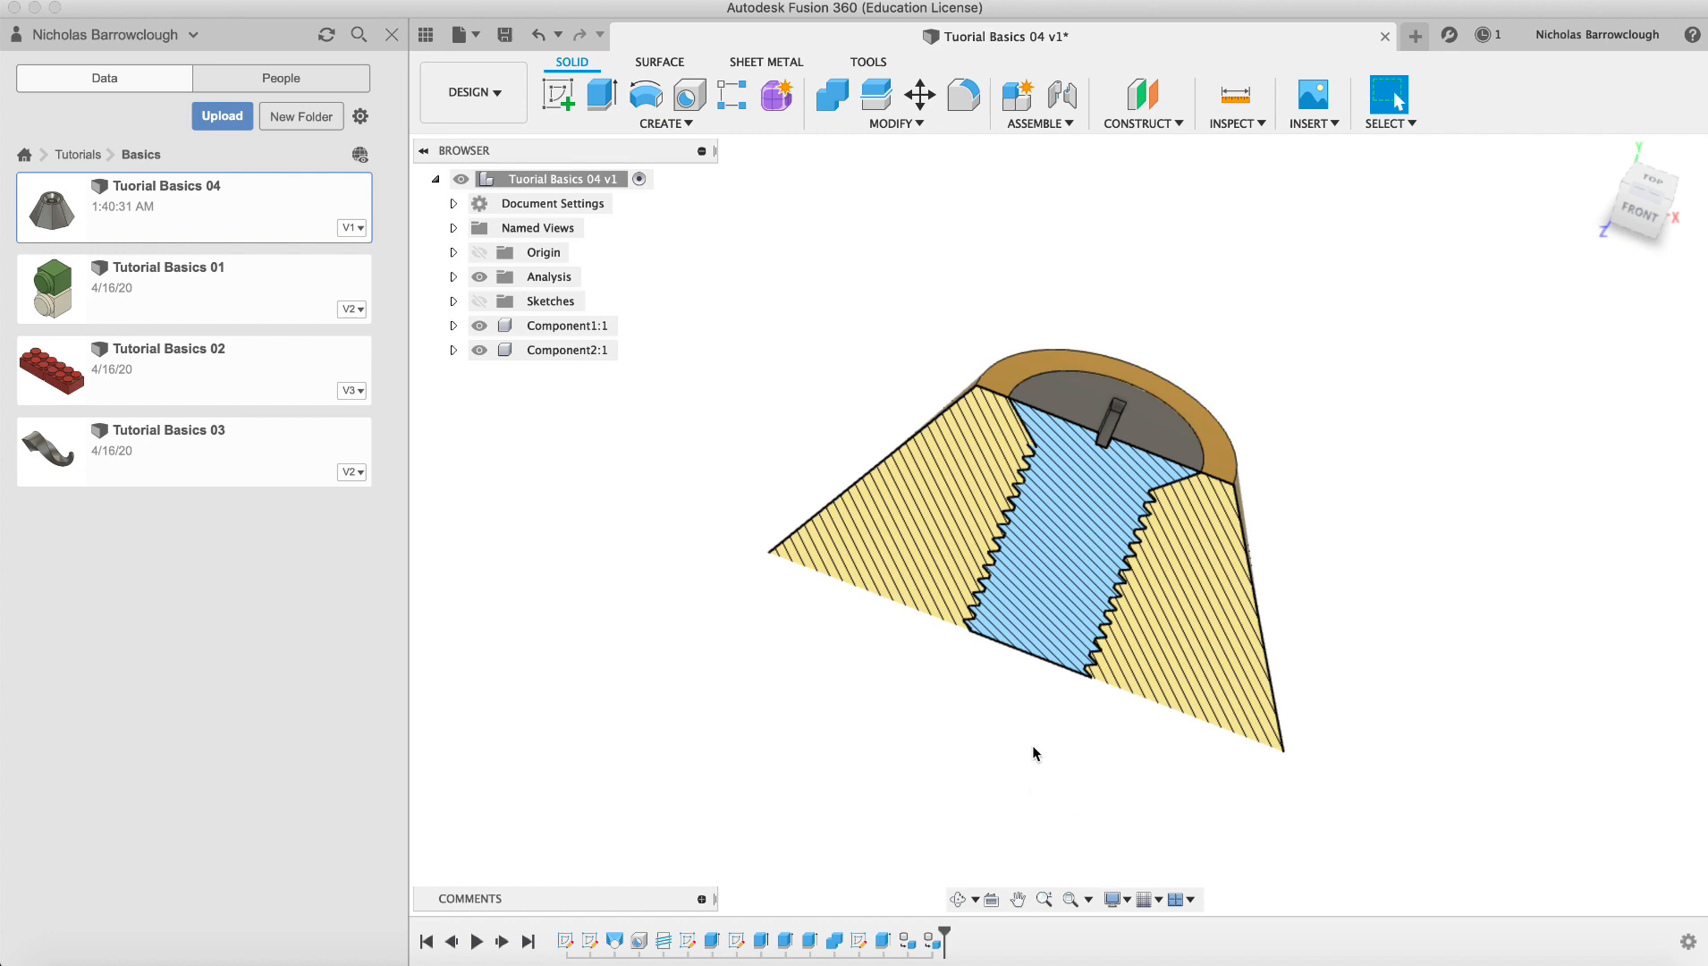
mouse_move(1388, 290)
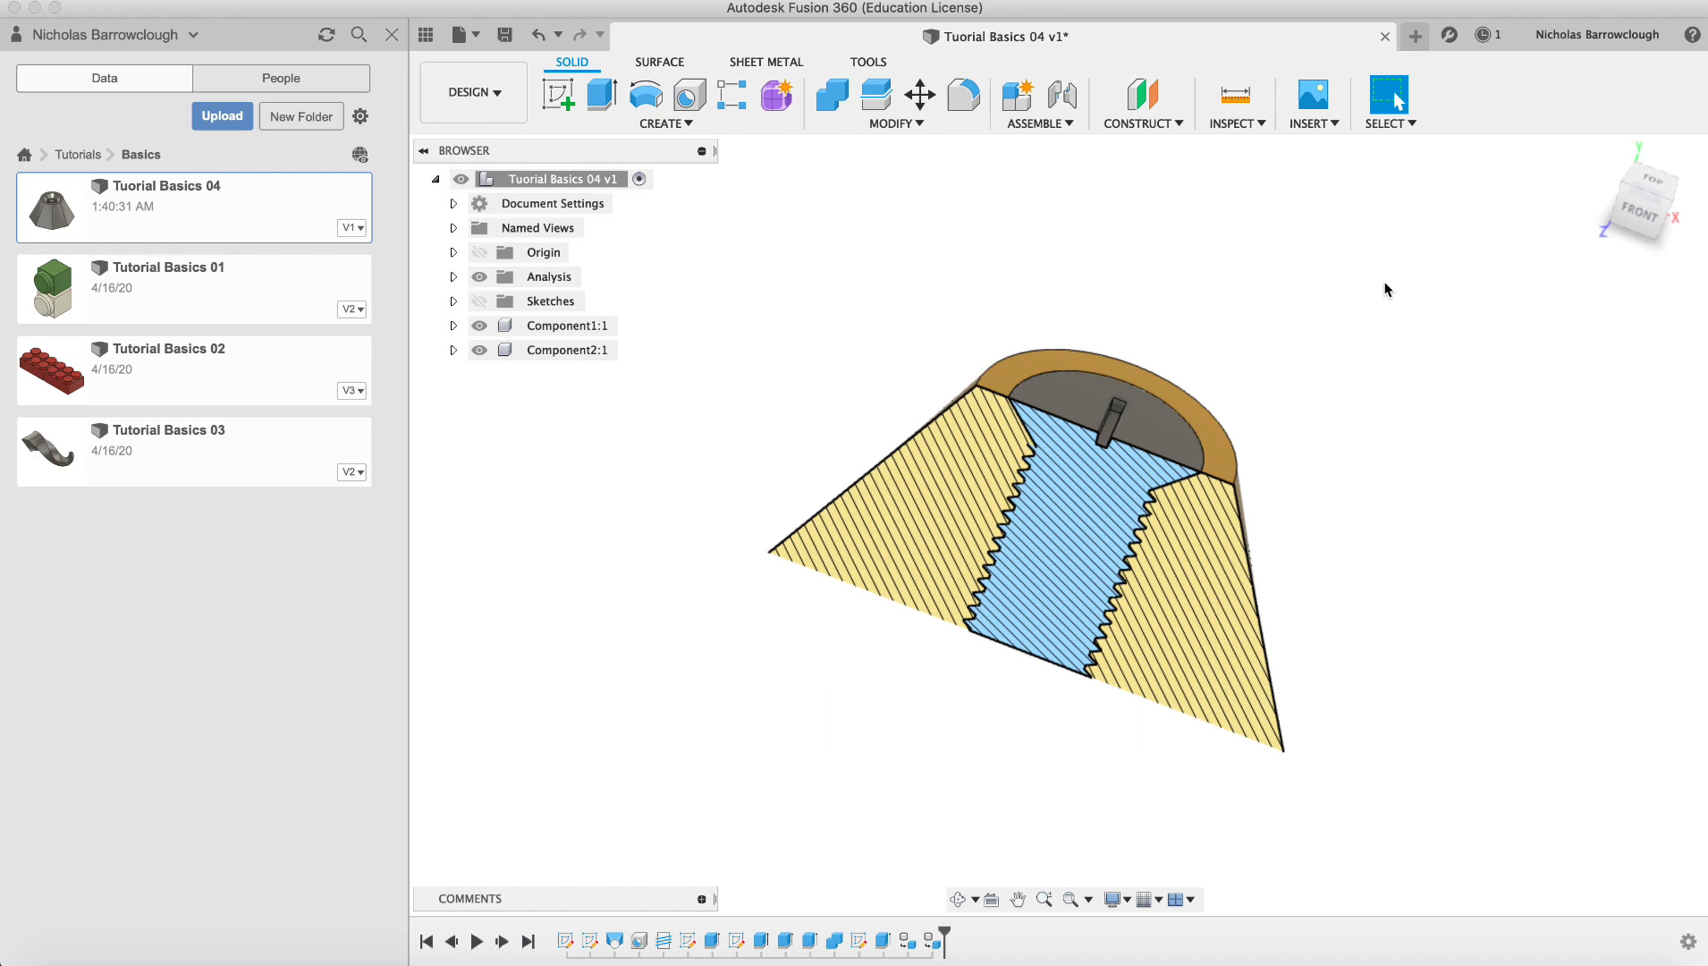
mouse_move(513, 907)
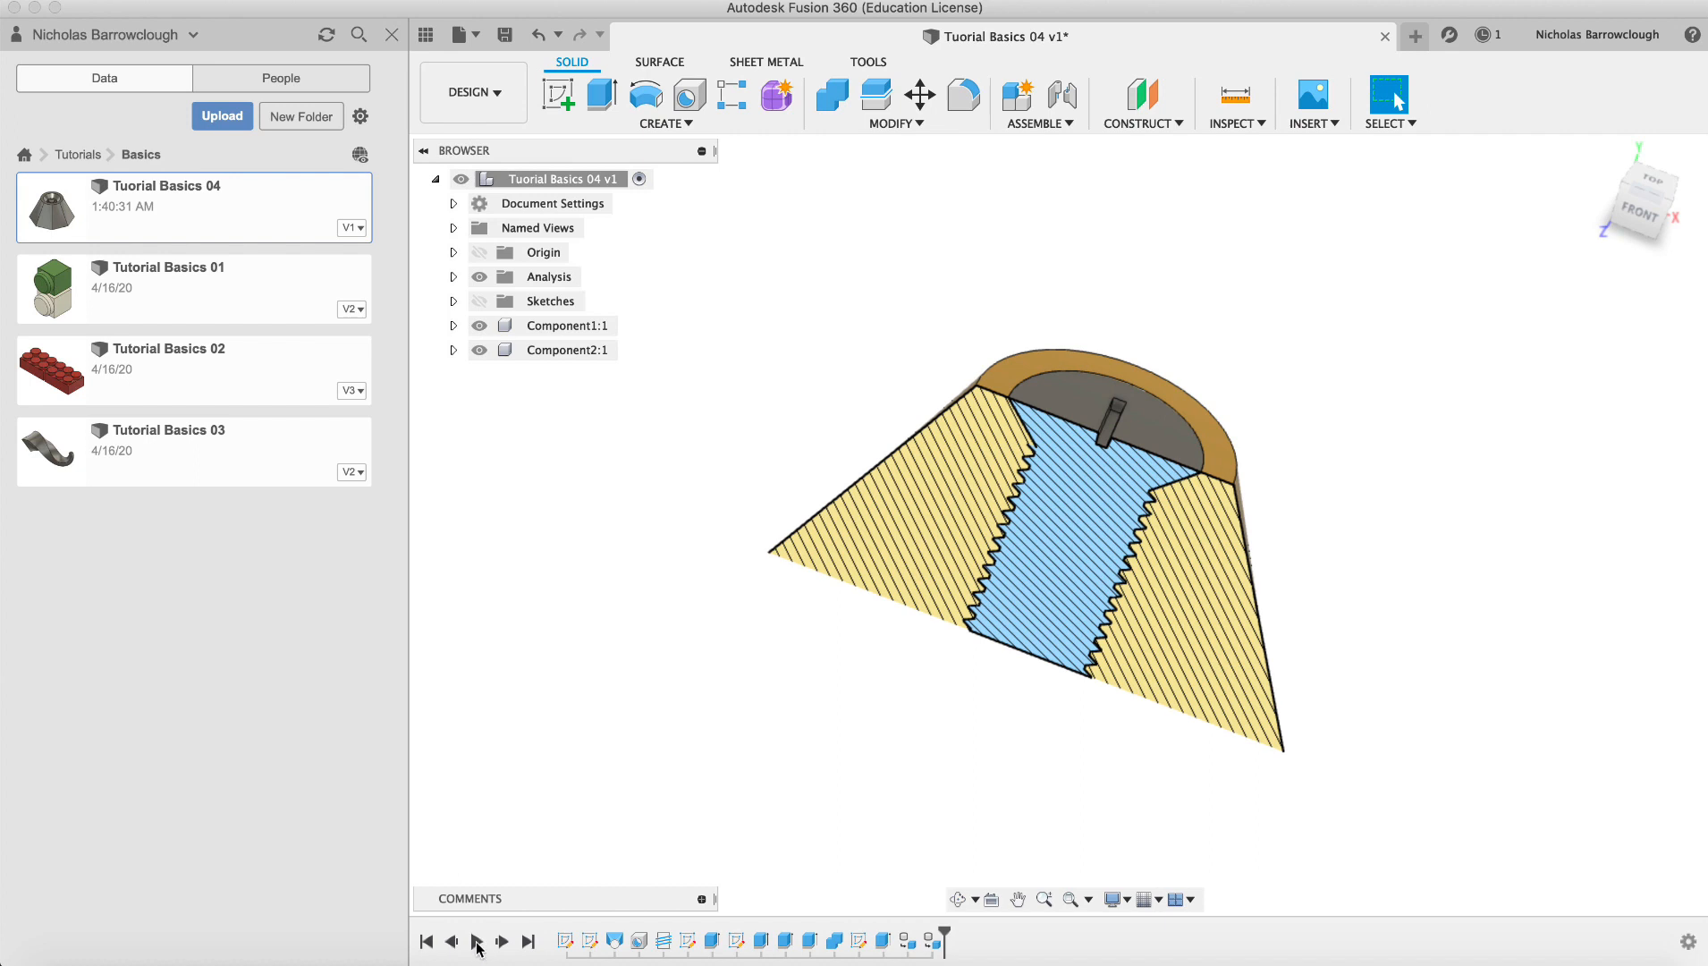
click(427, 941)
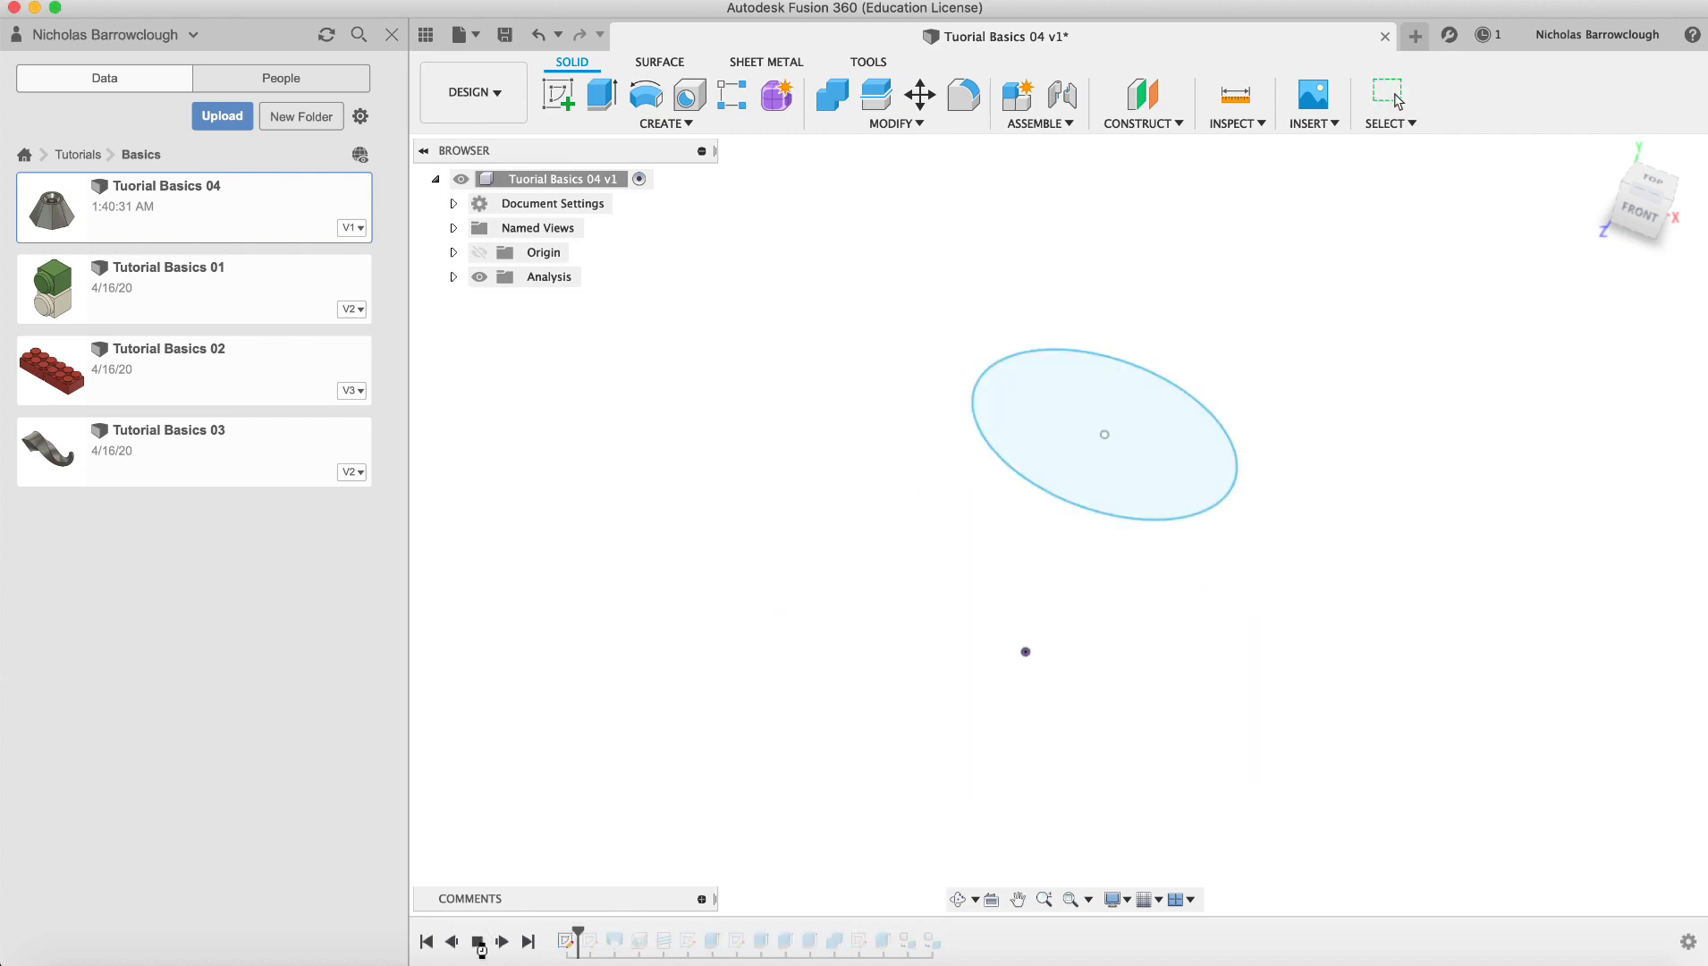